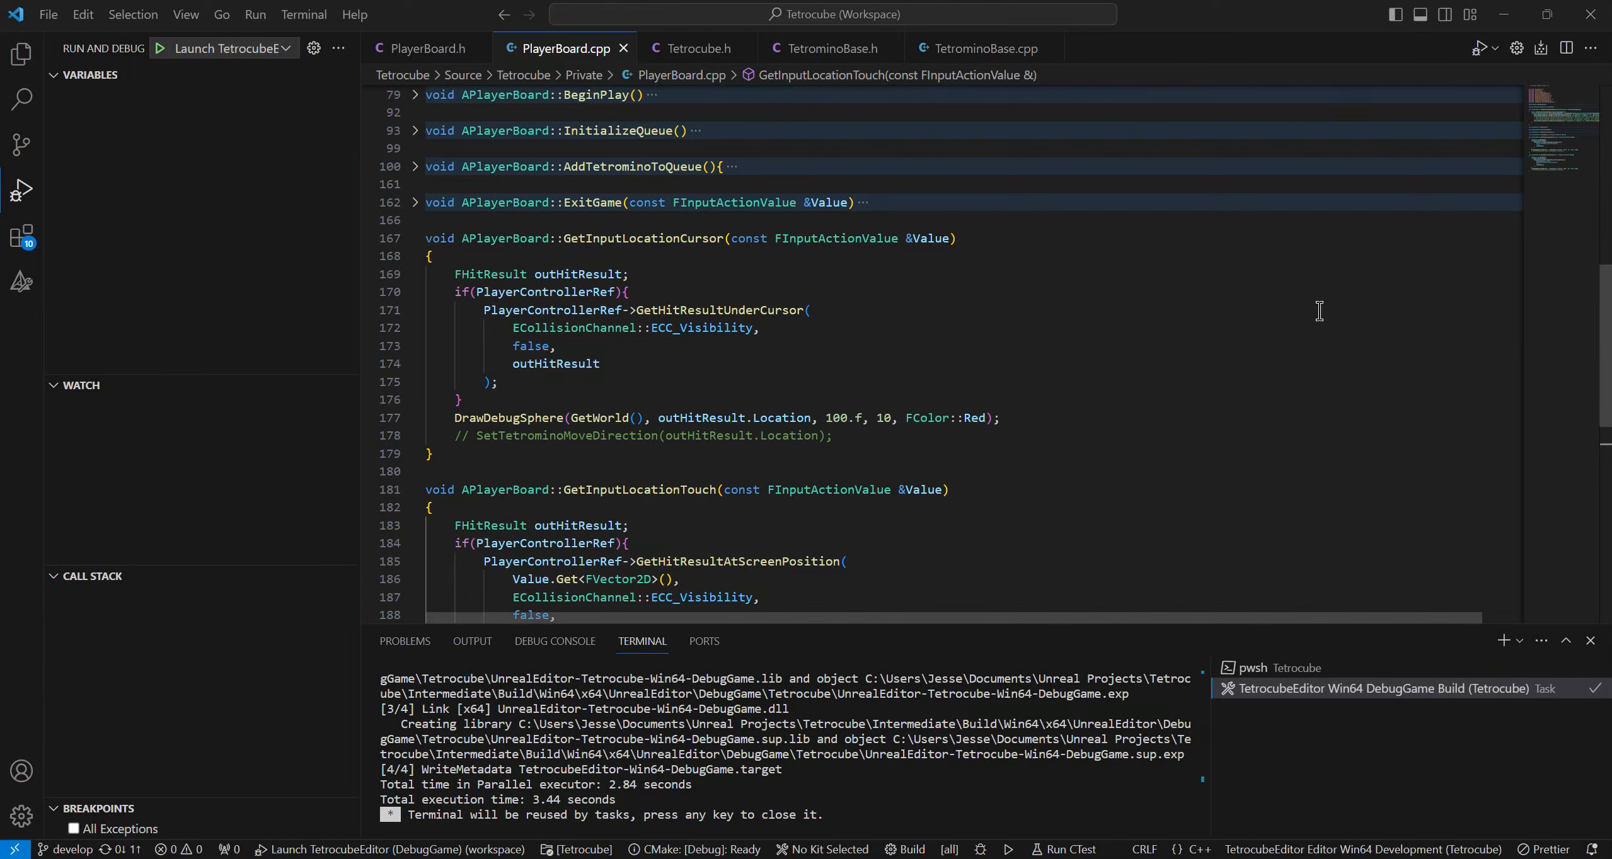
{"action": "mouse_move", "coordinate": [1285, 514]}
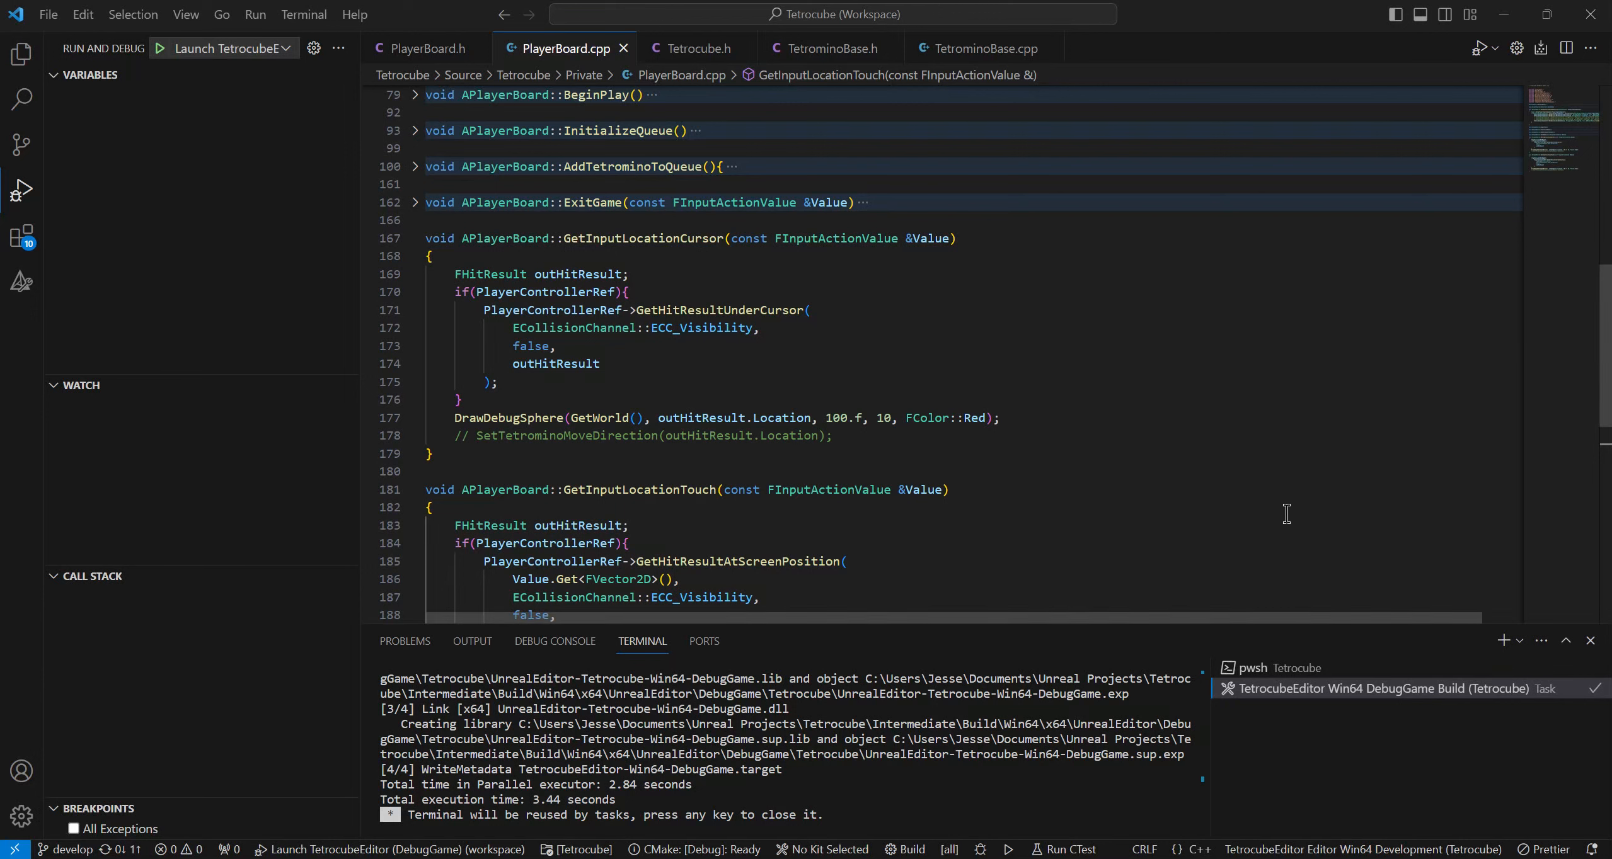
Uncomment the SetTetrominoMoveDirection call in the cursor handler and comment out DrawDebugSphere with //
{"action": "left_click", "coordinate": [833, 435]}
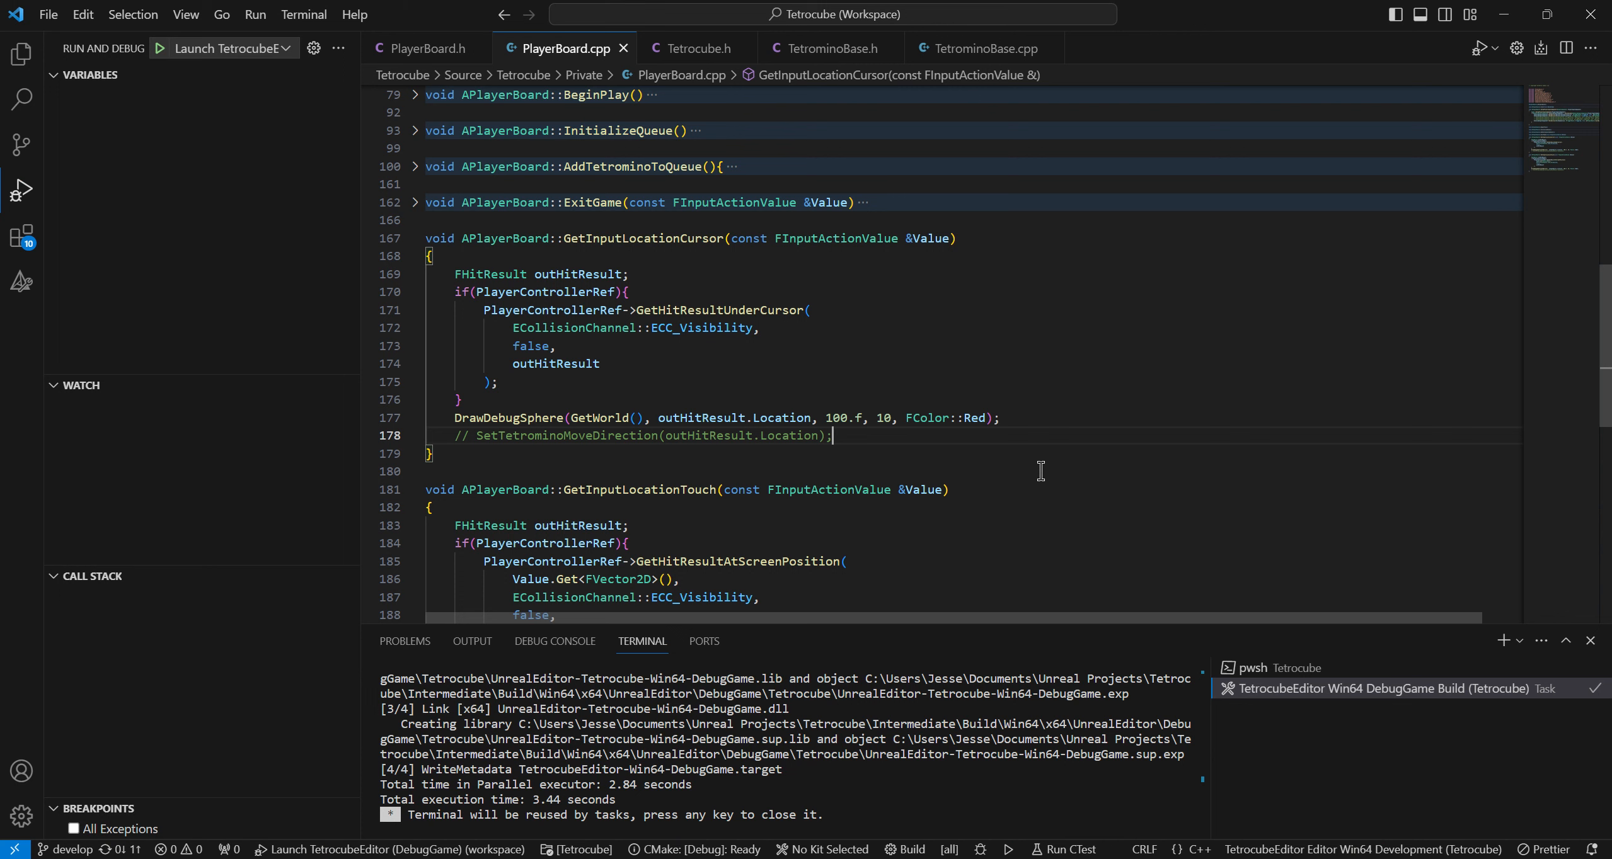
{"action": "double_click", "coordinate": [566, 436]}
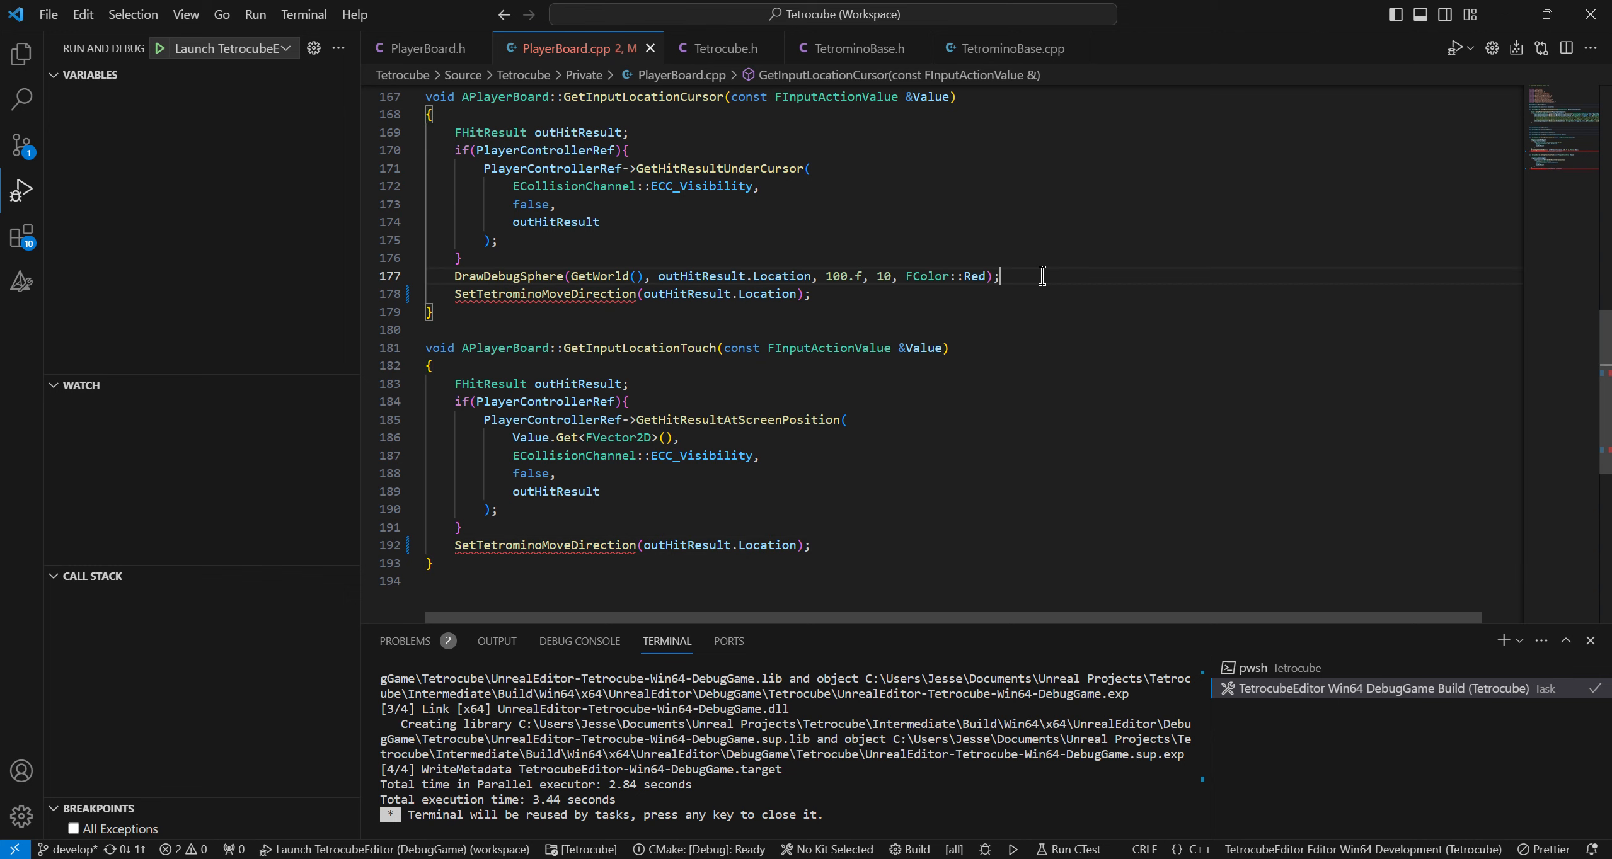
{"action": "mouse_move", "coordinate": [1074, 353]}
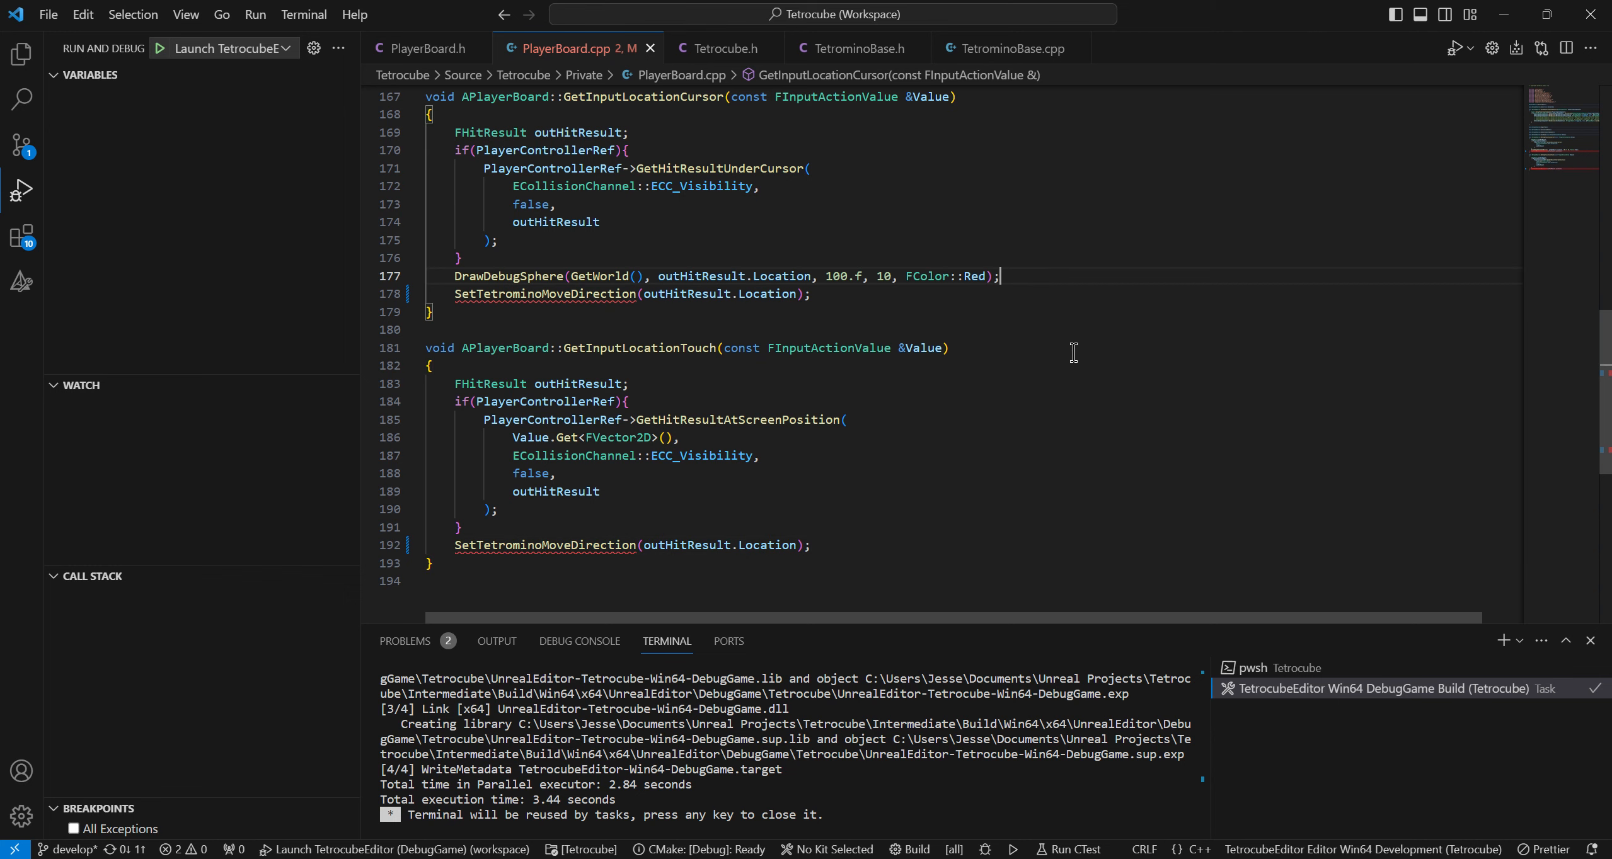
{"action": "type", "text": "//"}
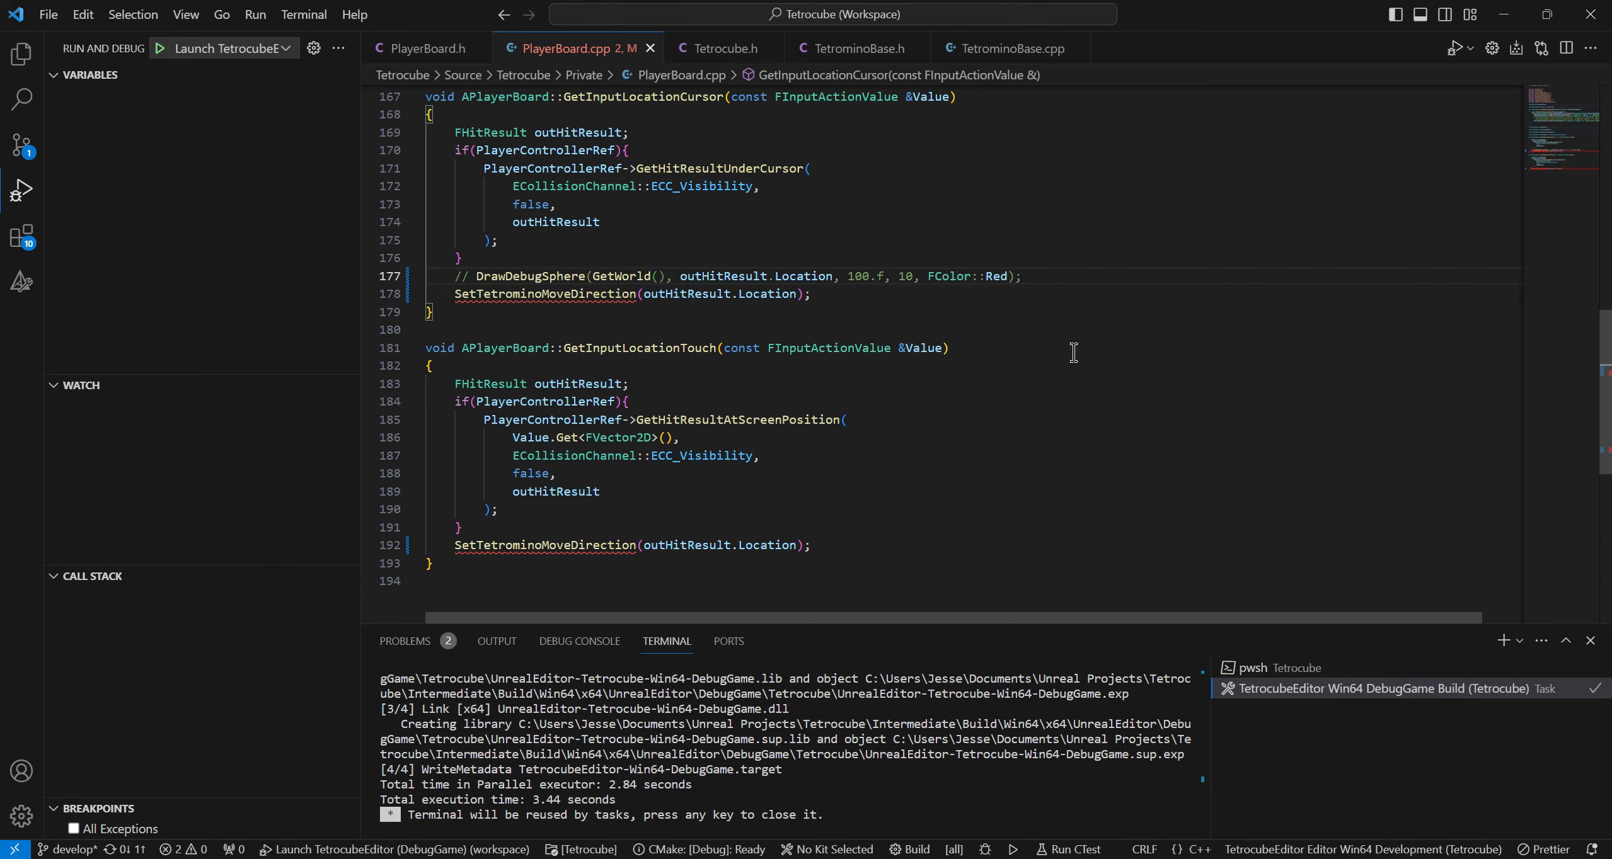
{"action": "double_click", "coordinate": [544, 293]}
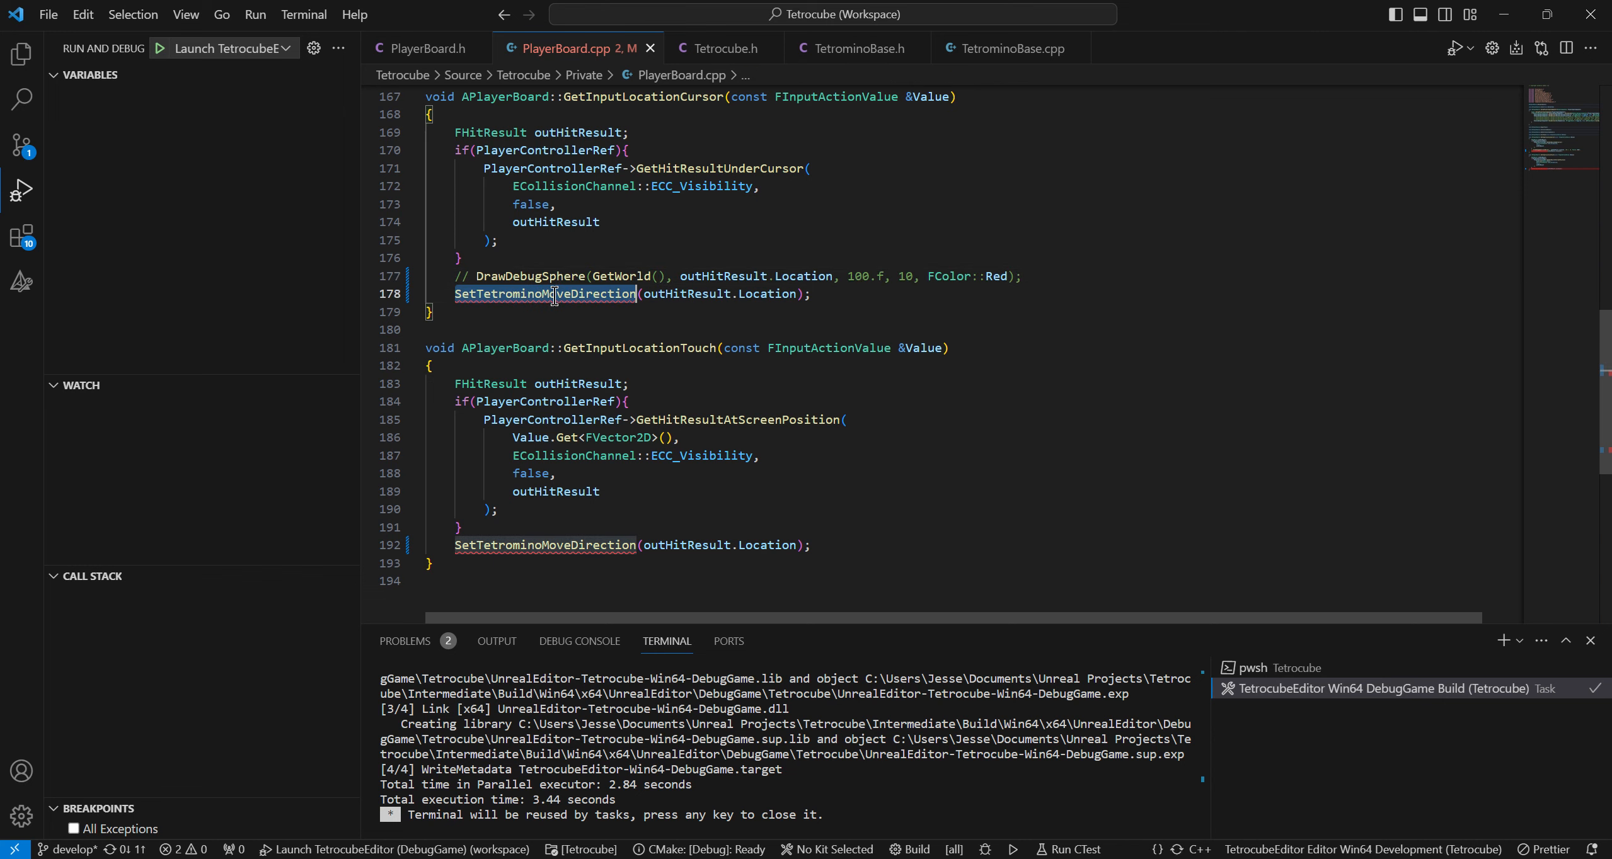
{"action": "mouse_move", "coordinate": [544, 294]}
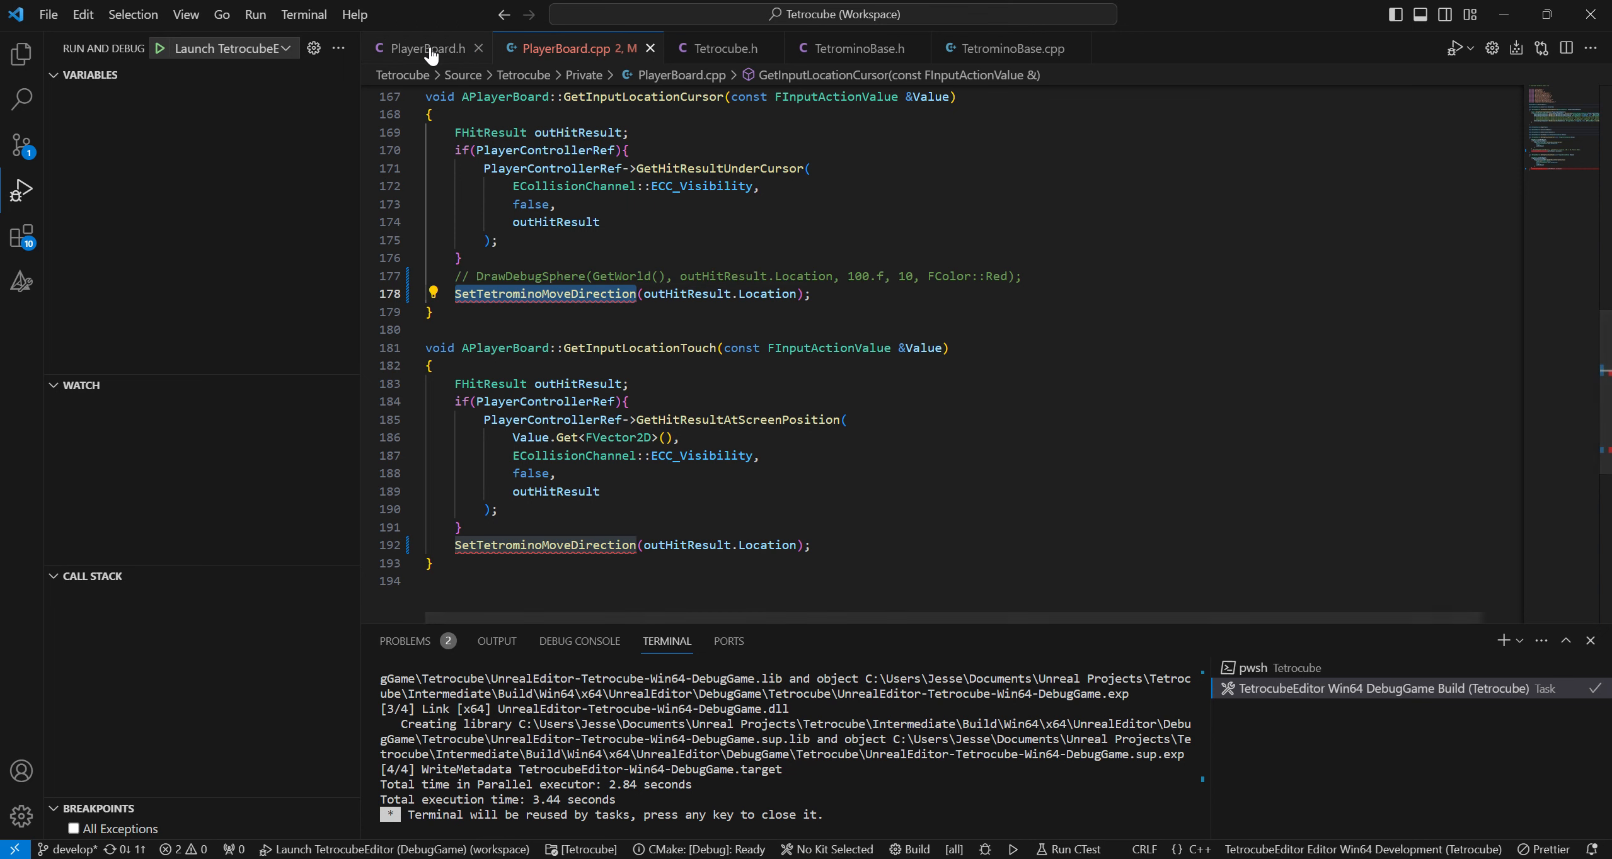
Look up the 'settetromin' declarations in Cubomino's PlayerBoard.h, then return to Tetrocube's PlayerBoard.h
{"action": "left_click", "coordinate": [427, 48]}
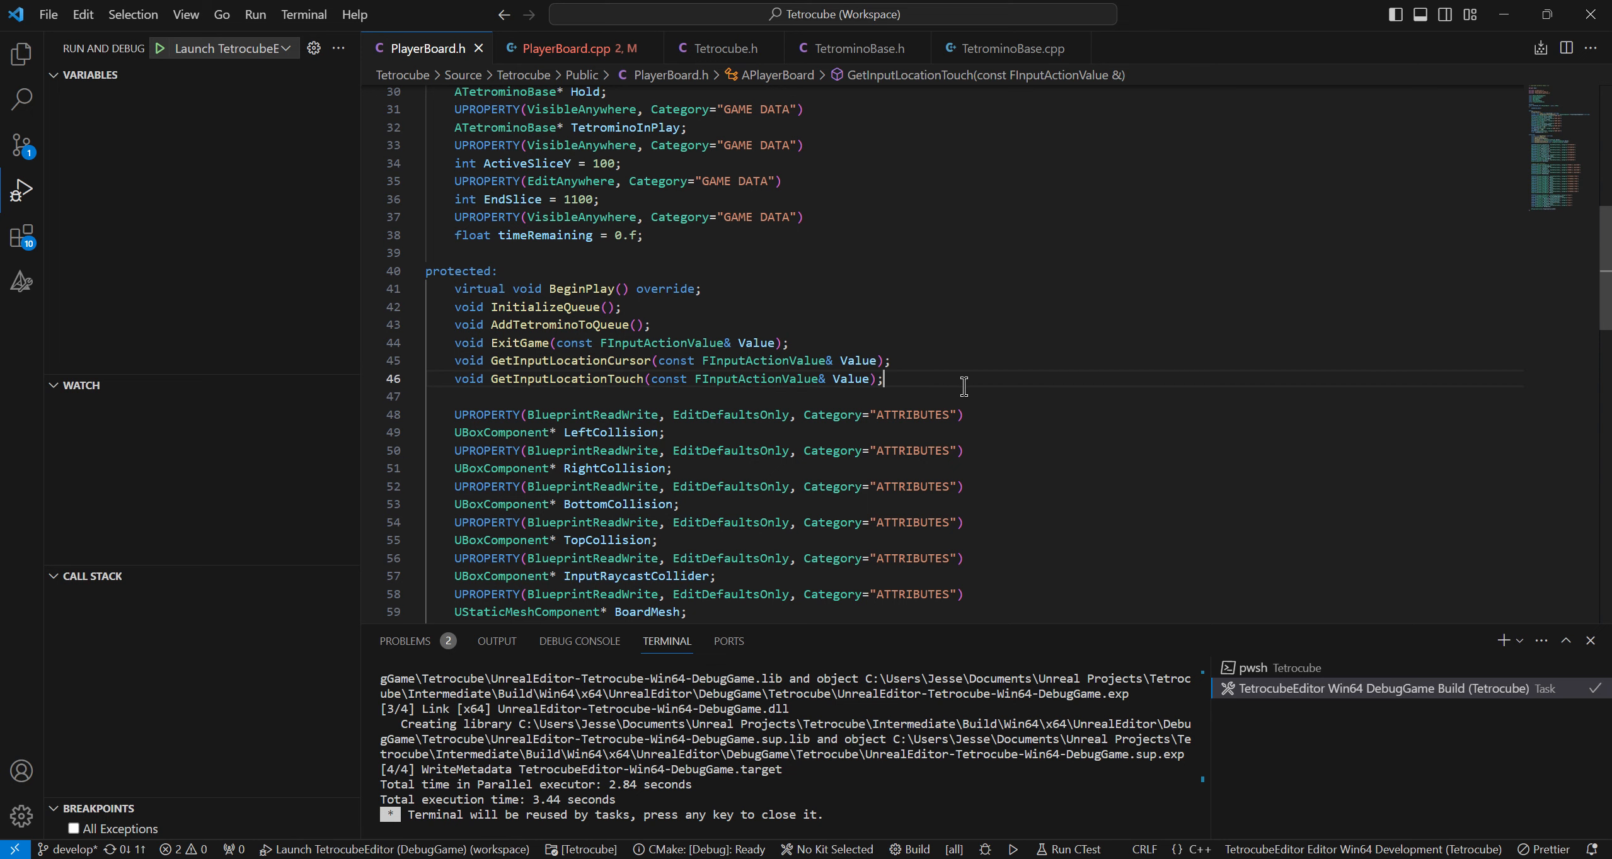
{"action": "mouse_move", "coordinate": [992, 384]}
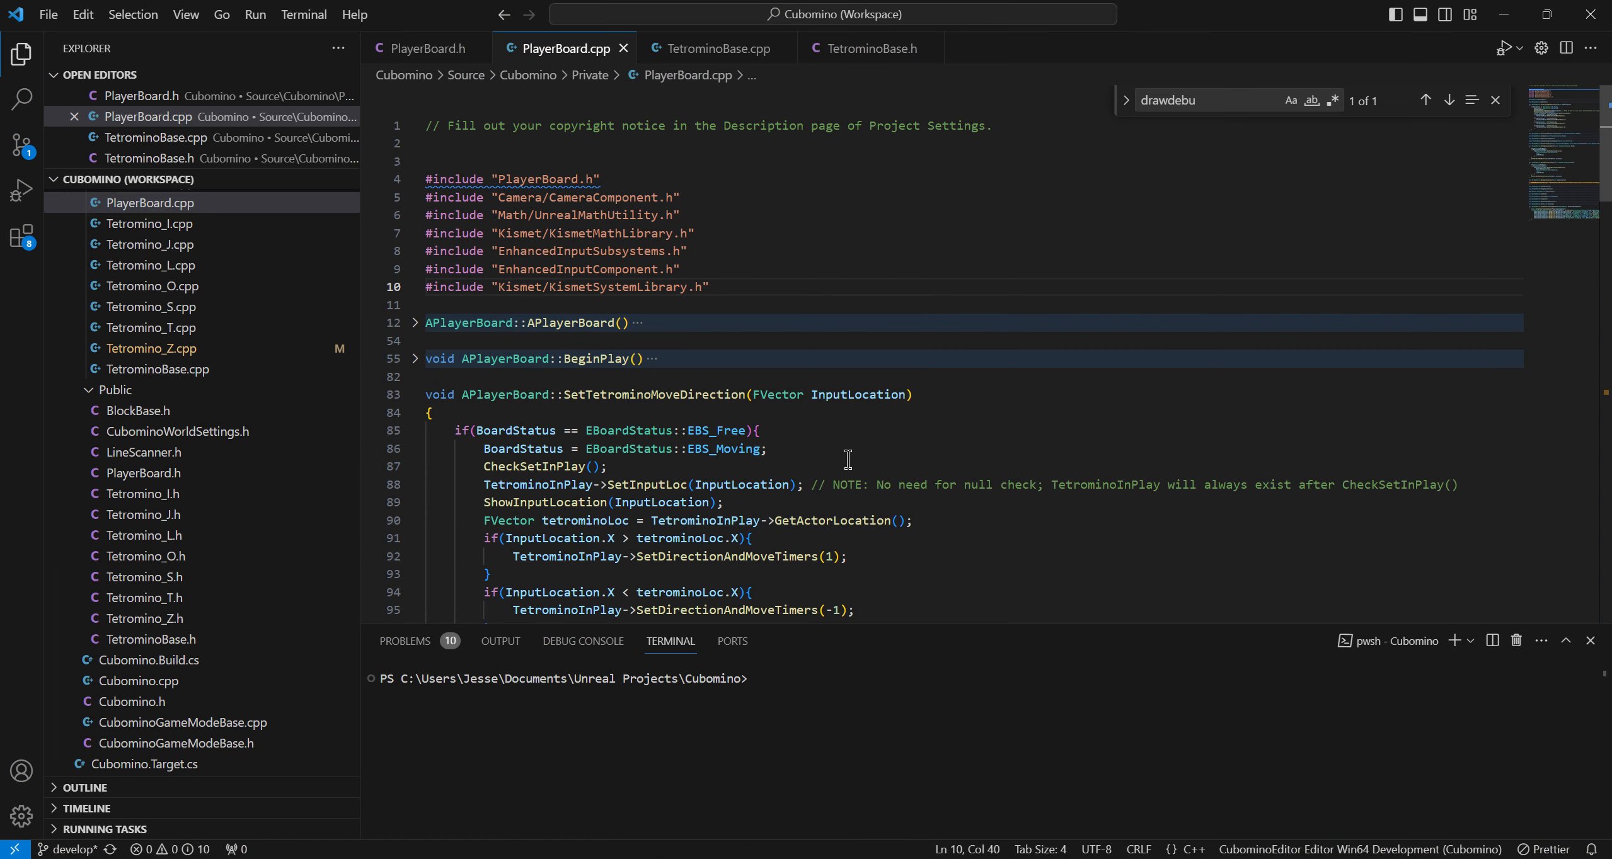
{"action": "mouse_move", "coordinate": [437, 81]}
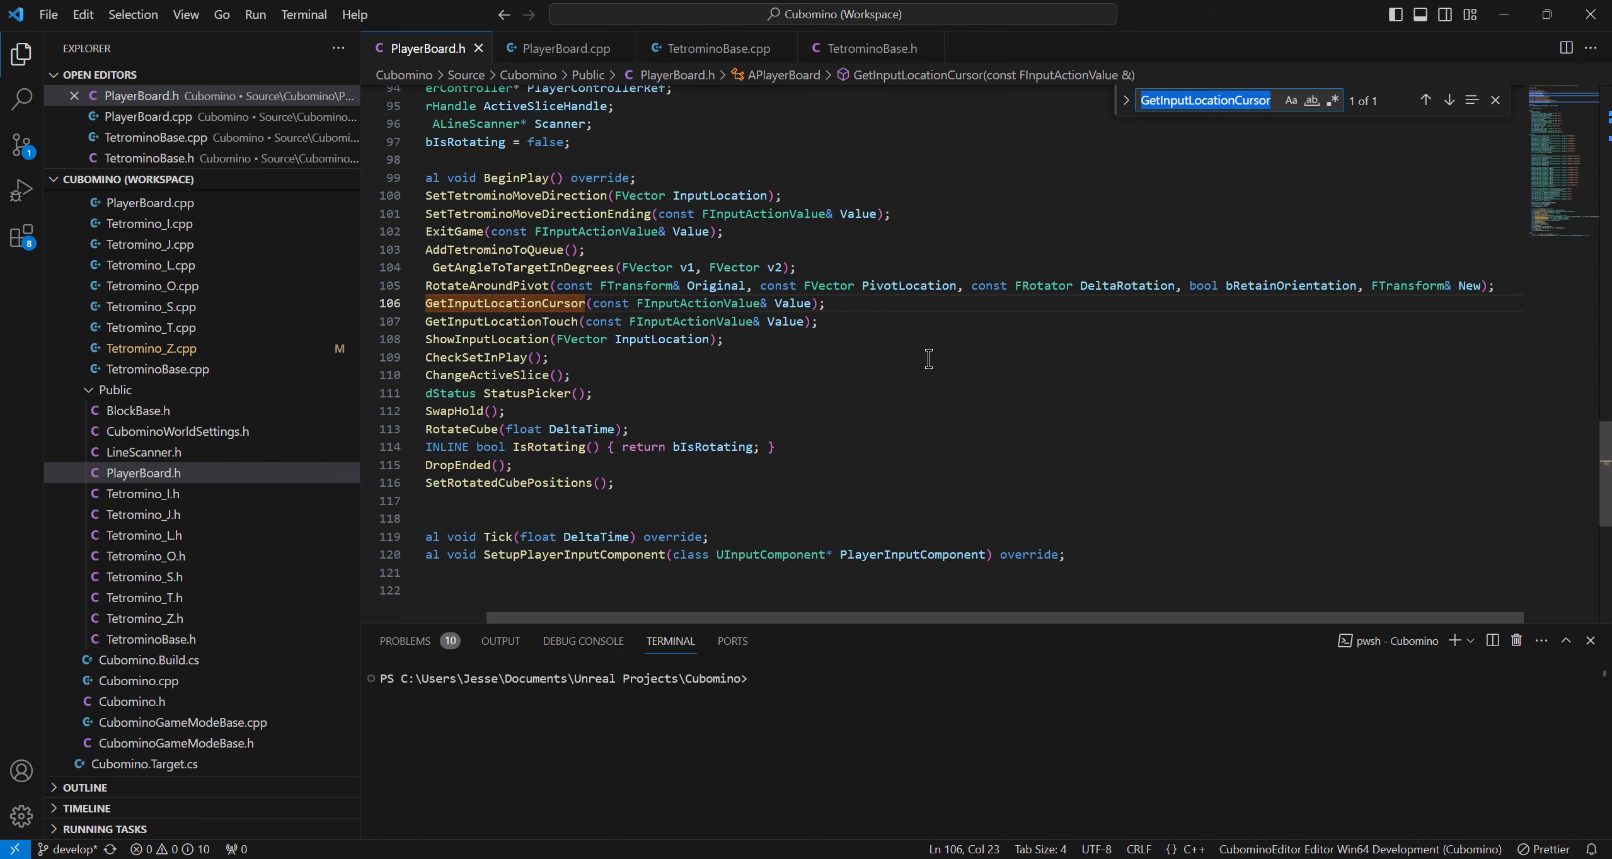
{"action": "type", "text": "sette"}
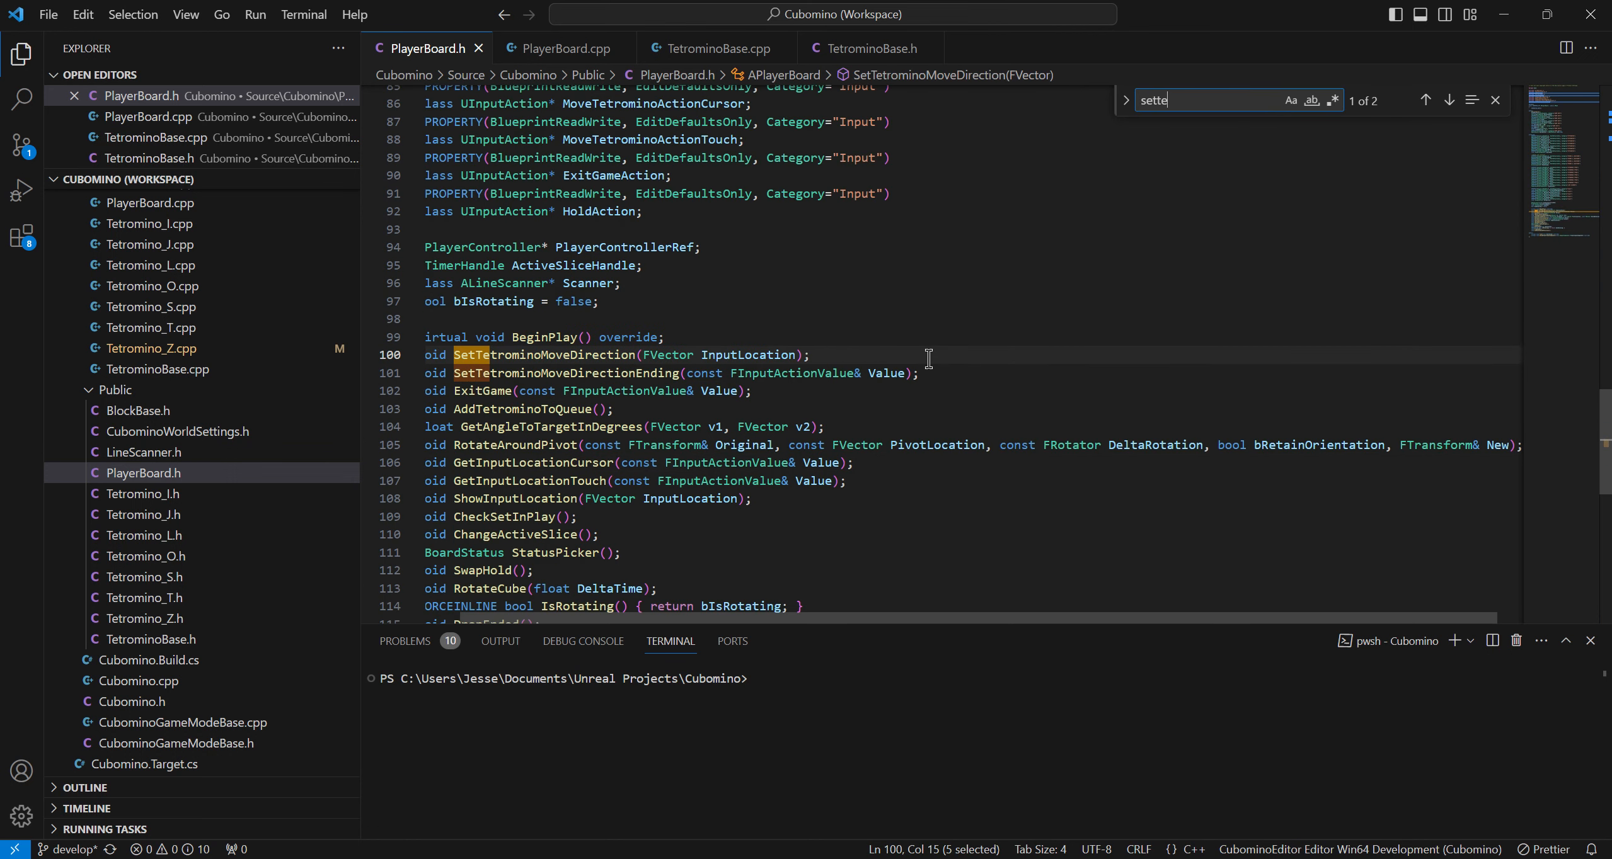
{"action": "type", "text": "tromin"}
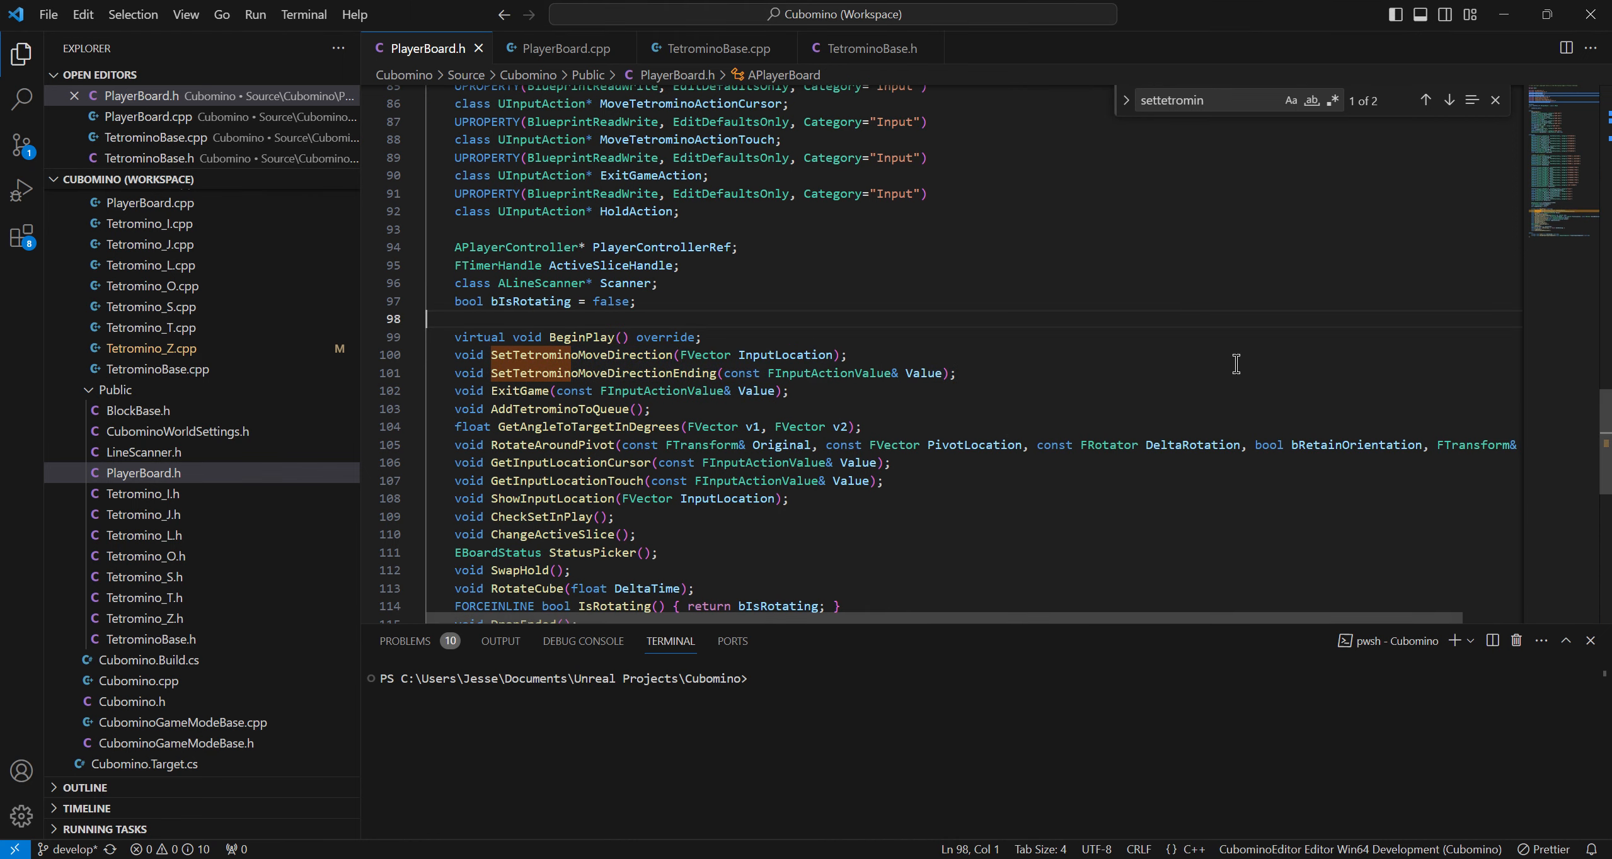
{"action": "mouse_move", "coordinate": [1267, 382]}
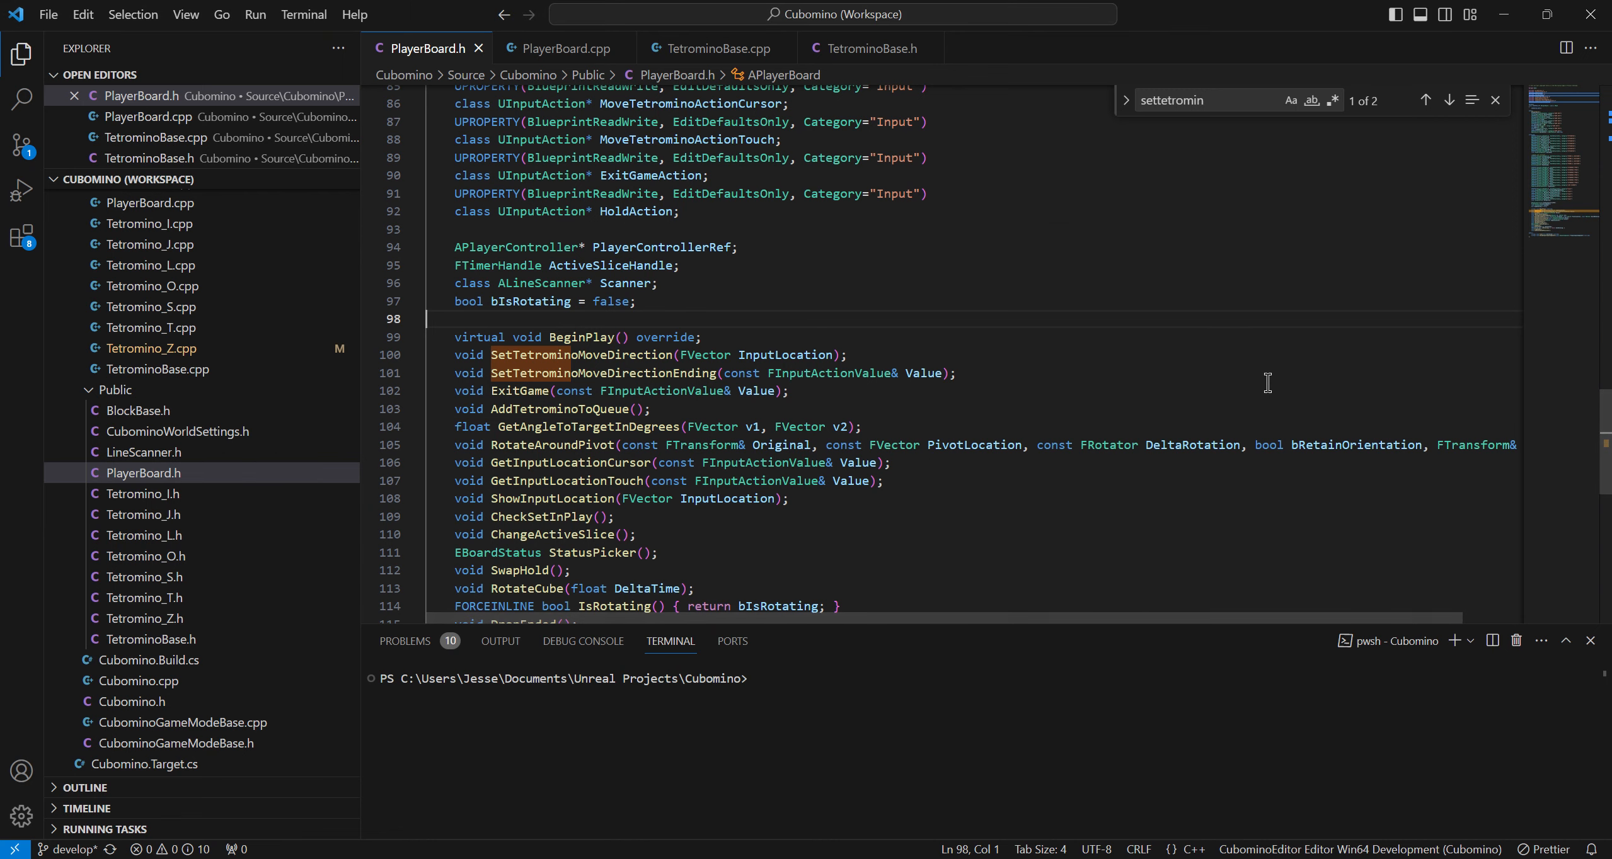
{"action": "key", "text": "alt+tab"}
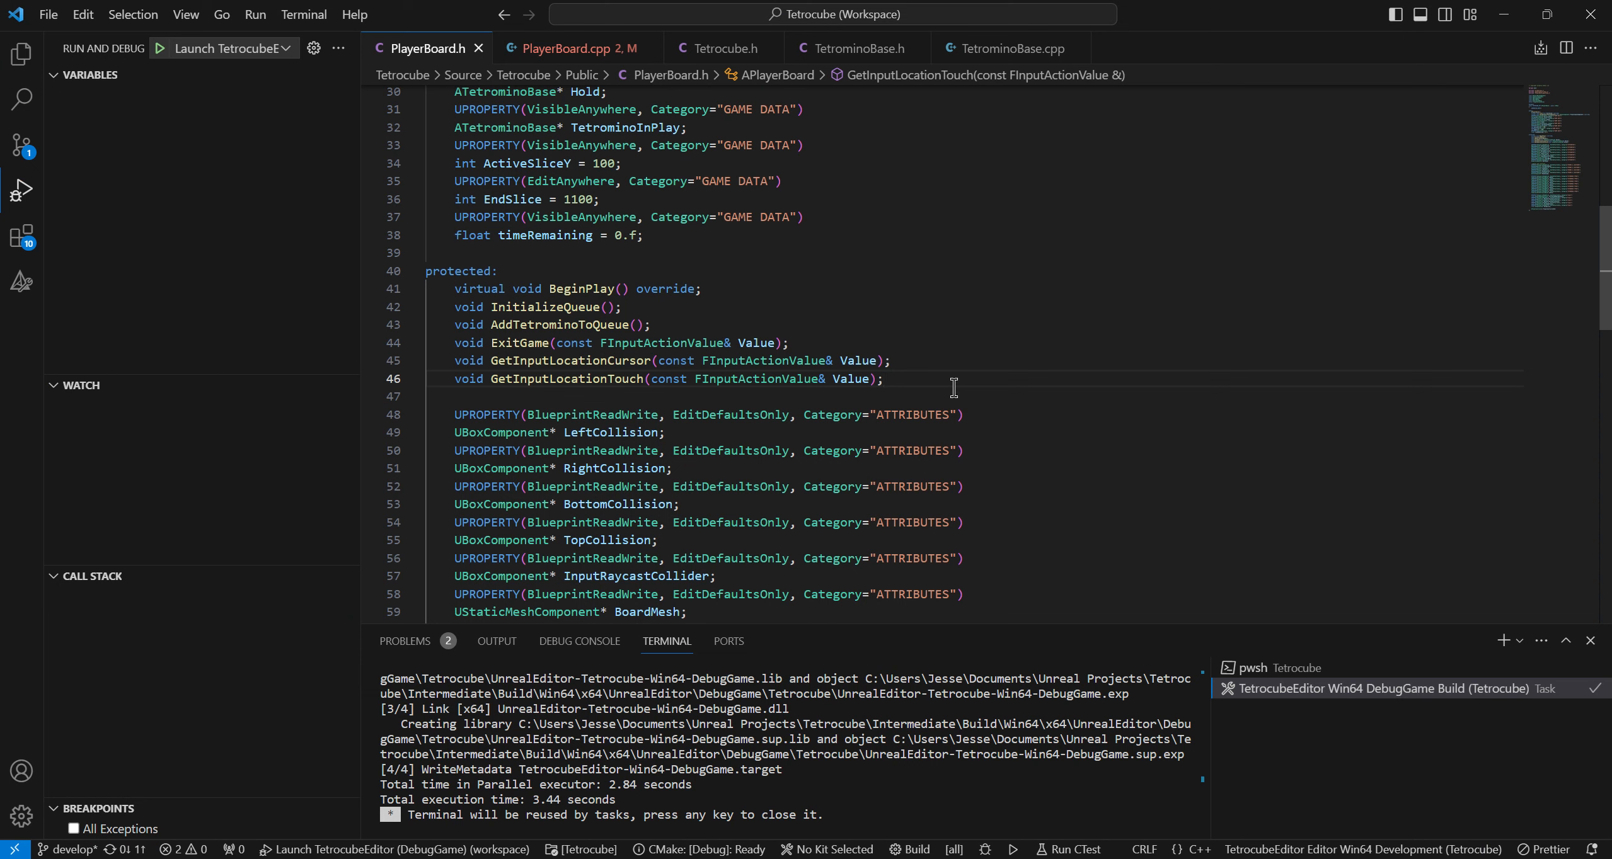
Declare void SetTetrominoMoveDirection(FVector InputLocation) and its Ending variant, generating empty definitions in PlayerBoard.cpp
{"action": "type", "text": "void SetTetrominoMoveDirection(FVector InputLocation);"}
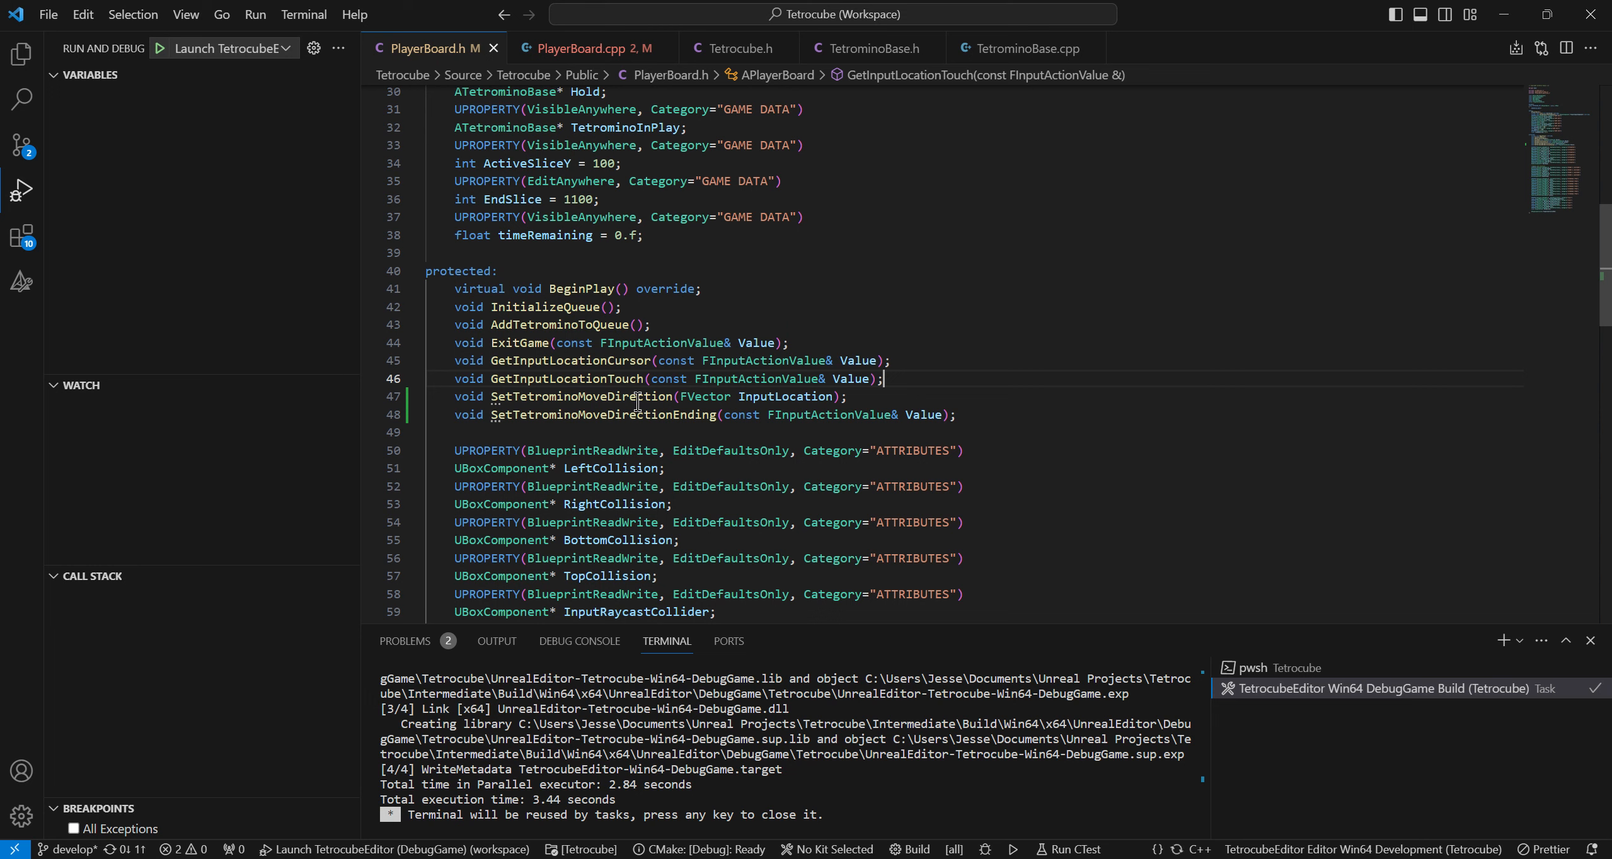
{"action": "right_click", "coordinate": [616, 397]}
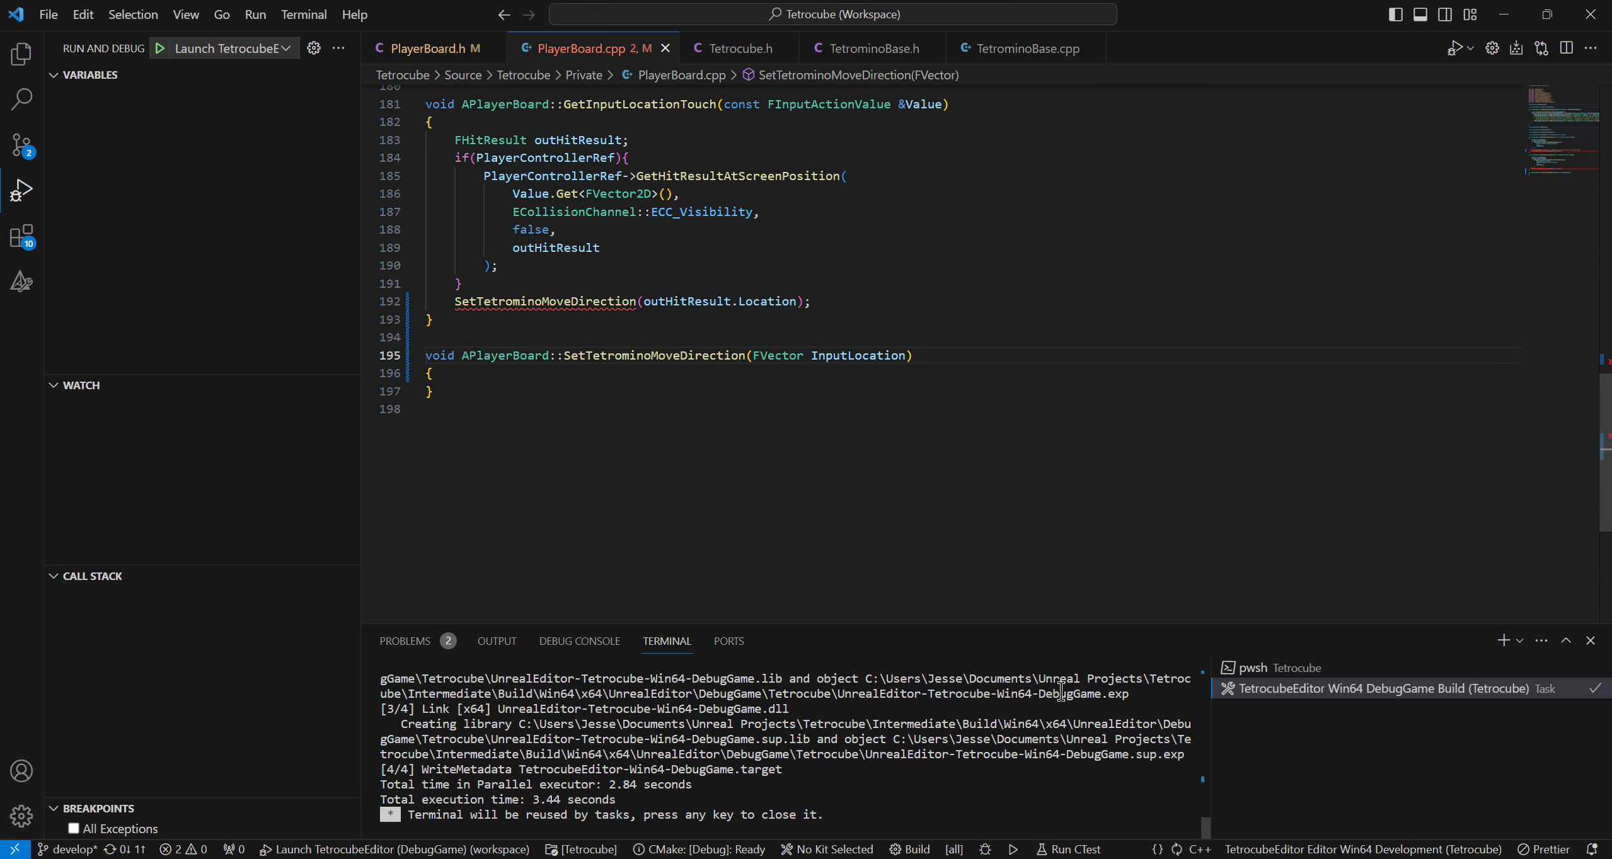
{"action": "left_click", "coordinate": [432, 48]}
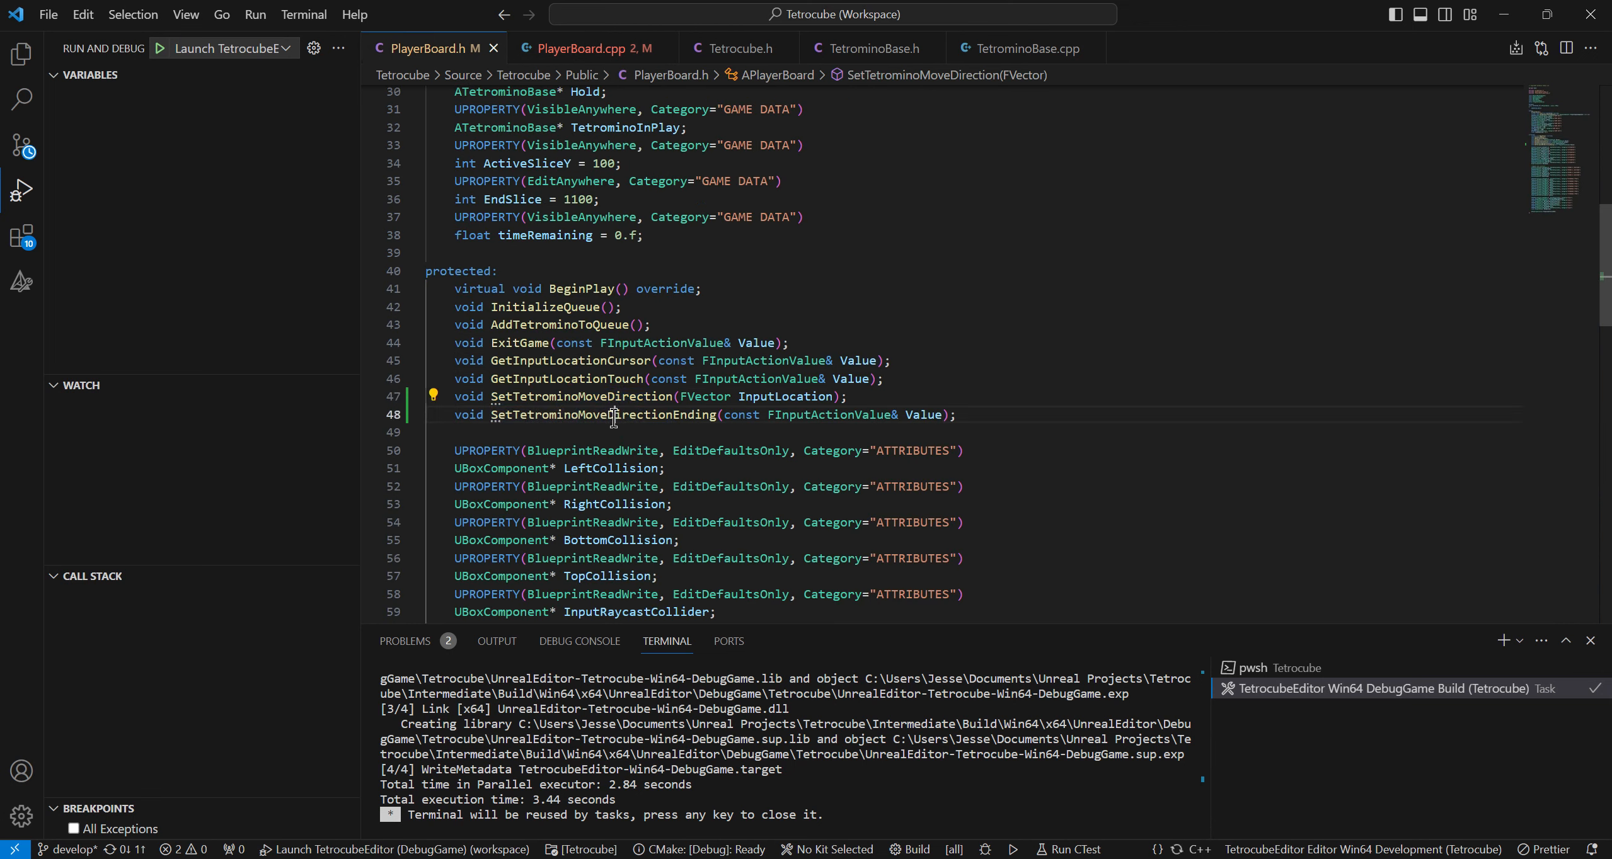
{"action": "right_click", "coordinate": [612, 415]}
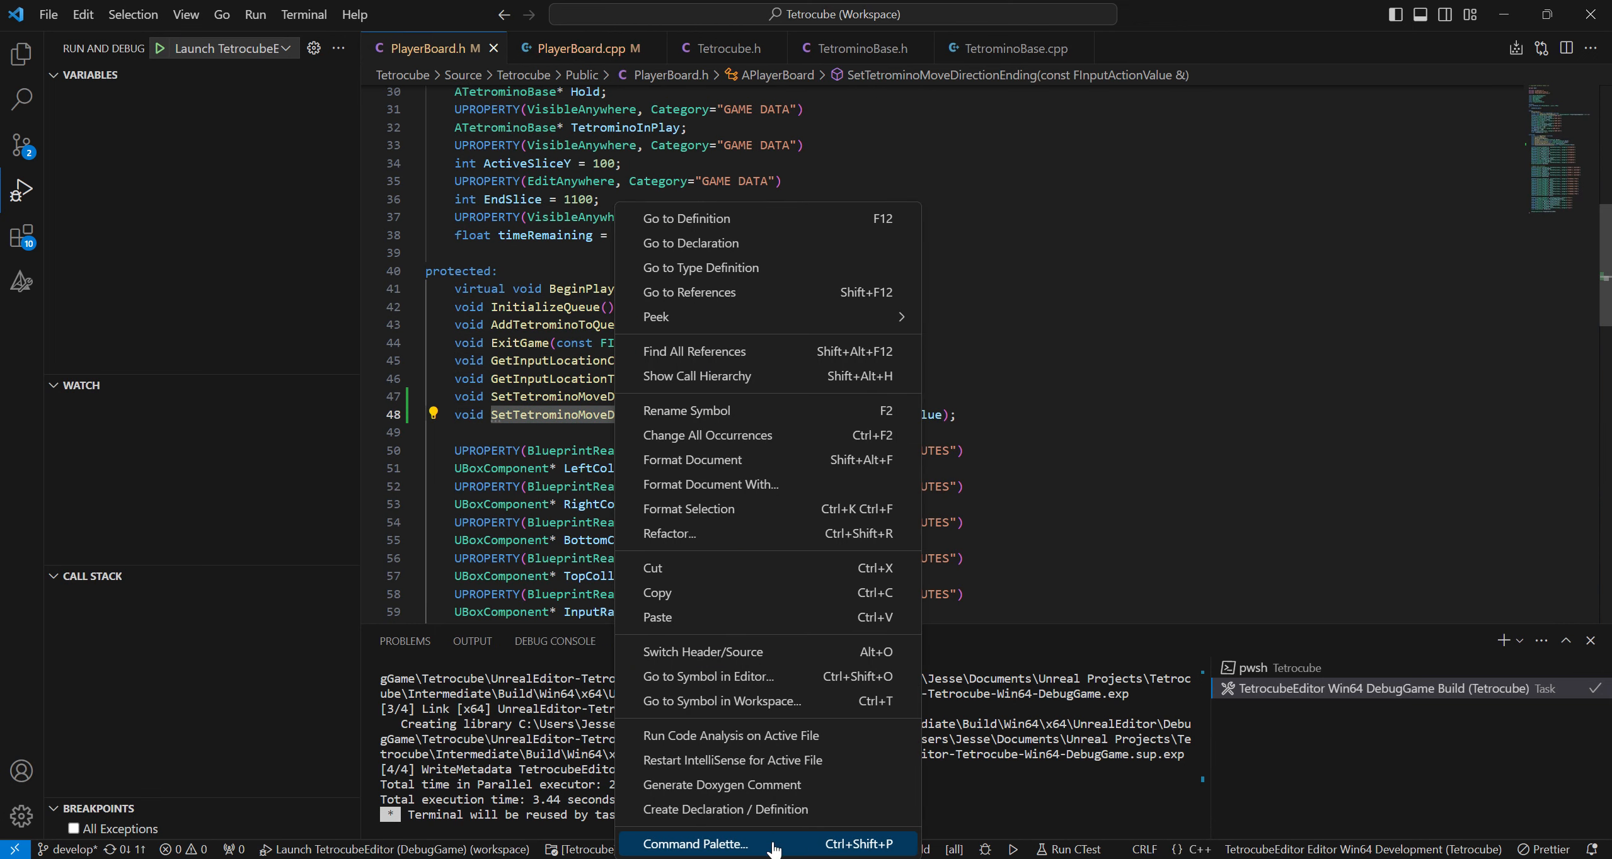
{"action": "mouse_move", "coordinate": [726, 809]}
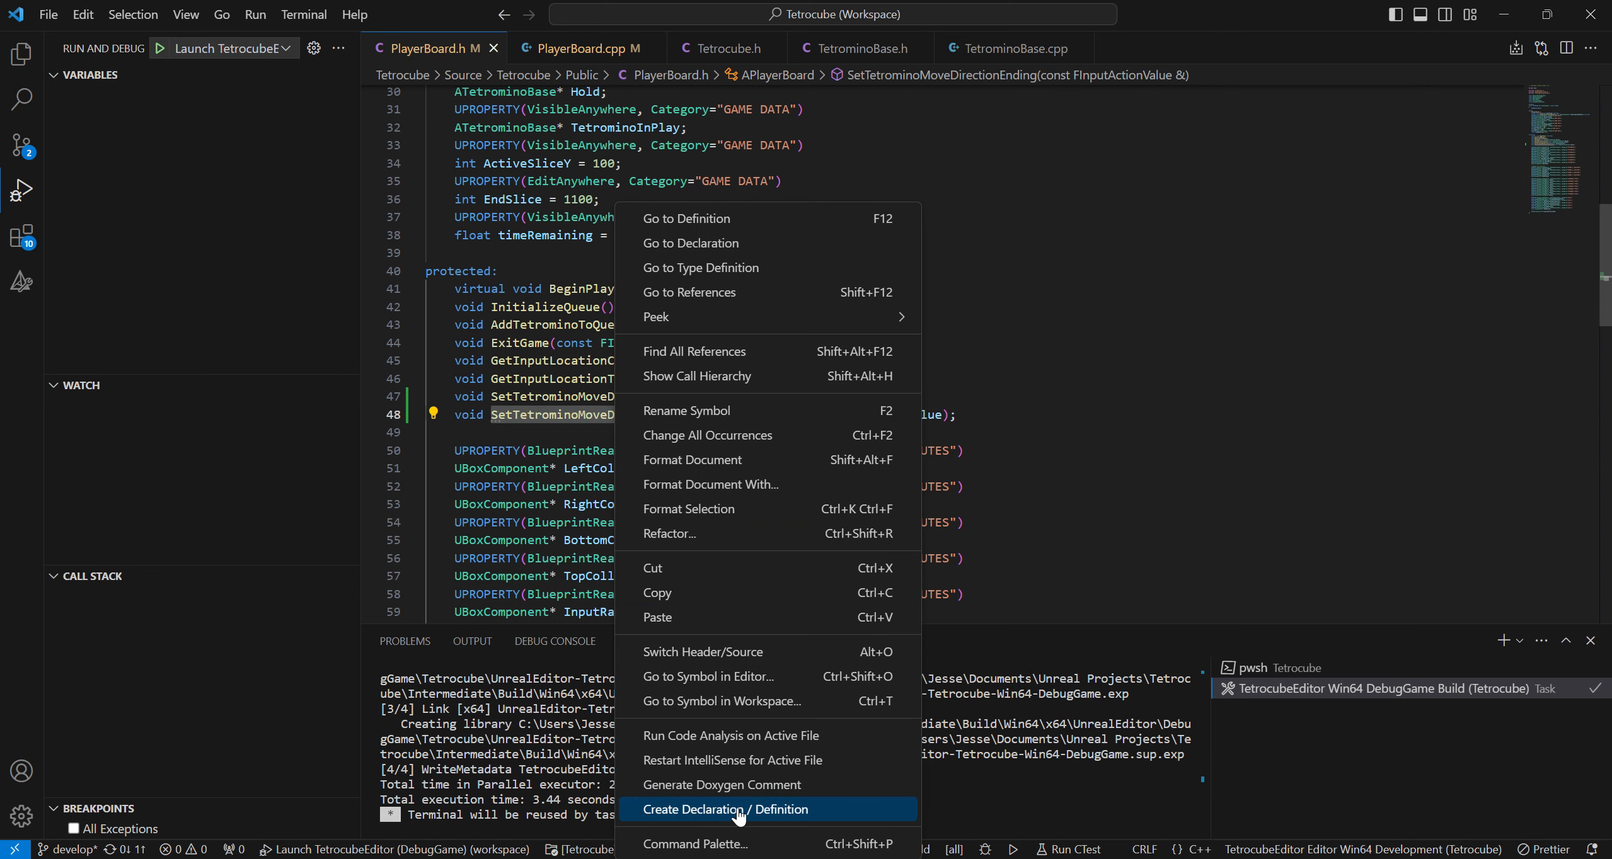
{"action": "left_click", "coordinate": [726, 809]}
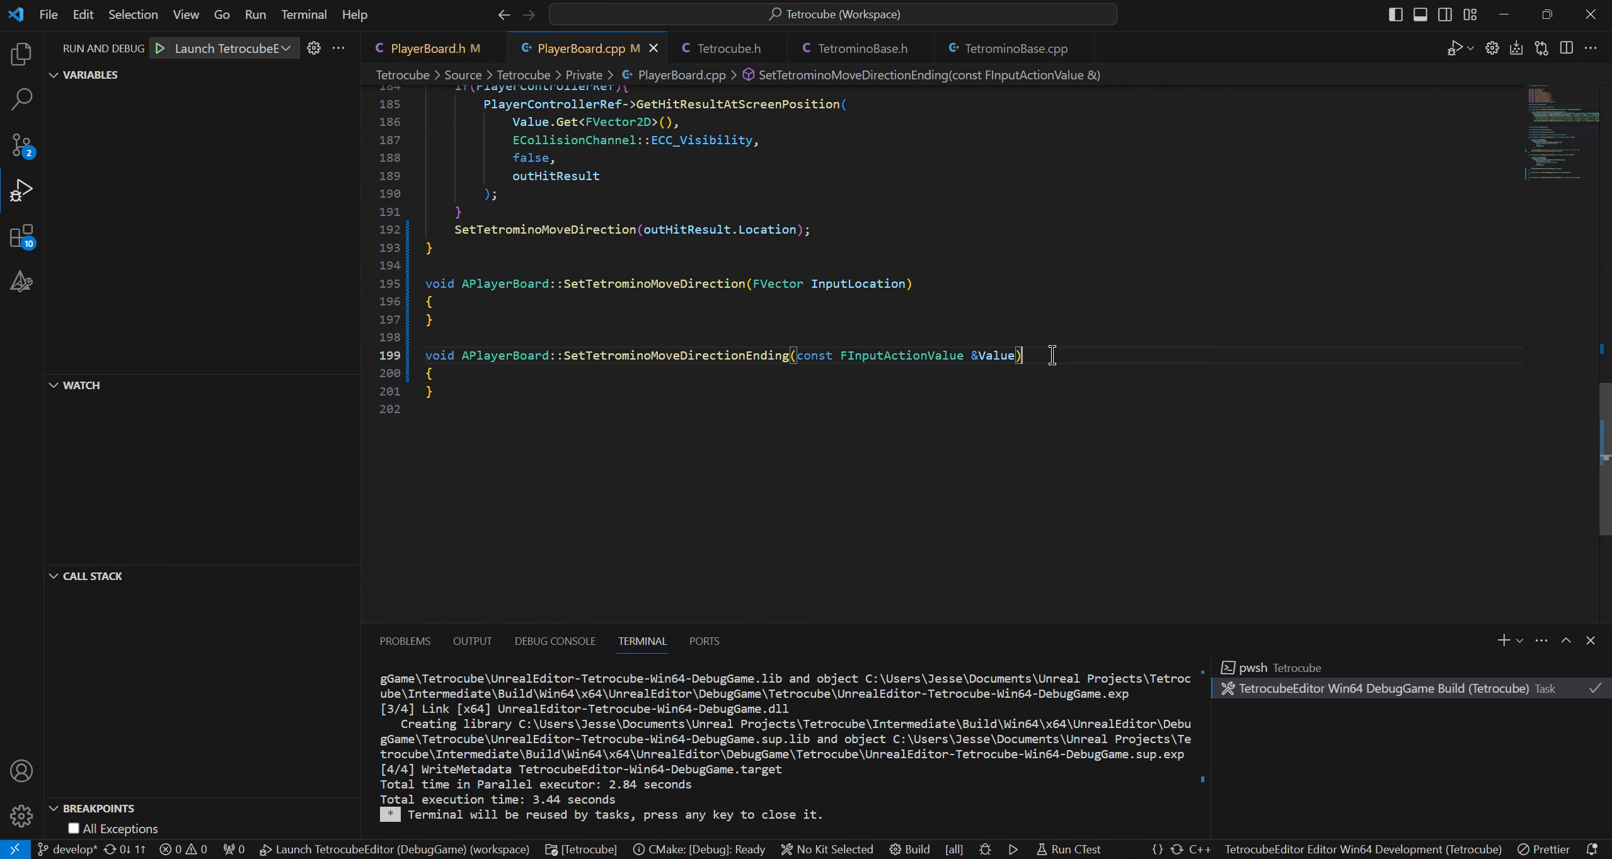
{"action": "mouse_move", "coordinate": [605, 319]}
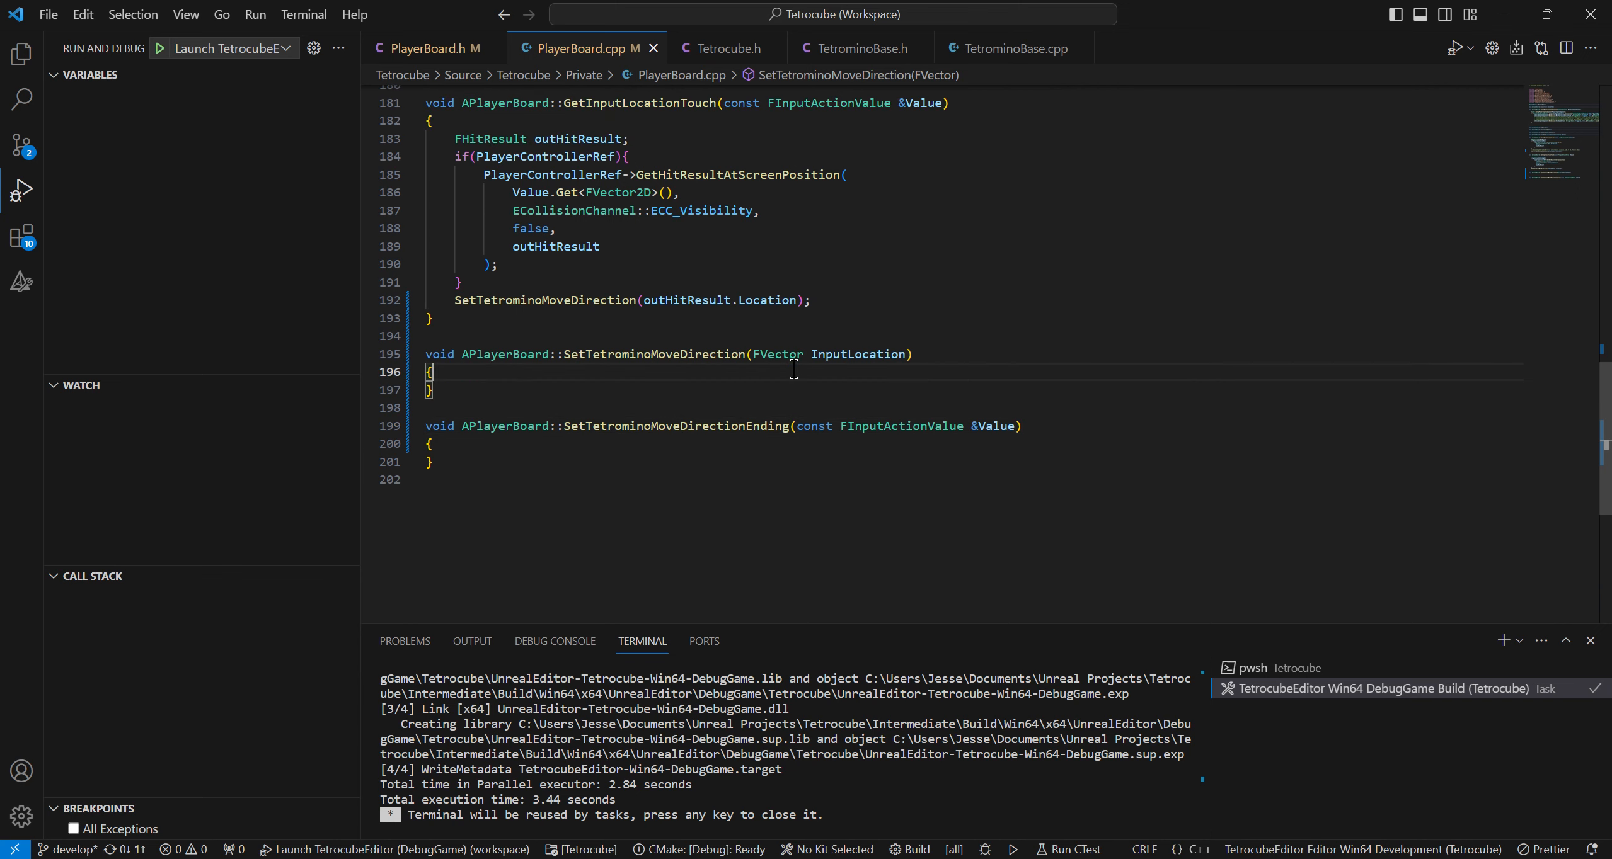
{"action": "mouse_move", "coordinate": [1040, 365]}
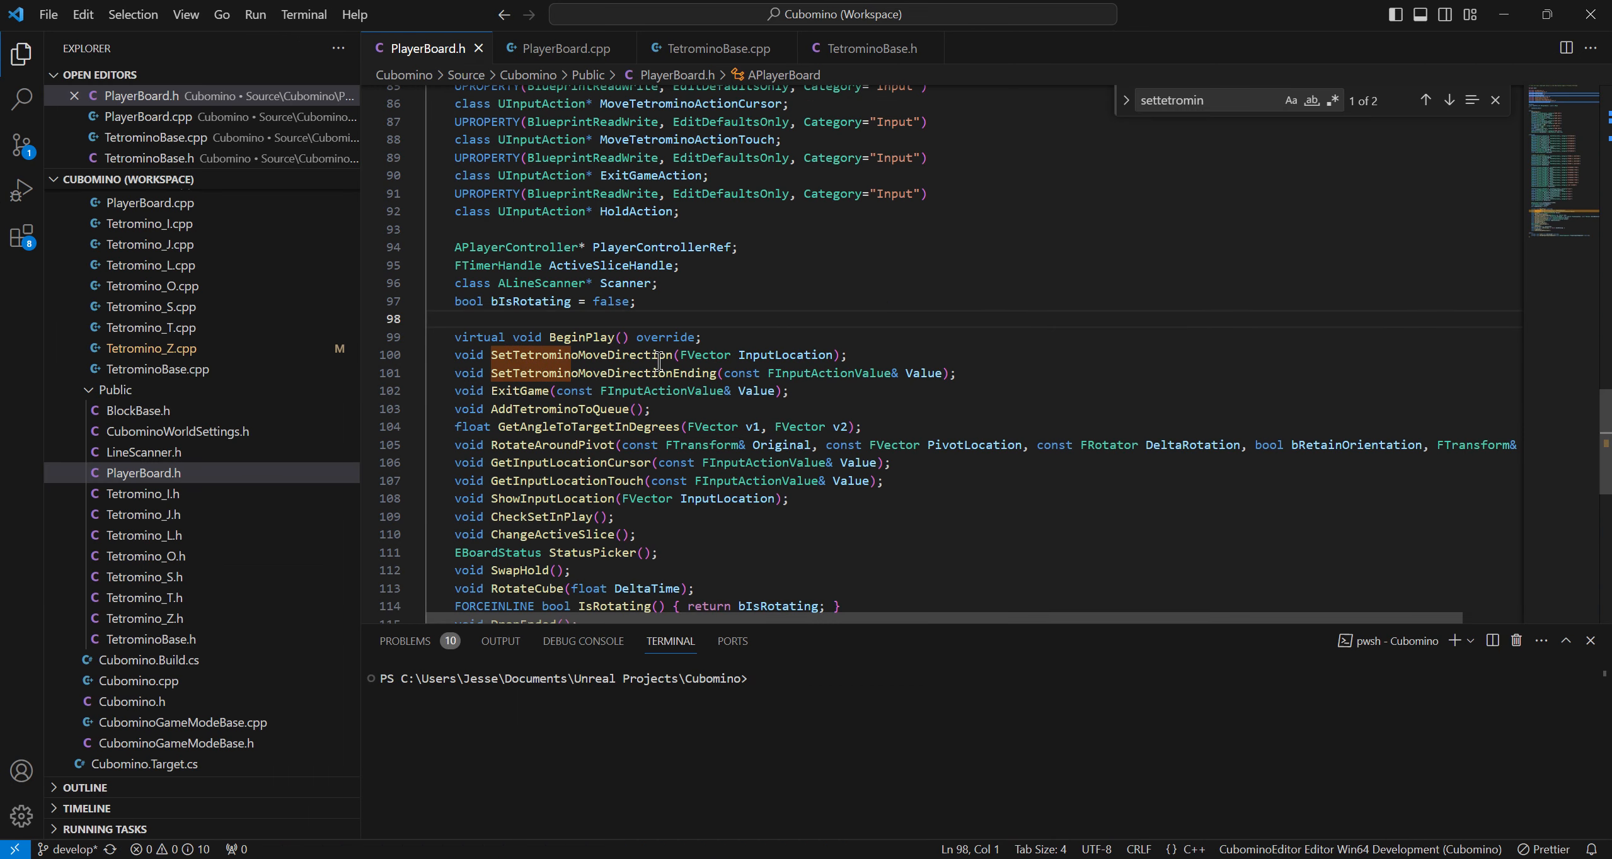
Review Cubomino's SetTetrominoMoveDirection, inspecting EBS_Moving, the CheckSetInPlay call and the SetInputLoc line
{"action": "left_click", "coordinate": [562, 48]}
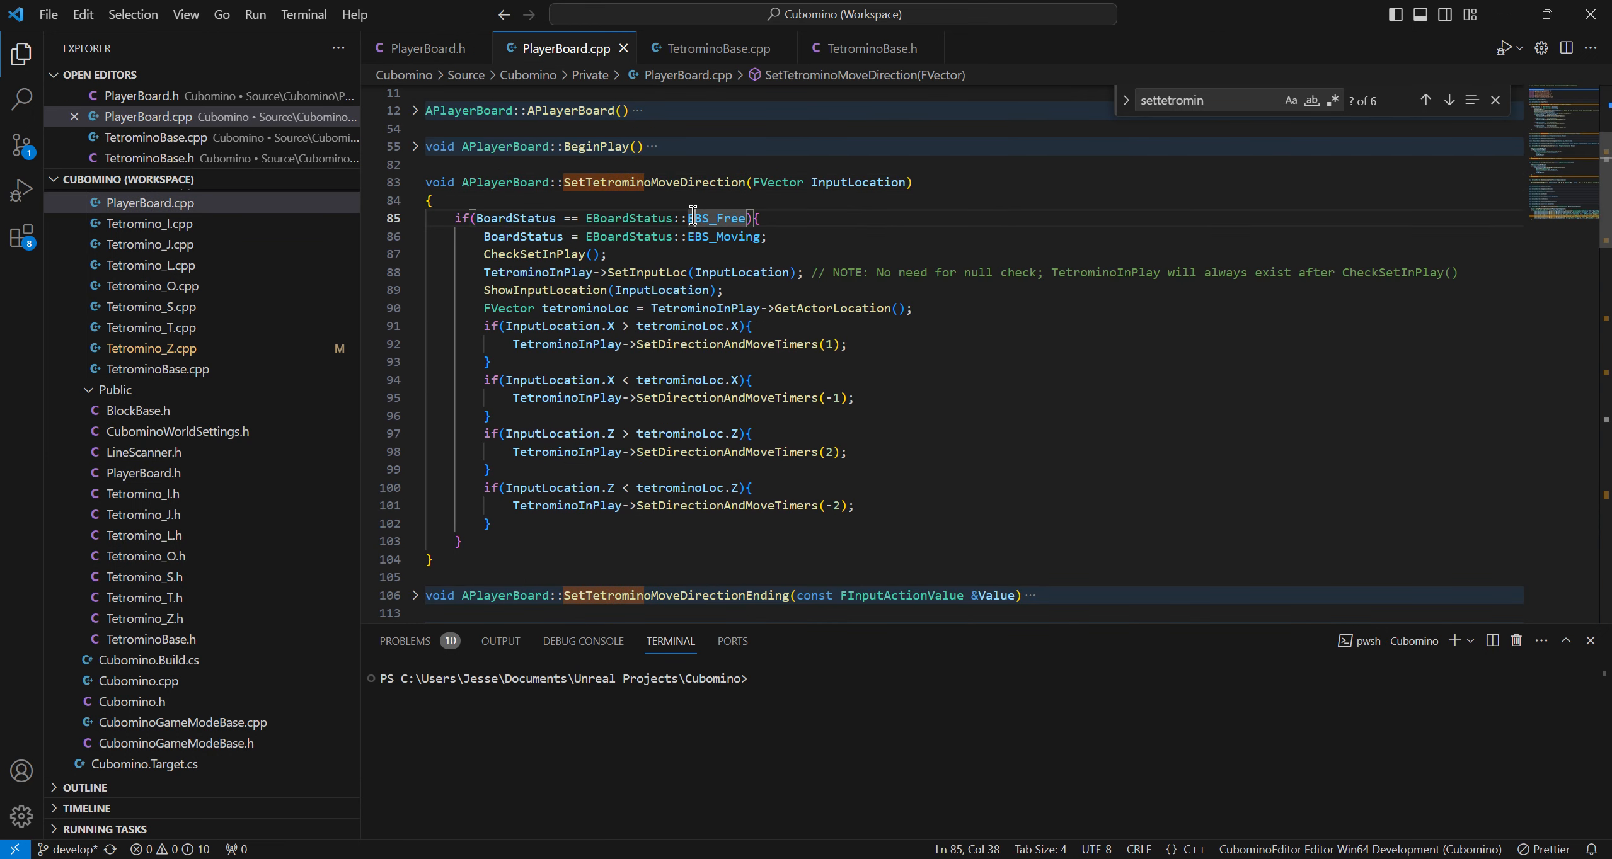
{"action": "double_click", "coordinate": [722, 237]}
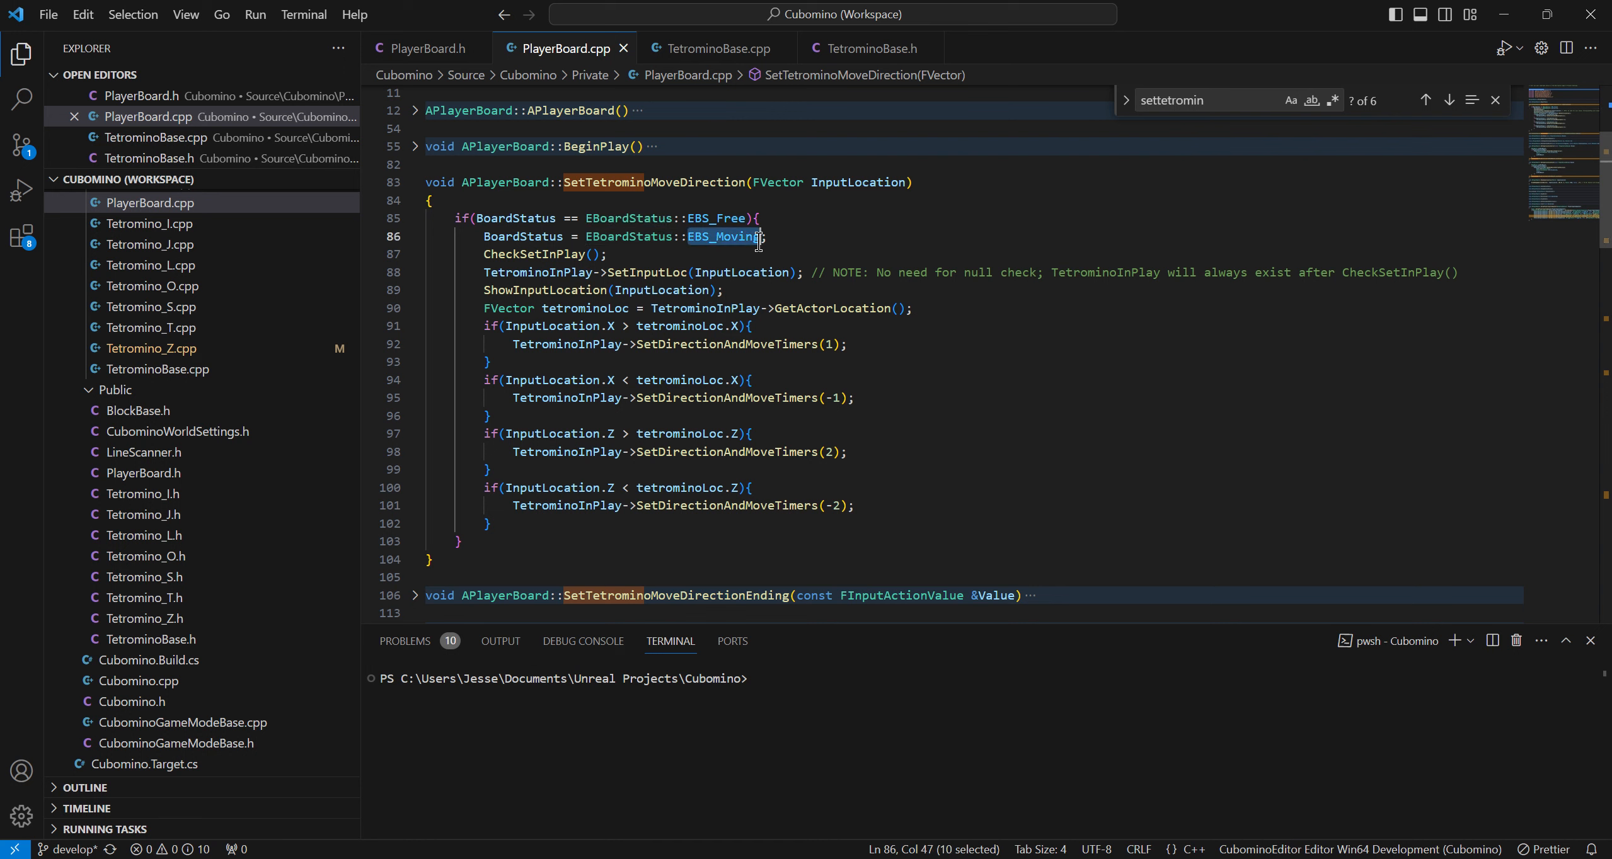
{"action": "double_click", "coordinate": [533, 255]}
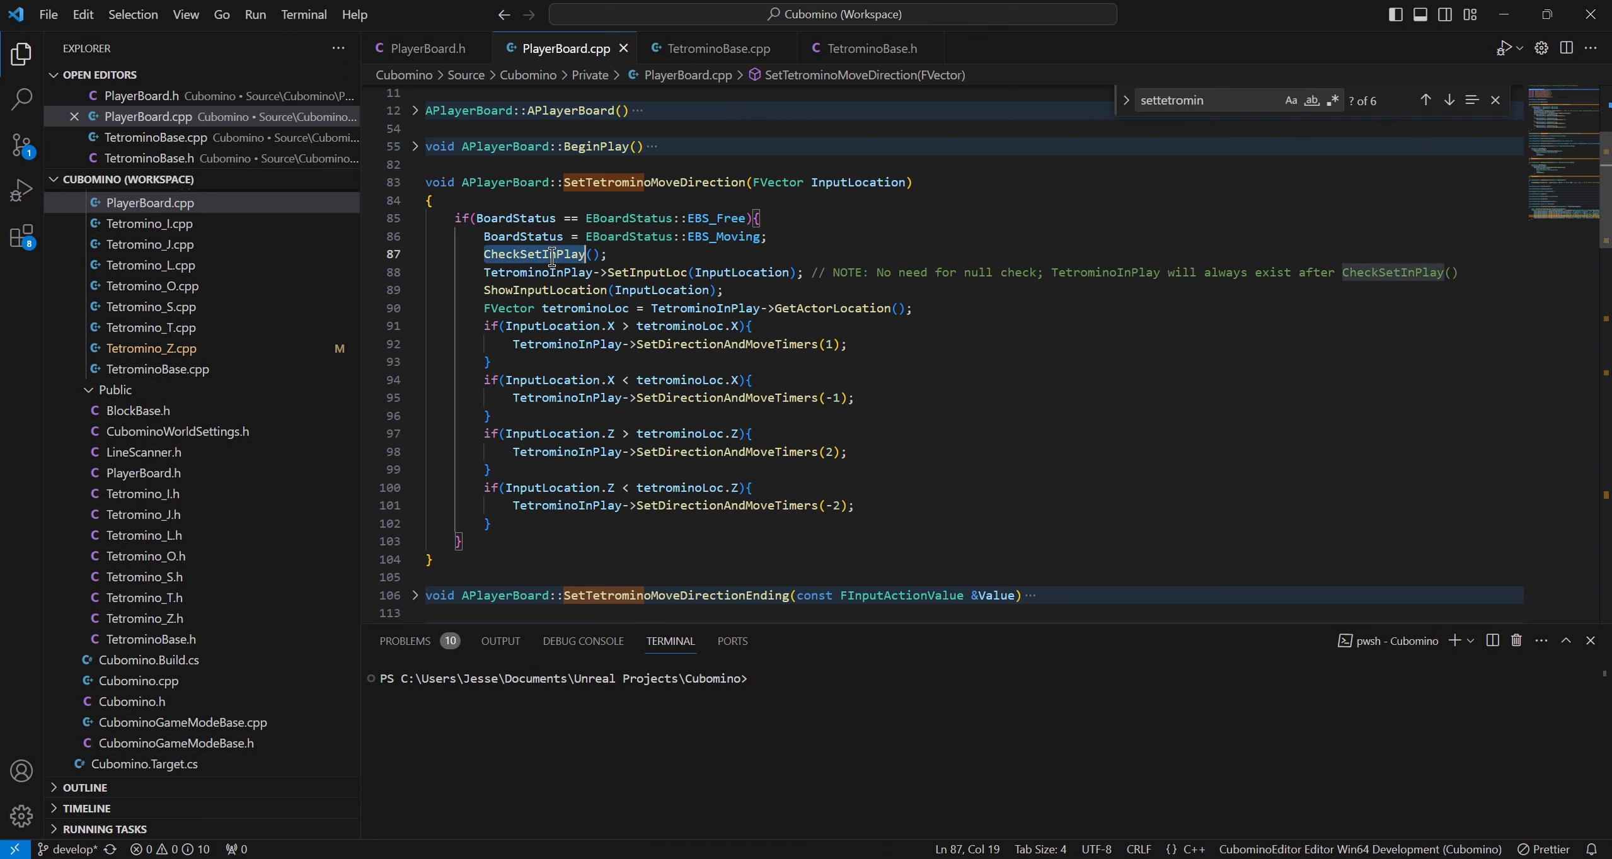
{"action": "double_click", "coordinate": [533, 254]}
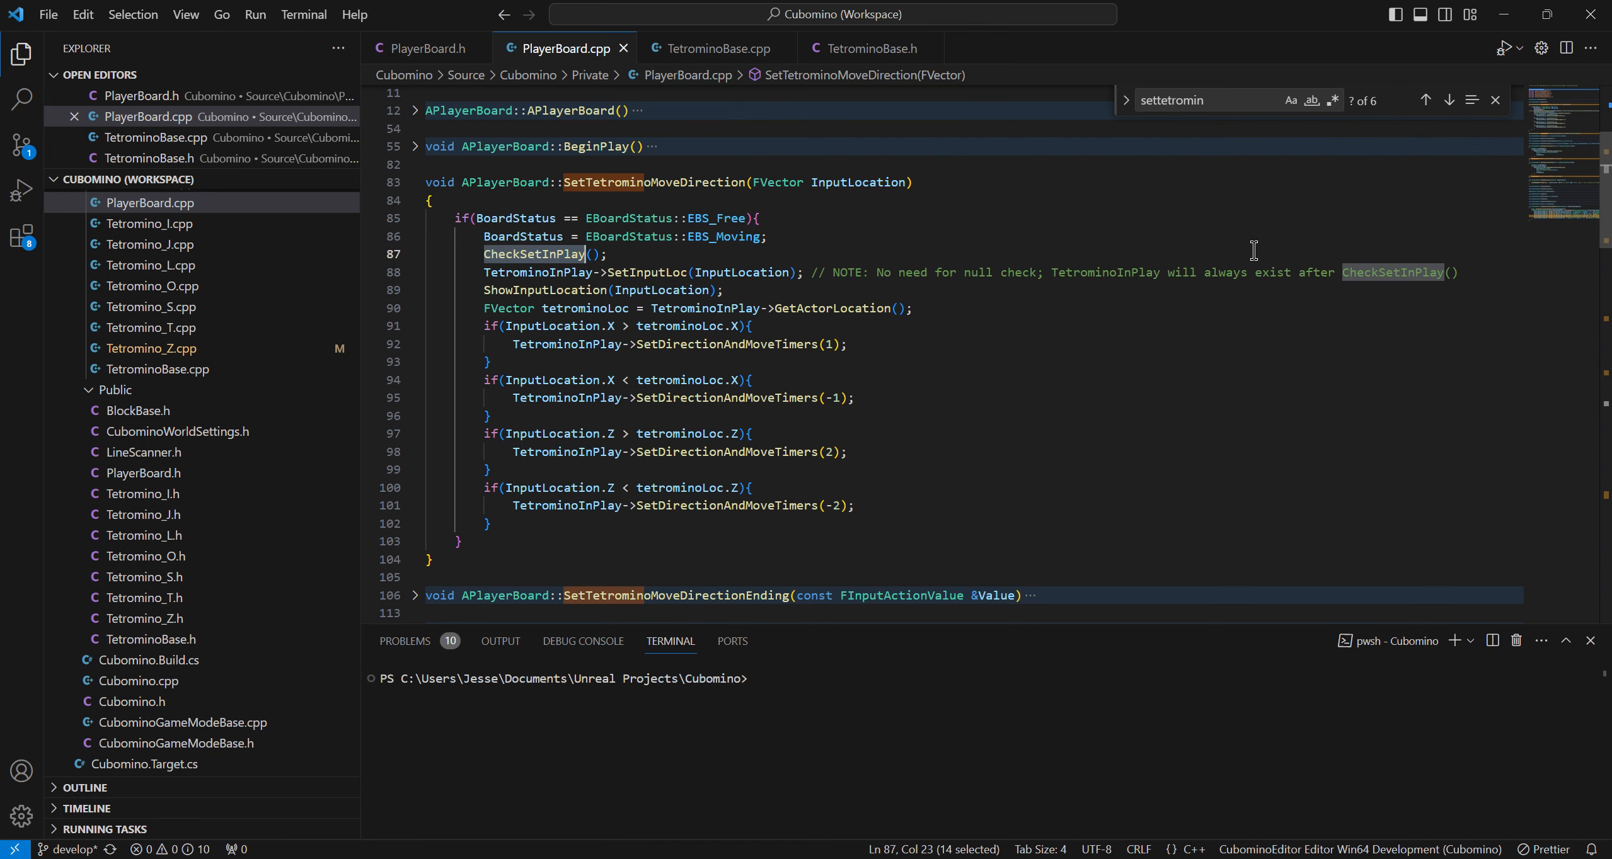
{"action": "left_click", "coordinate": [845, 451]}
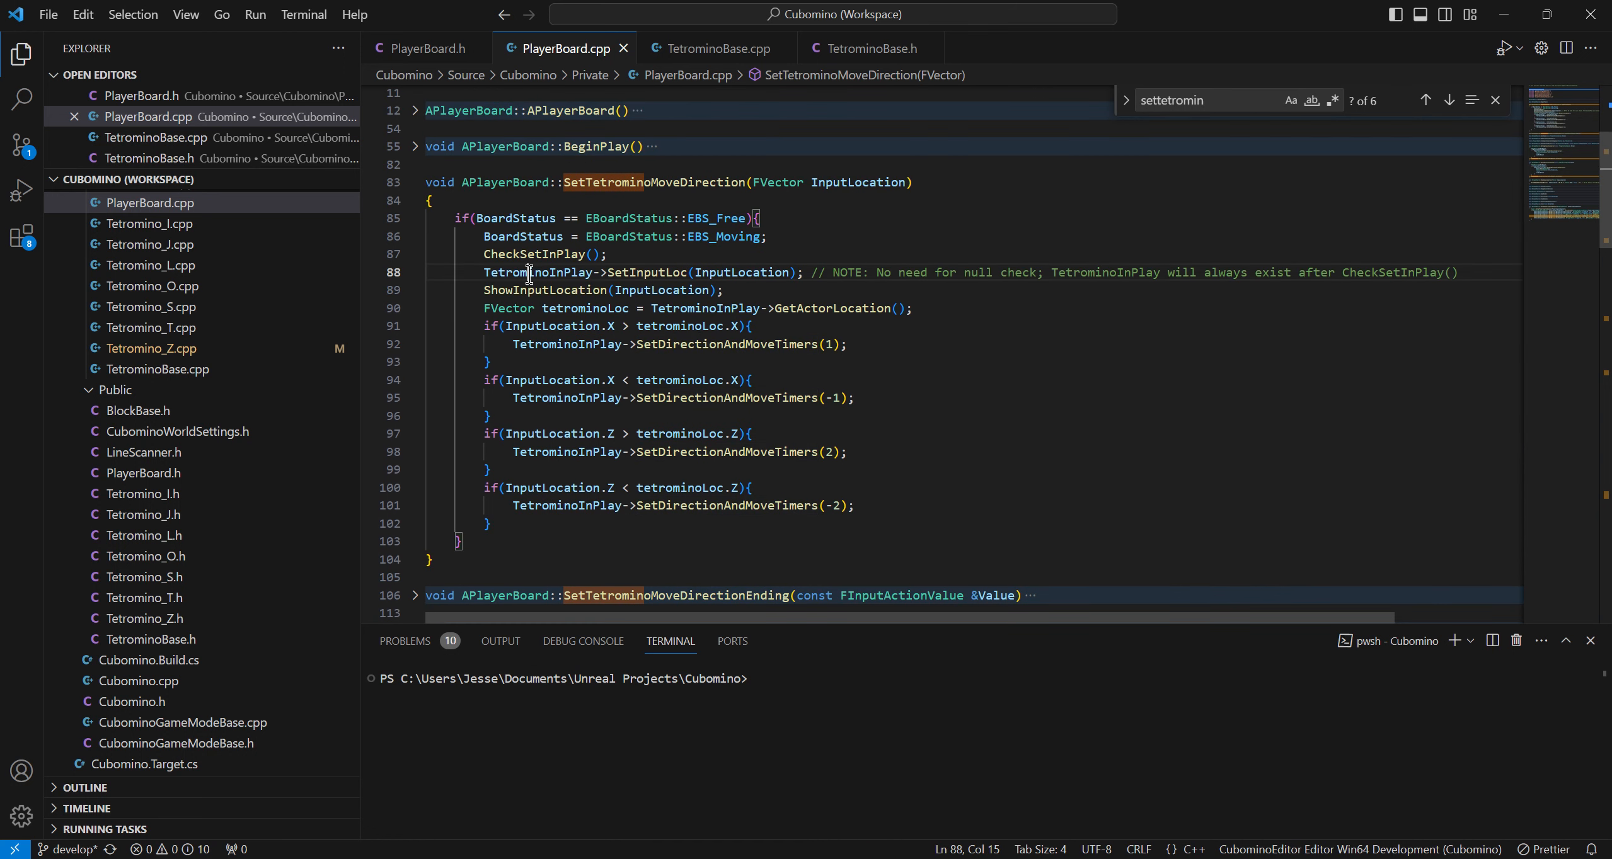
Inspect the EBoardStatus enum with its EBS_Moving and EBS_Free values in the reference code
{"action": "double_click", "coordinate": [533, 254]}
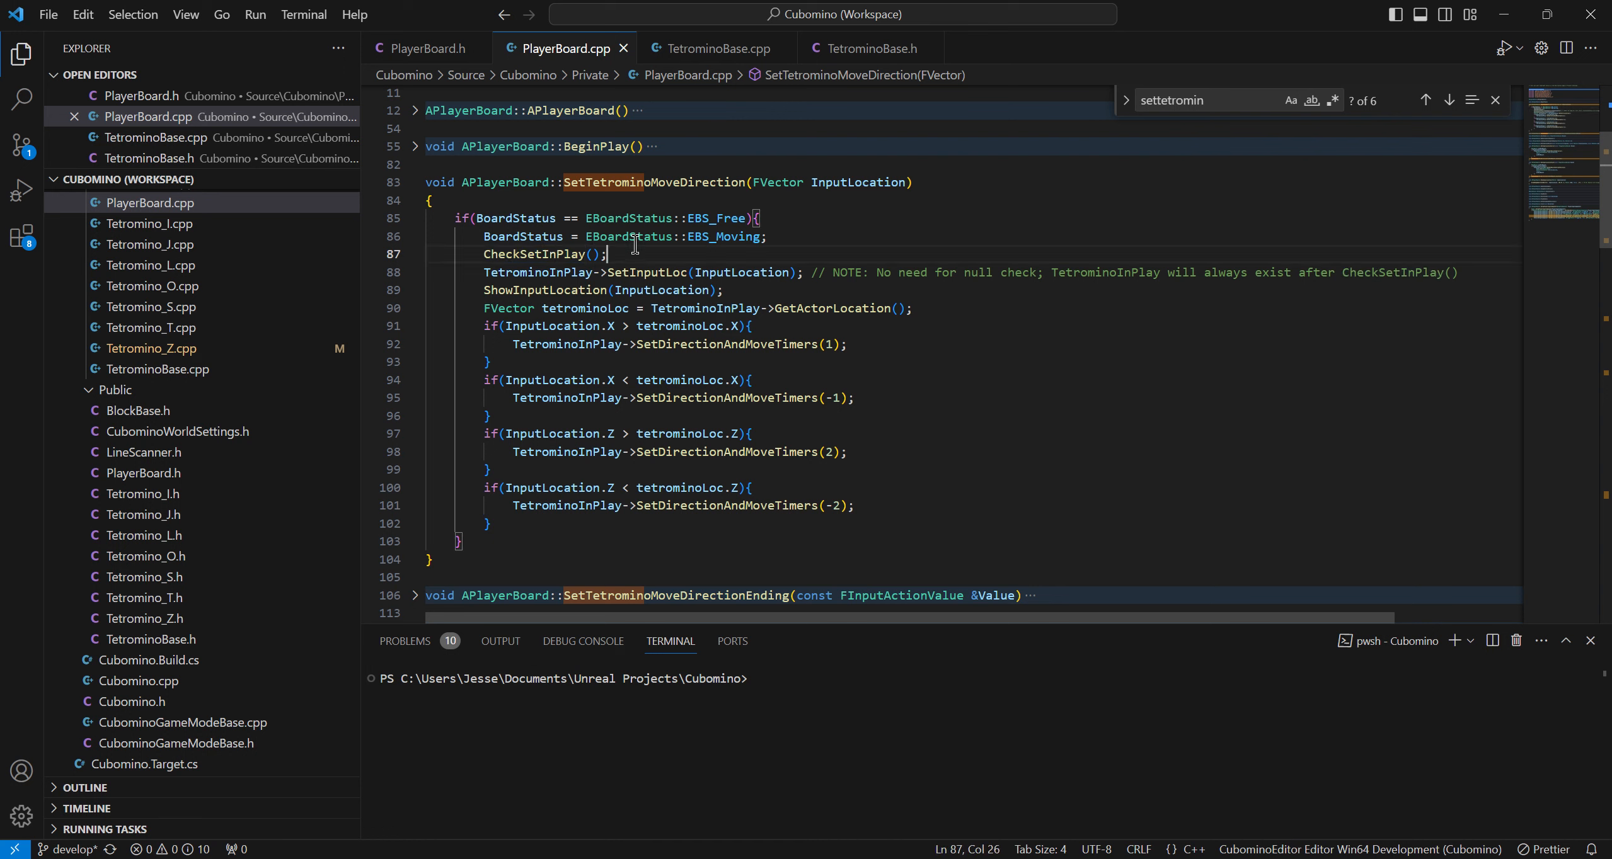
{"action": "double_click", "coordinate": [624, 237]}
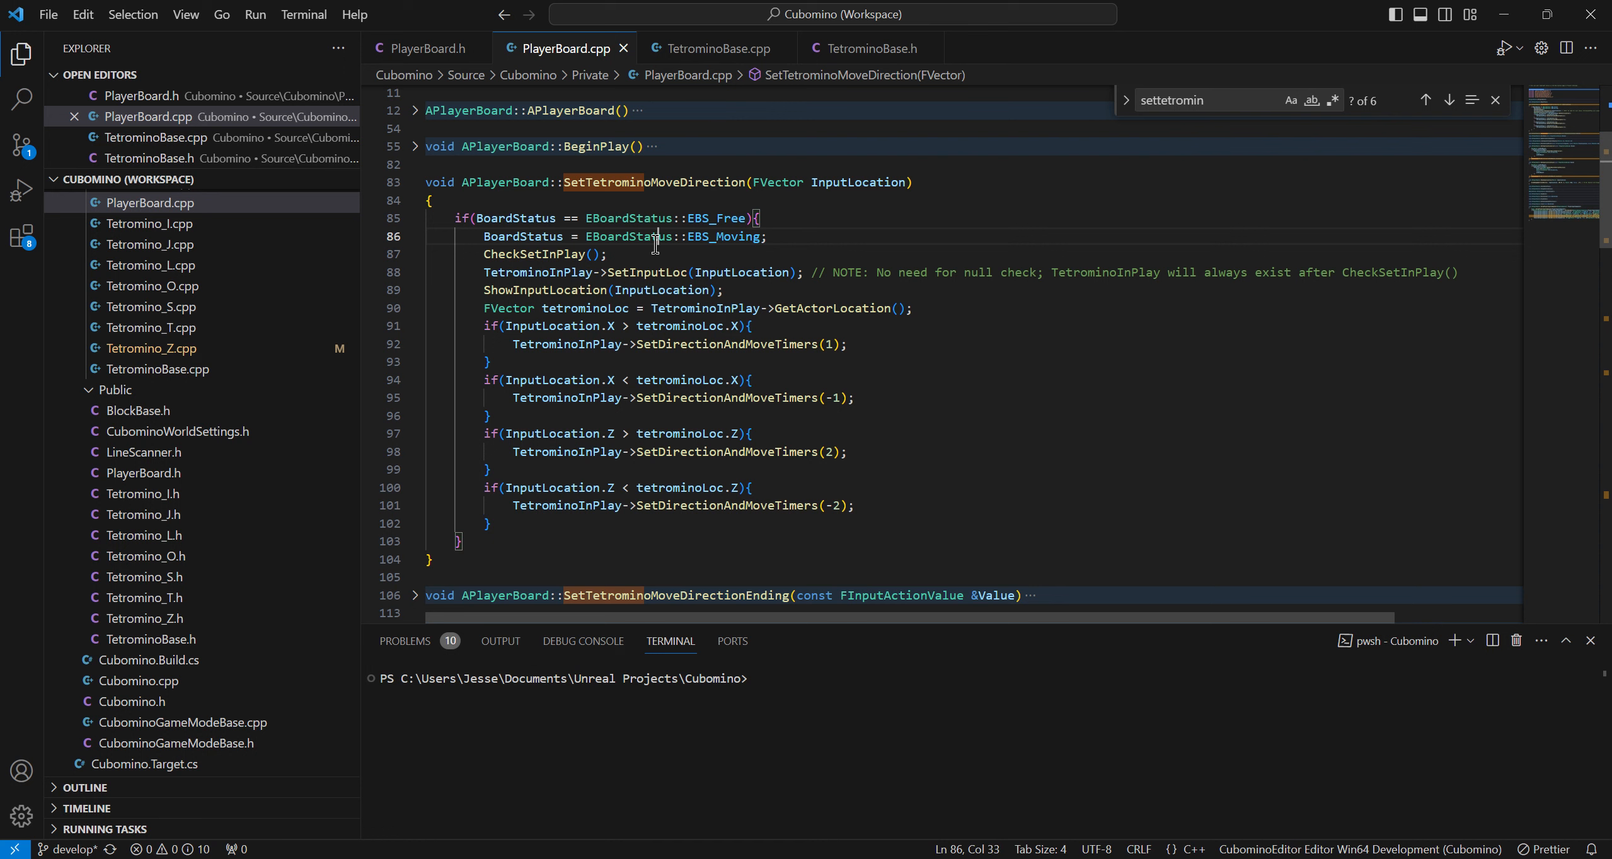
{"action": "double_click", "coordinate": [628, 237]}
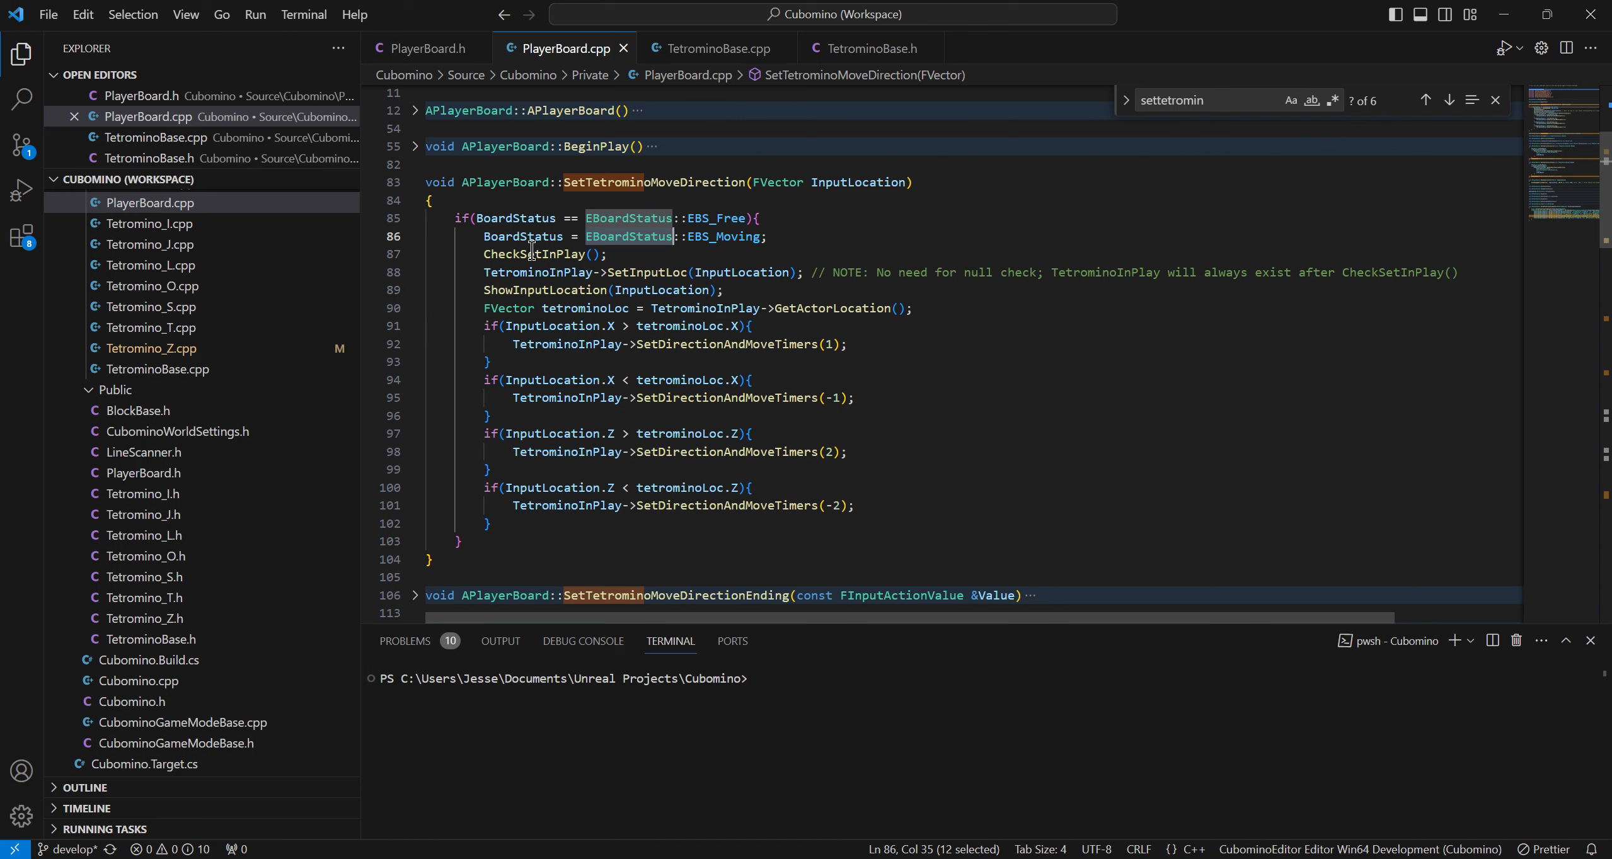
{"action": "mouse_move", "coordinate": [799, 241]}
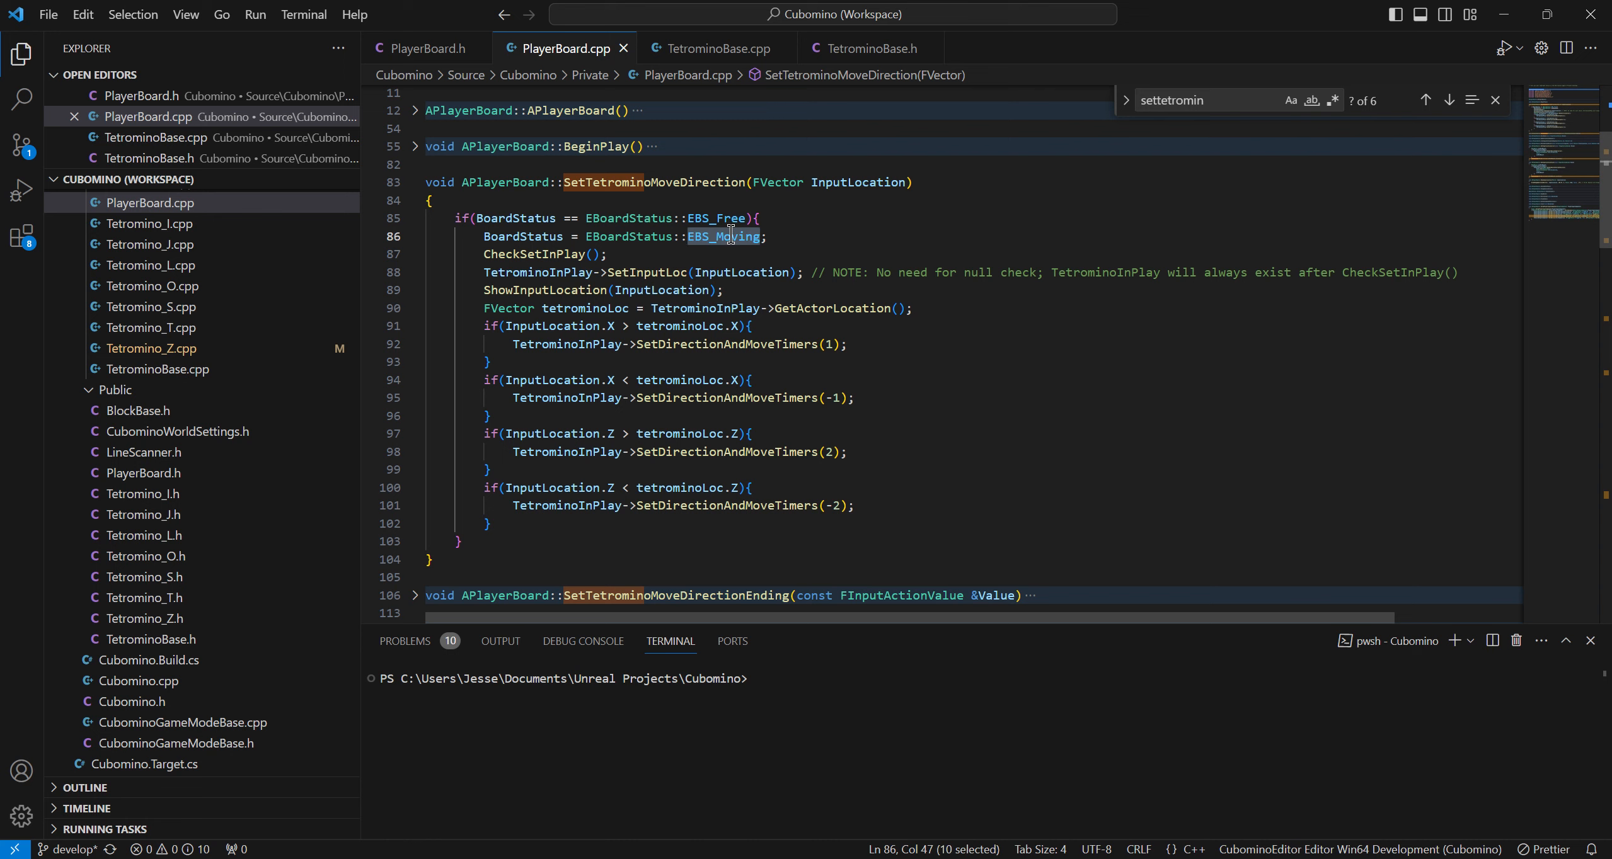
{"action": "mouse_move", "coordinate": [634, 218]}
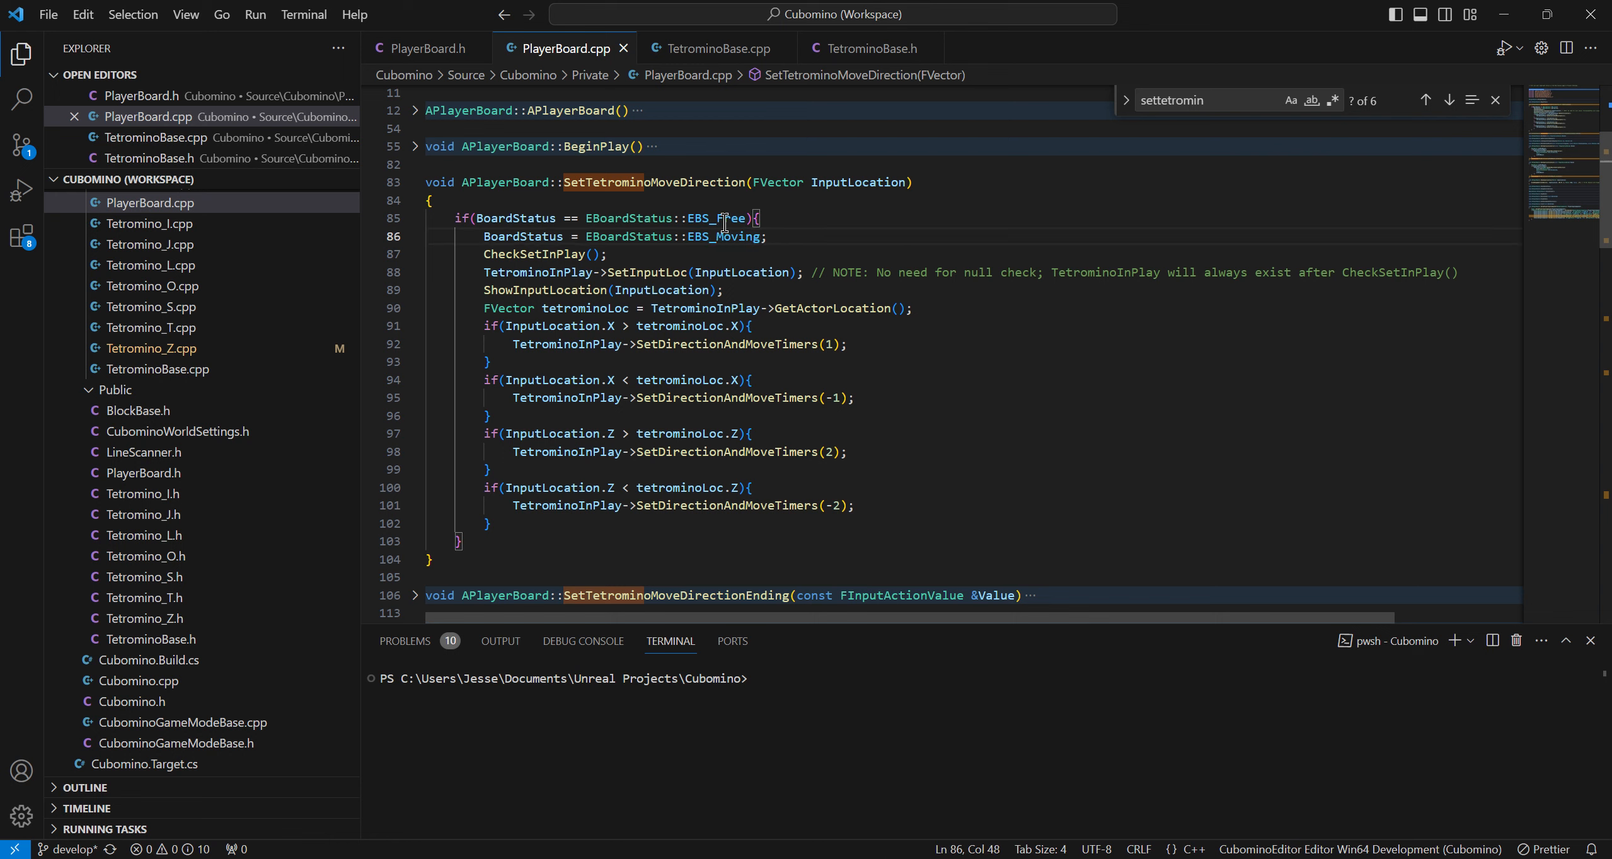
{"action": "double_click", "coordinate": [722, 237]}
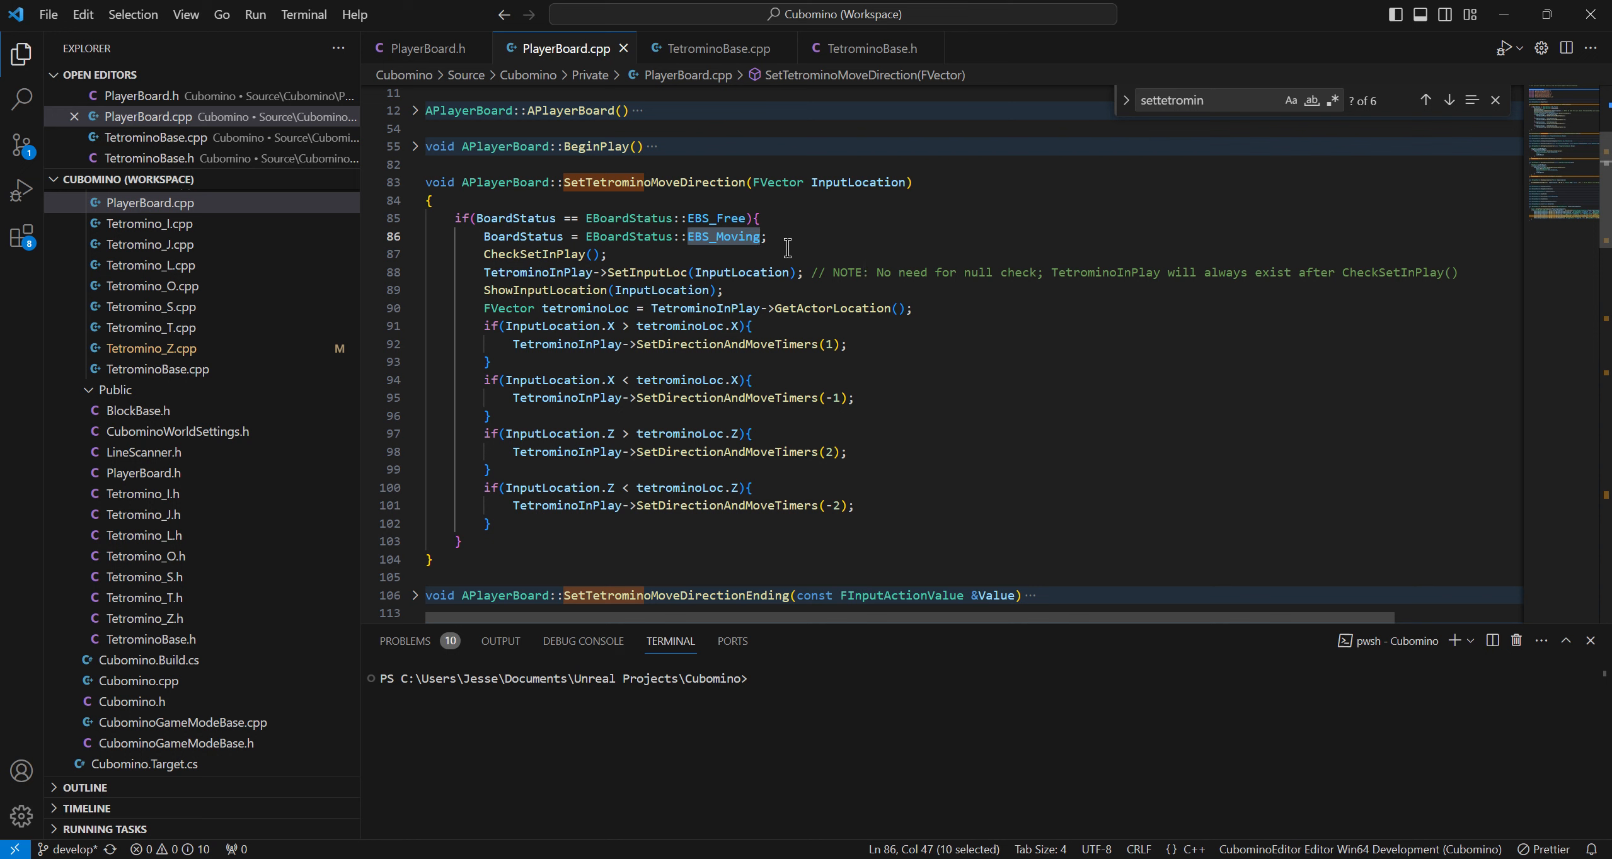
{"action": "mouse_move", "coordinate": [620, 249]}
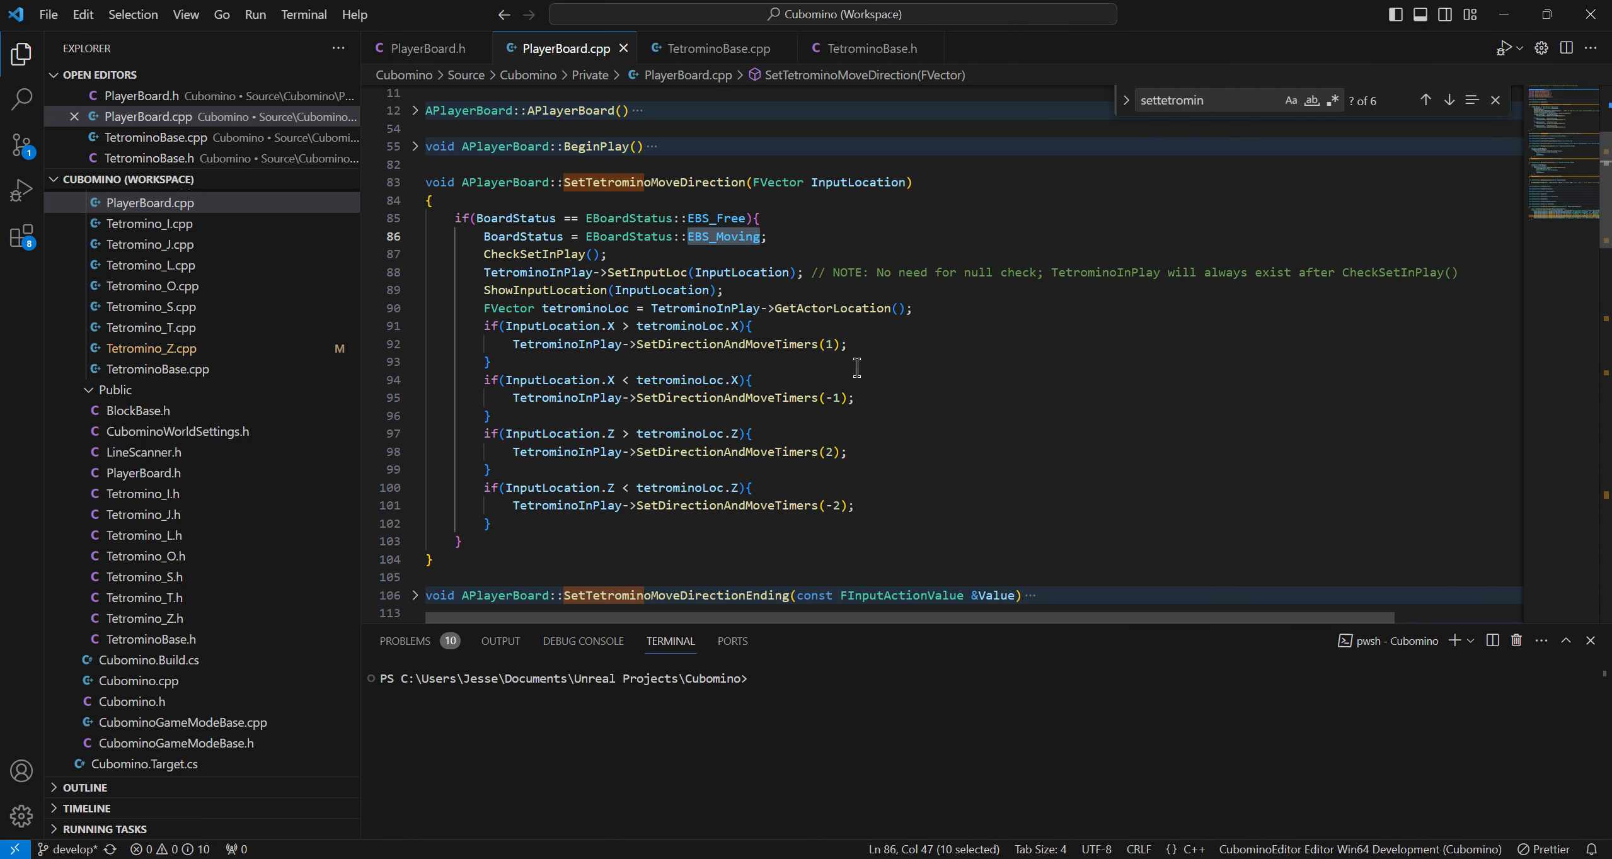
{"action": "double_click", "coordinate": [715, 219]}
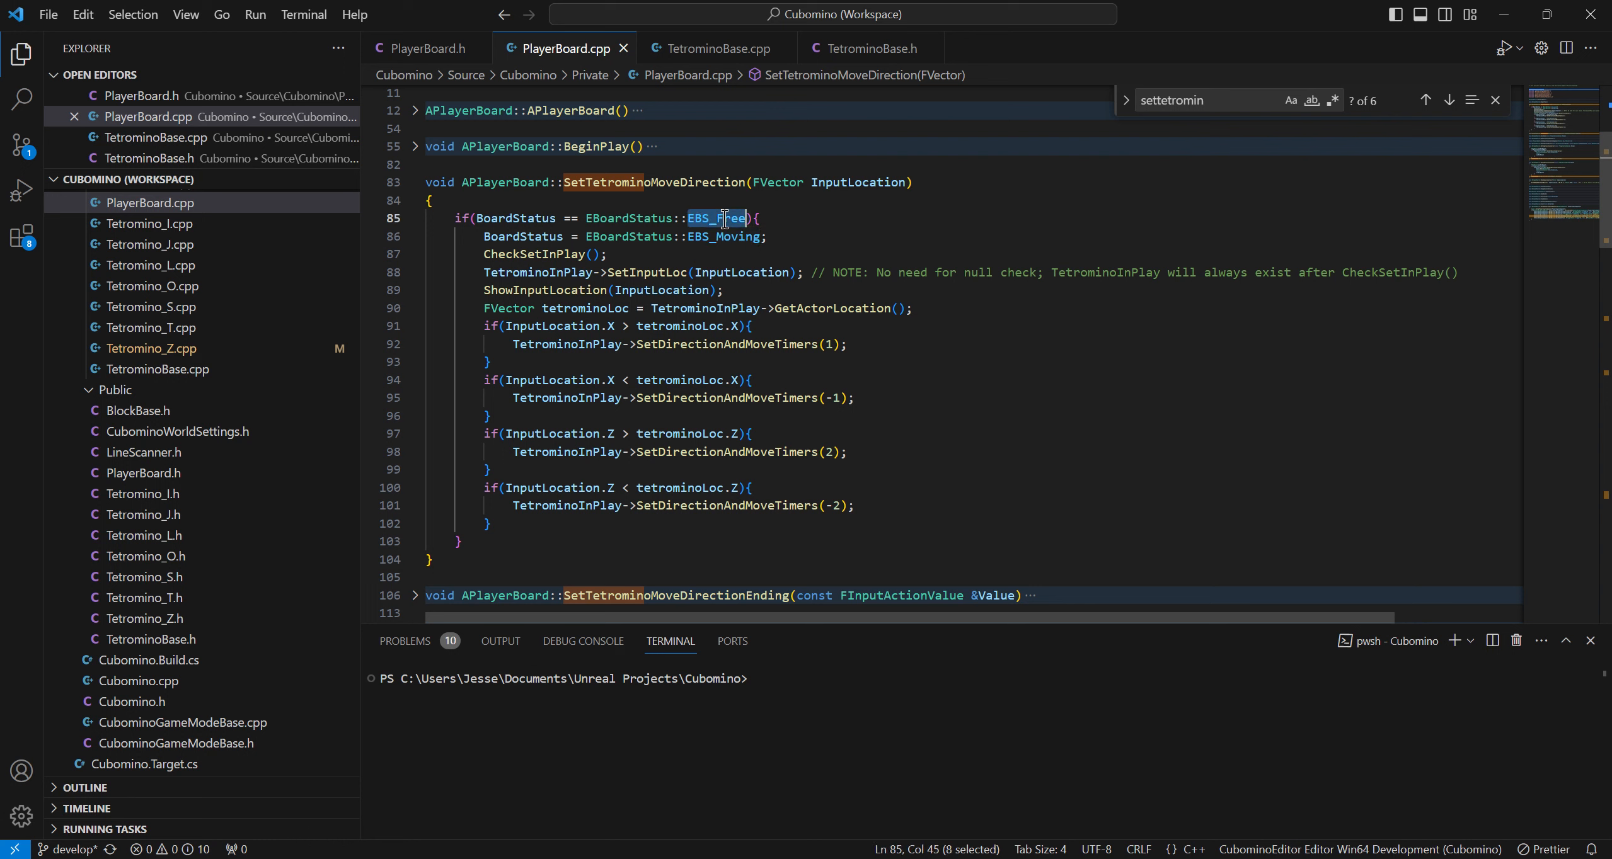
{"action": "mouse_move", "coordinate": [717, 218]}
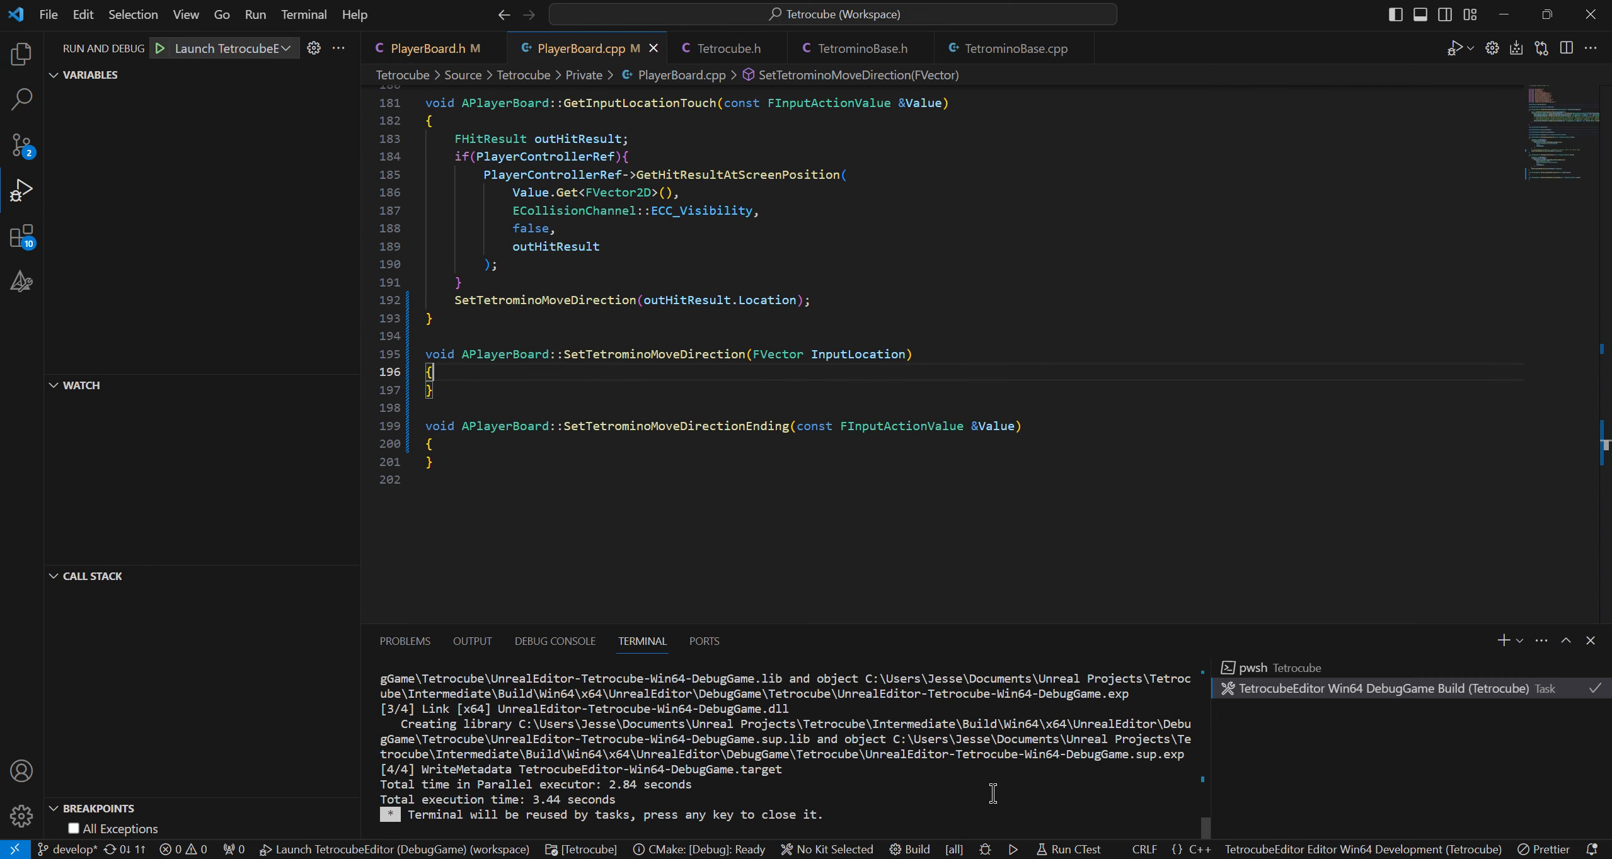
Add the UENUM() EBoardStatus enum class to Tetrocube.h, then move to Tetrocube.cpp via TetrominoBase.cpp
{"action": "left_click", "coordinate": [20, 53]}
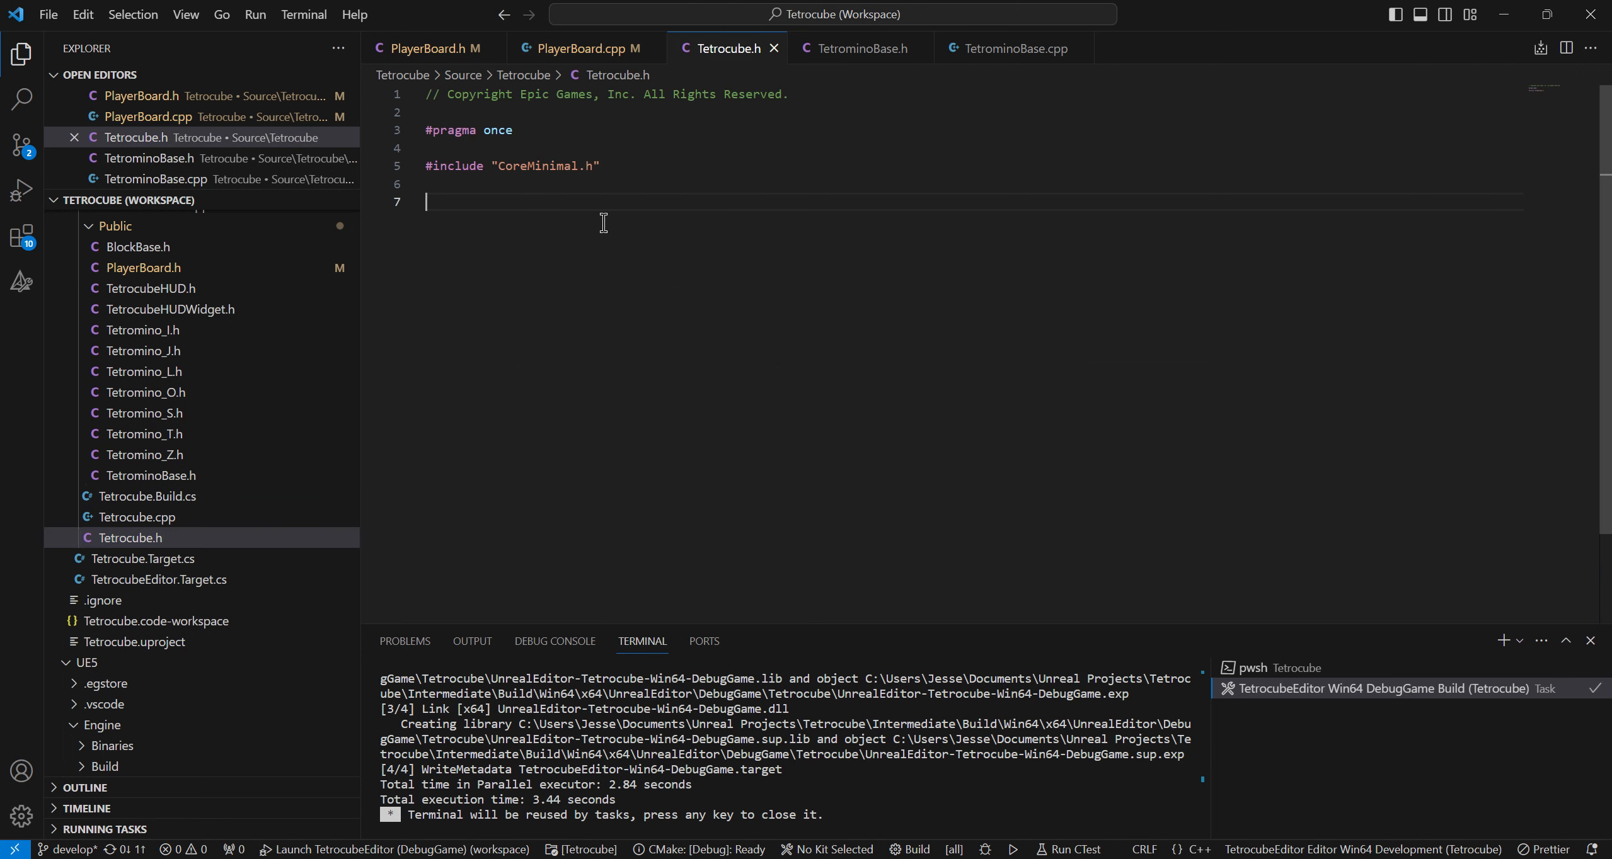
{"action": "type", "text": "UENUM()"}
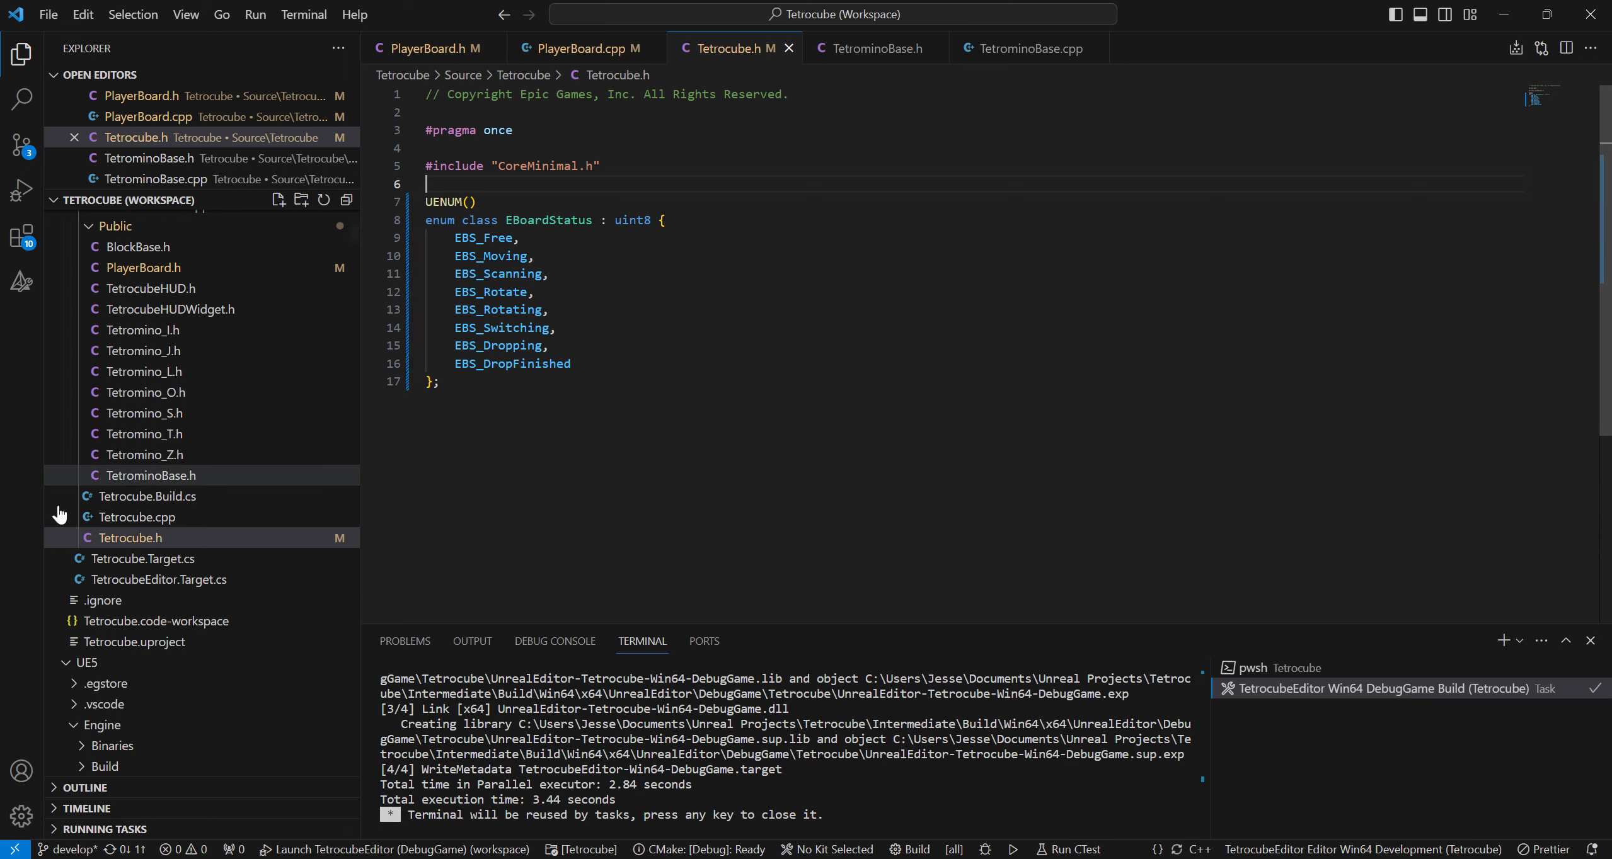
{"action": "scroll", "scroll_direction": "down", "scroll_amount": 3}
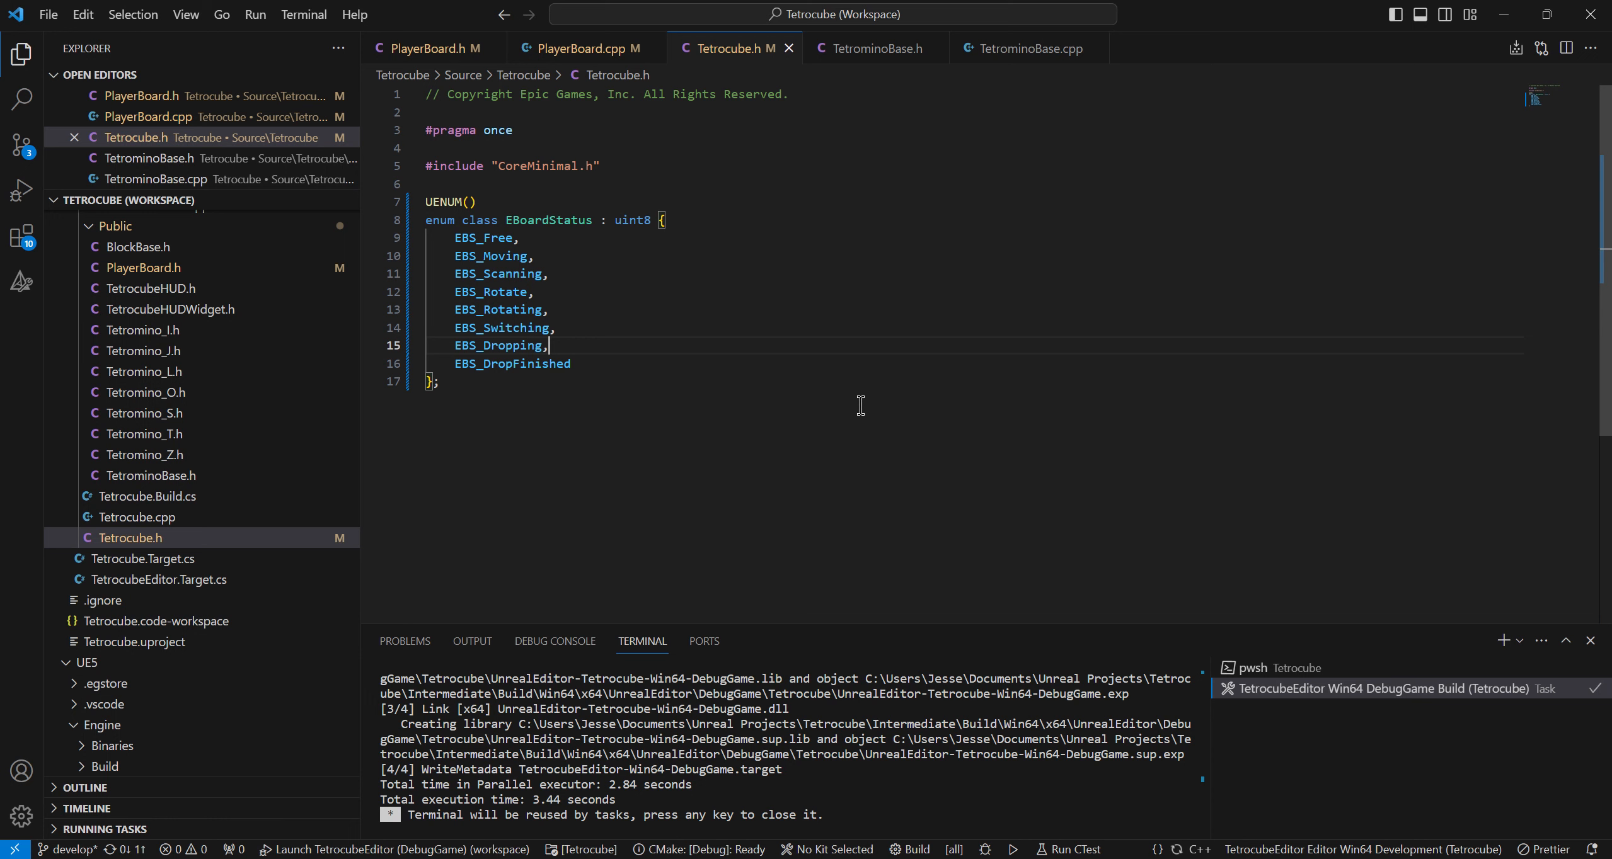
{"action": "left_click", "coordinate": [1028, 48]}
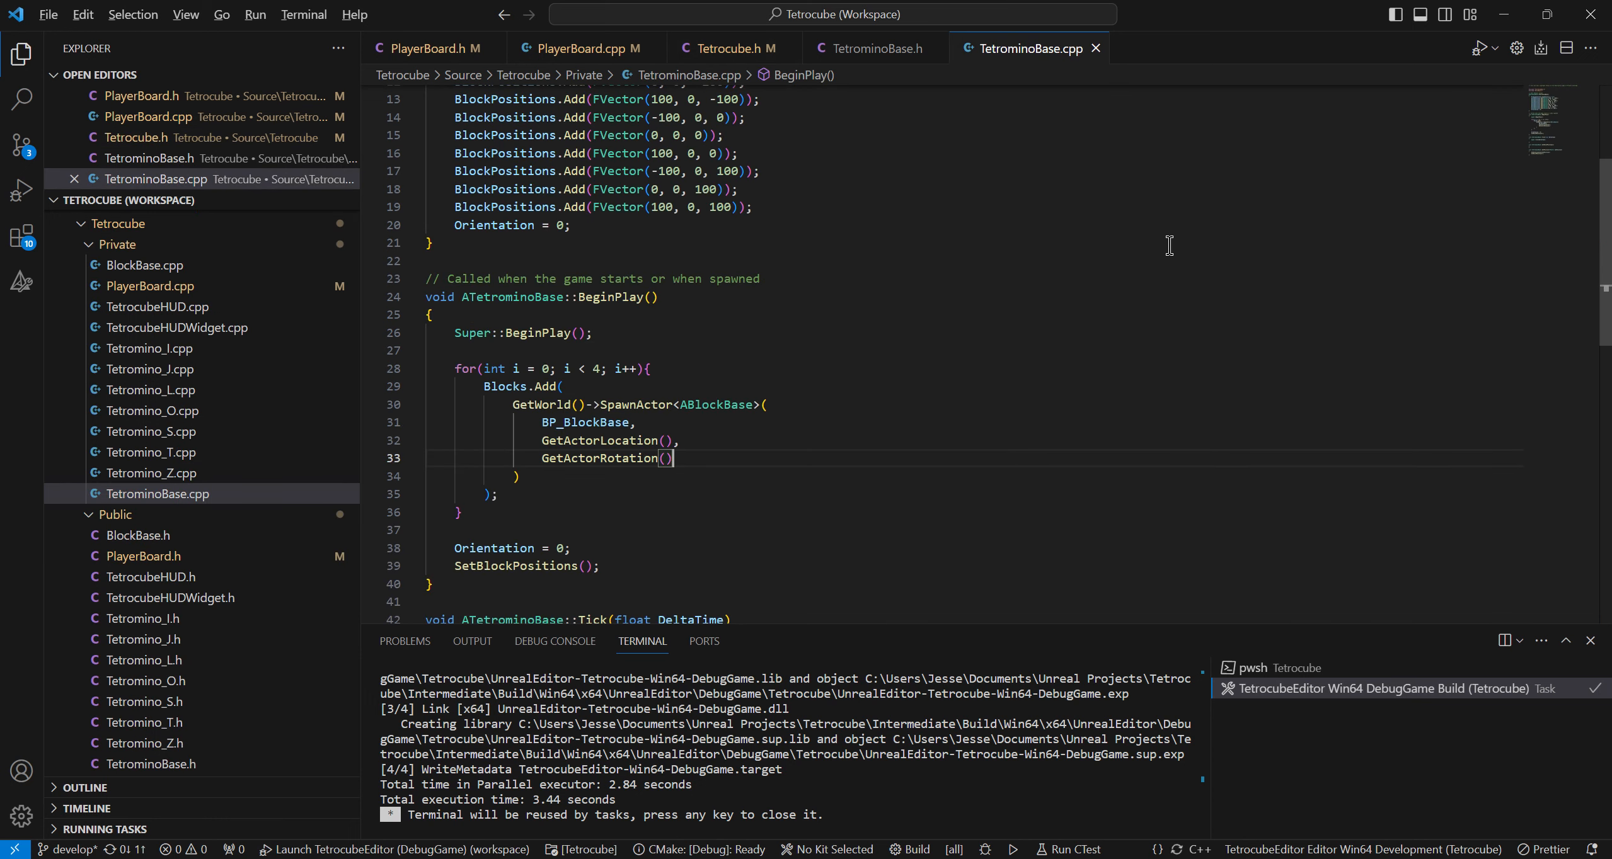
{"action": "mouse_move", "coordinate": [732, 48]}
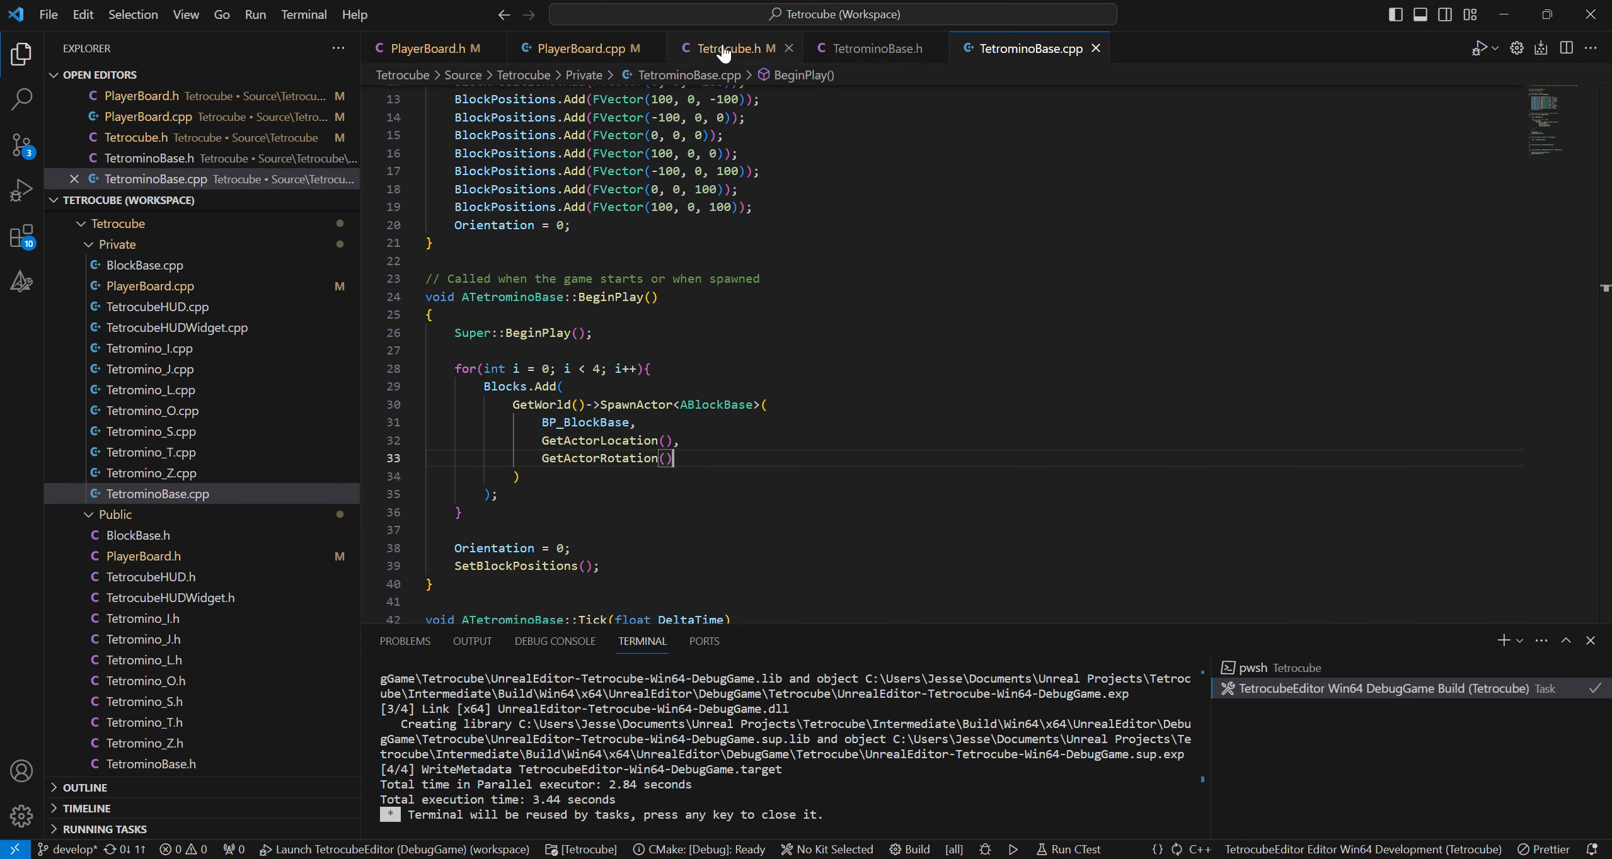
{"action": "left_click", "coordinate": [732, 48]}
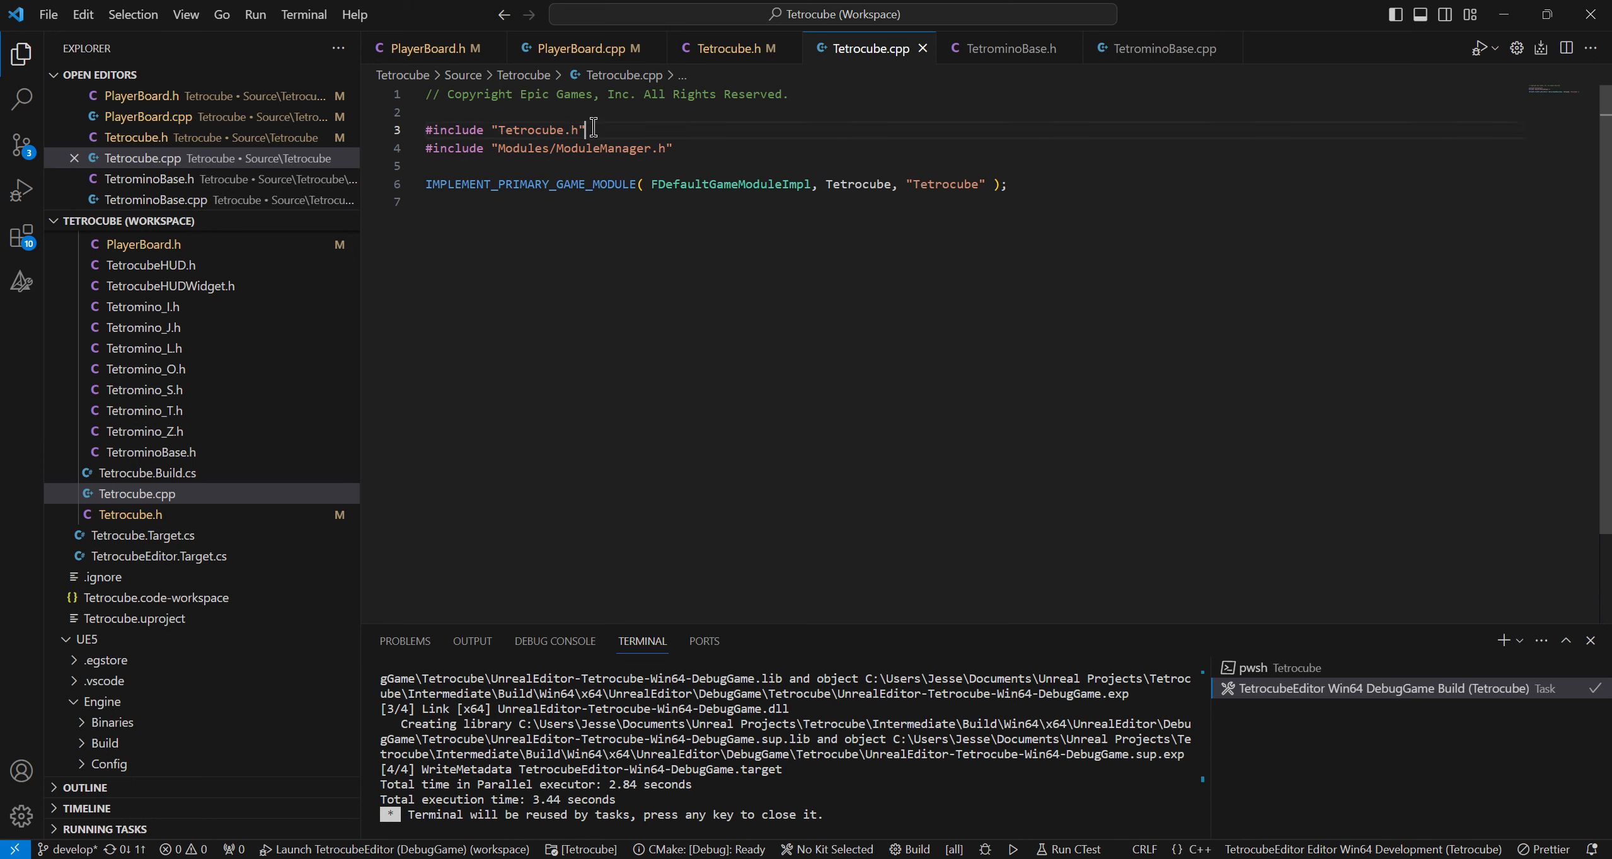
Insert #include "Tetrocube.h" in PlayerBoard.cpp right after the TetrominoBase.h include
{"action": "triple_click", "coordinate": [504, 129]}
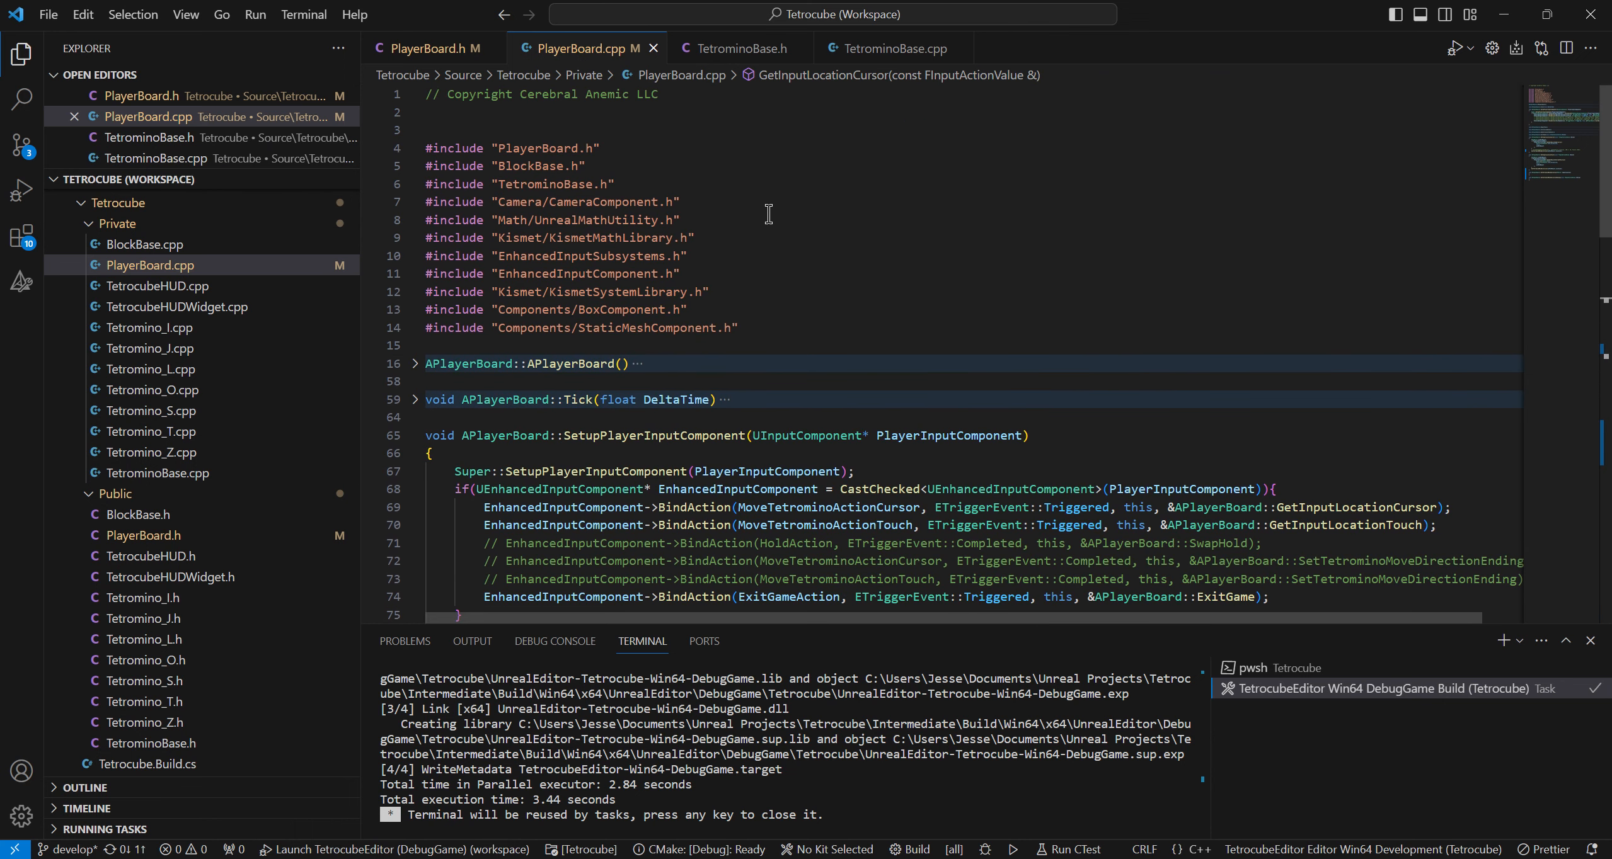
{"action": "left_click", "coordinate": [614, 184]}
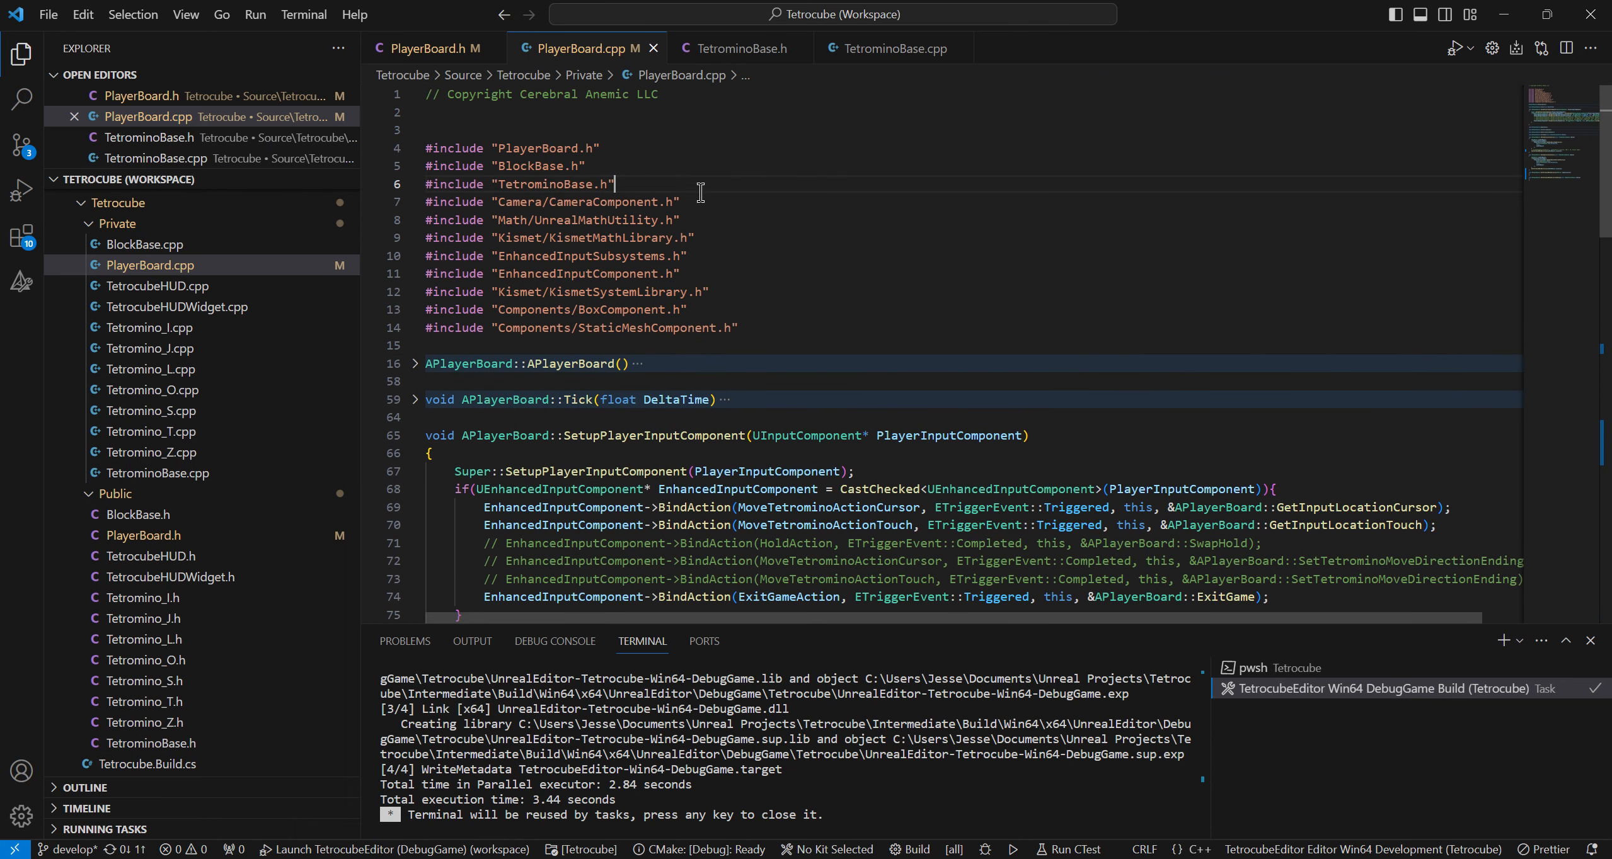
{"action": "type", "text": "#include \"Tetrocube.h\""}
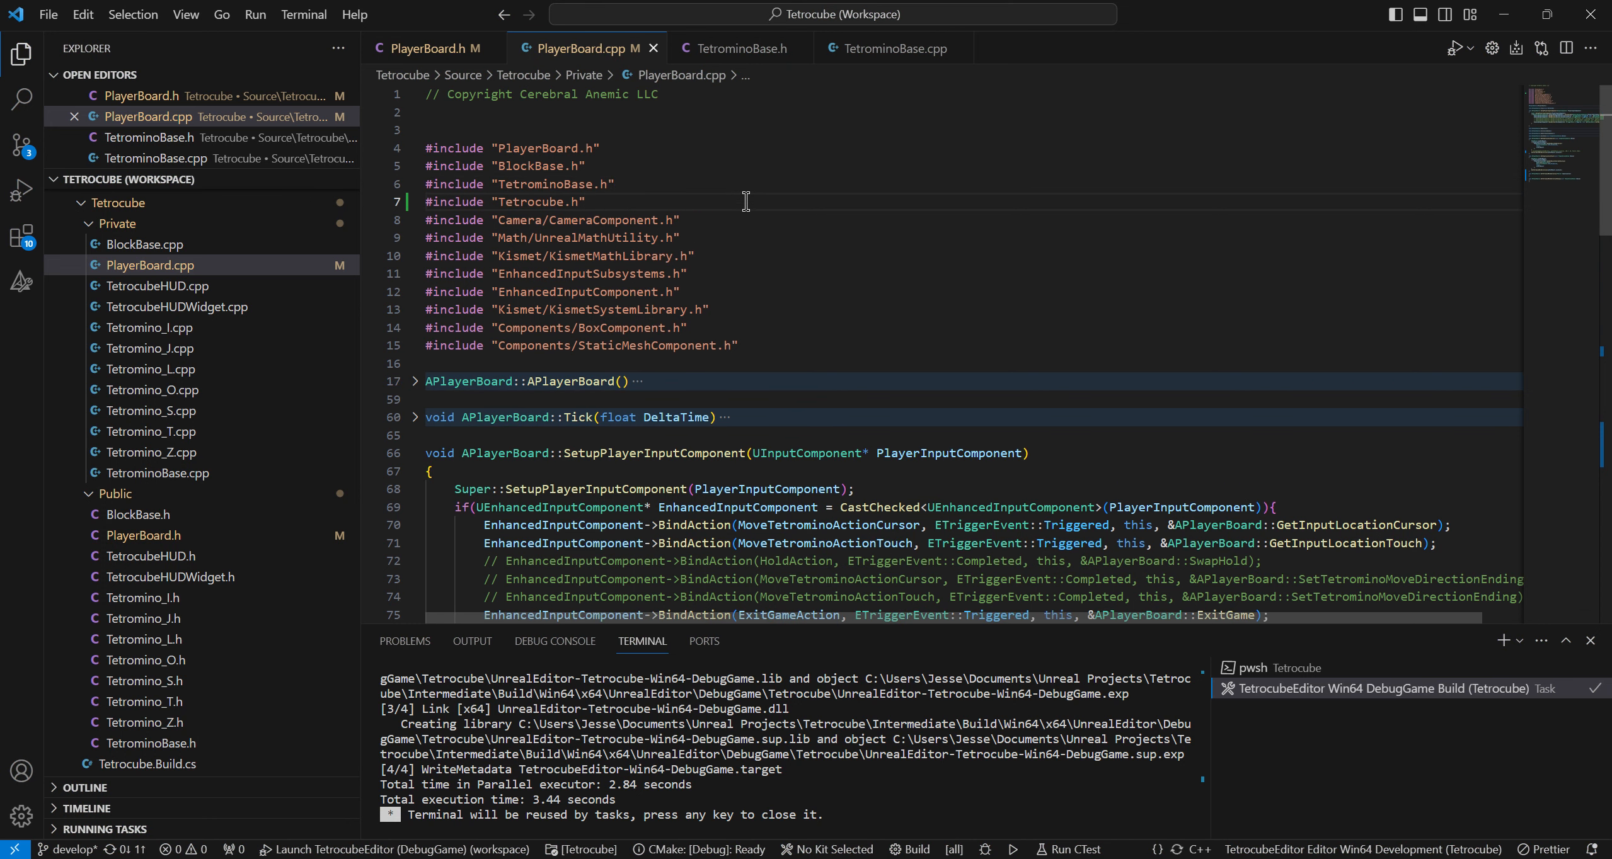
{"action": "mouse_move", "coordinate": [705, 126]}
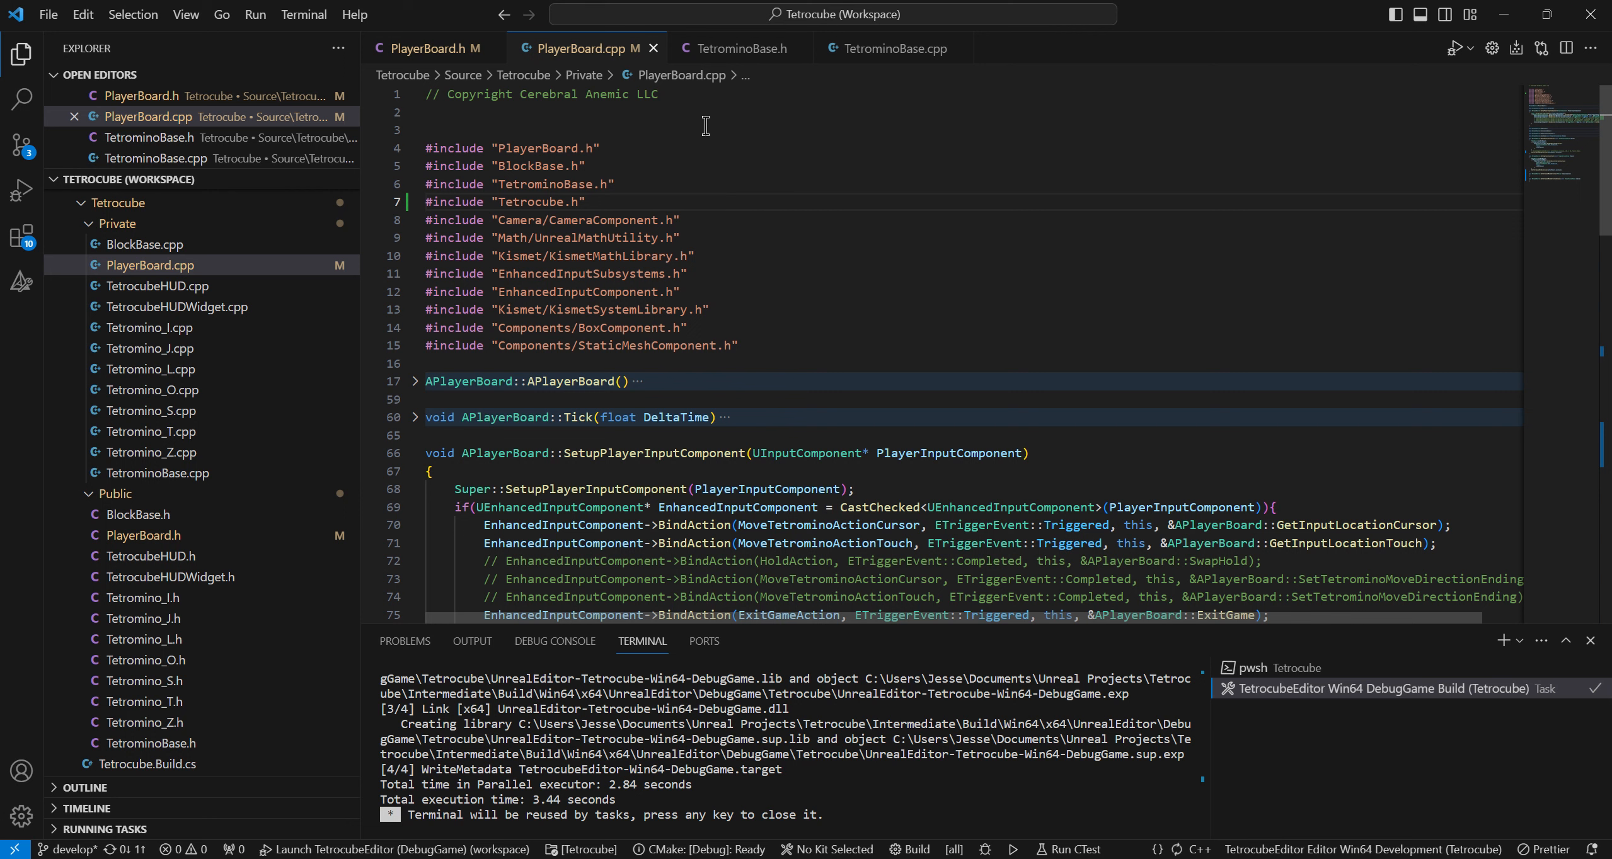
{"action": "mouse_move", "coordinate": [180, 645]}
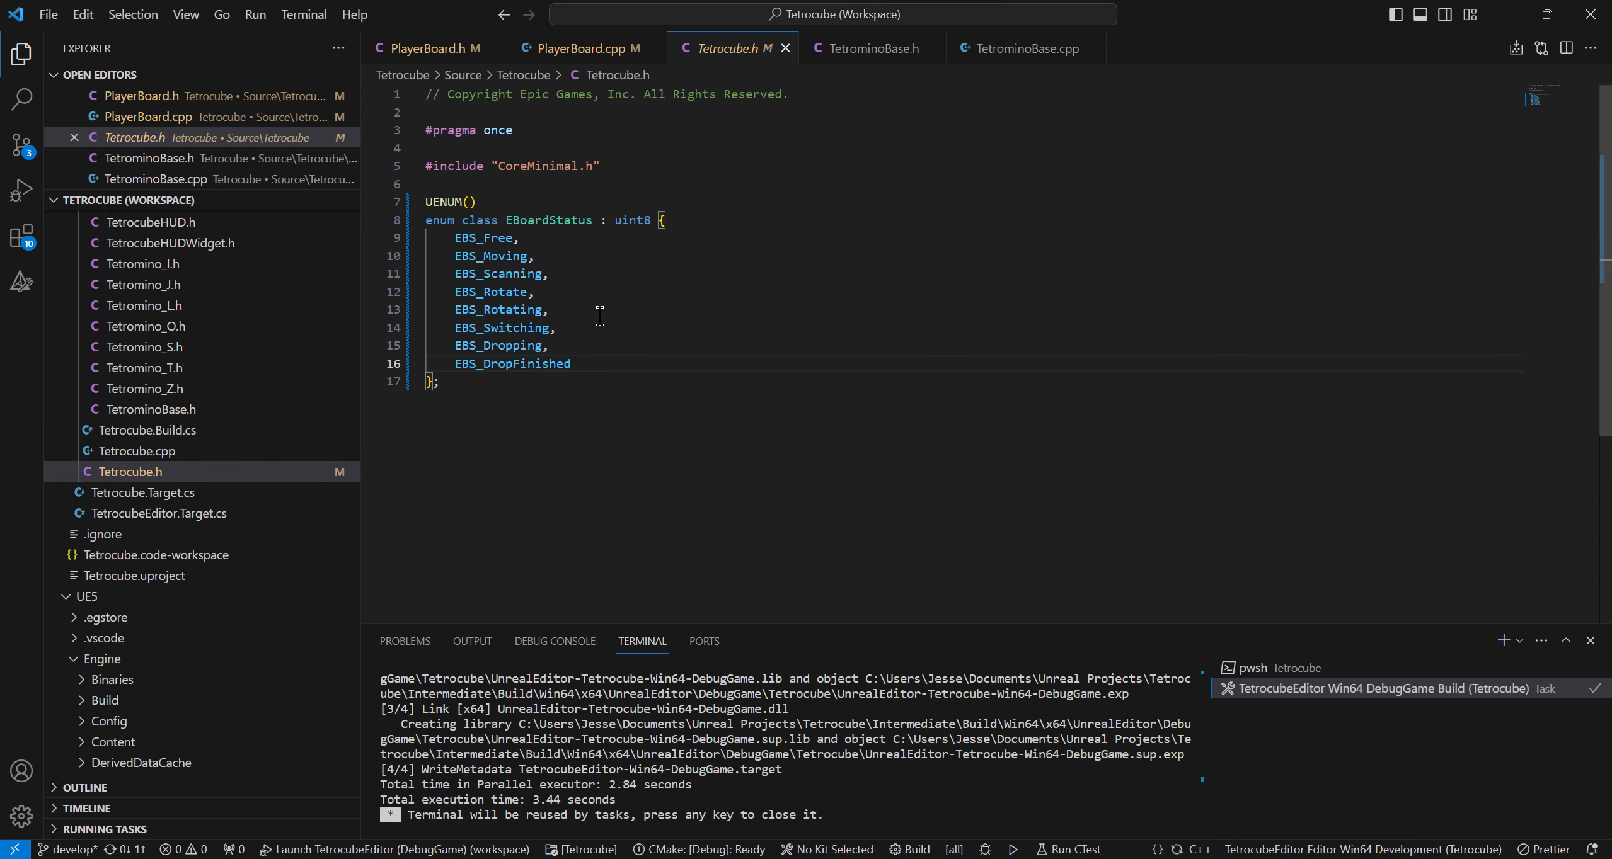
{"action": "double_click", "coordinate": [548, 220]}
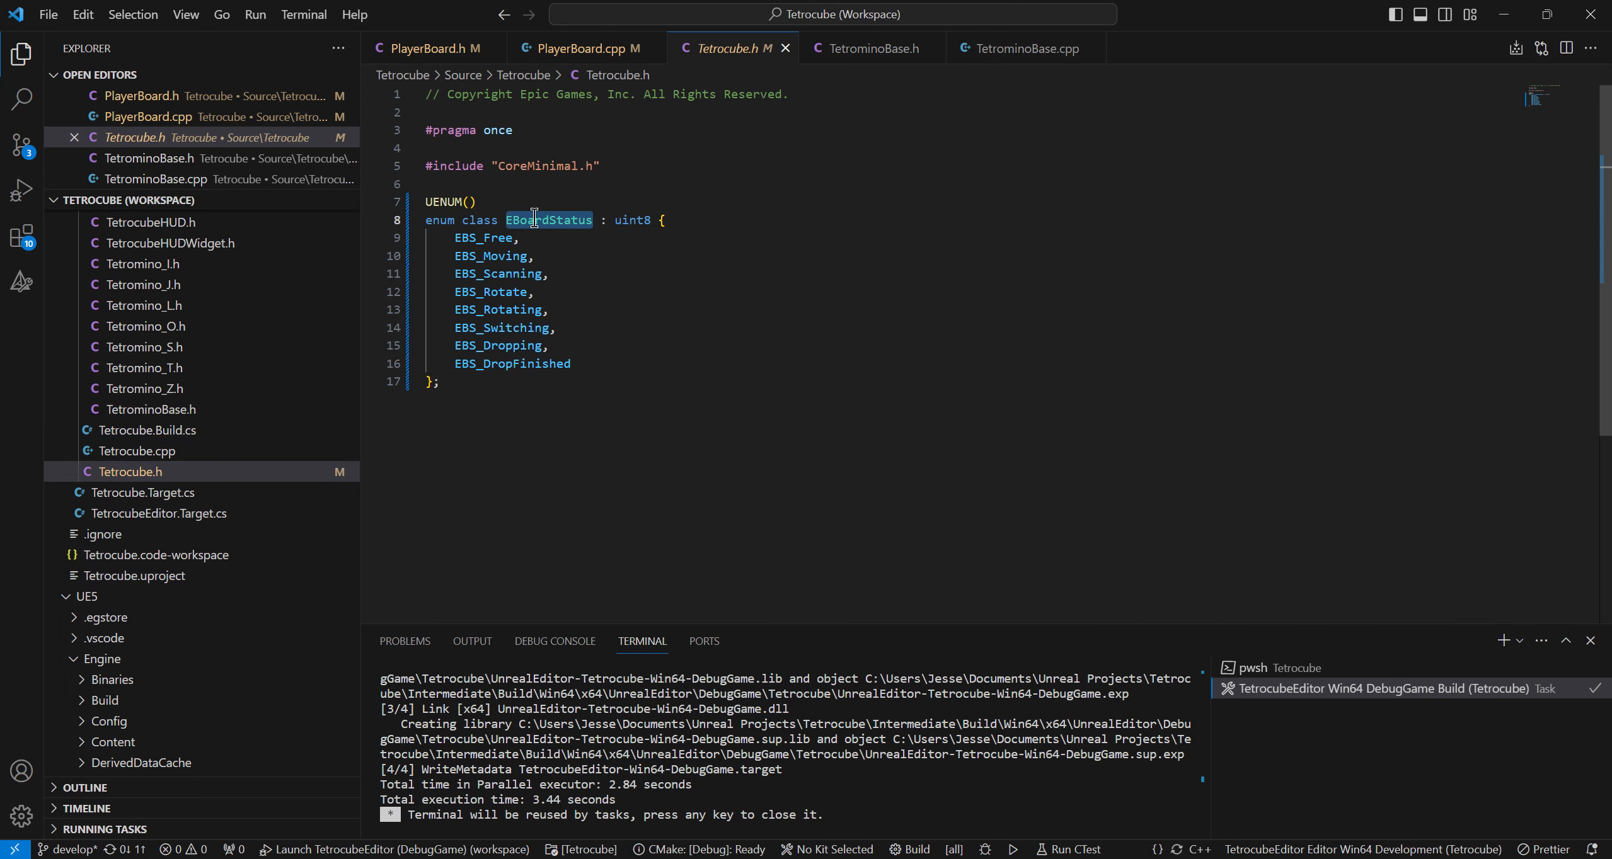
{"action": "double_click", "coordinate": [630, 220]}
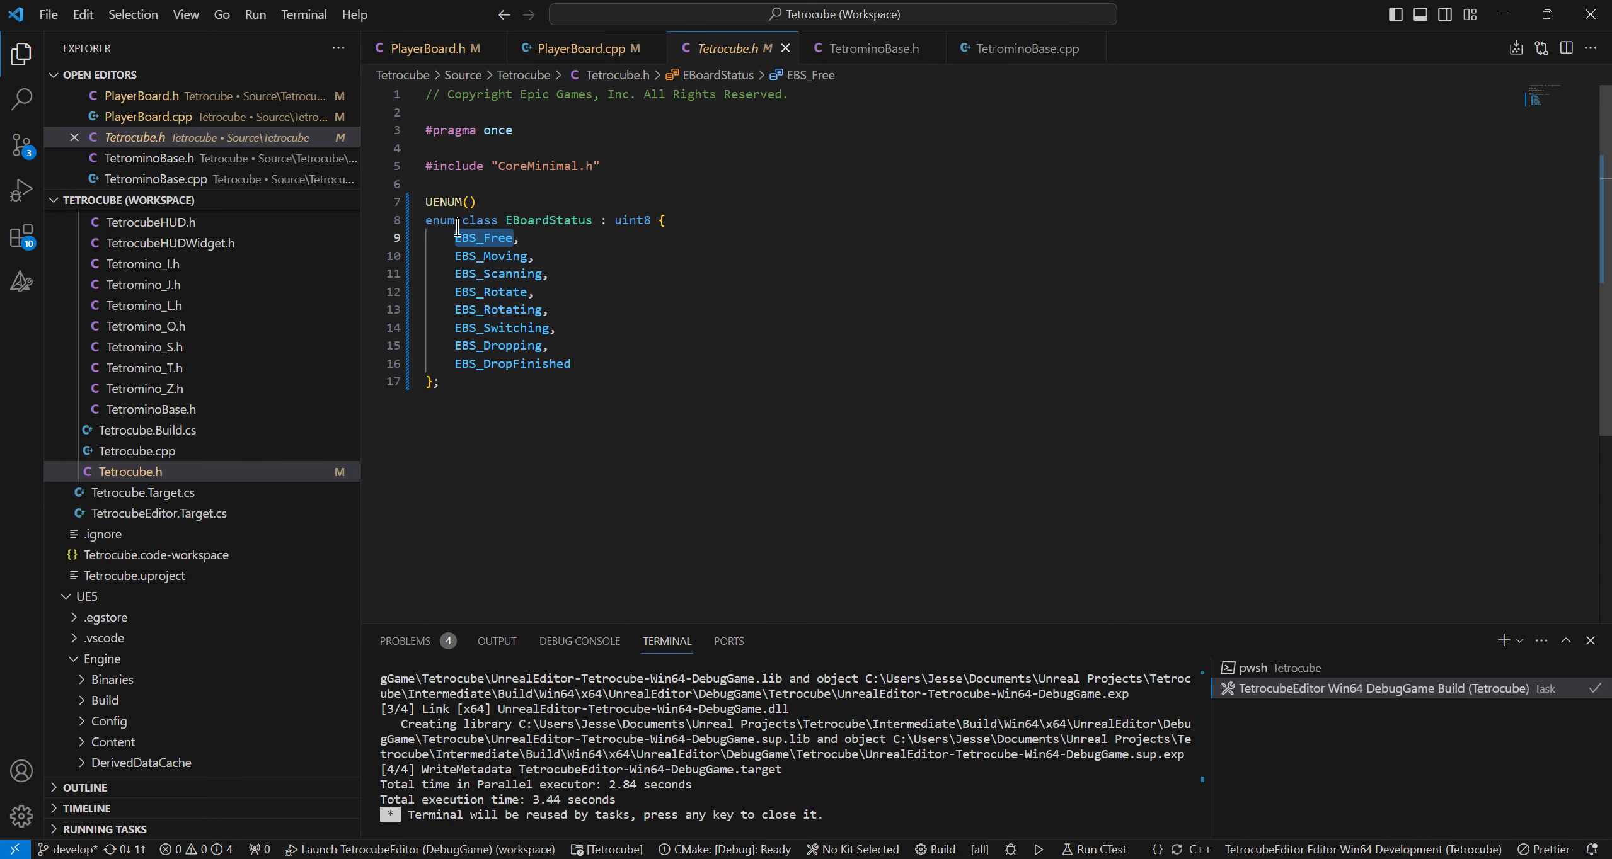
{"action": "double_click", "coordinate": [484, 237]}
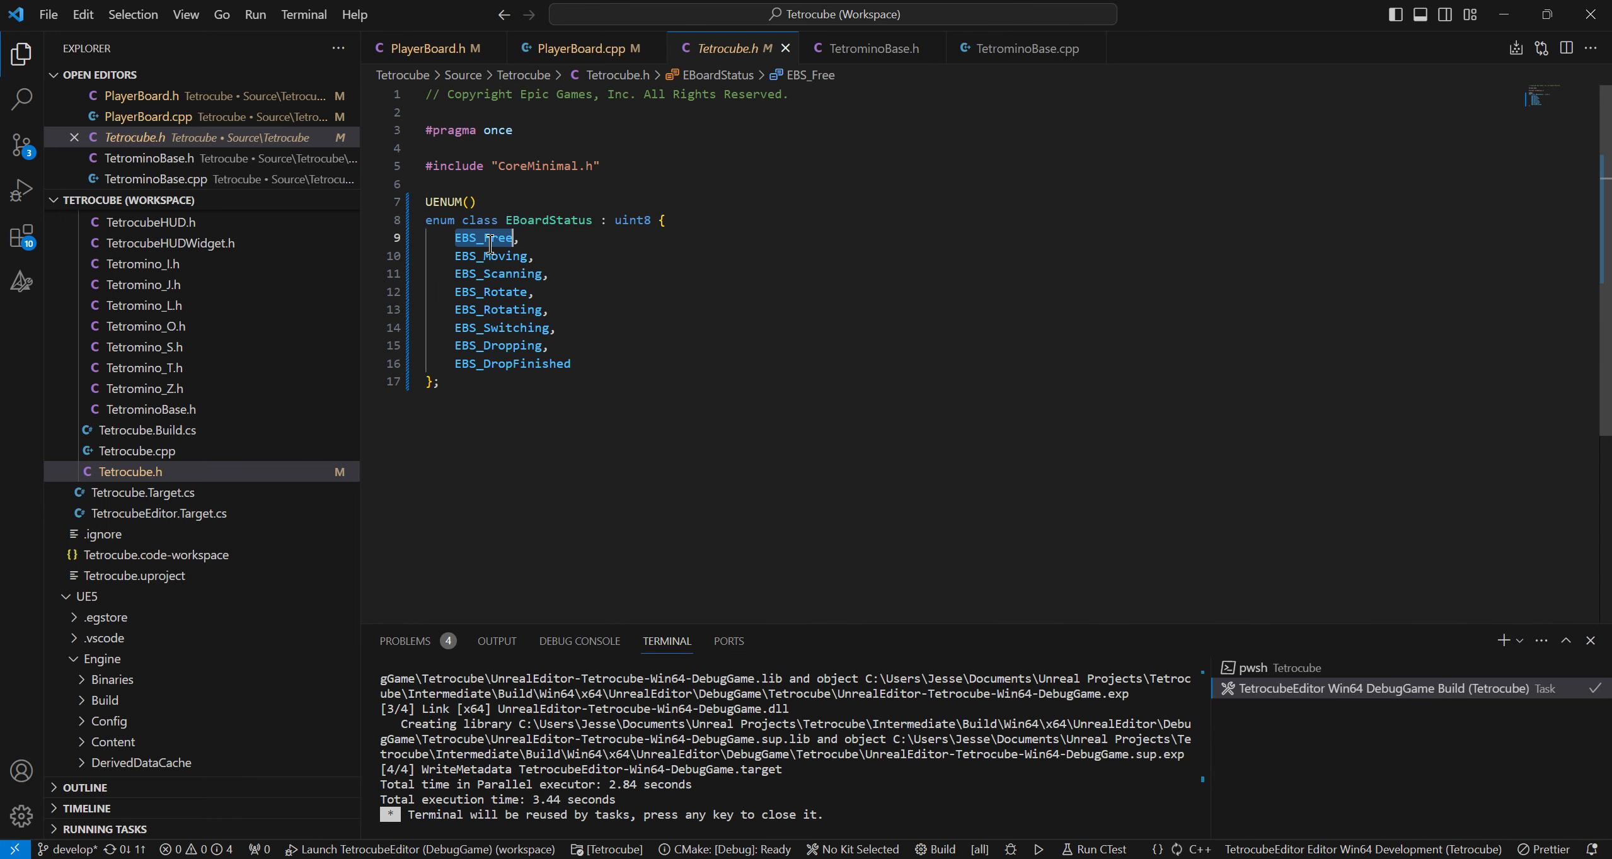
{"action": "double_click", "coordinate": [493, 291]}
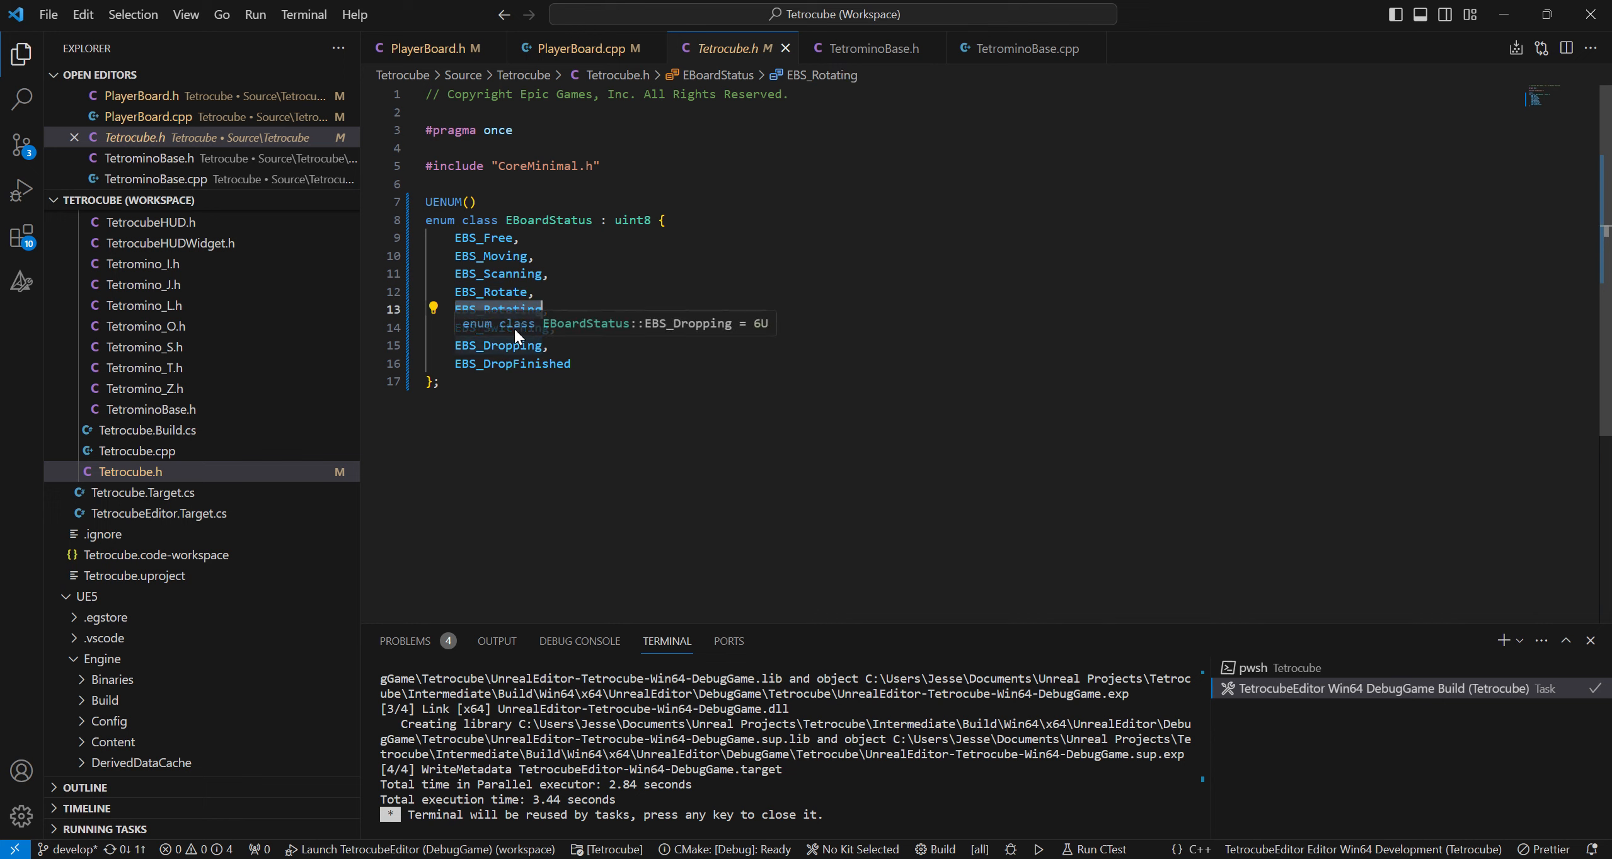
{"action": "type", "text": "EBS_Switching,"}
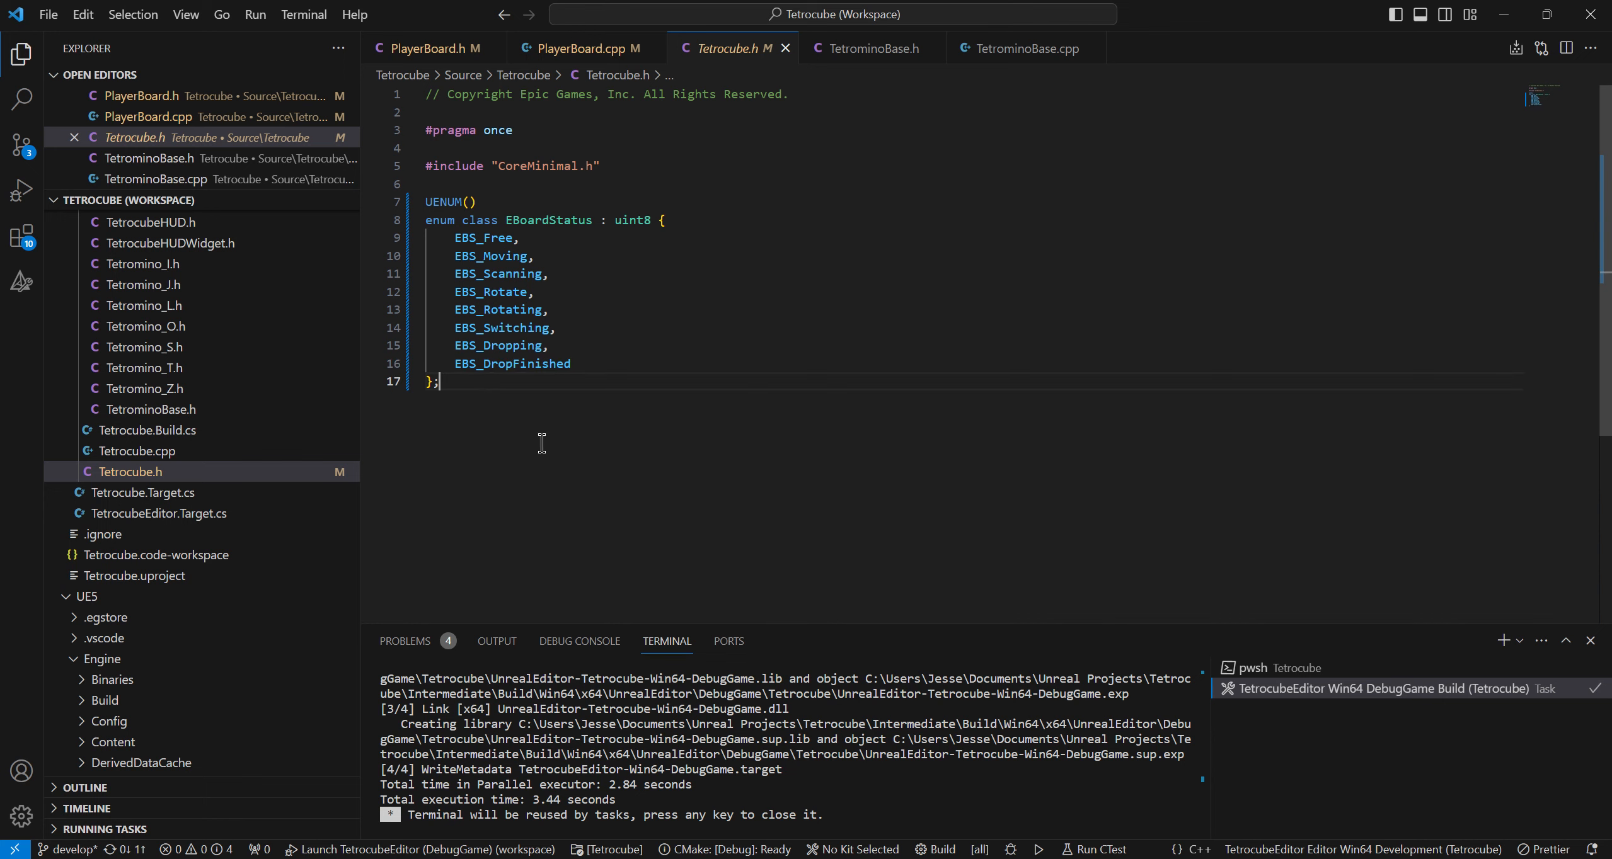
{"action": "mouse_move", "coordinate": [691, 252]}
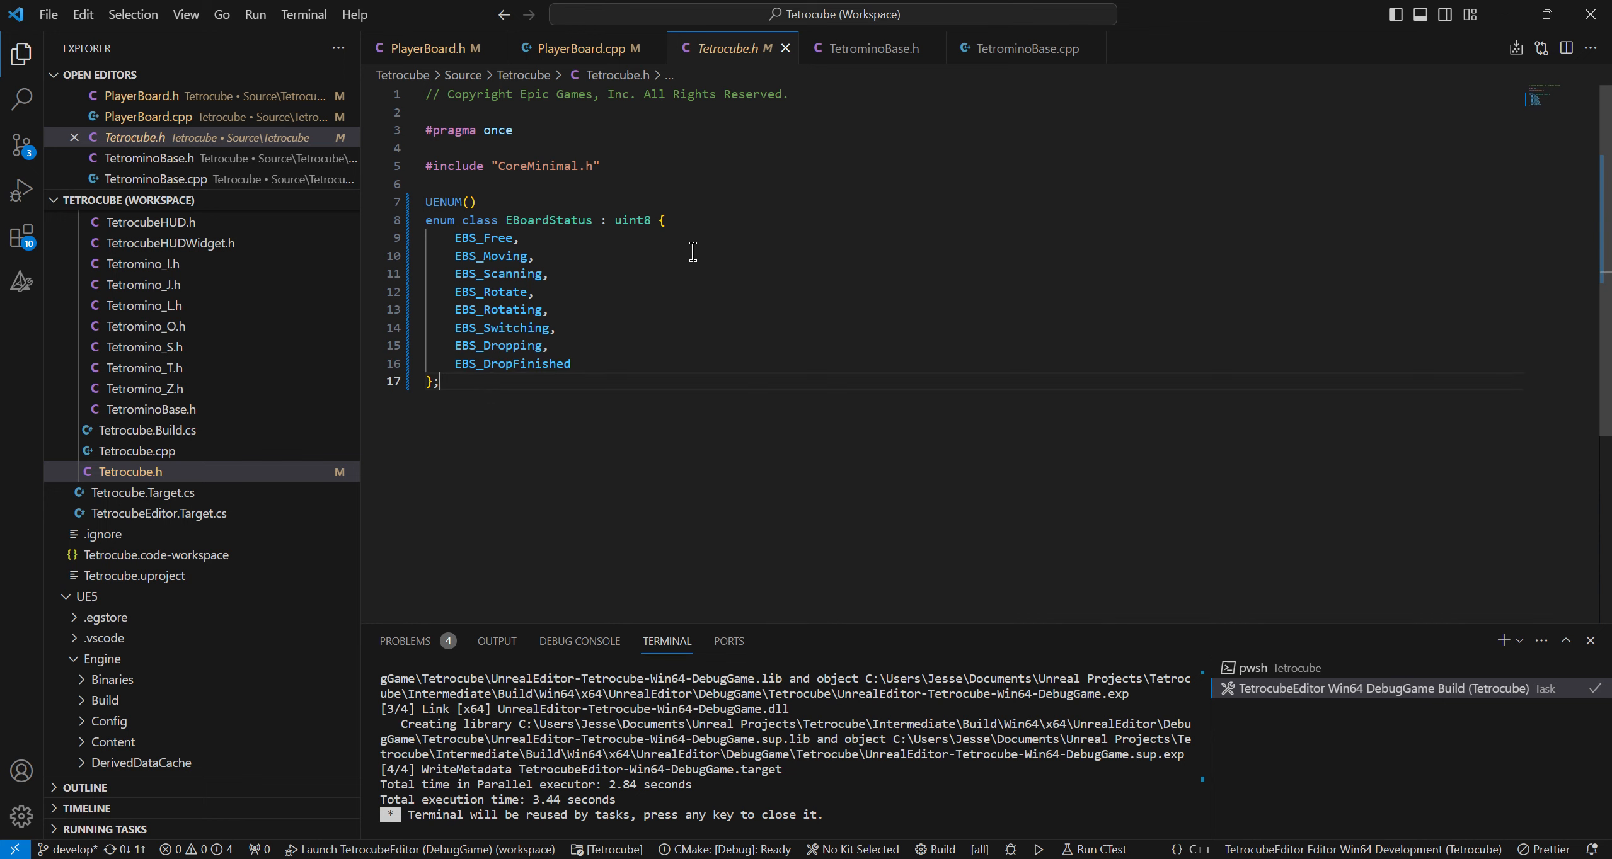
{"action": "mouse_move", "coordinate": [631, 368]}
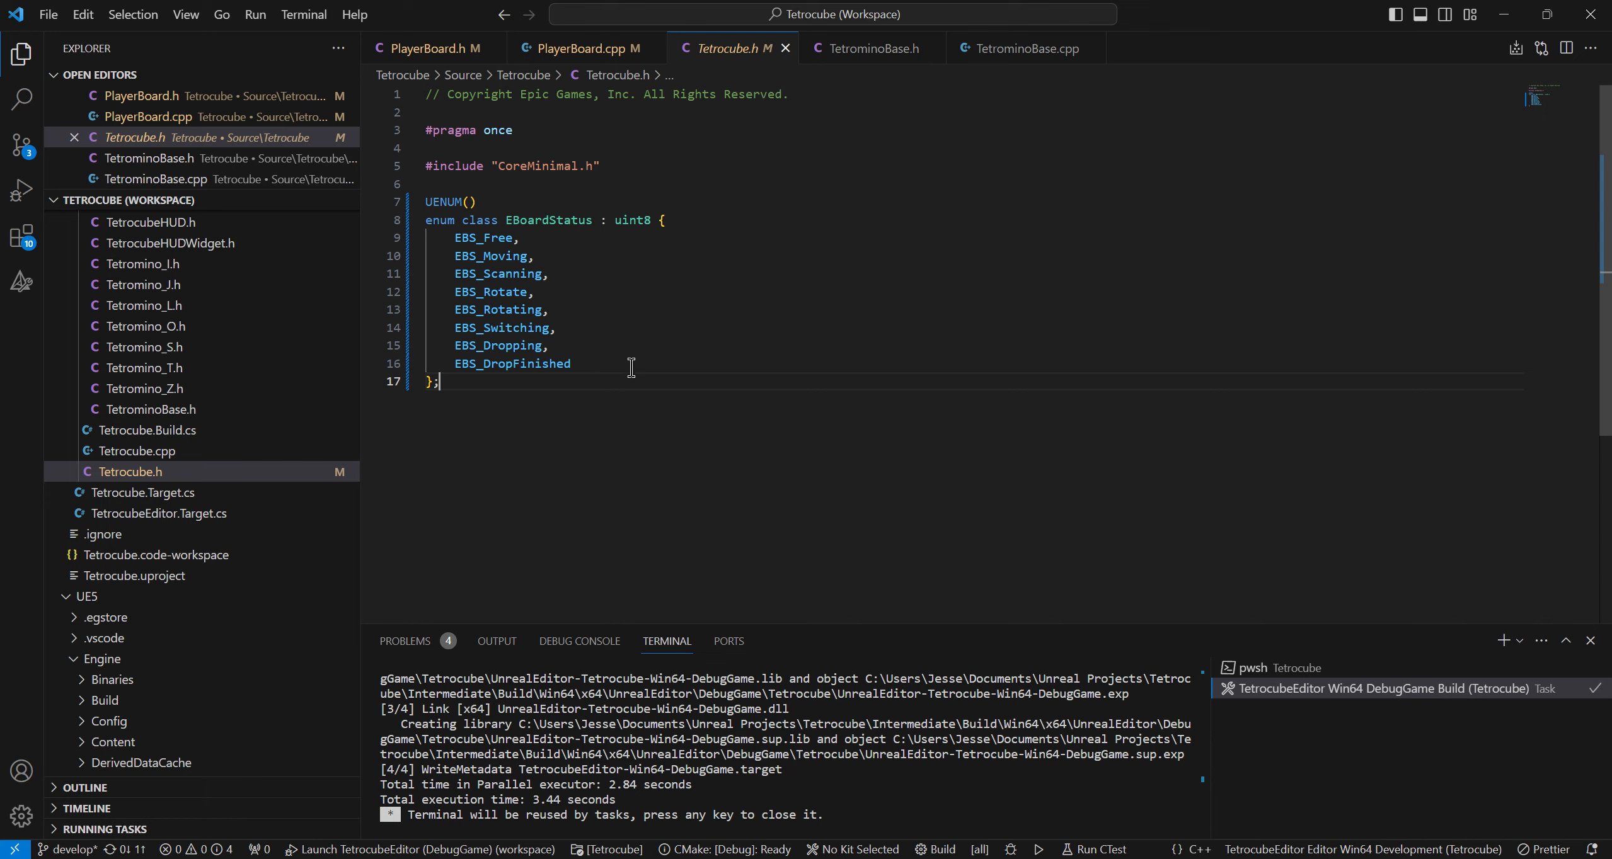
{"action": "double_click", "coordinate": [501, 327]}
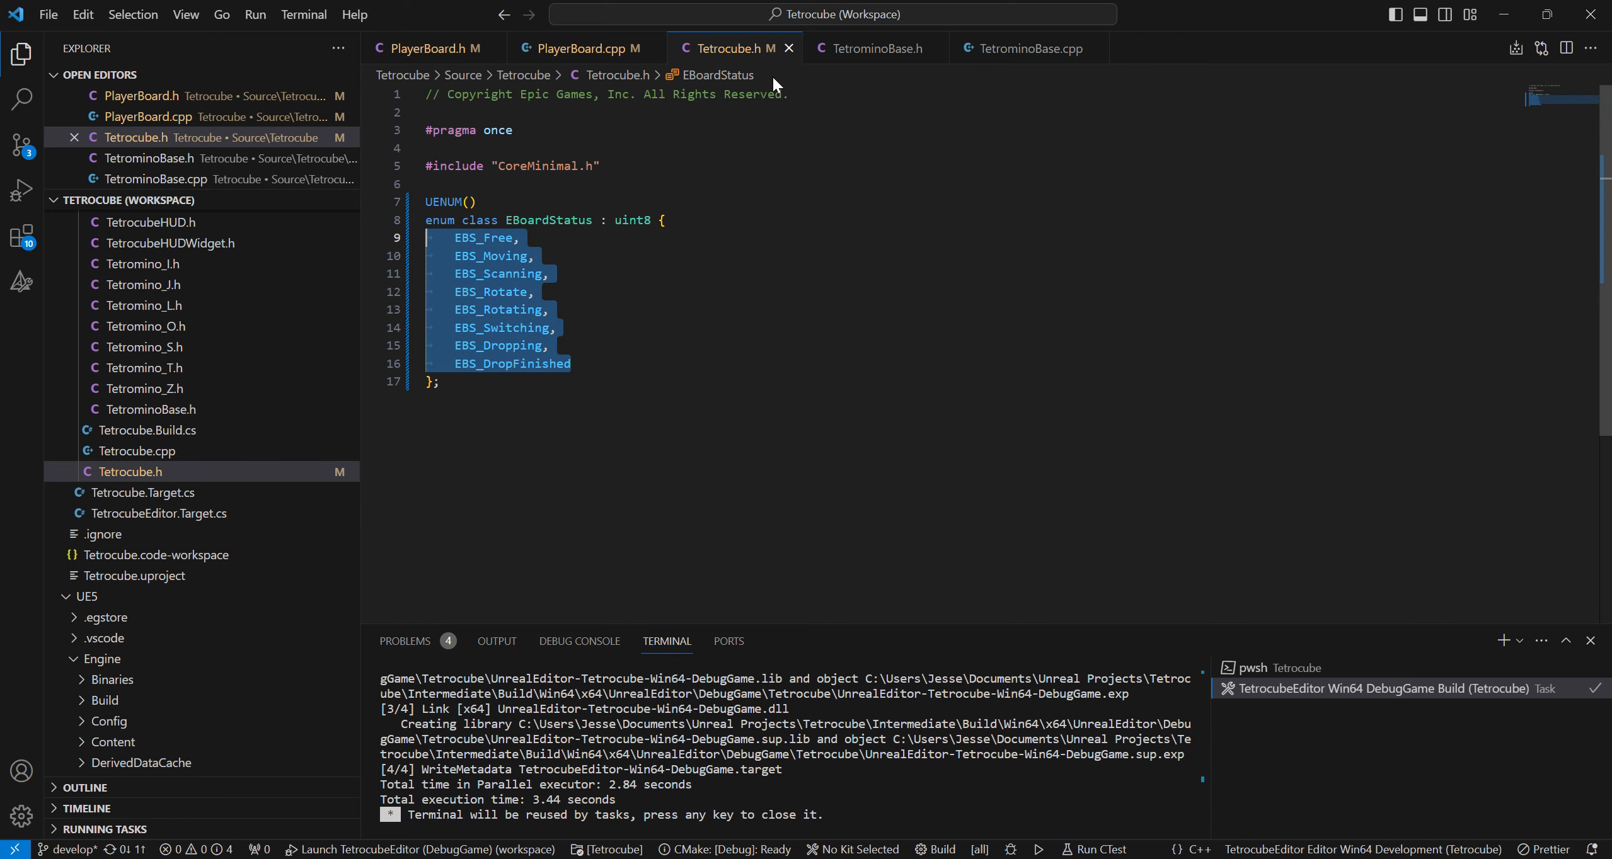
{"action": "left_click", "coordinate": [581, 48]}
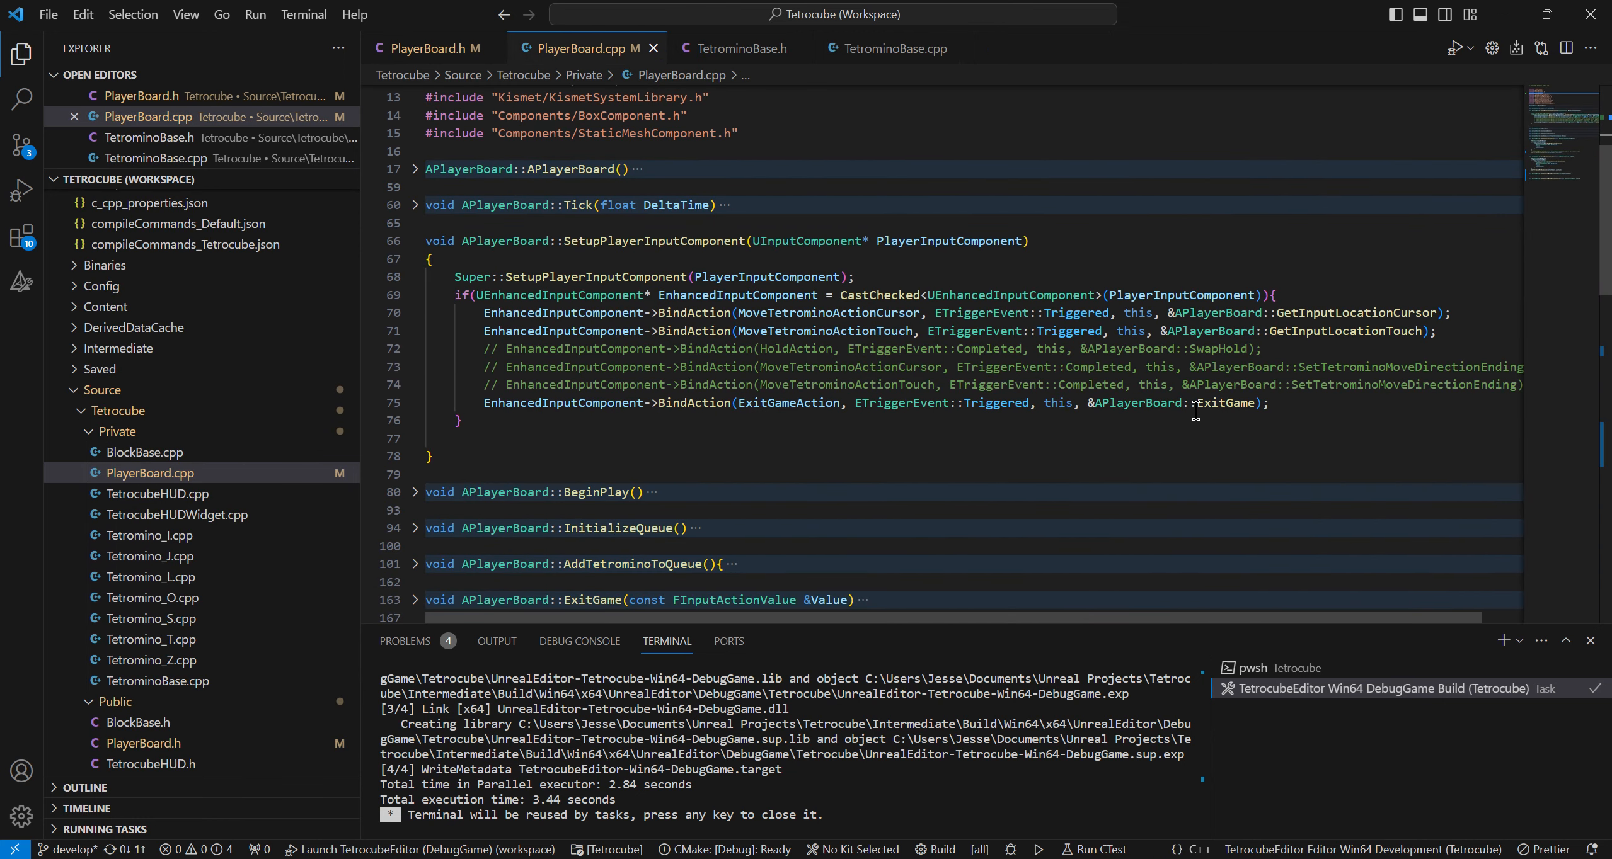
Scroll PlayerBoard.cpp to the empty SetTetrominoMoveDirection and place the caret inside its braces
{"action": "scroll", "scroll_direction": "down", "scroll_amount": 3}
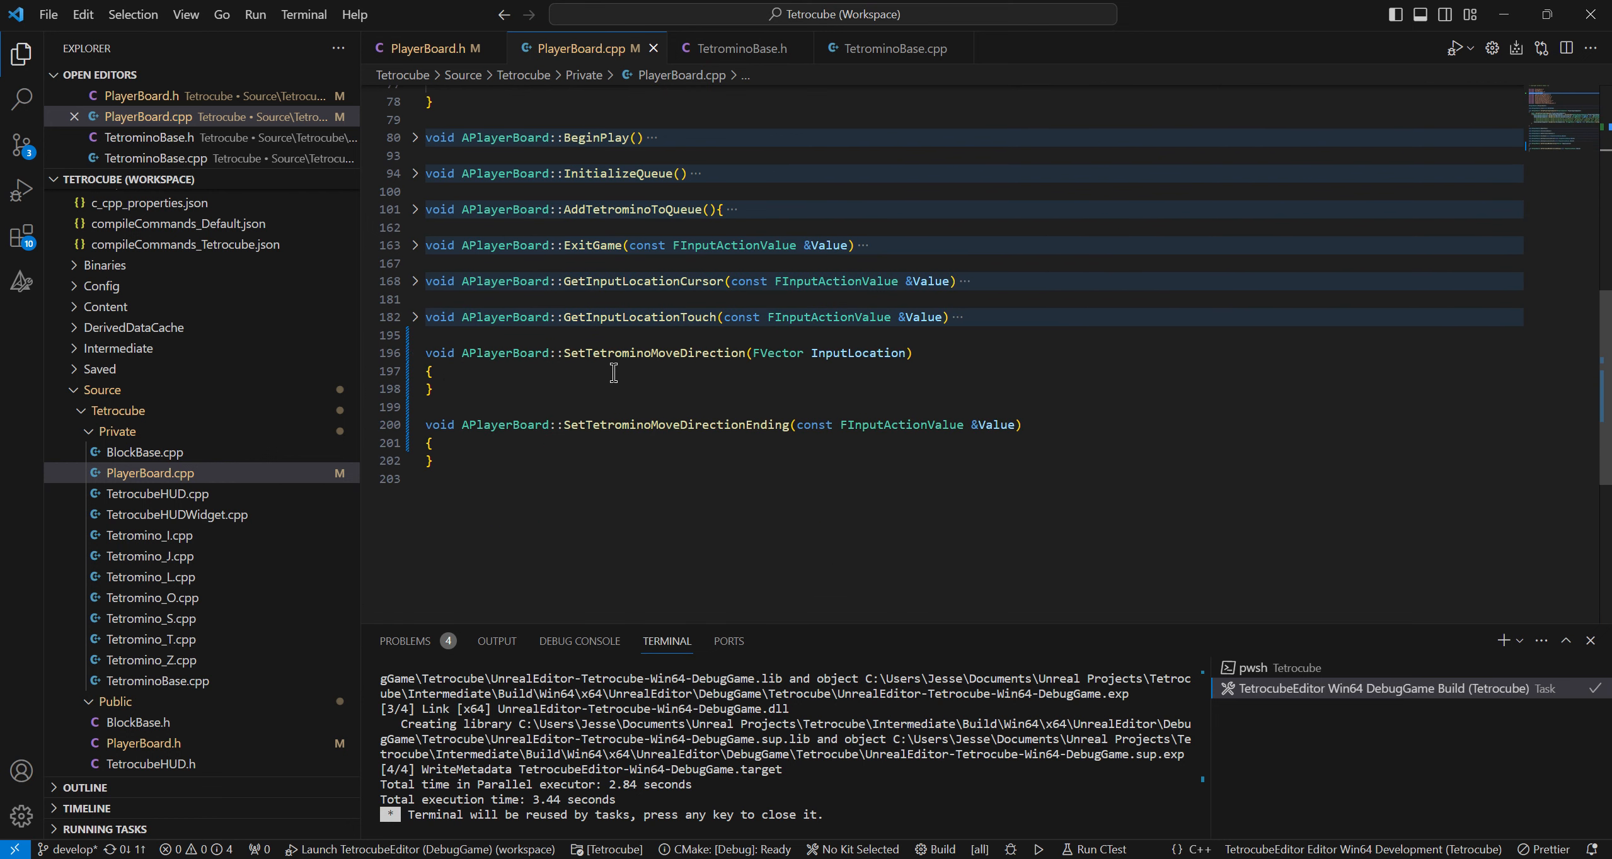
{"action": "left_click", "coordinate": [430, 371]}
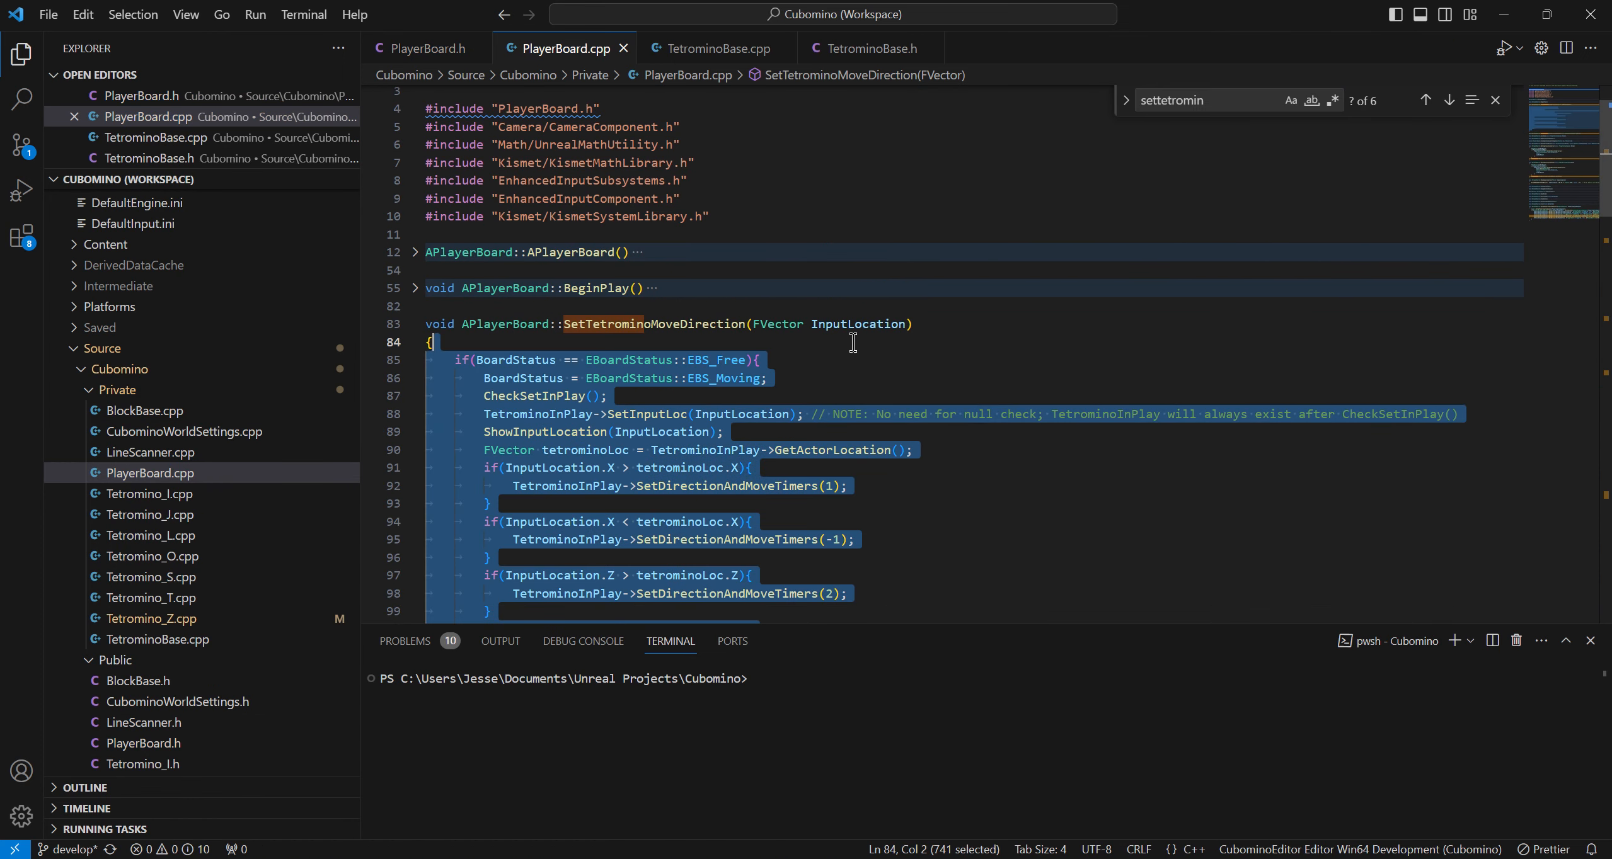
Toggle a line comment in the new move-direction code and inspect the BoardStatus reference
{"action": "scroll", "scroll_direction": "down", "scroll_amount": 3}
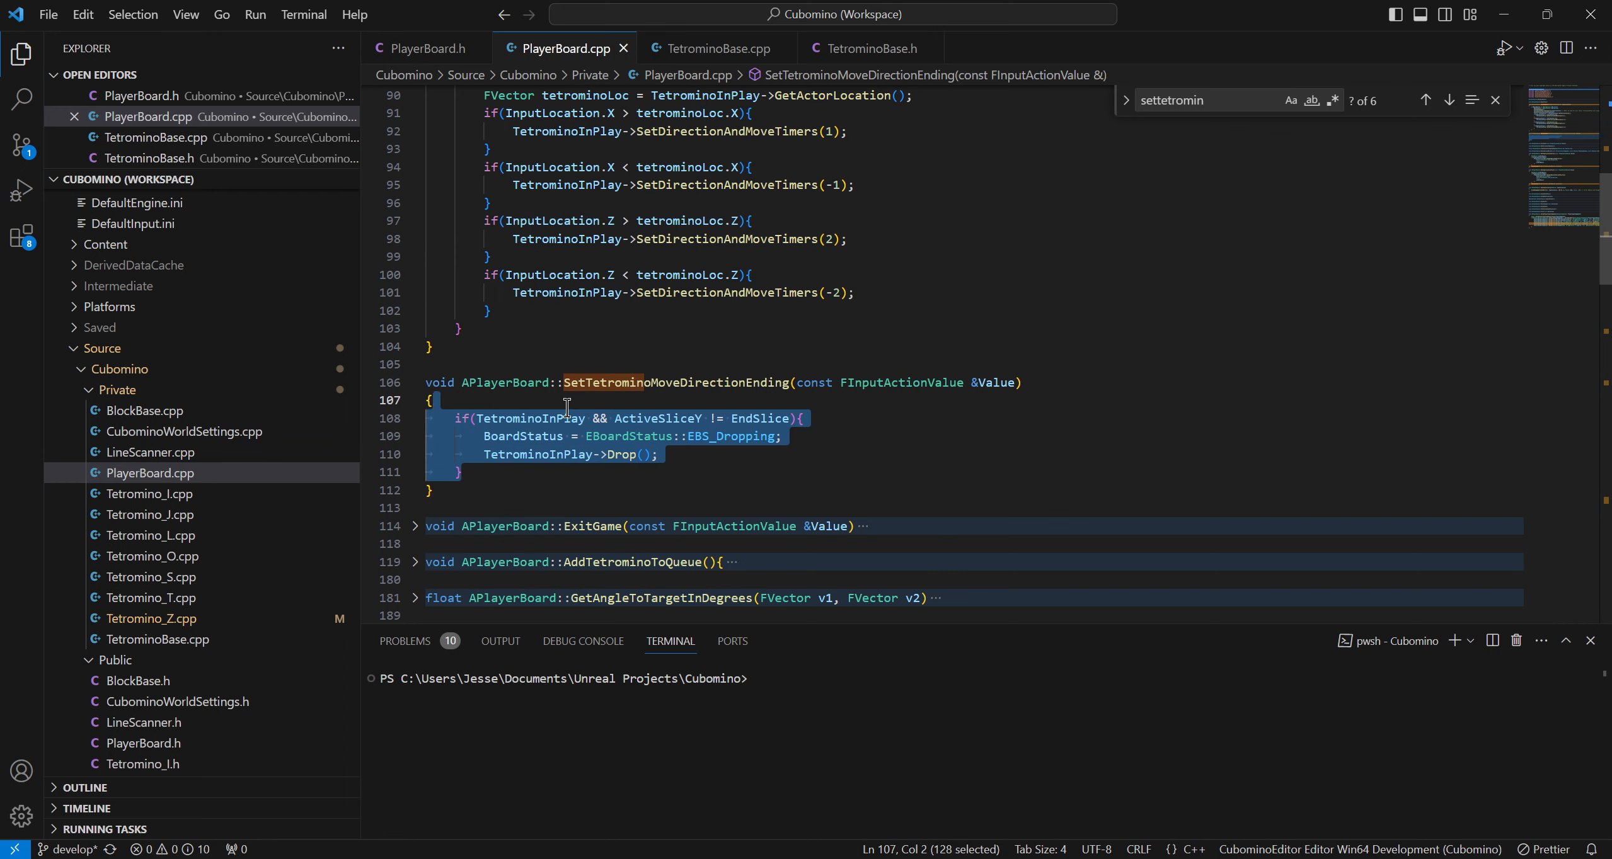
{"action": "mouse_move", "coordinate": [617, 455]}
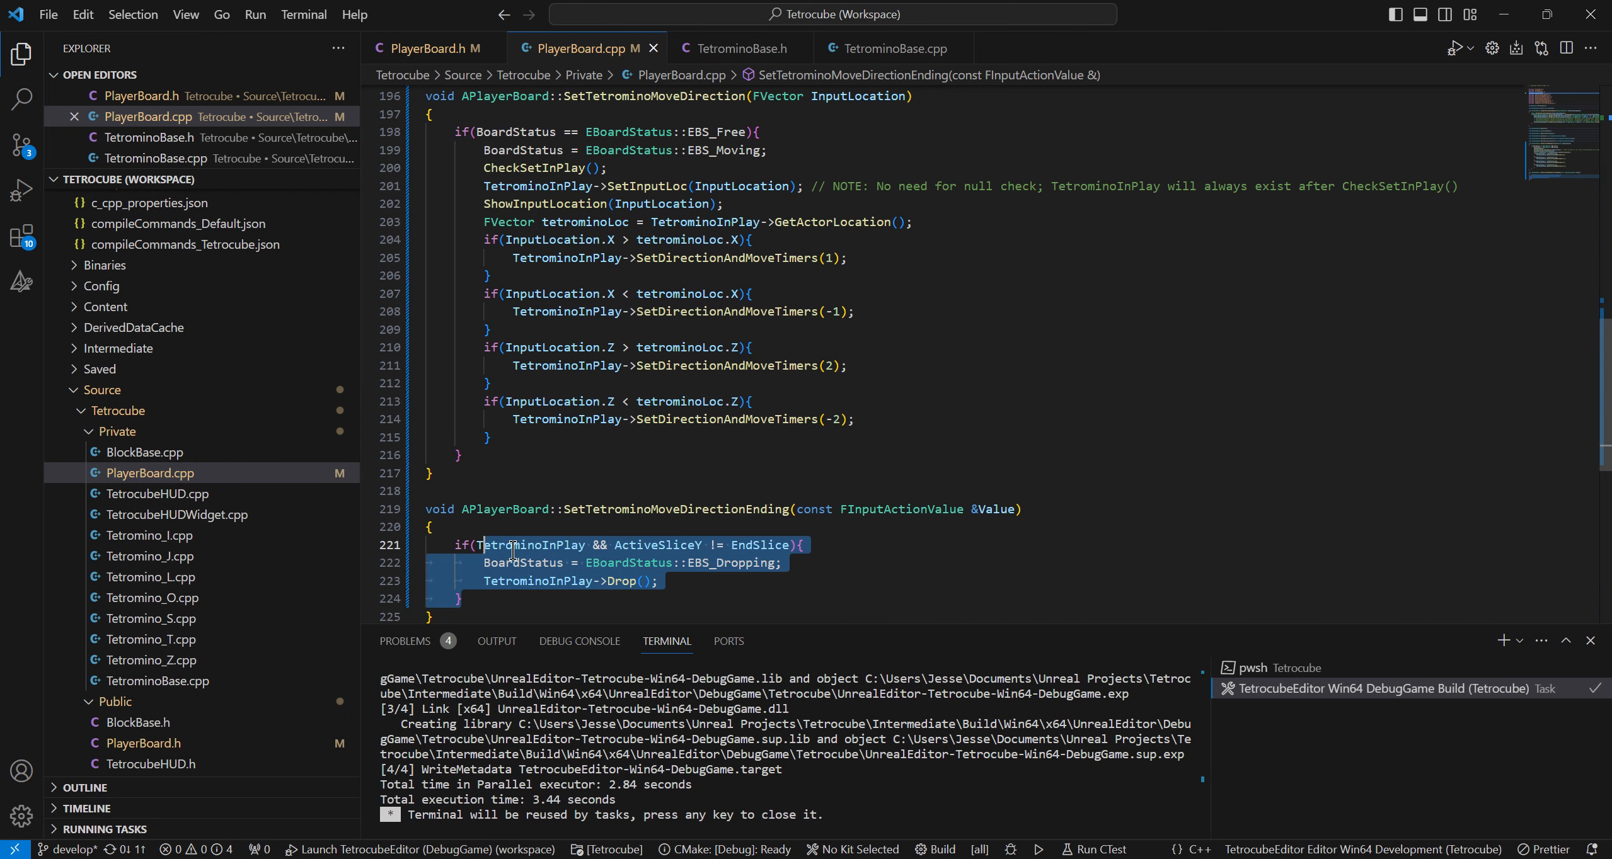
{"action": "key", "text": "ctrl+/"}
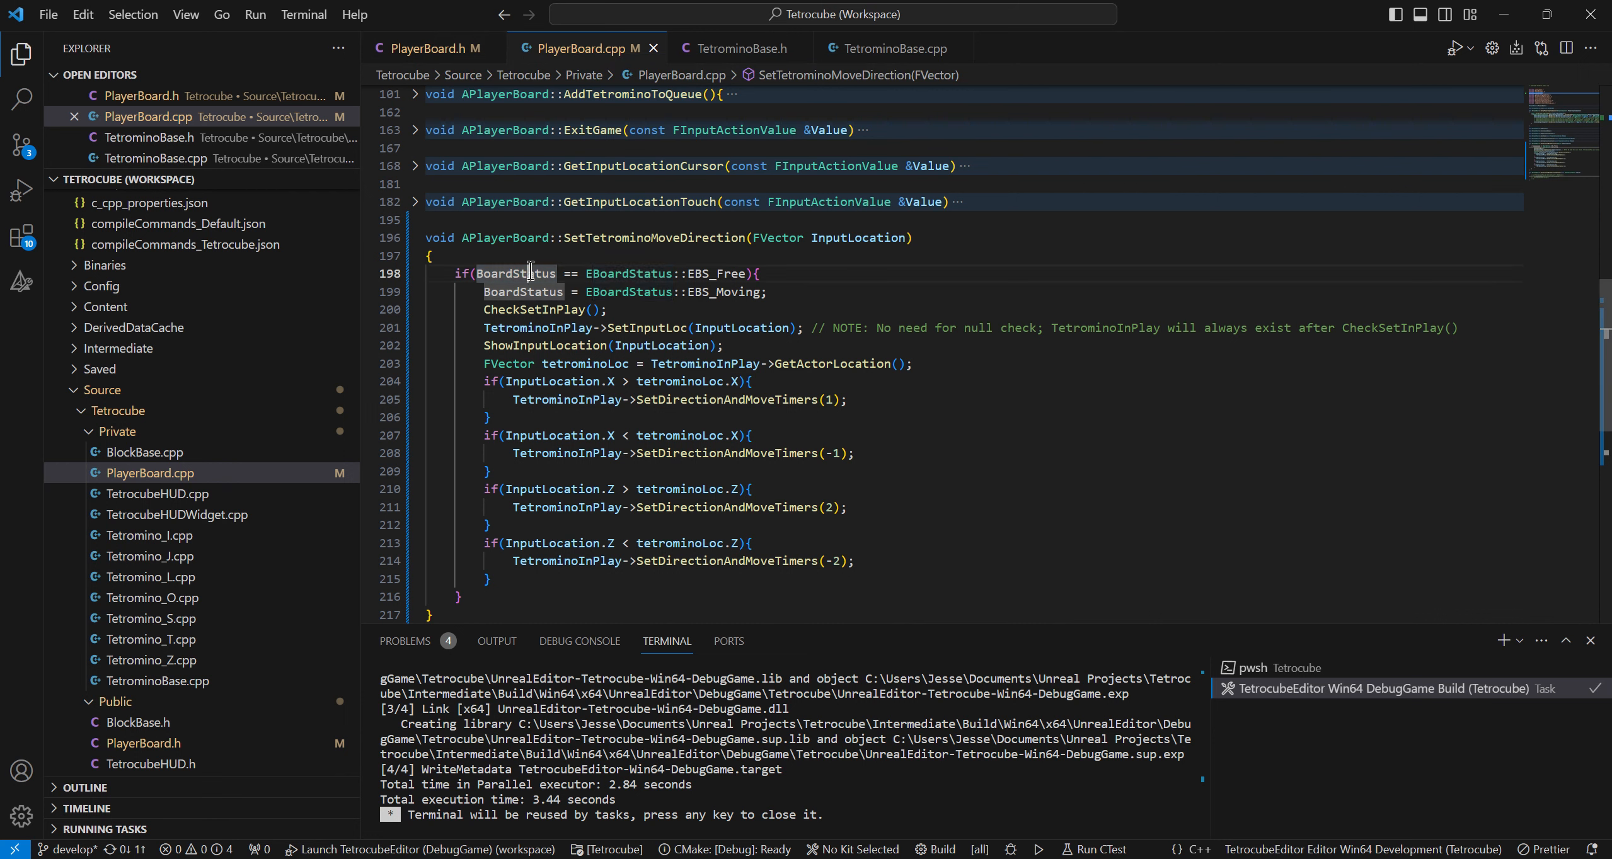
{"action": "left_click", "coordinate": [432, 48]}
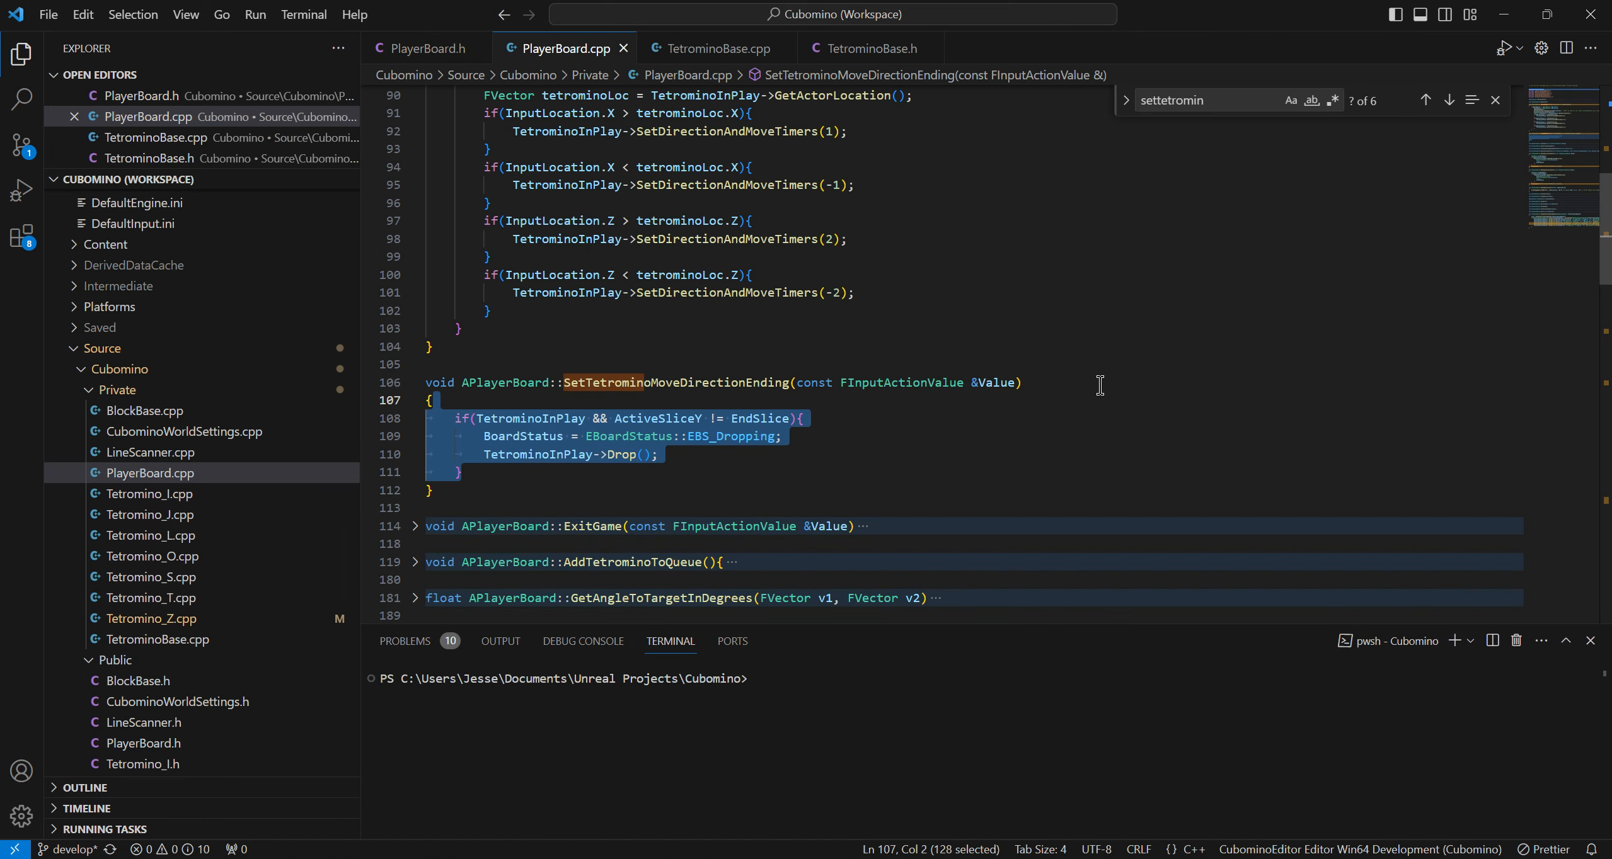
Find the BoardStatus VisibleAnywhere property defaulting to EBS_Free in Cubomino's PlayerBoard.h
{"action": "left_click", "coordinate": [717, 48]}
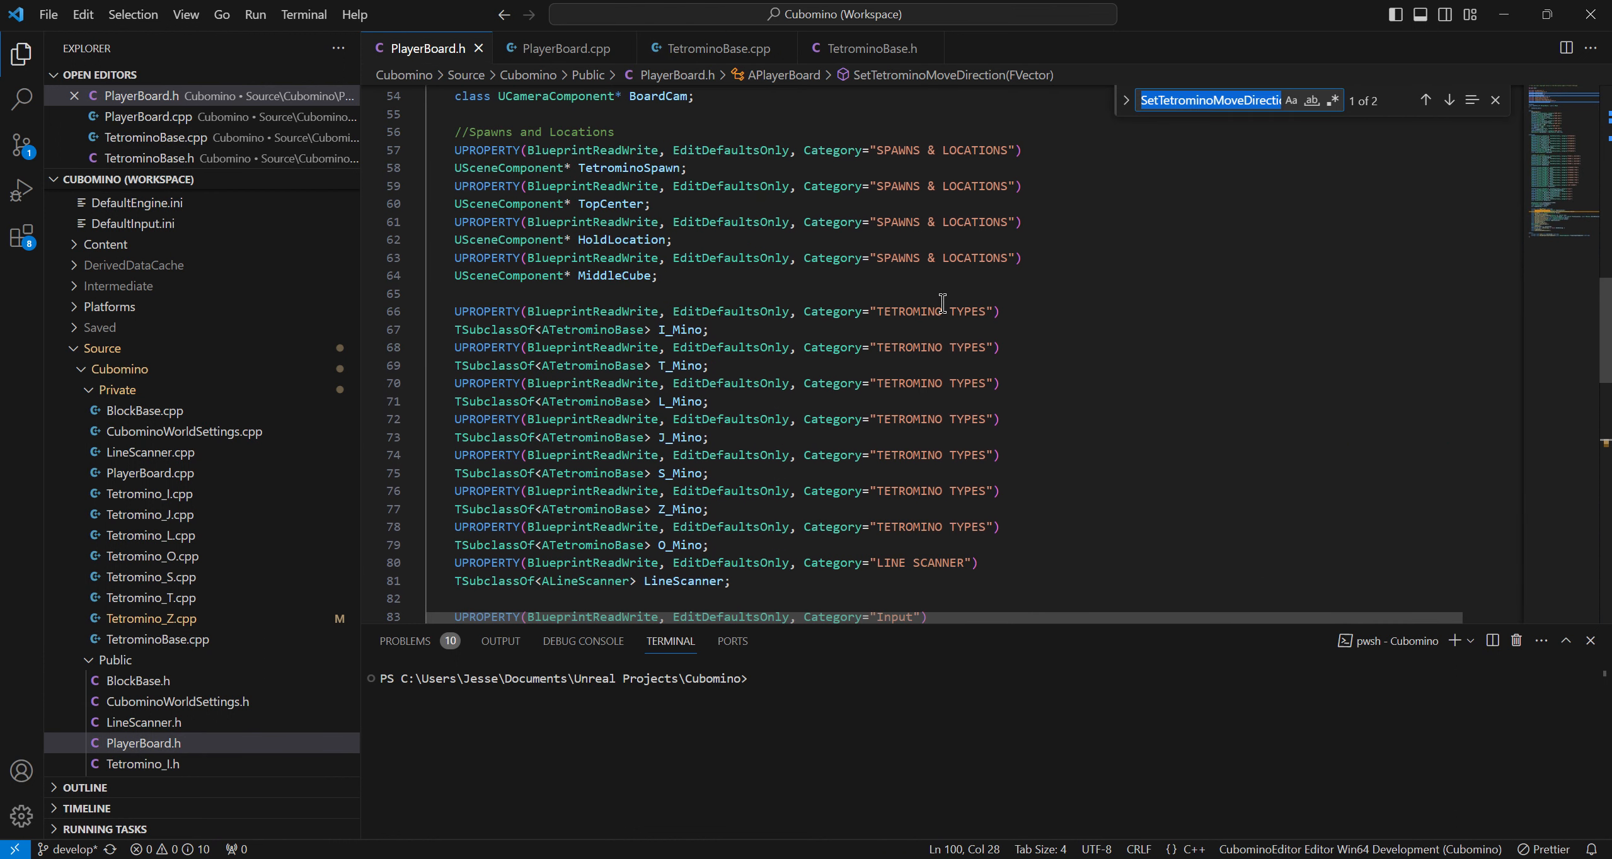
{"action": "type", "text": "BoardStatus"}
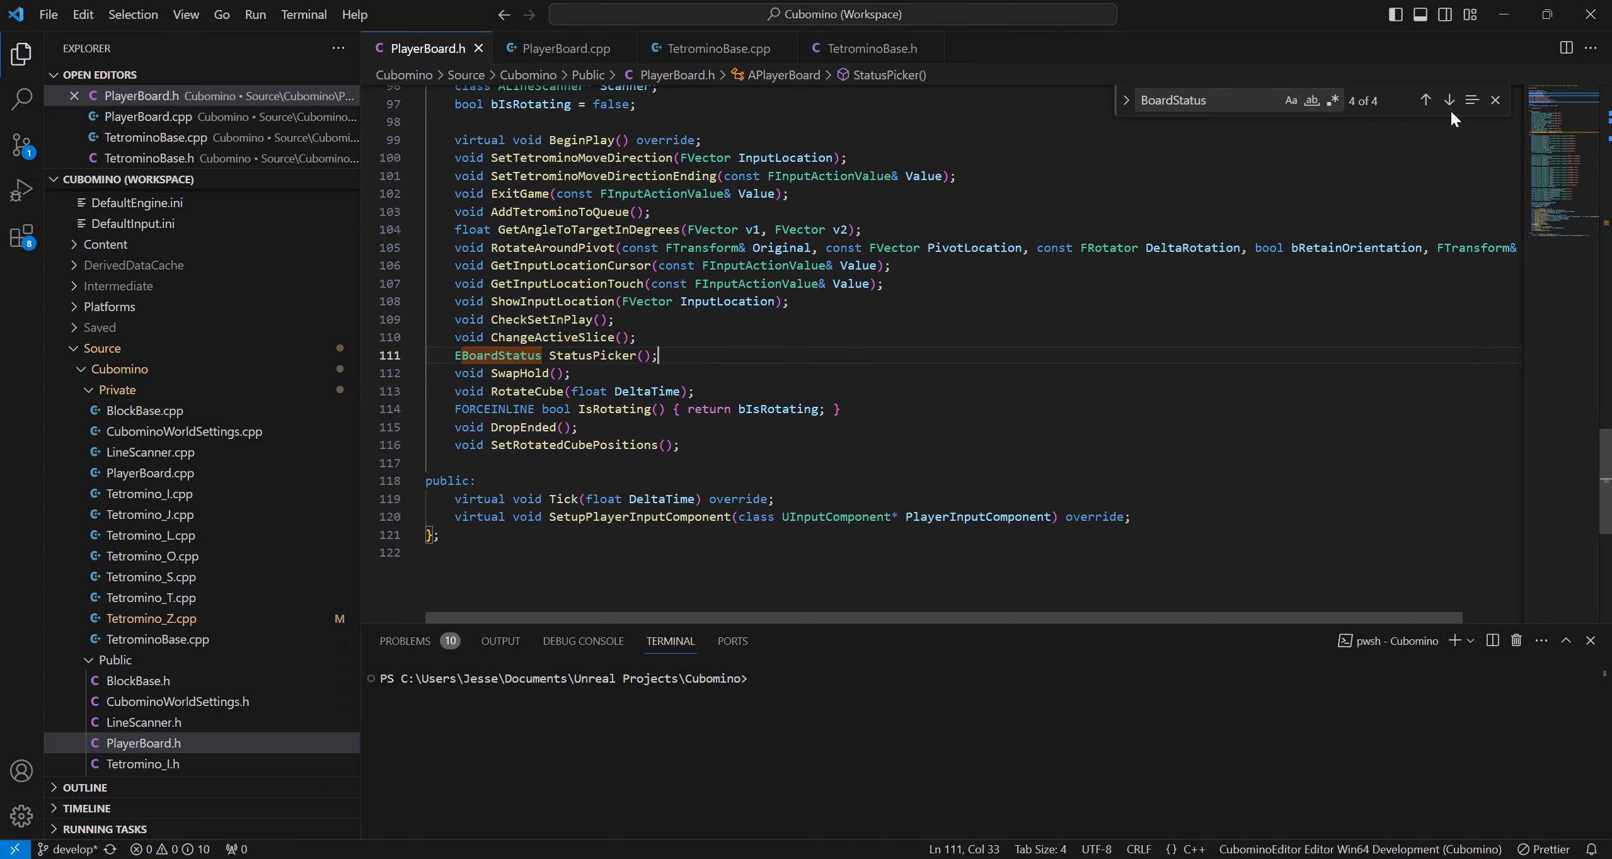
{"action": "left_click", "coordinate": [1448, 101]}
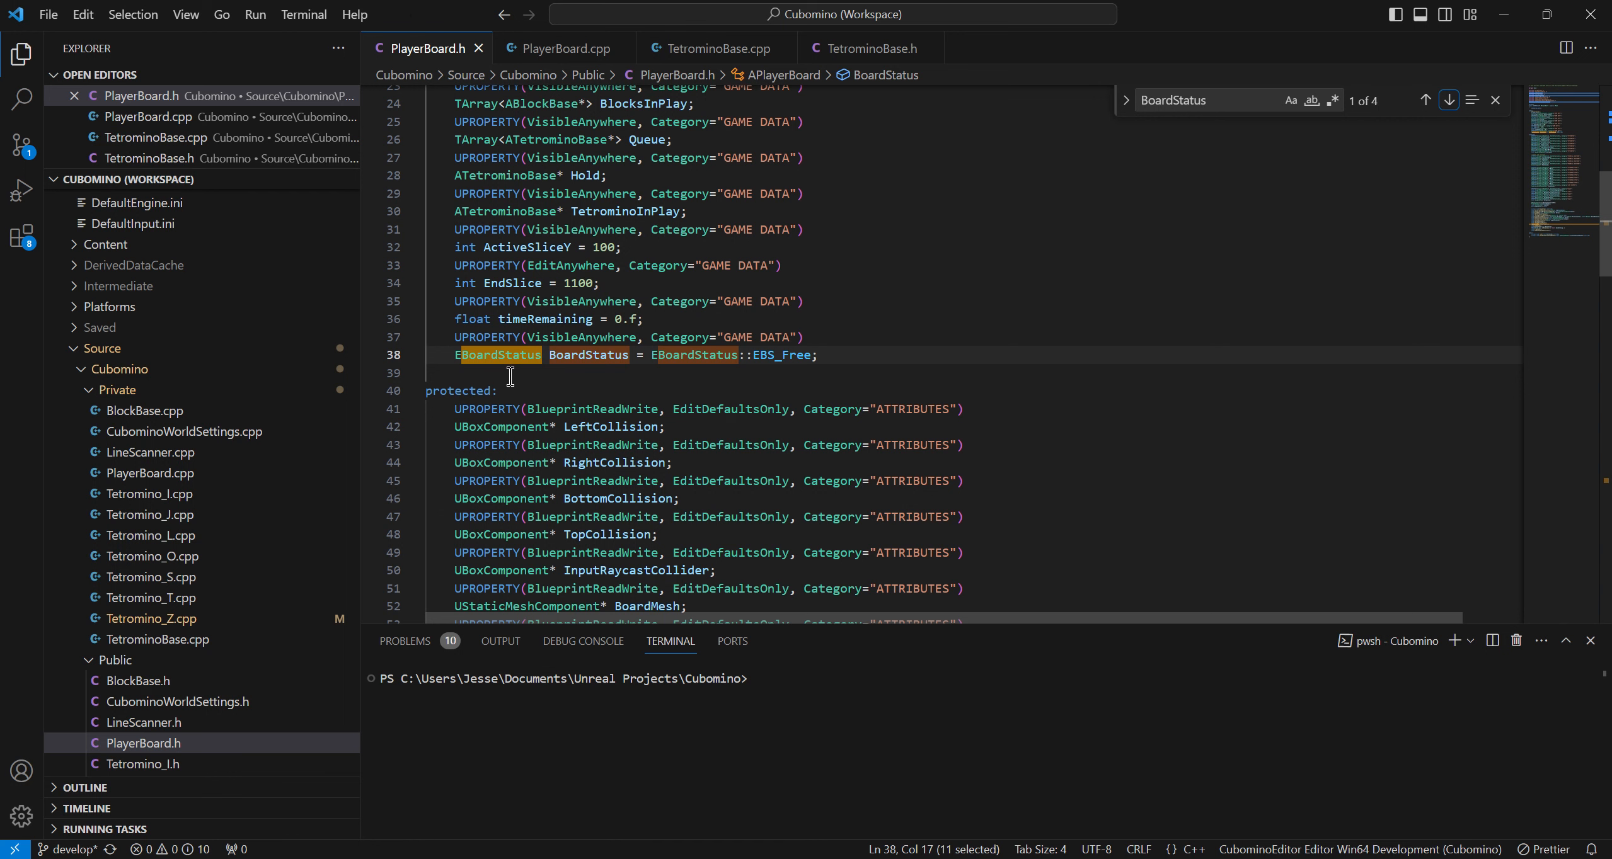
{"action": "left_click", "coordinate": [811, 354]}
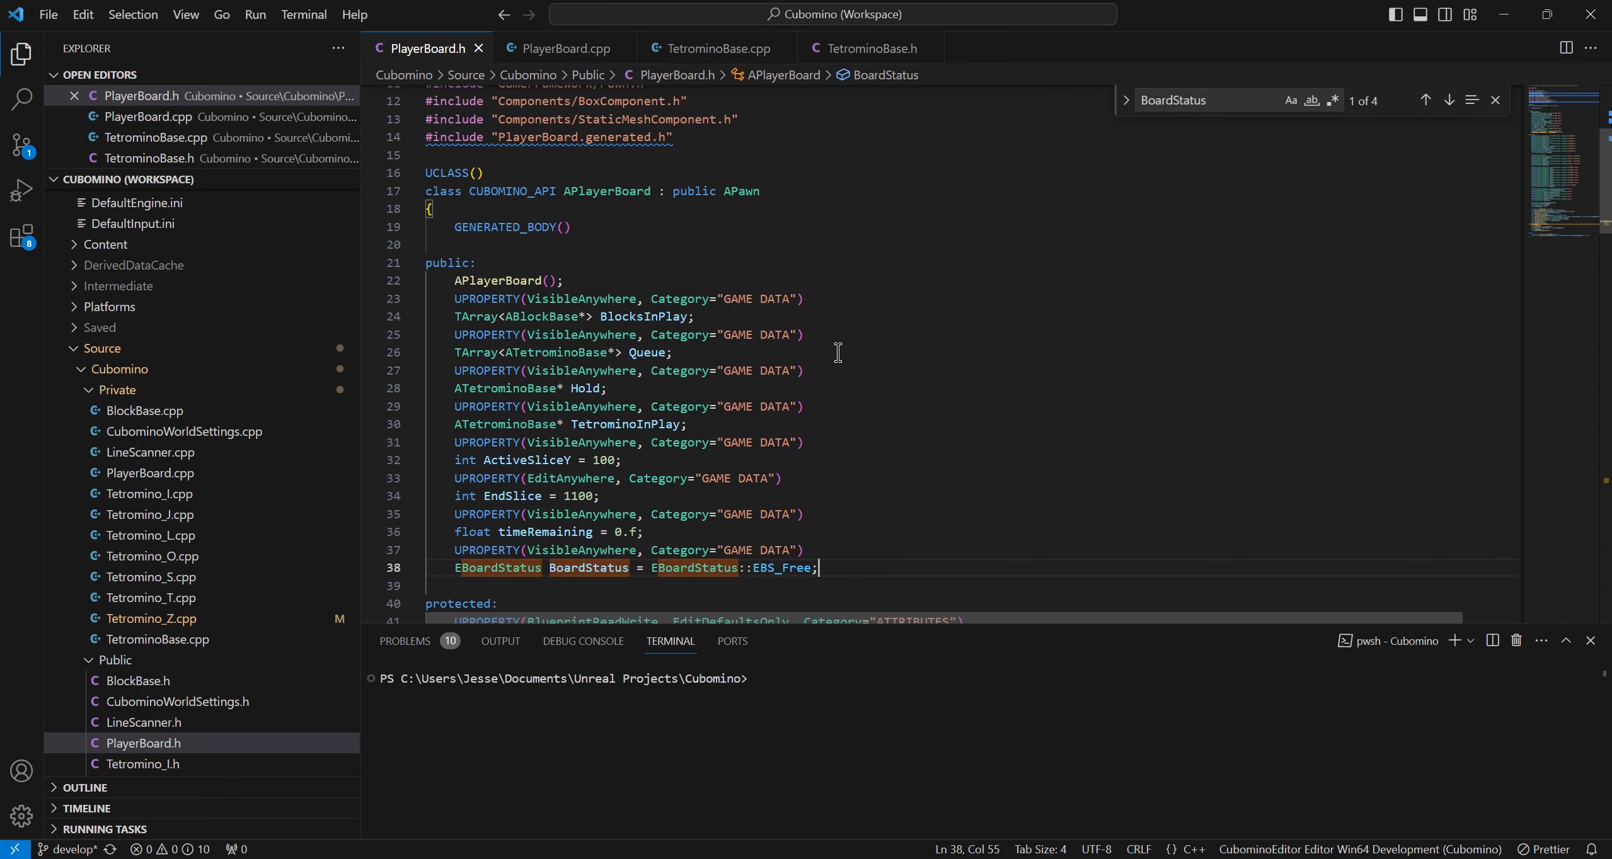
{"action": "scroll", "scroll_direction": "down", "scroll_amount": 3}
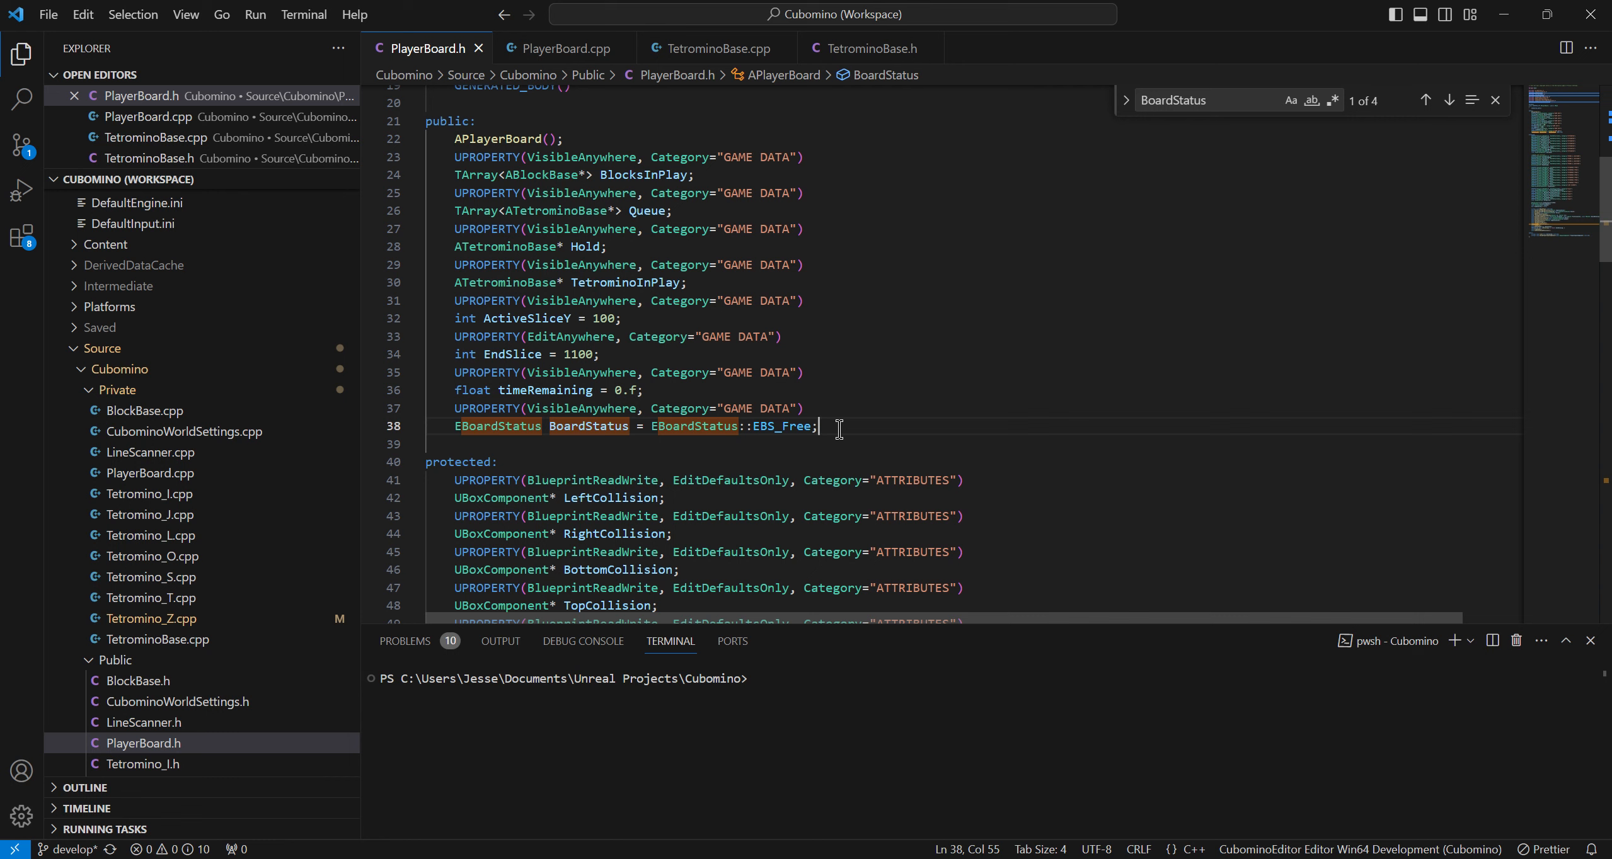
{"action": "mouse_move", "coordinate": [834, 433]}
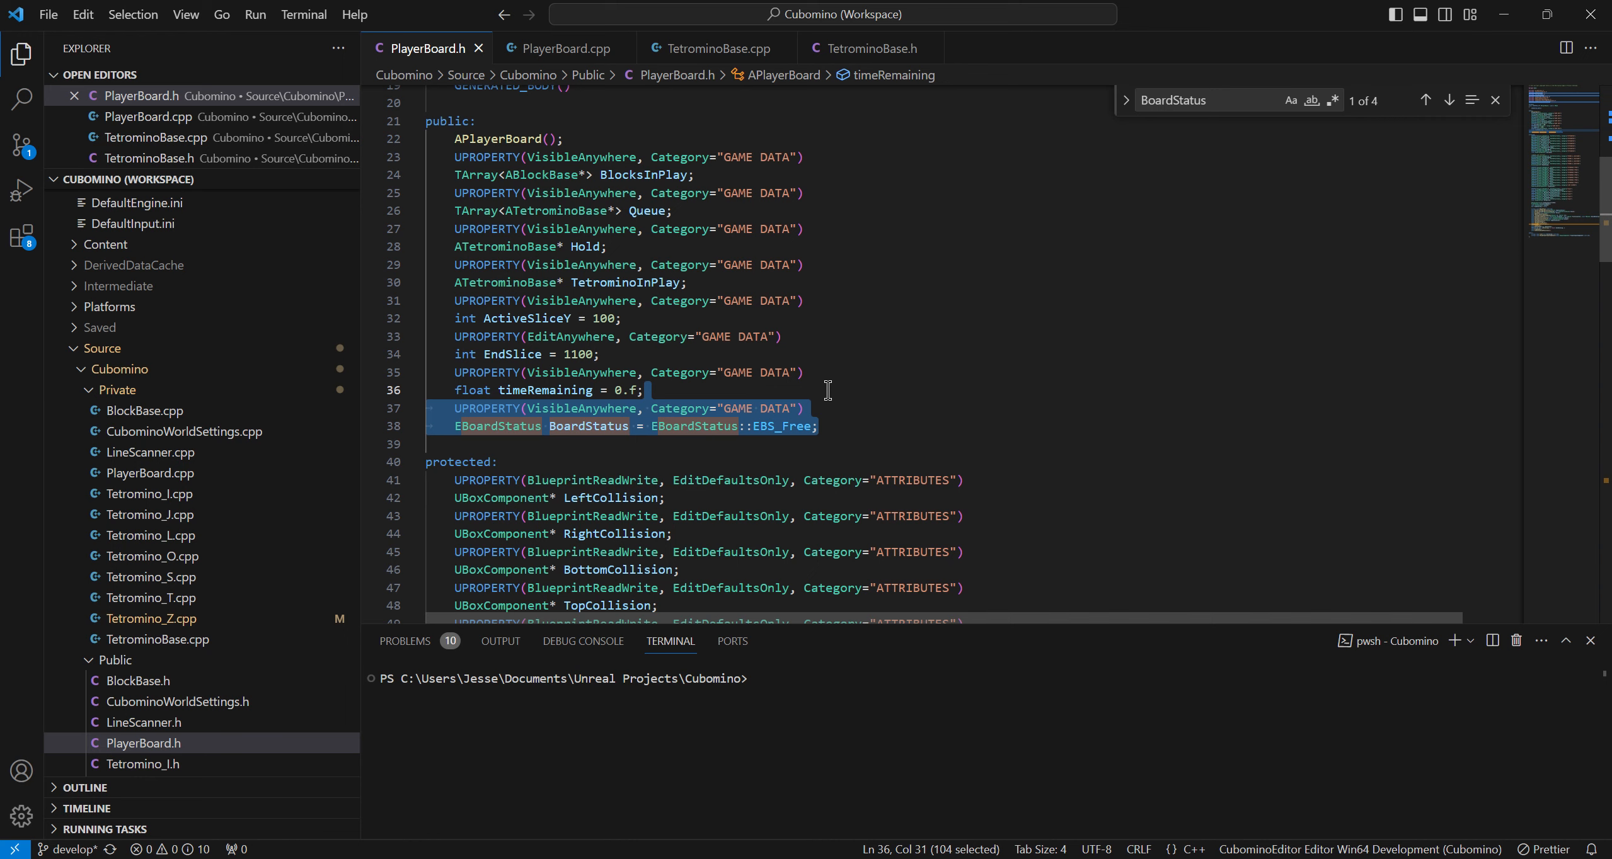
{"action": "mouse_move", "coordinate": [1036, 431]}
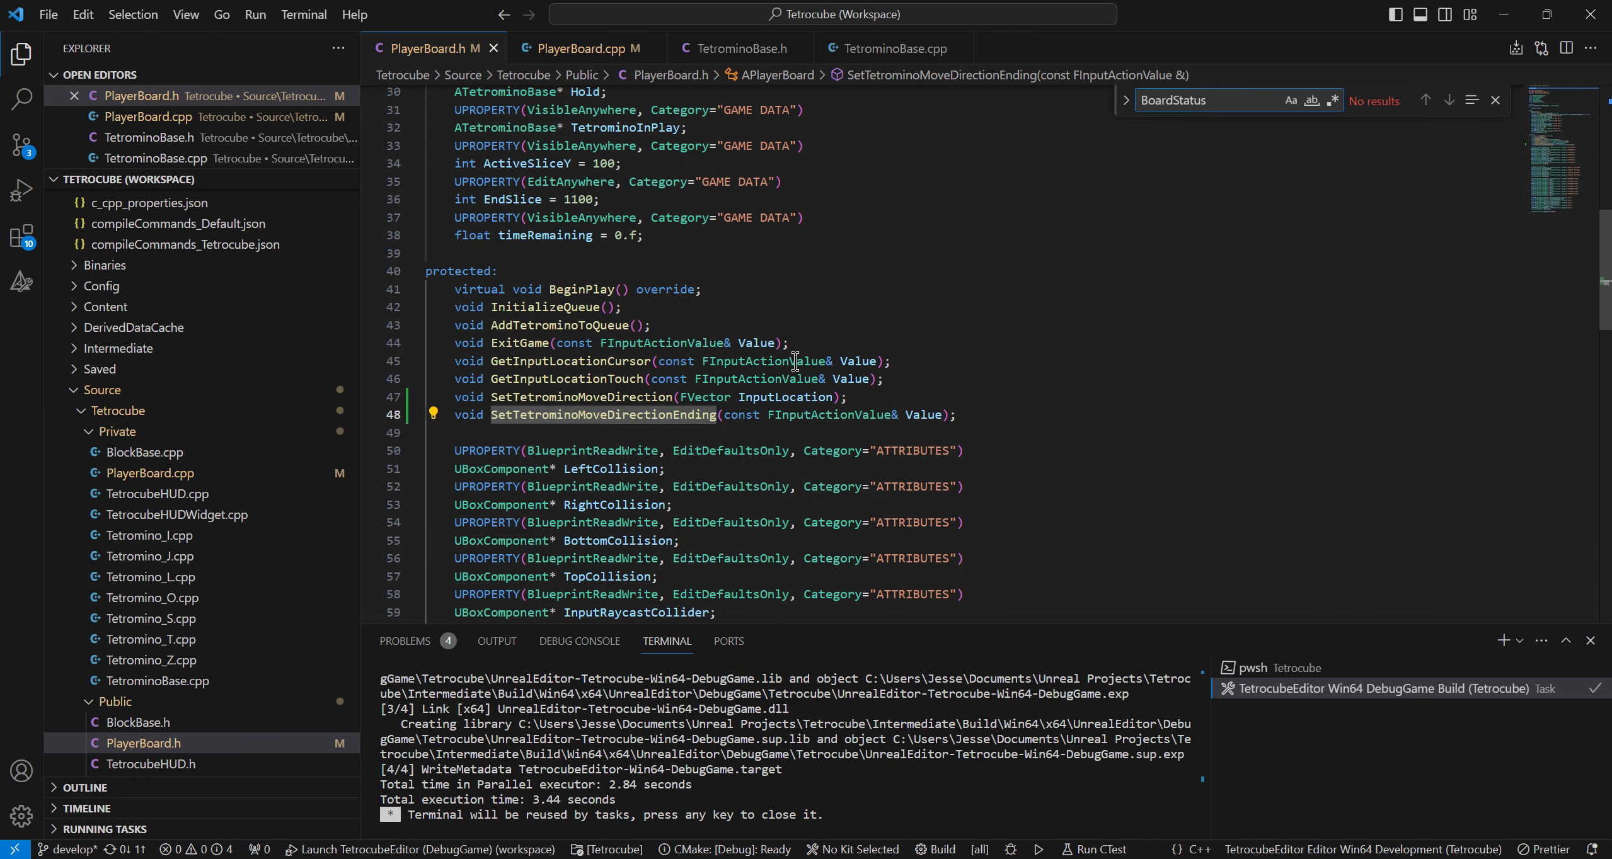
Paste the BoardStatus UPROPERTY after HoldAction in Tetrocube's PlayerBoard.h and save
{"action": "scroll", "scroll_direction": "down", "scroll_amount": 3}
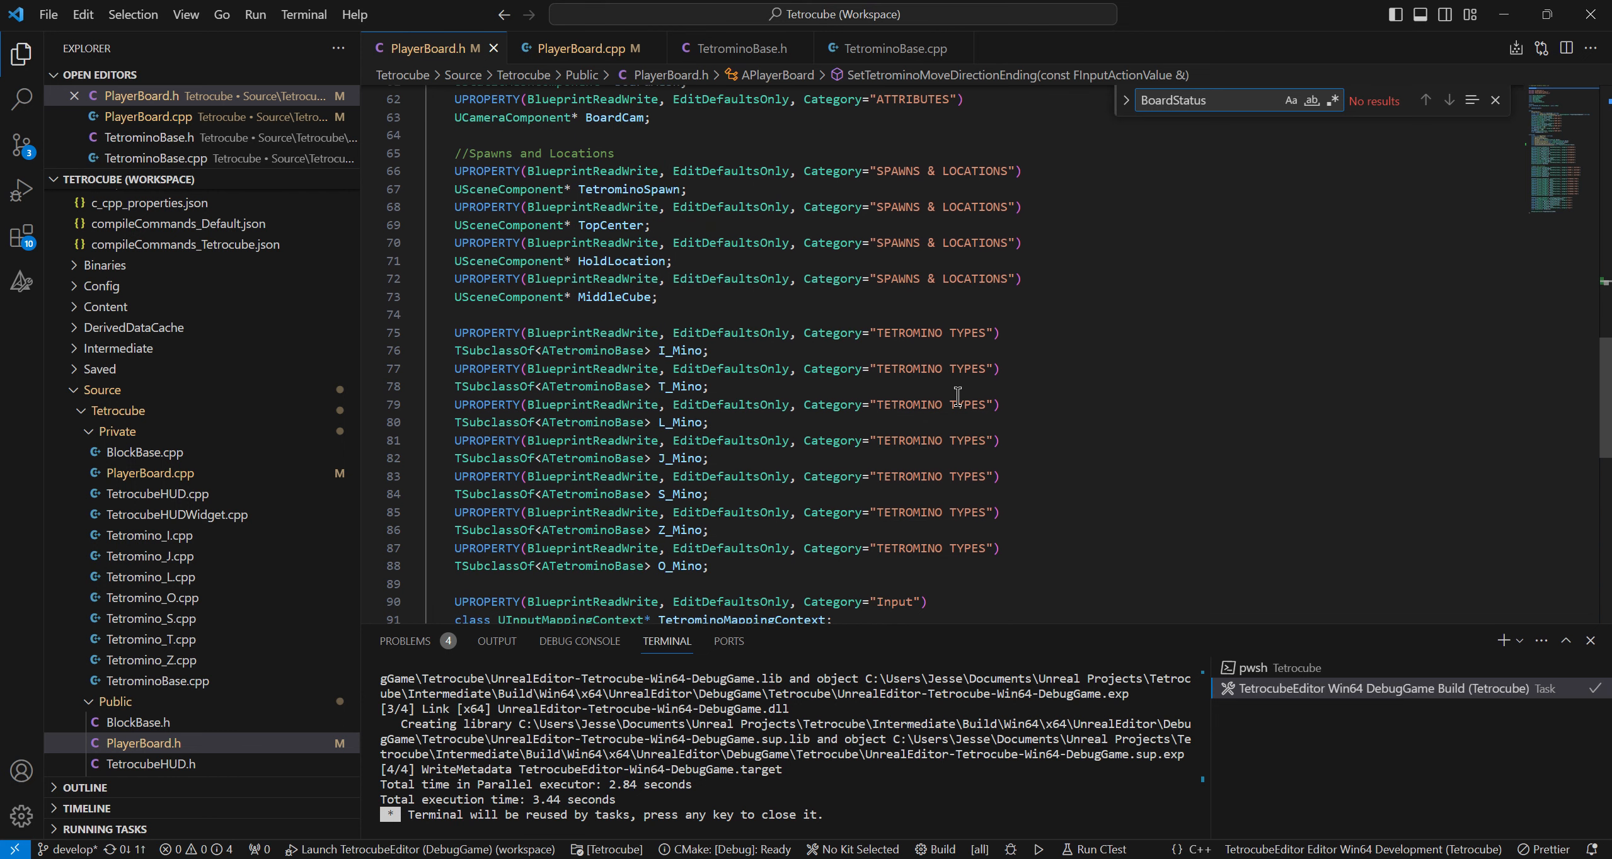
{"action": "scroll", "scroll_direction": "down", "scroll_amount": 3}
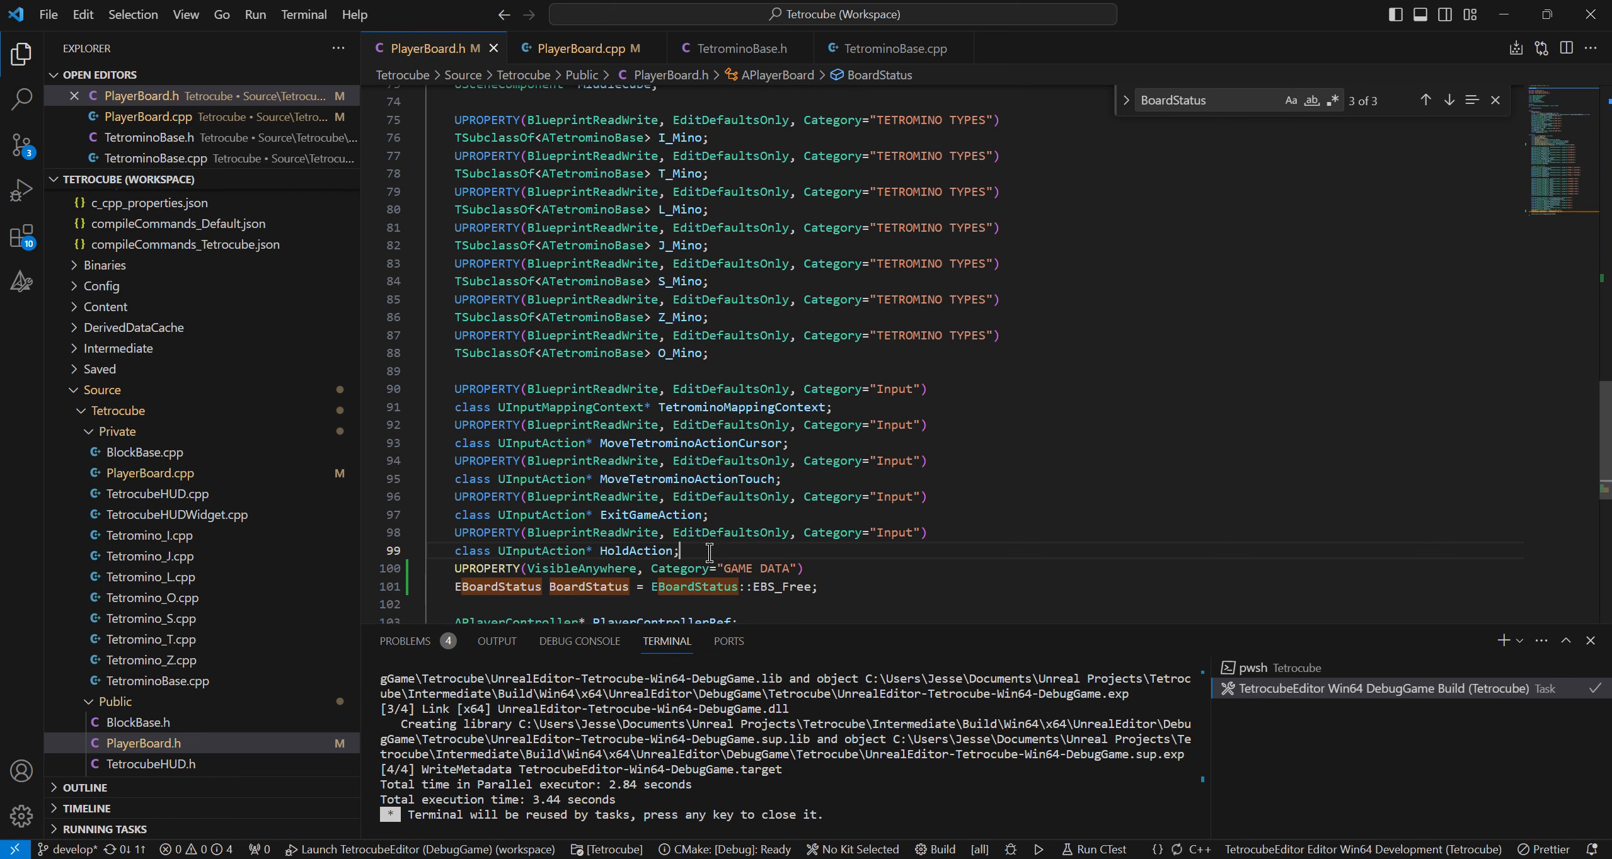
{"action": "key", "text": "Enter"}
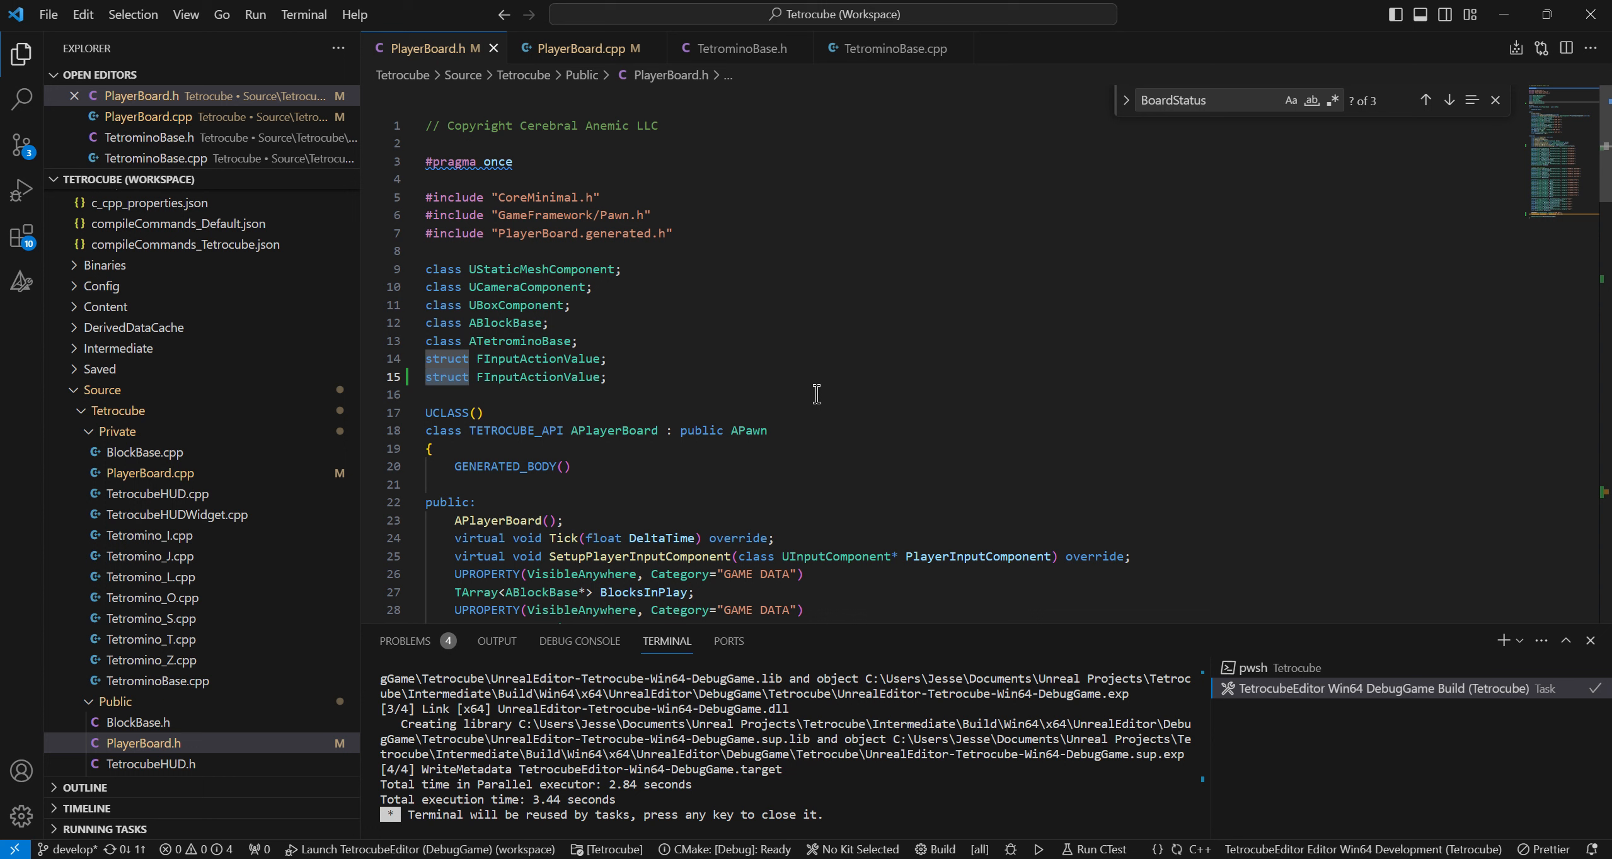
Start the EBoardStatus forward declaration on line 15, checking the enum definition in Tetrocube.h
{"action": "type", "text": "Enum EBoardStatus;"}
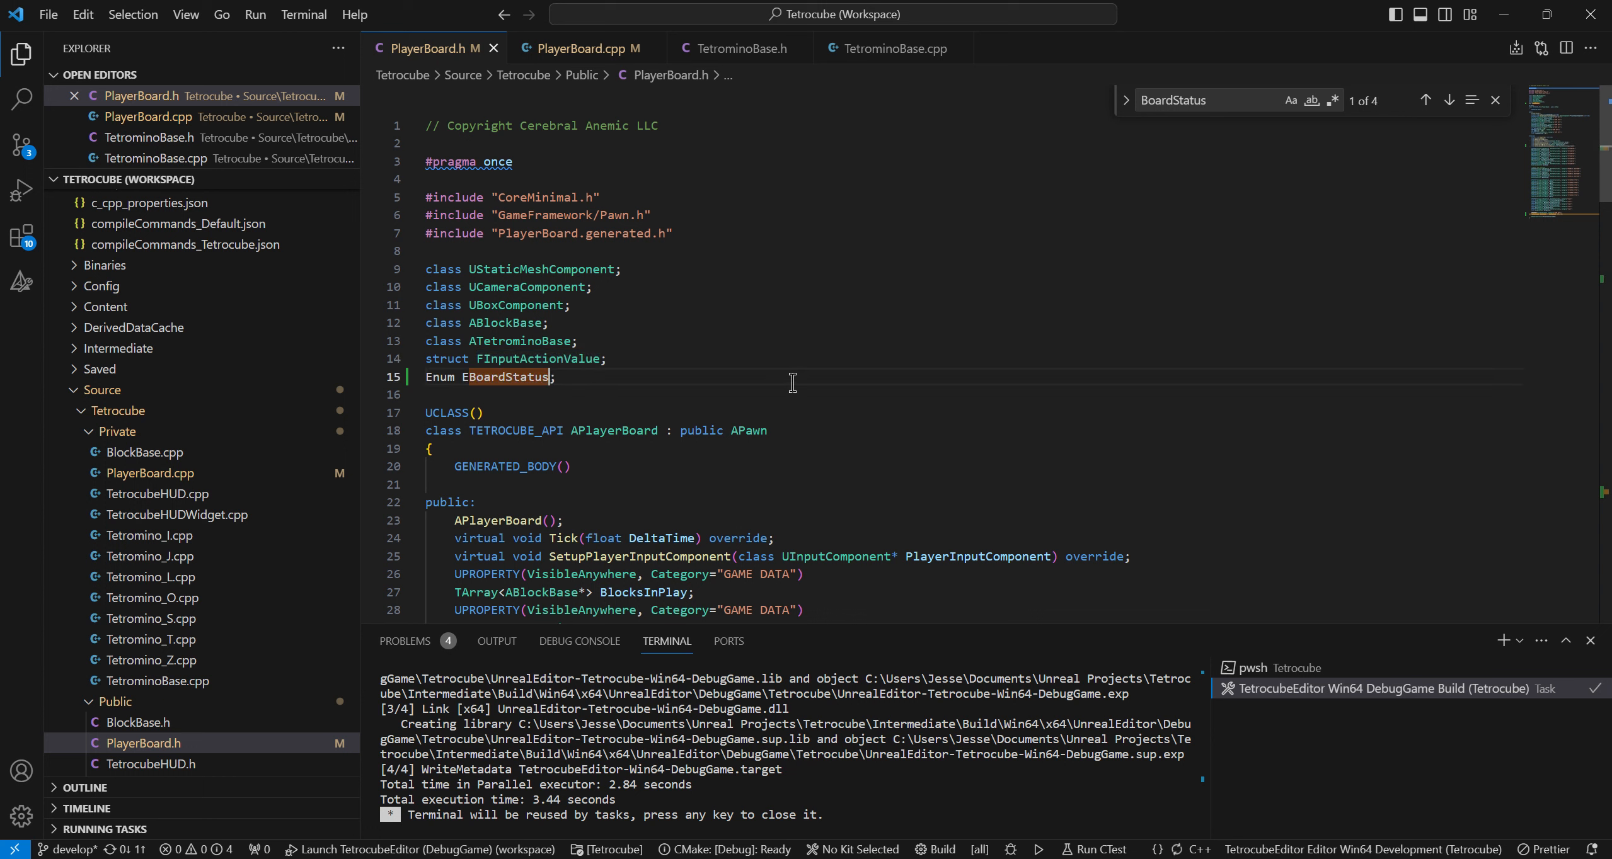
{"action": "mouse_move", "coordinate": [707, 75]}
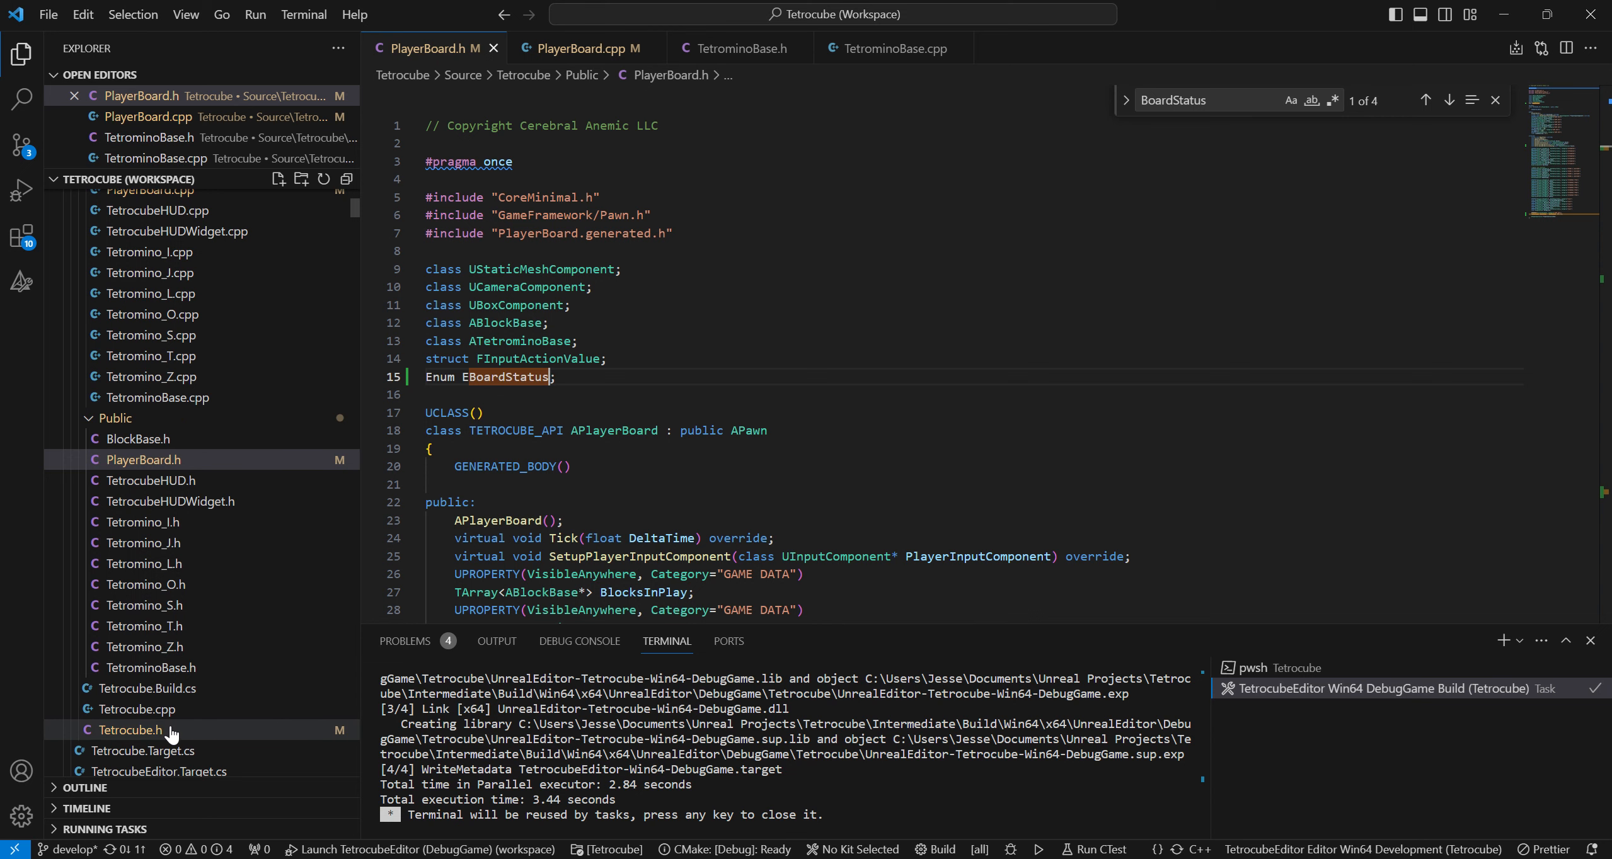
{"action": "left_click", "coordinate": [133, 729]}
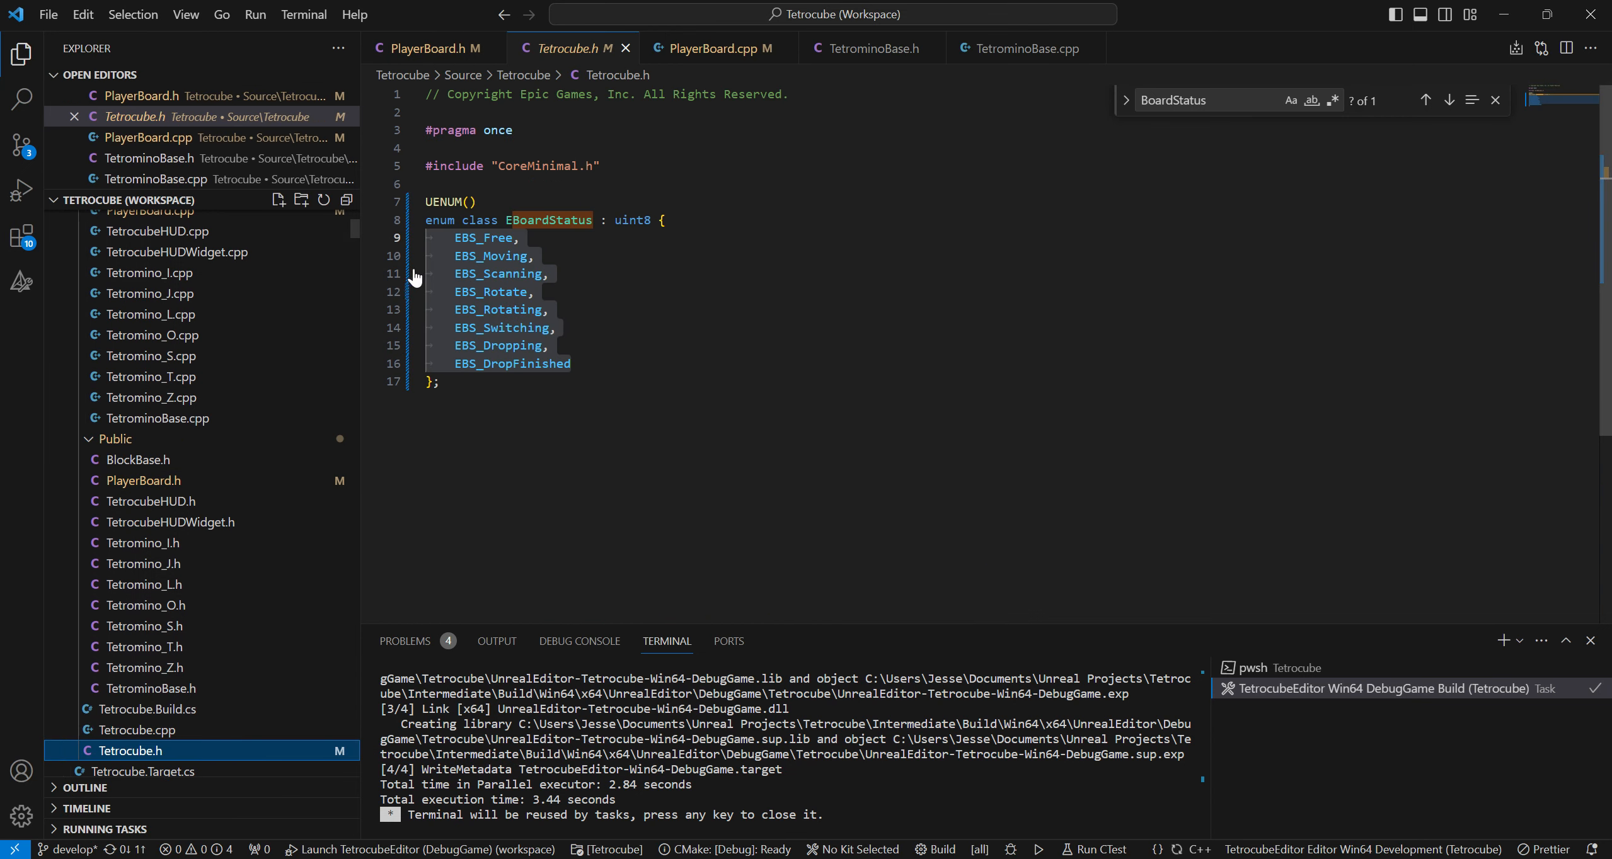
{"action": "double_click", "coordinate": [443, 201]}
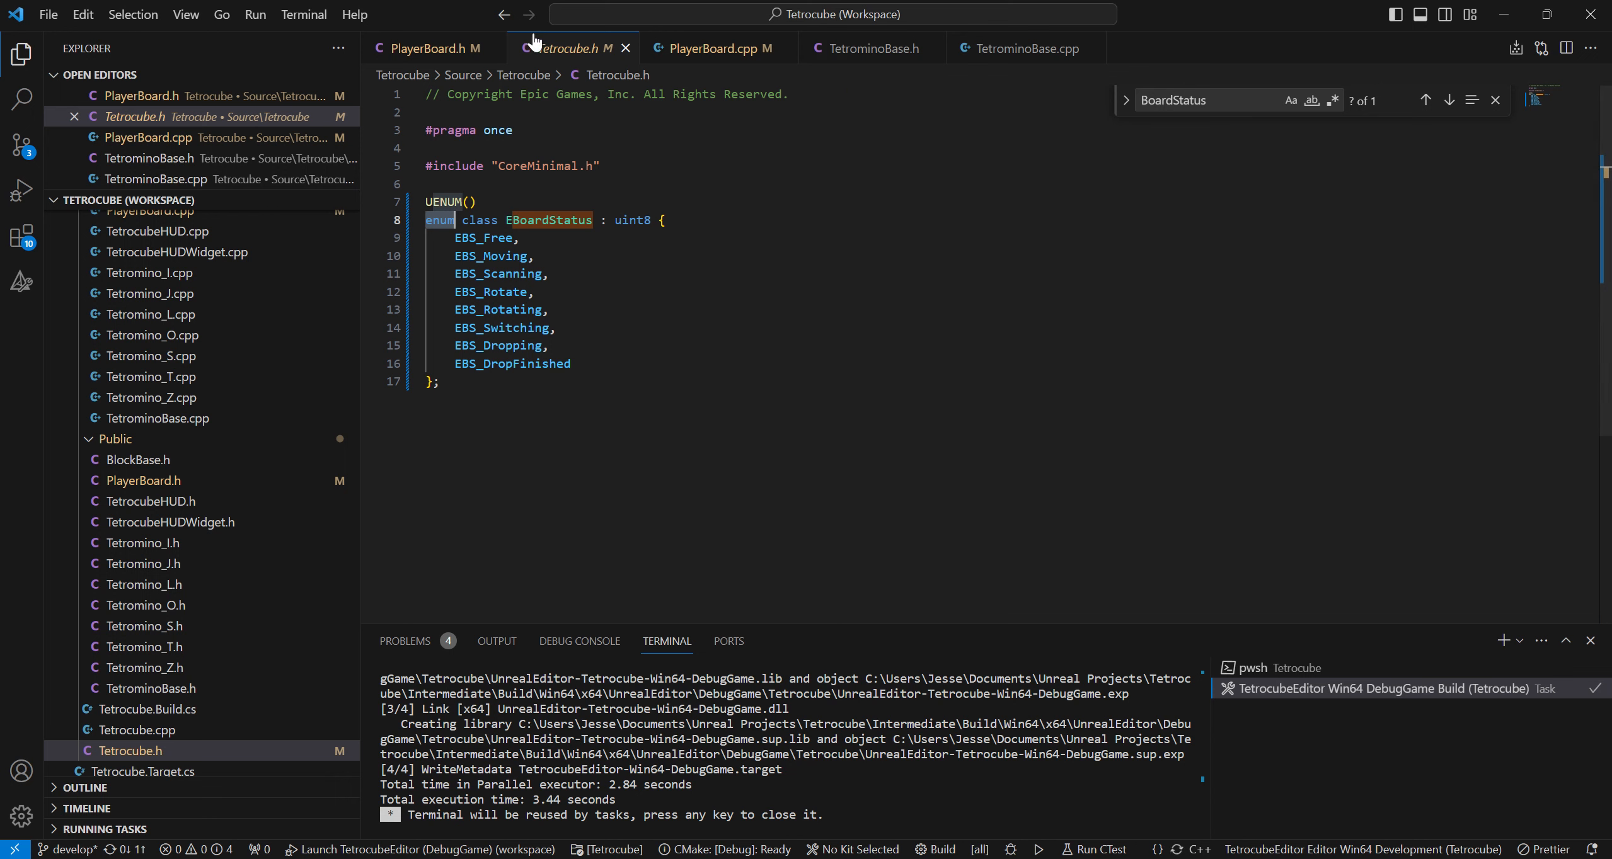
{"action": "left_click", "coordinate": [432, 47]}
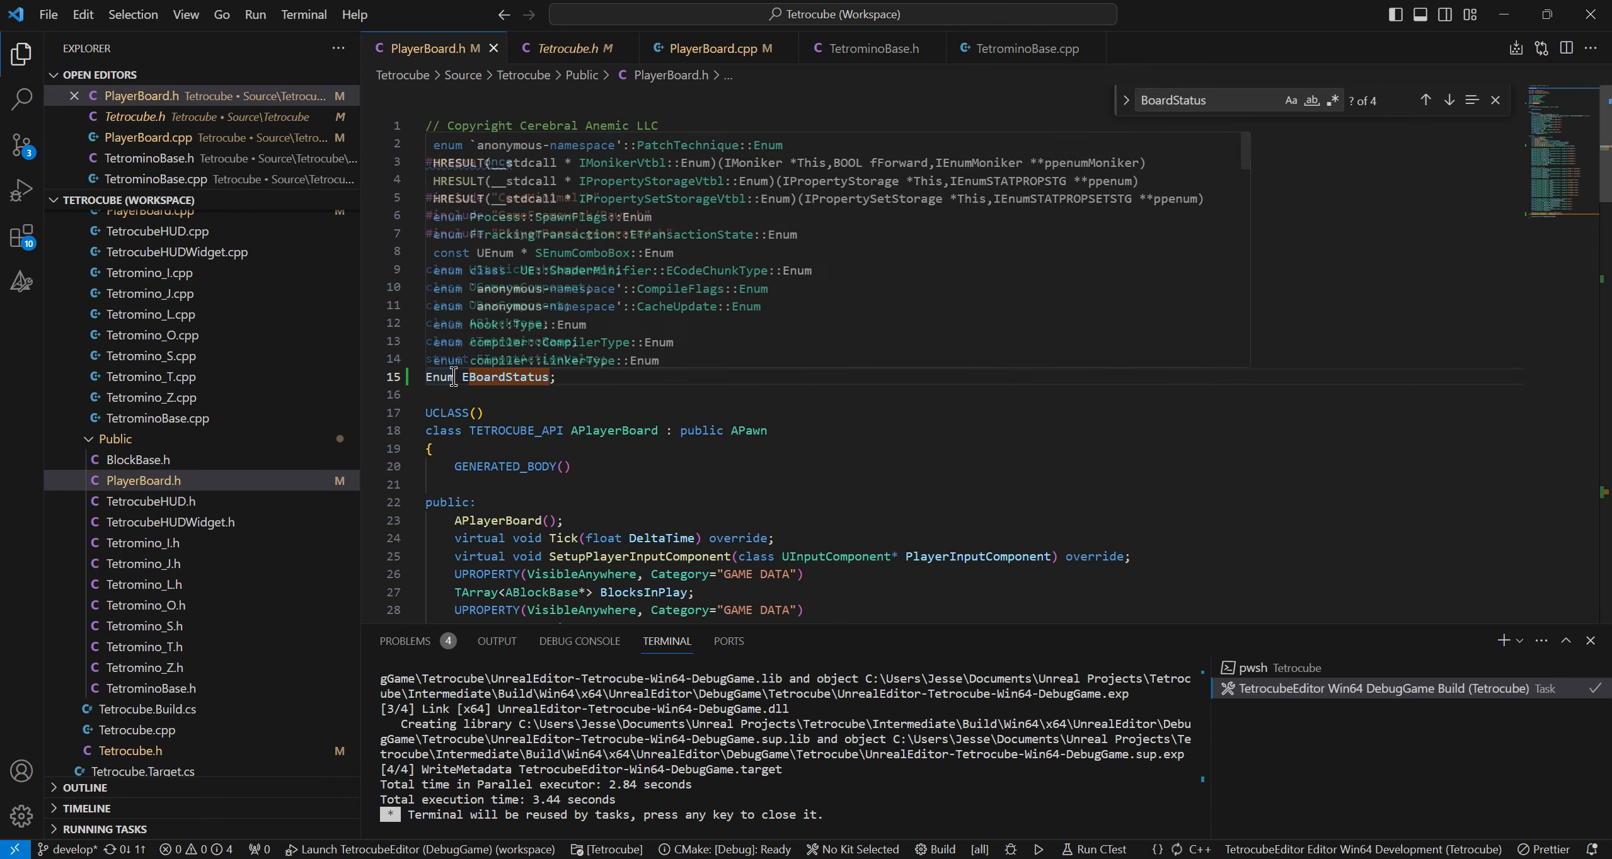
Confirm 'enum class' in Tetrocube.h so line 15 reads 'enum class EBoardStatus;'
{"action": "left_click", "coordinate": [572, 48]}
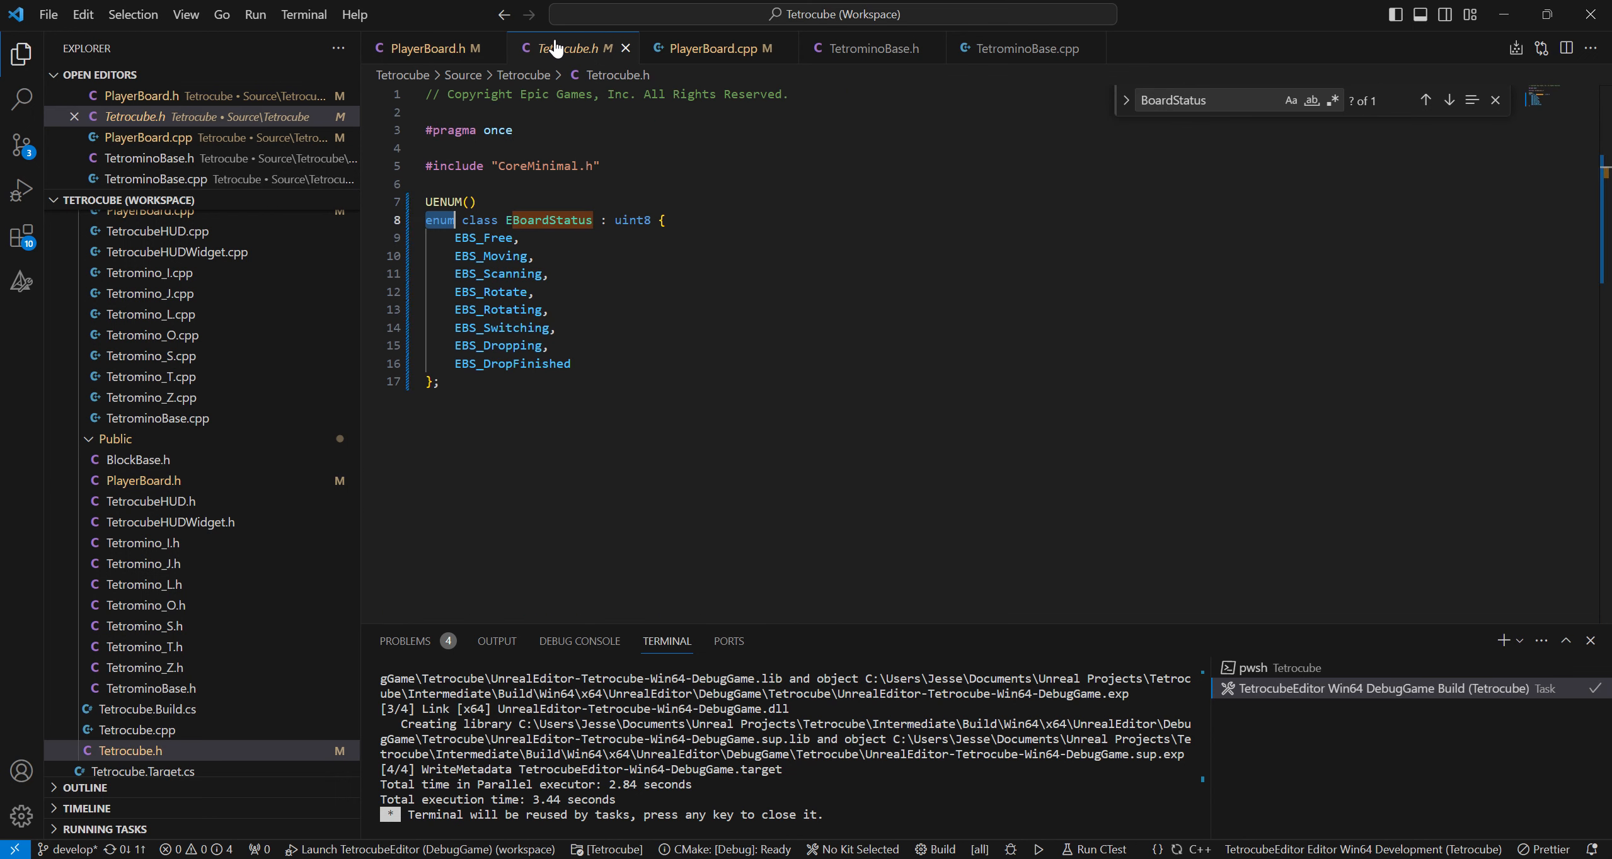
{"action": "left_click", "coordinate": [449, 221]}
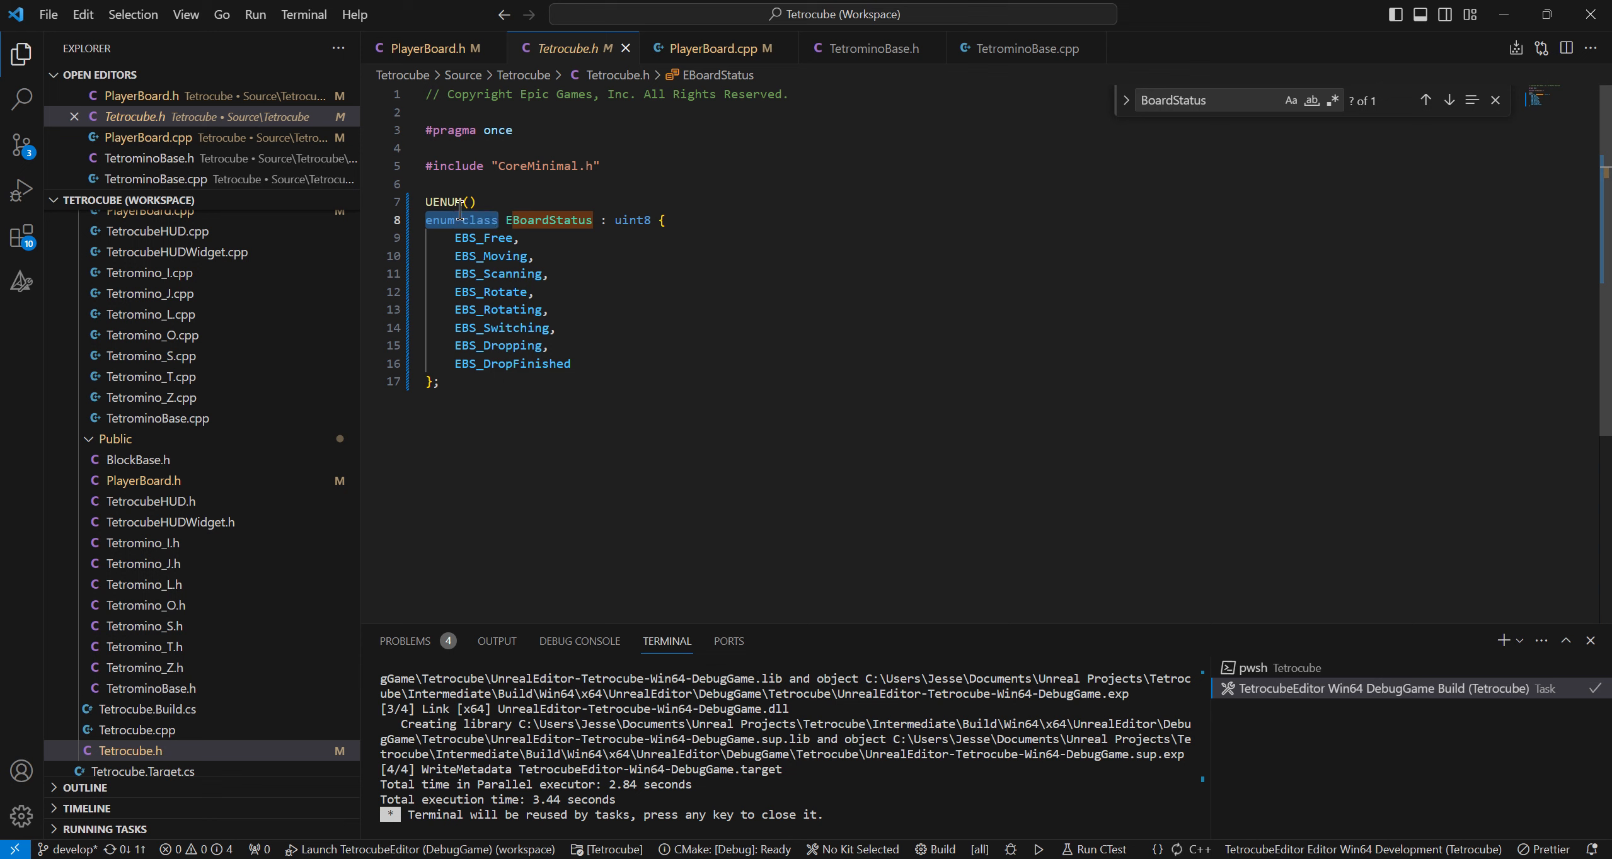
{"action": "mouse_move", "coordinate": [433, 48]}
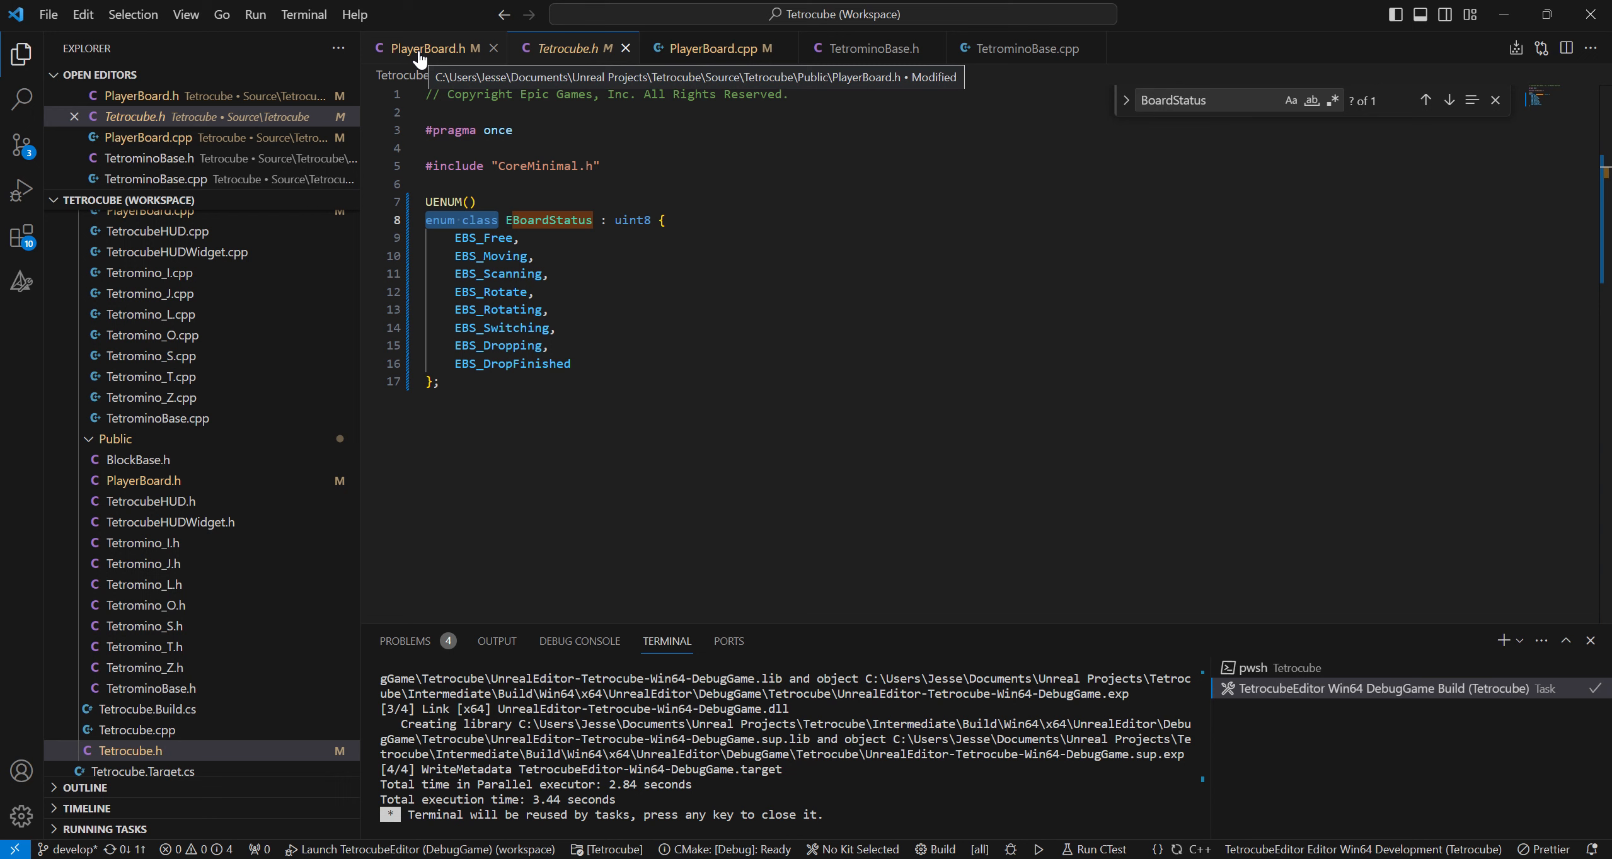
{"action": "left_click", "coordinate": [436, 48]}
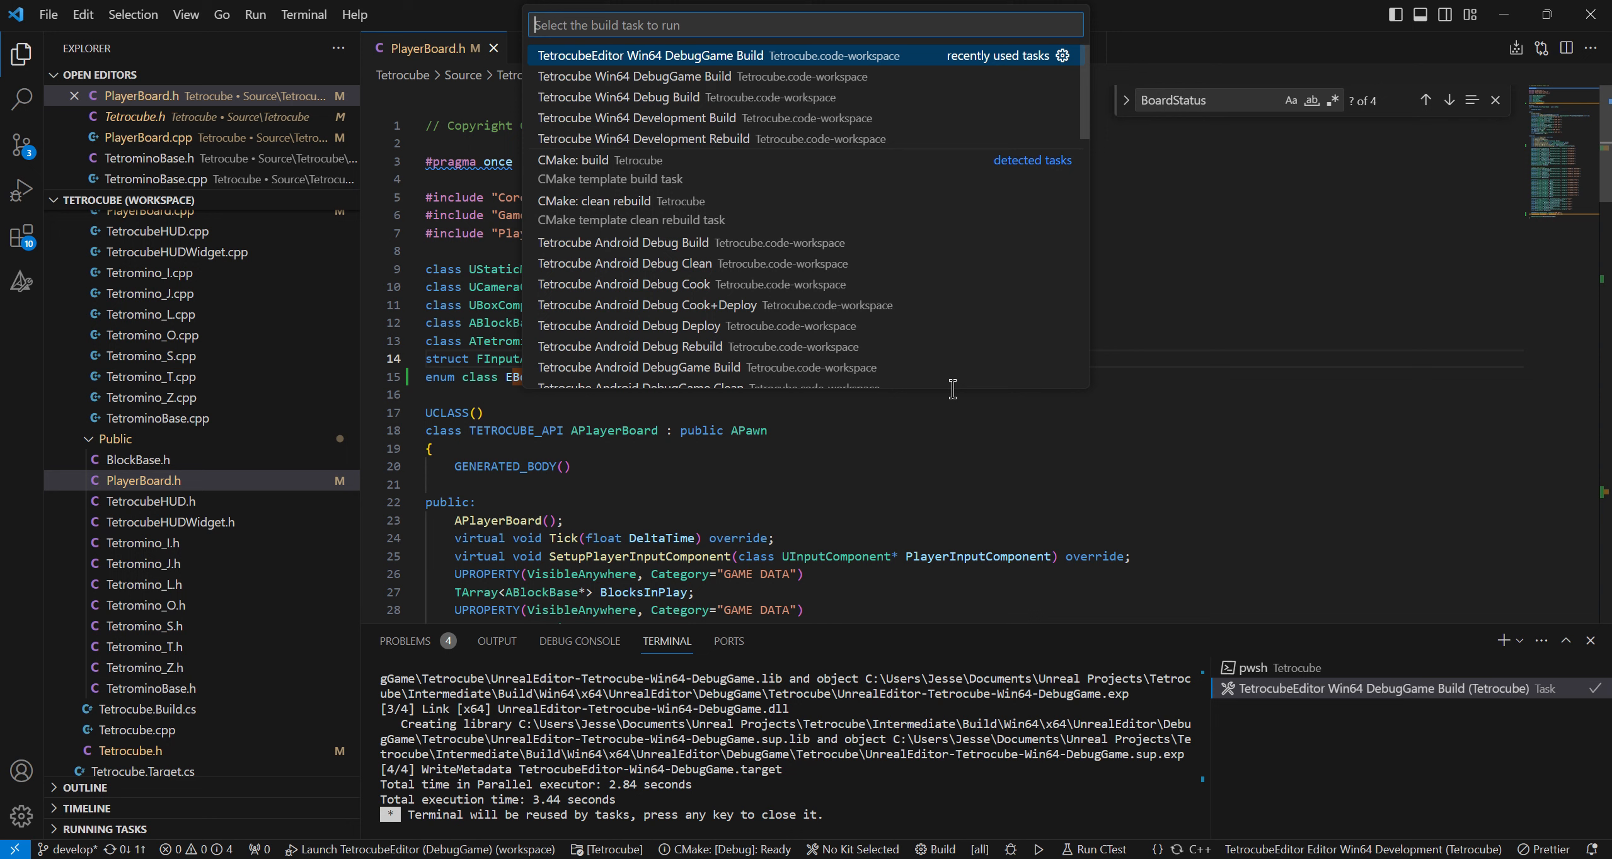
Run the TetrocubeEditor Win64 DebugGame build, read the errors, and remove 'class' from line 15
{"action": "left_click", "coordinate": [650, 56]}
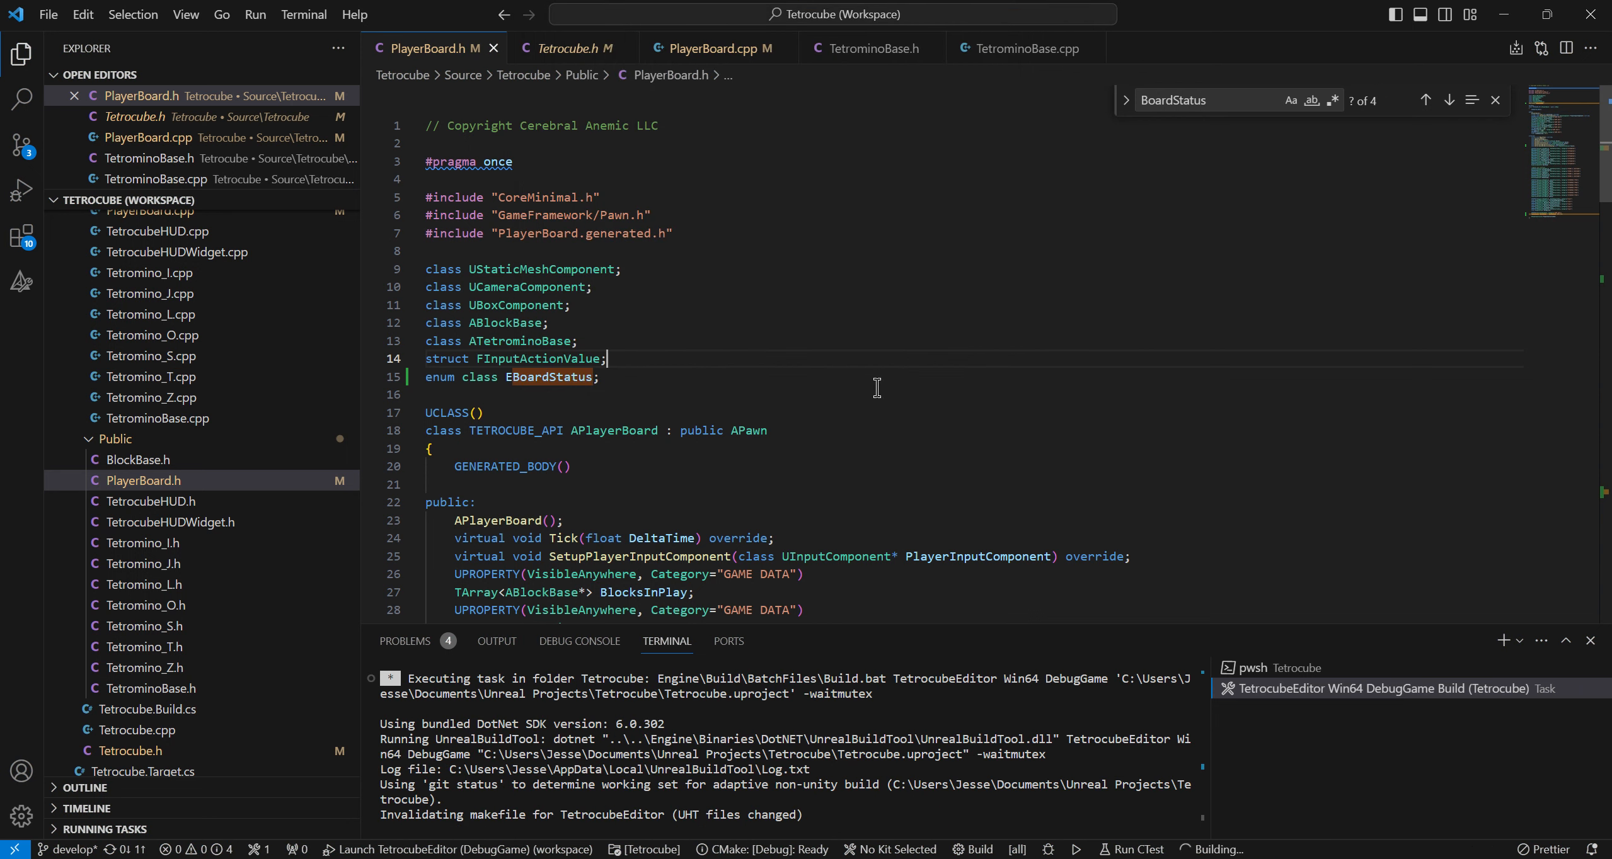
{"action": "scroll", "scroll_direction": "down", "scroll_amount": 3}
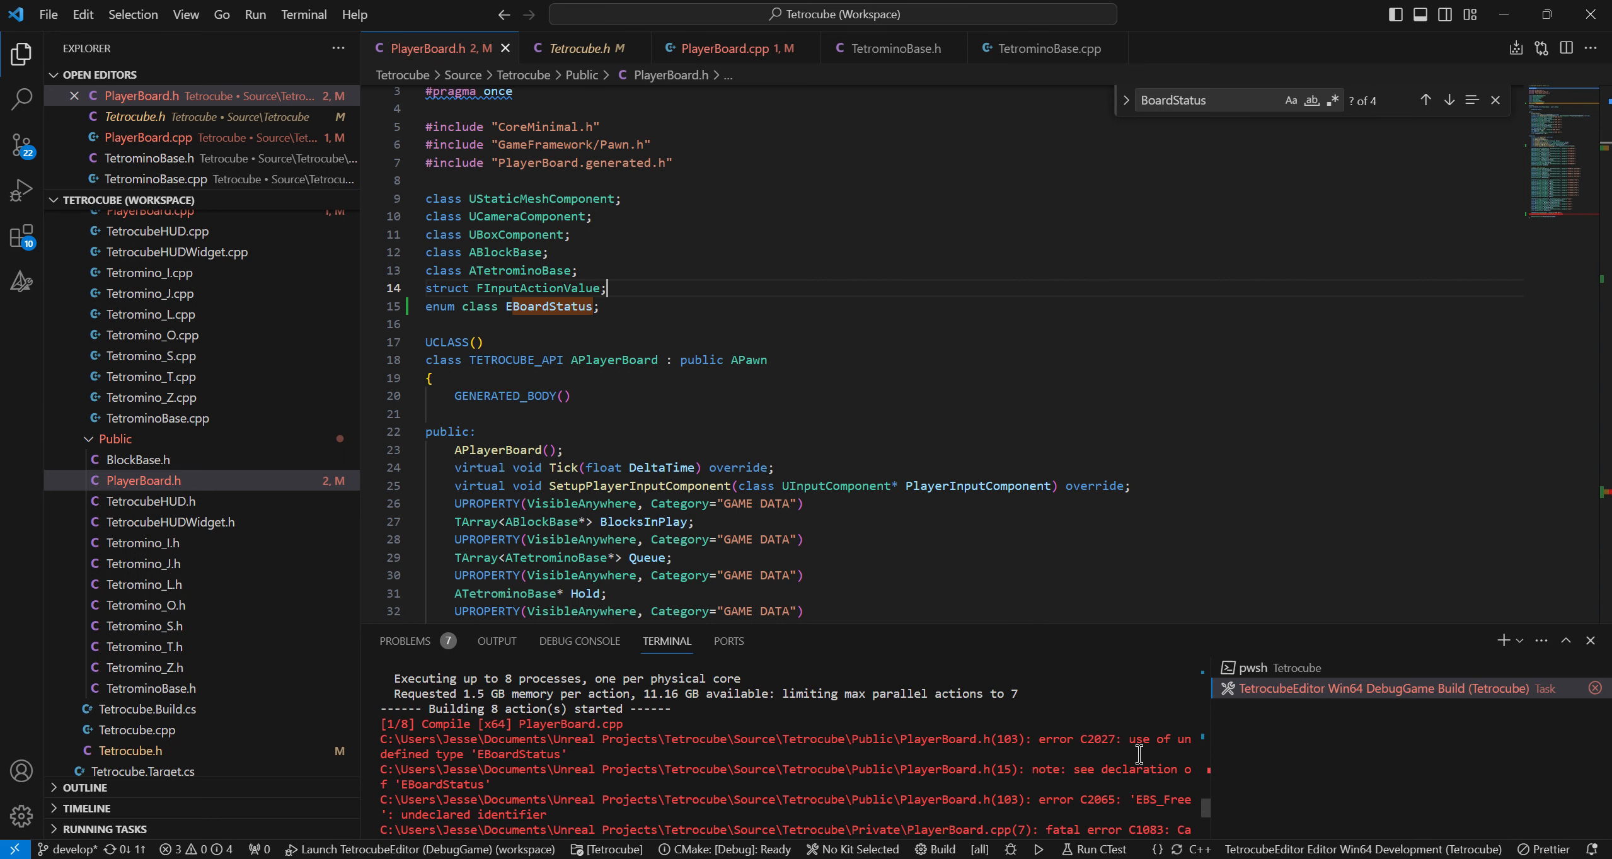
{"action": "mouse_move", "coordinate": [1134, 749]}
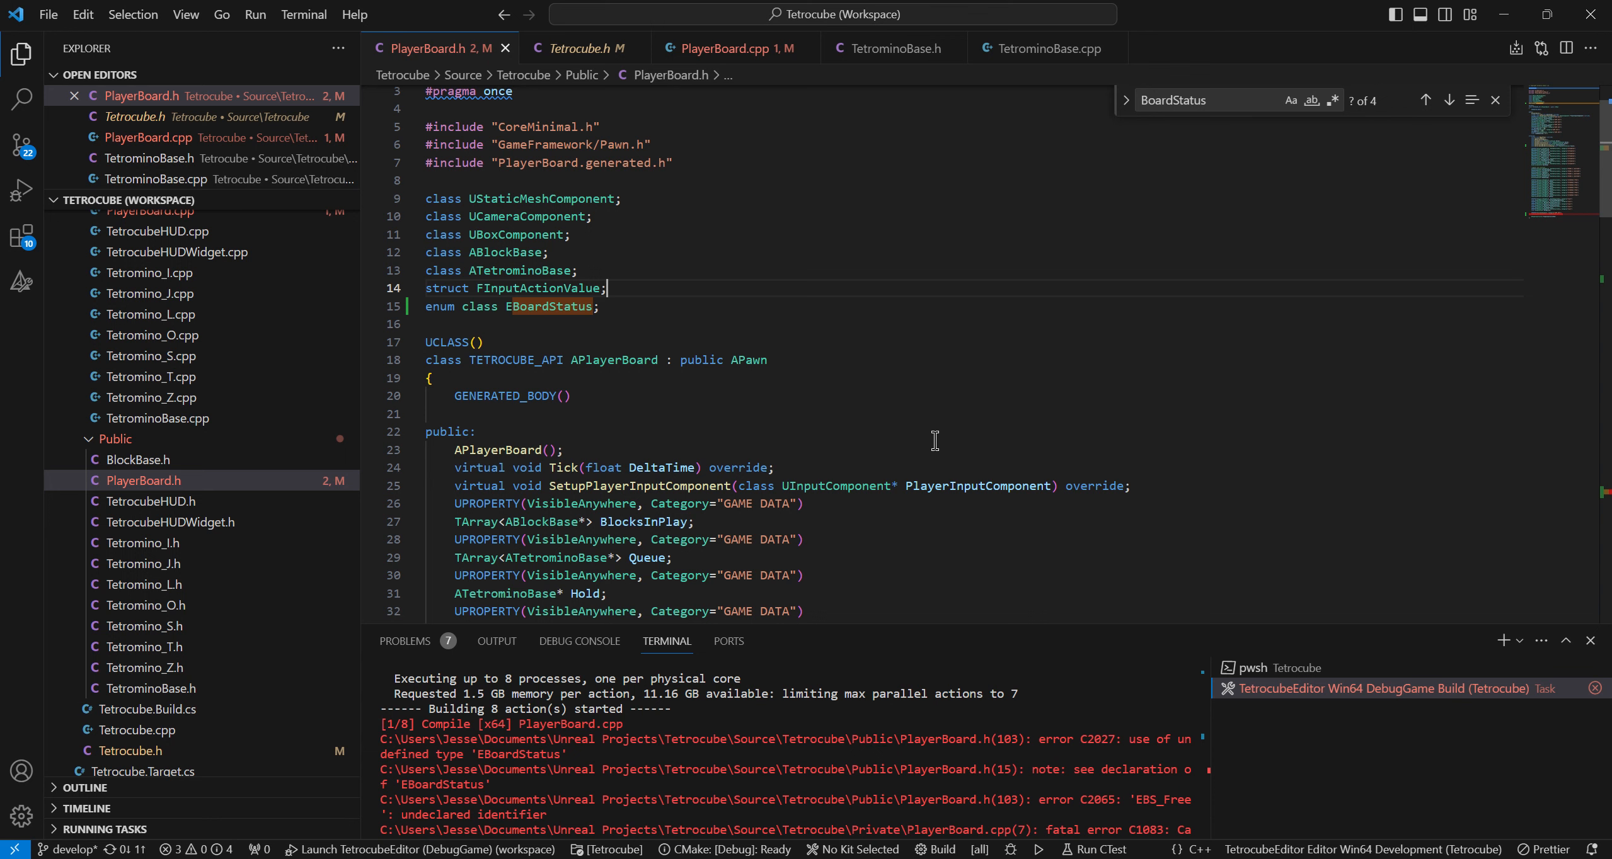
{"action": "scroll", "scroll_direction": "down", "scroll_amount": 3}
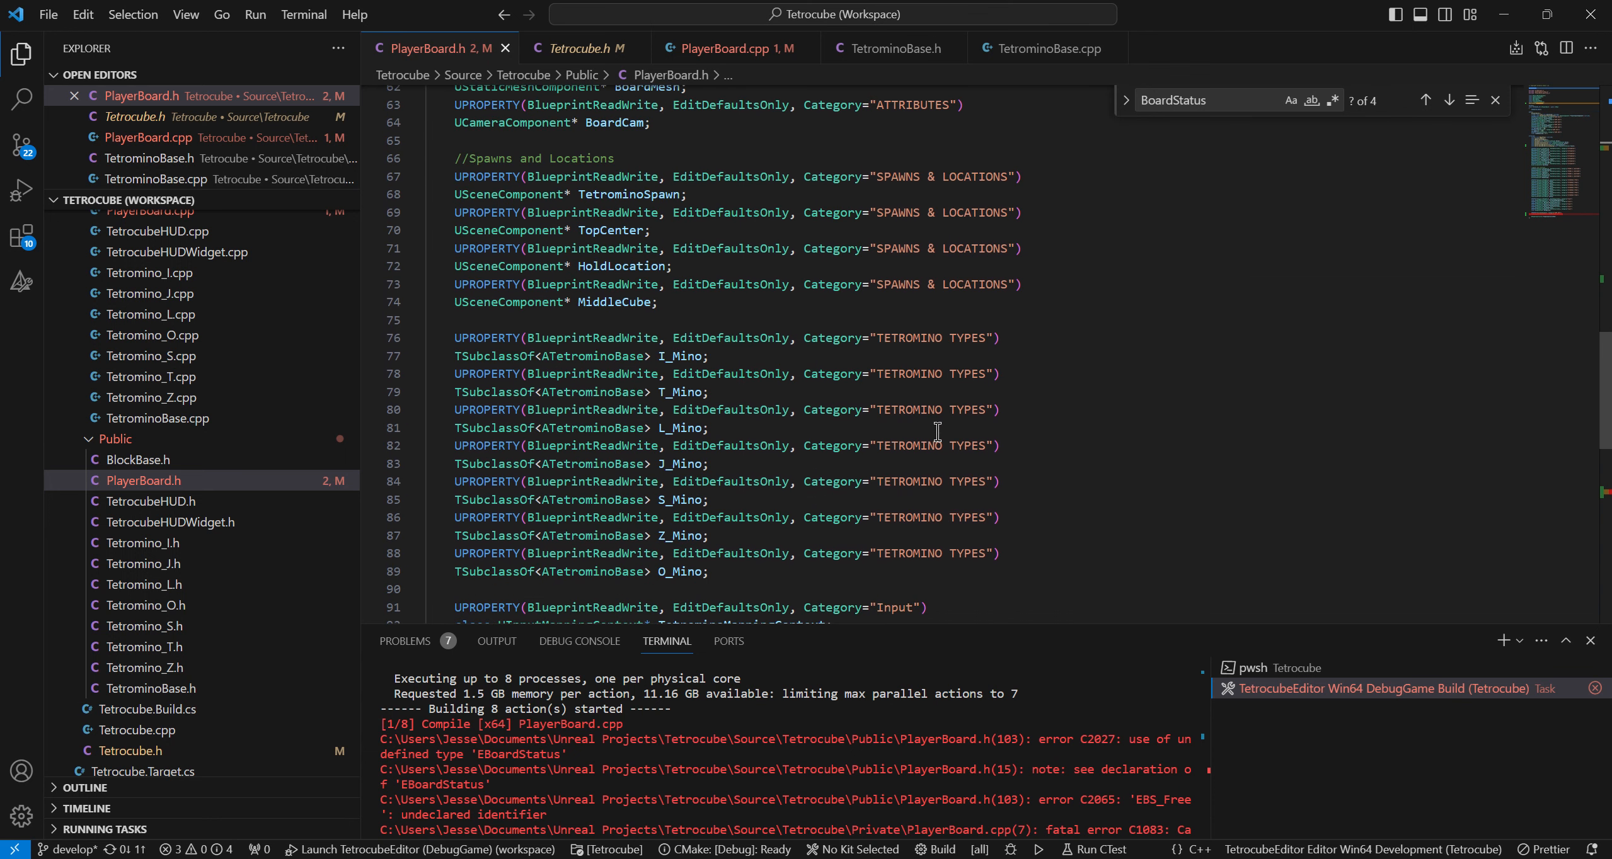
{"action": "scroll", "scroll_direction": "down", "scroll_amount": 3}
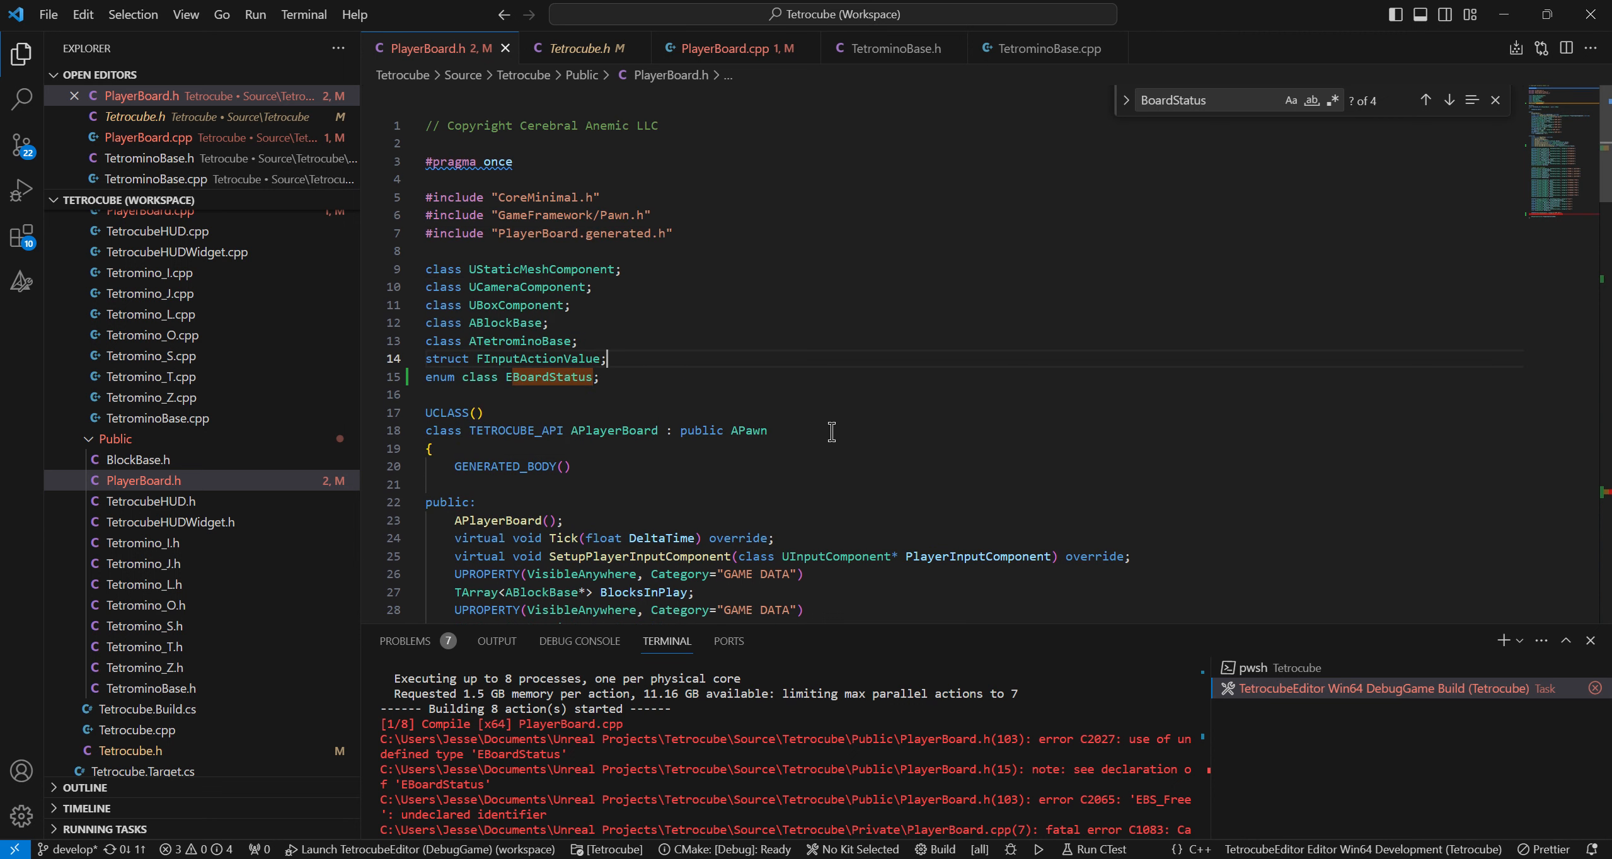
{"action": "double_click", "coordinate": [548, 377]}
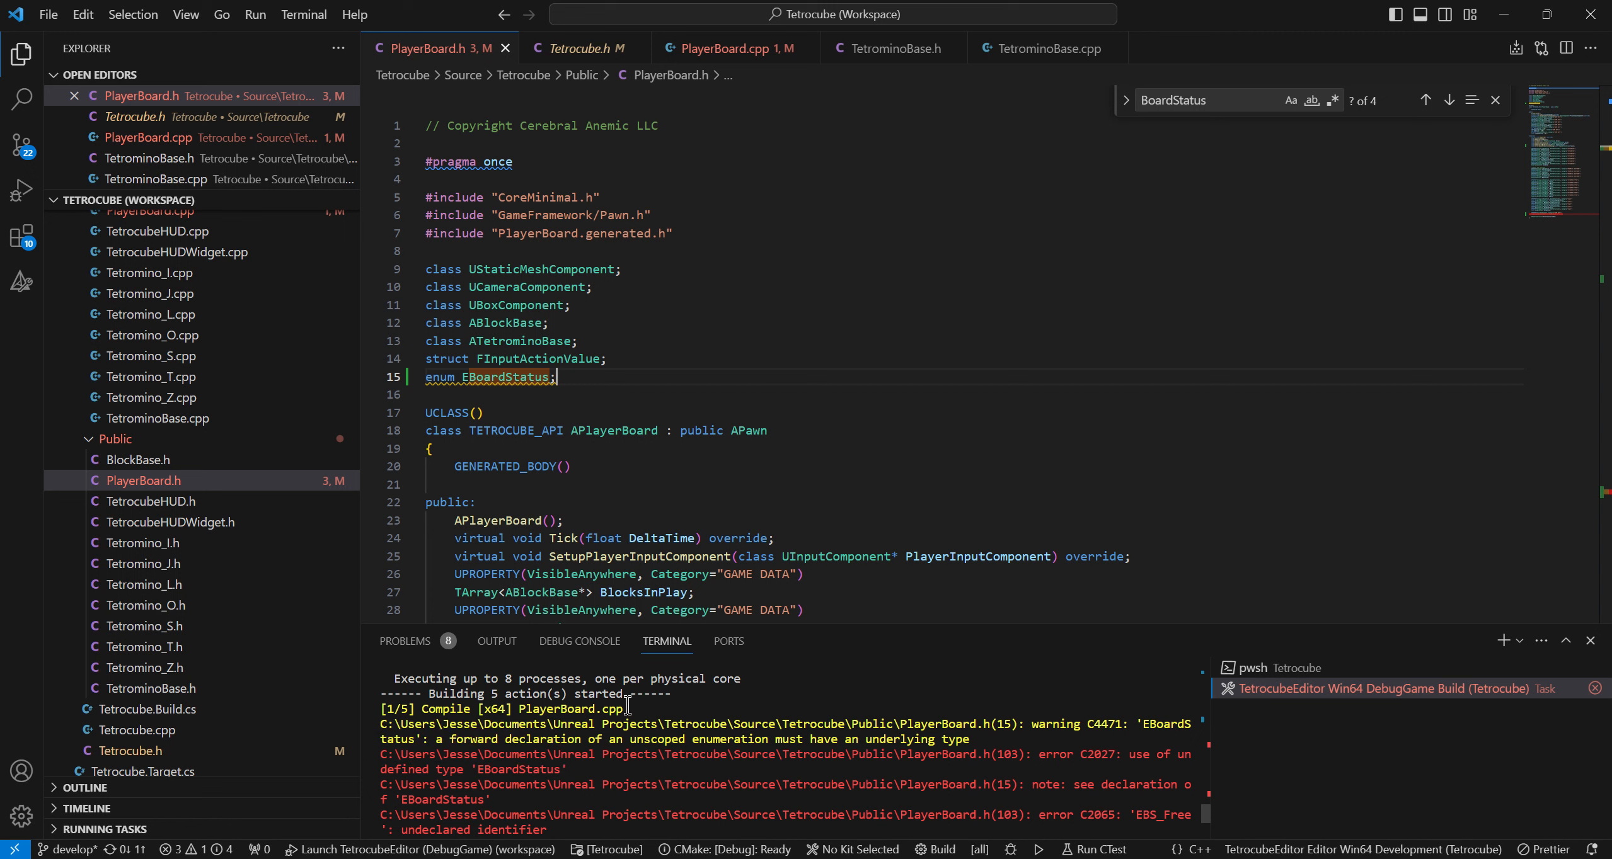
{"action": "mouse_move", "coordinate": [628, 709]}
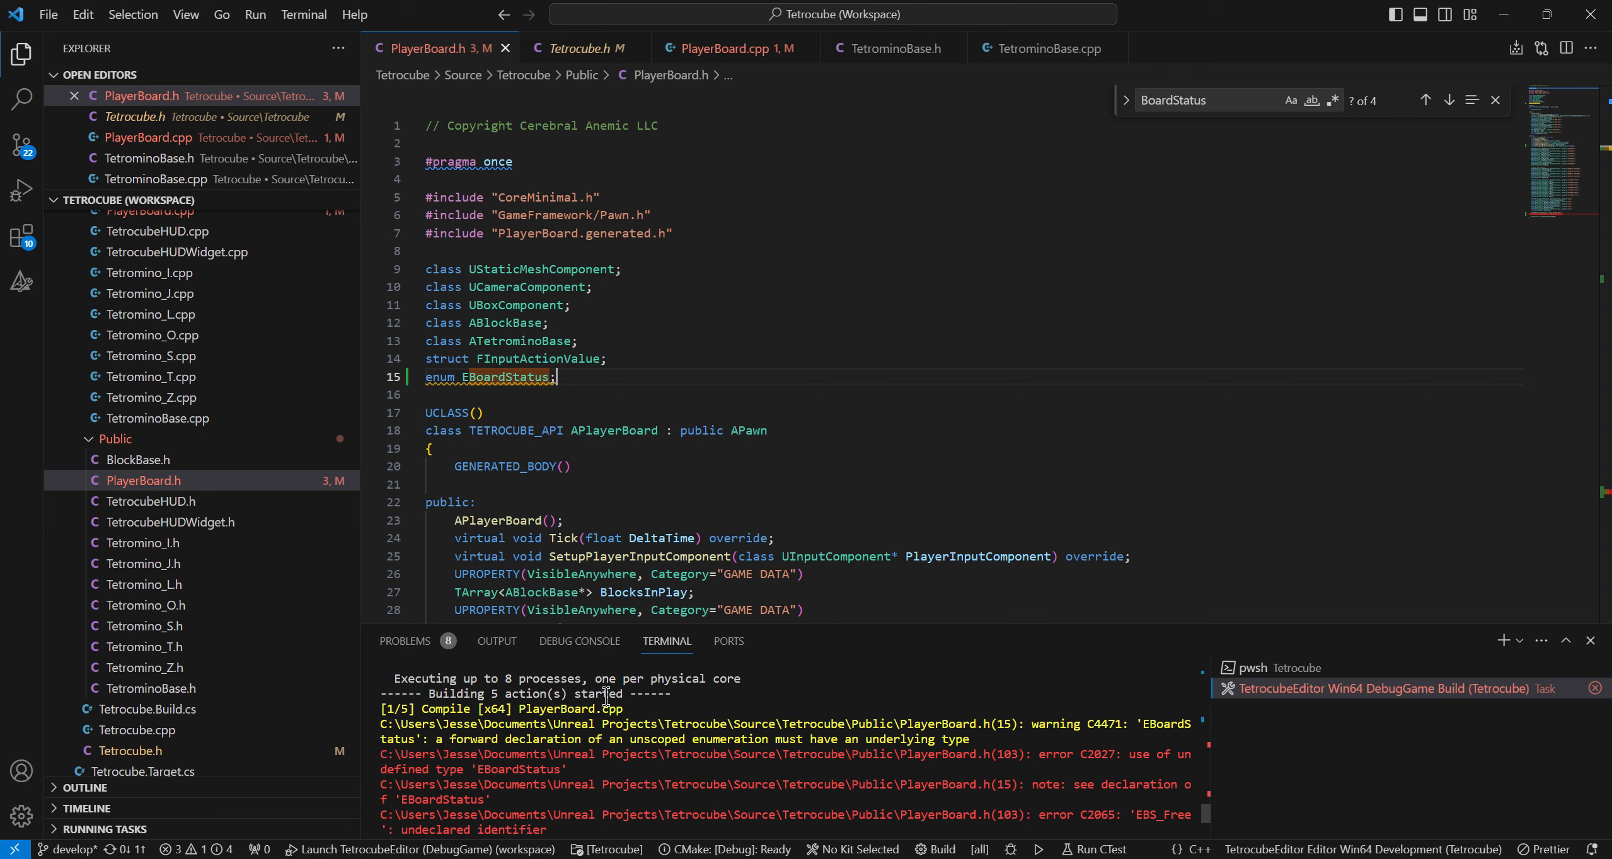
{"action": "mouse_move", "coordinate": [495, 407]}
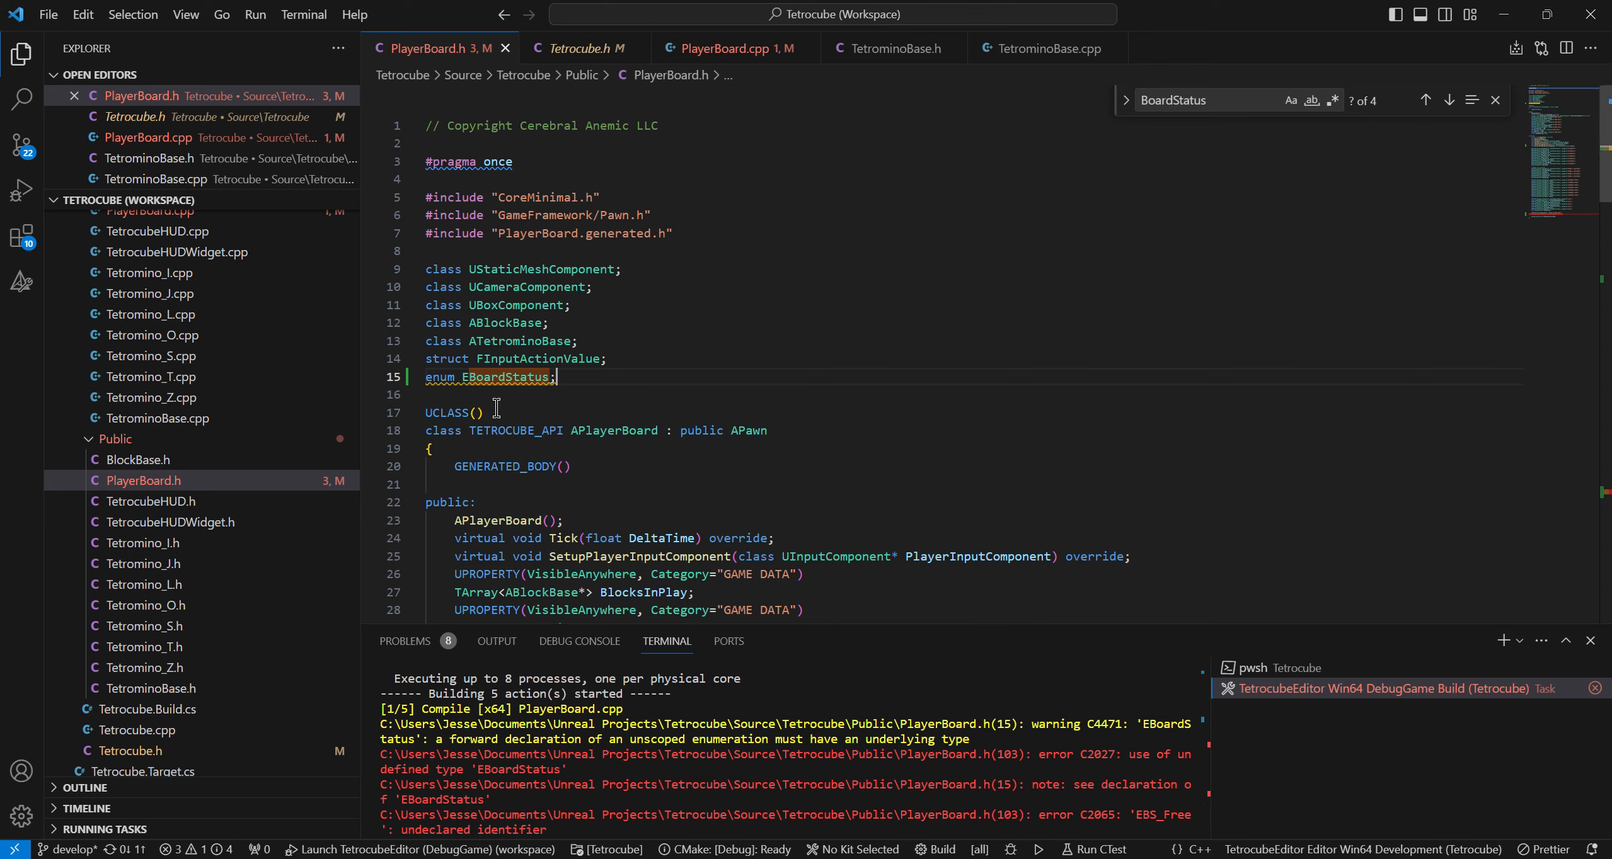
{"action": "mouse_move", "coordinate": [834, 422]}
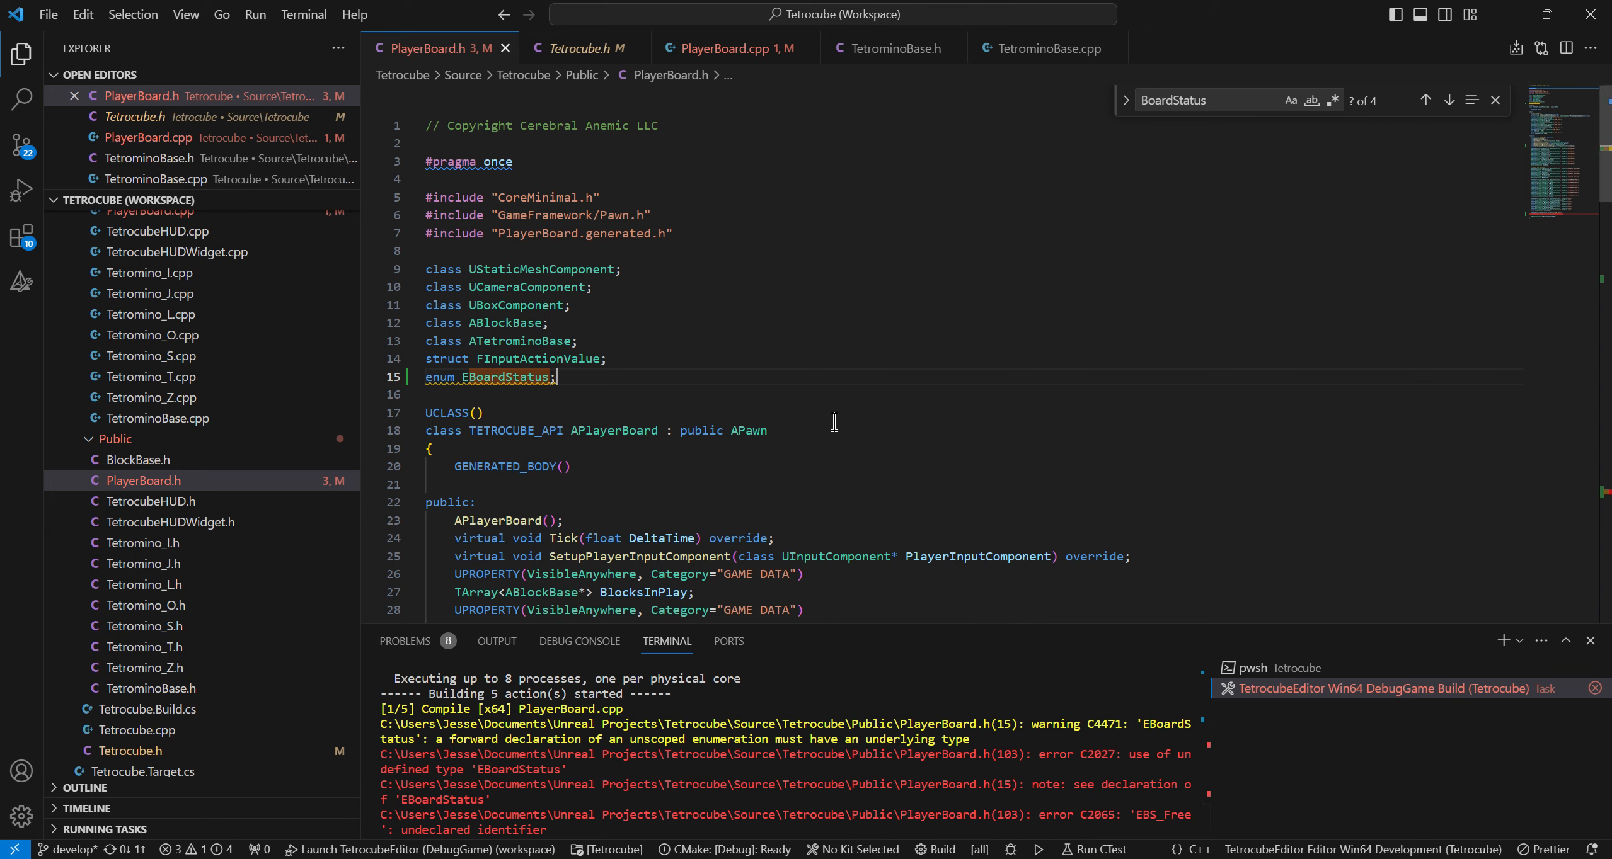
Replace the forward declaration with #include "Tetrocube.h" at line 5 of PlayerBoard.h and rebuild
{"action": "left_click", "coordinate": [582, 48]}
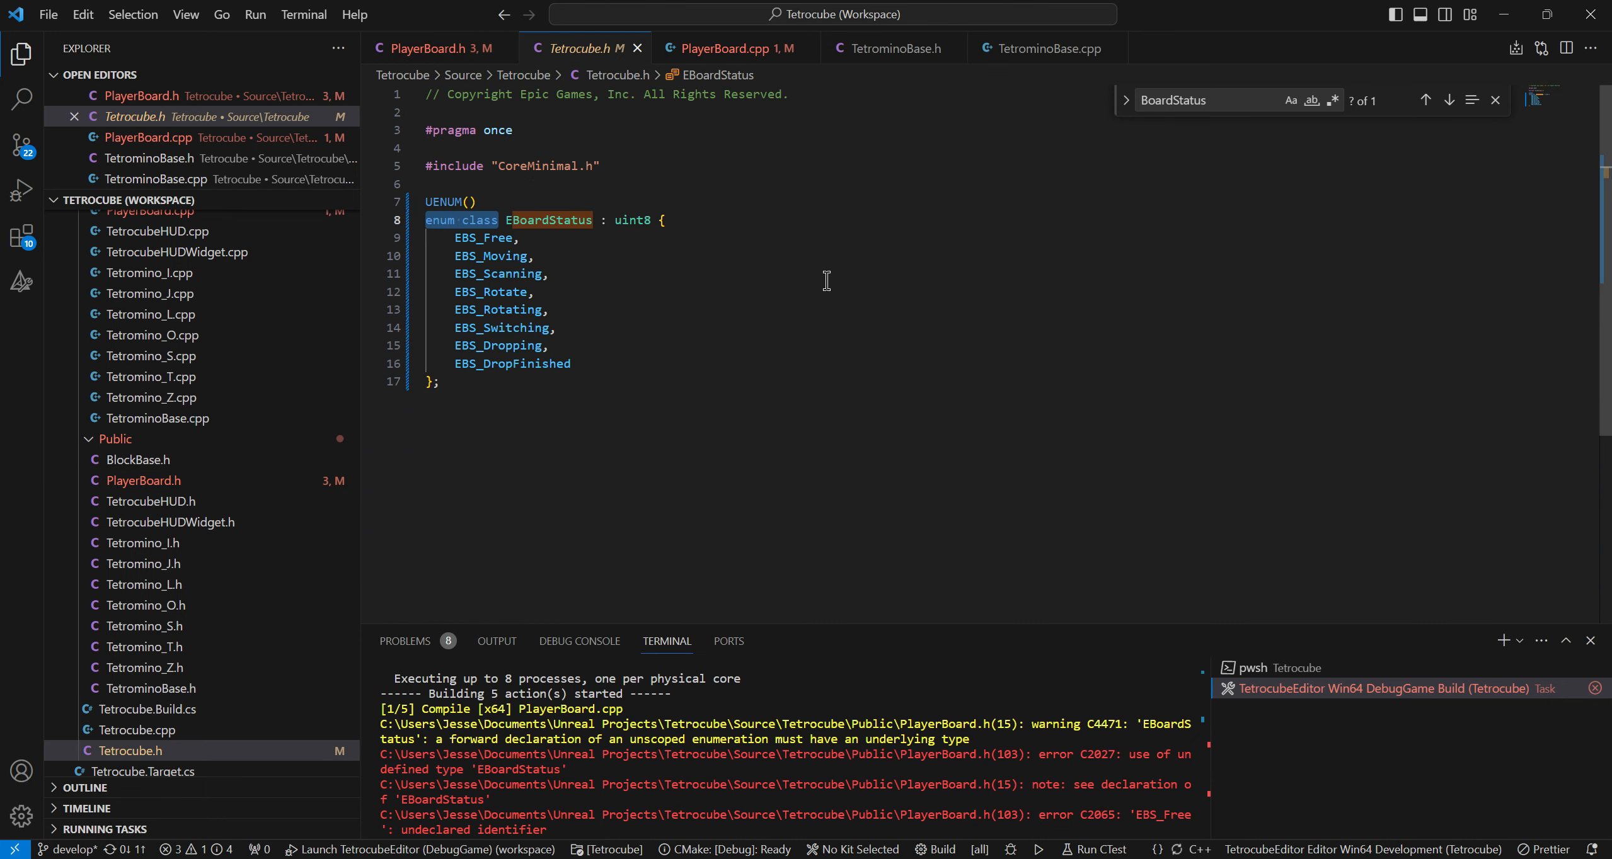
{"action": "left_click", "coordinate": [719, 48]}
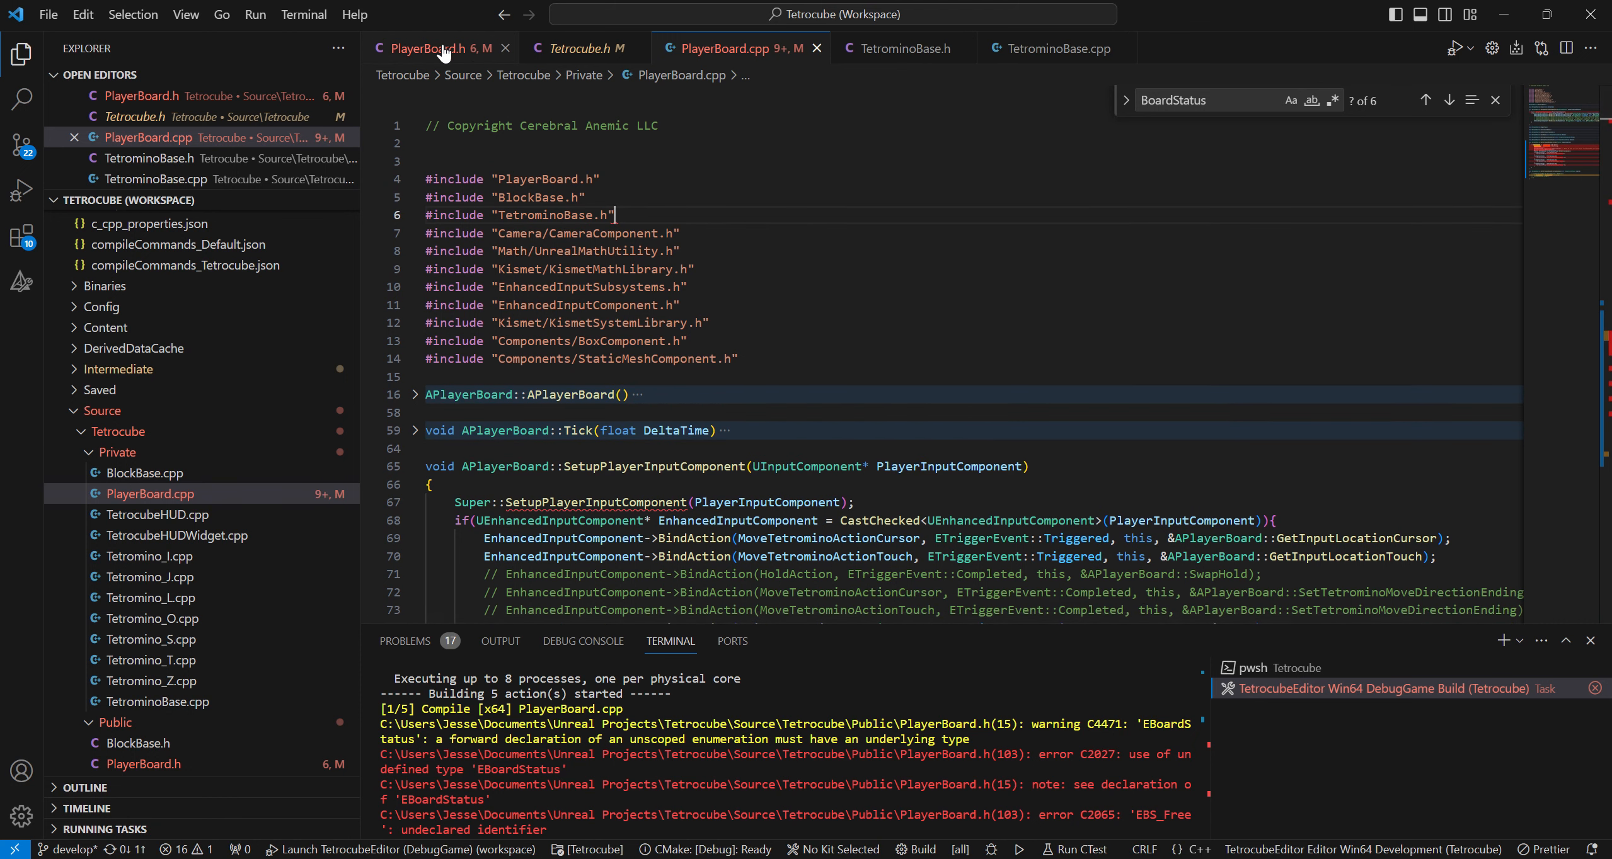
{"action": "left_click", "coordinate": [437, 48]}
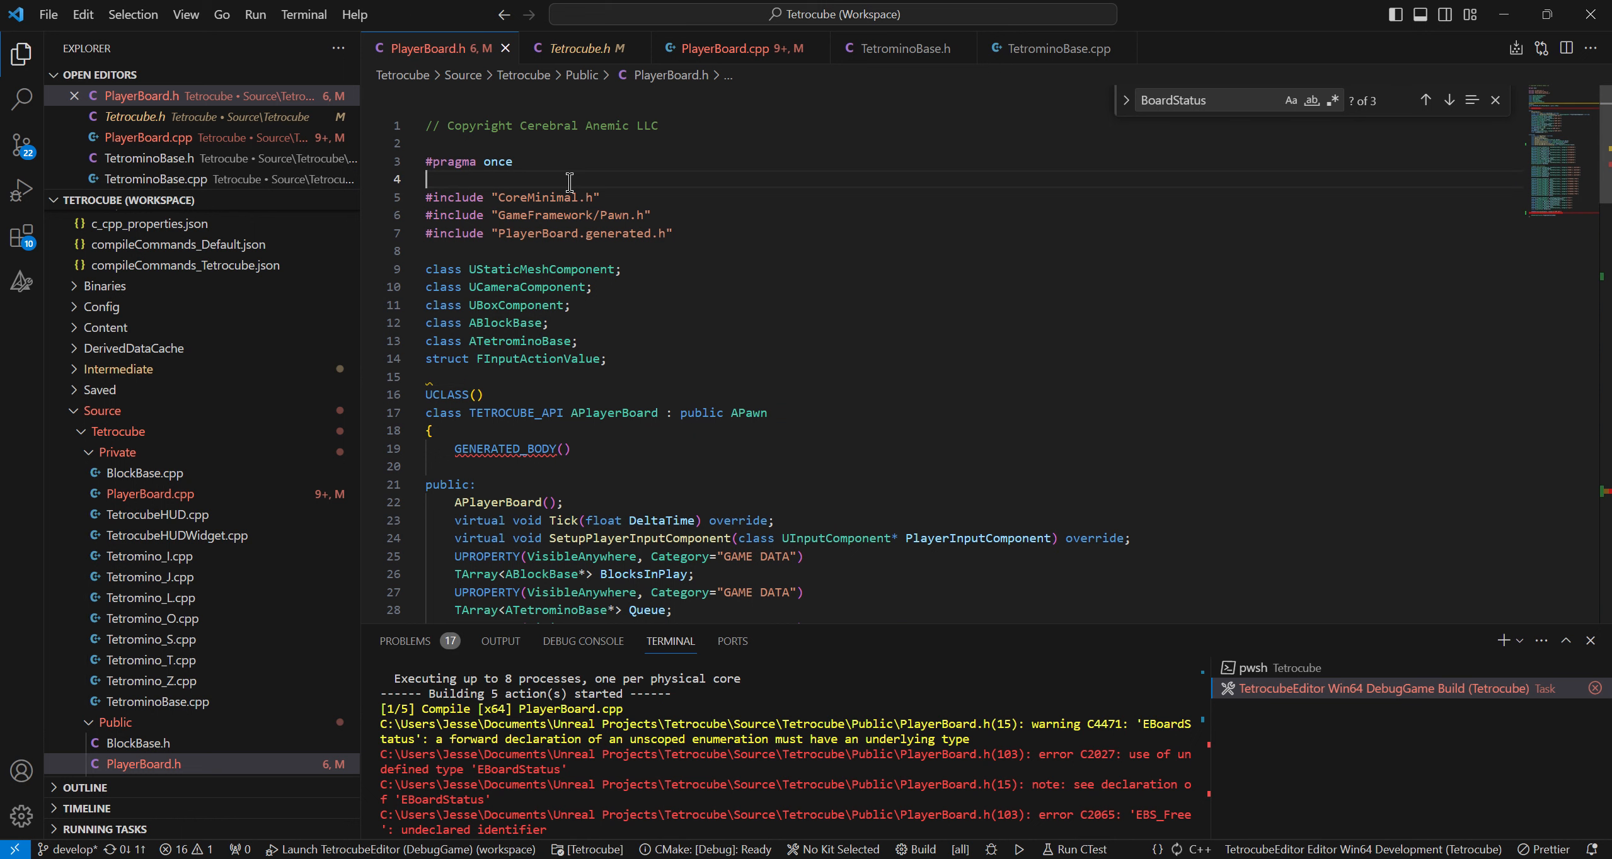
{"action": "type", "text": "#include \"Tetrocube.h\""}
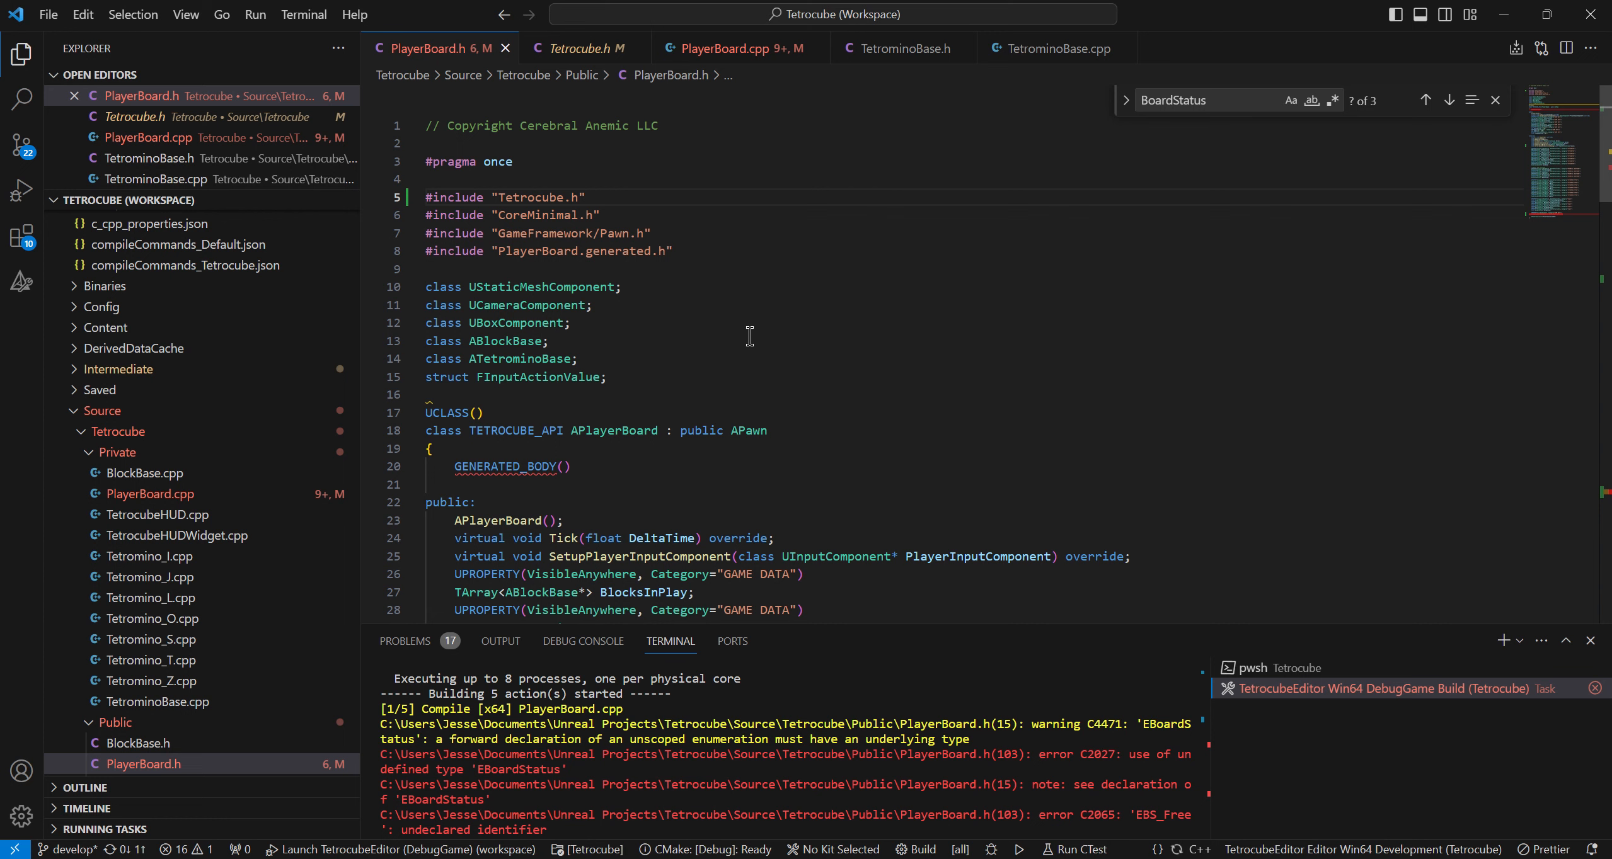
{"action": "scroll", "scroll_direction": "down", "scroll_amount": 3}
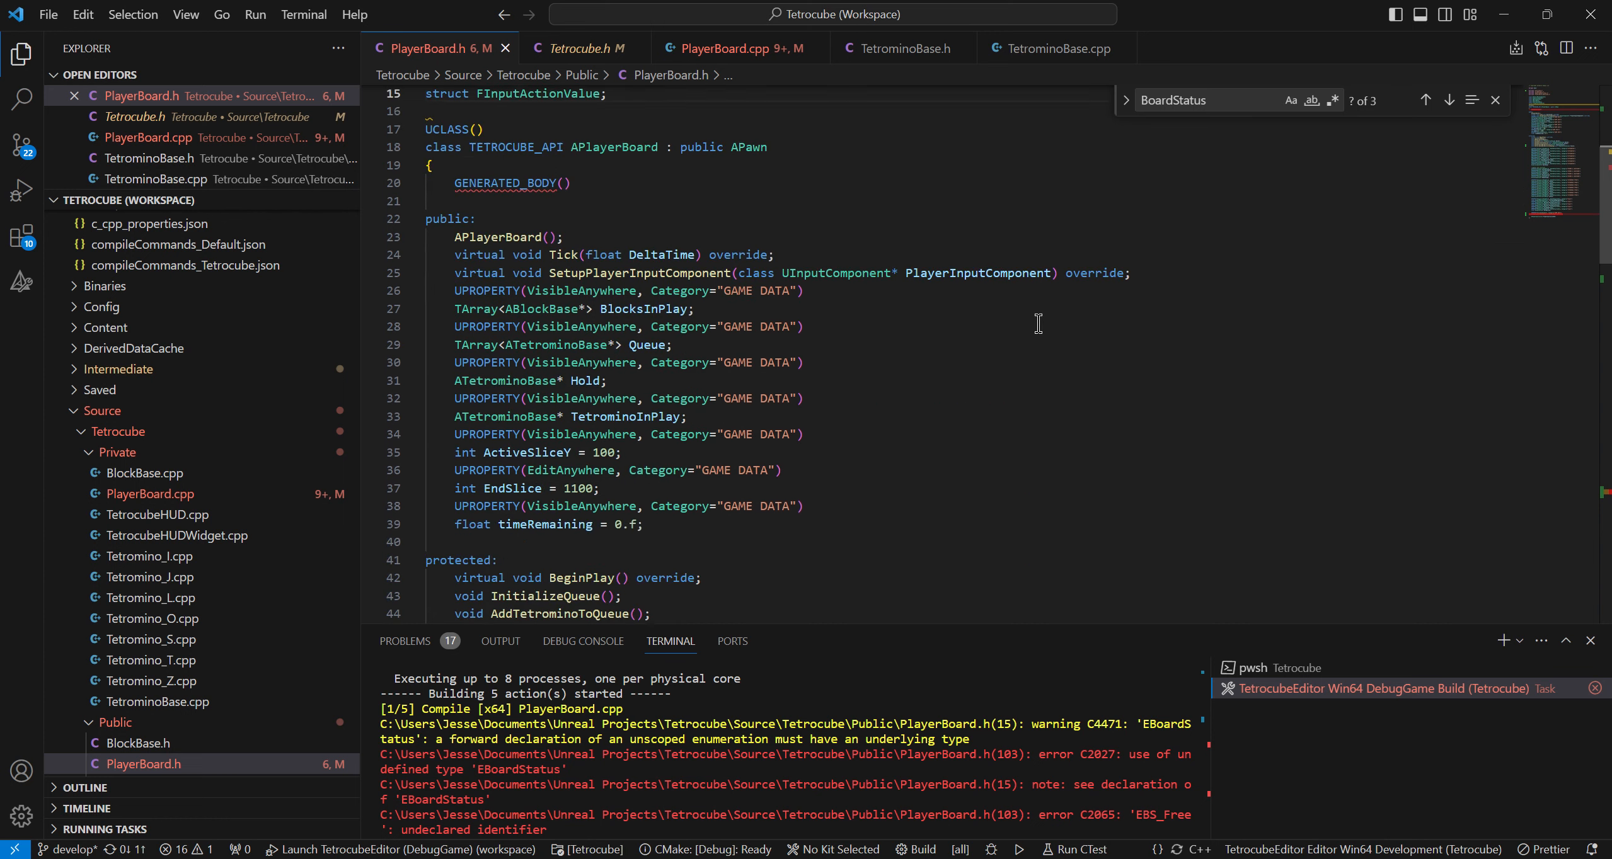
{"action": "scroll", "scroll_direction": "down", "scroll_amount": 3}
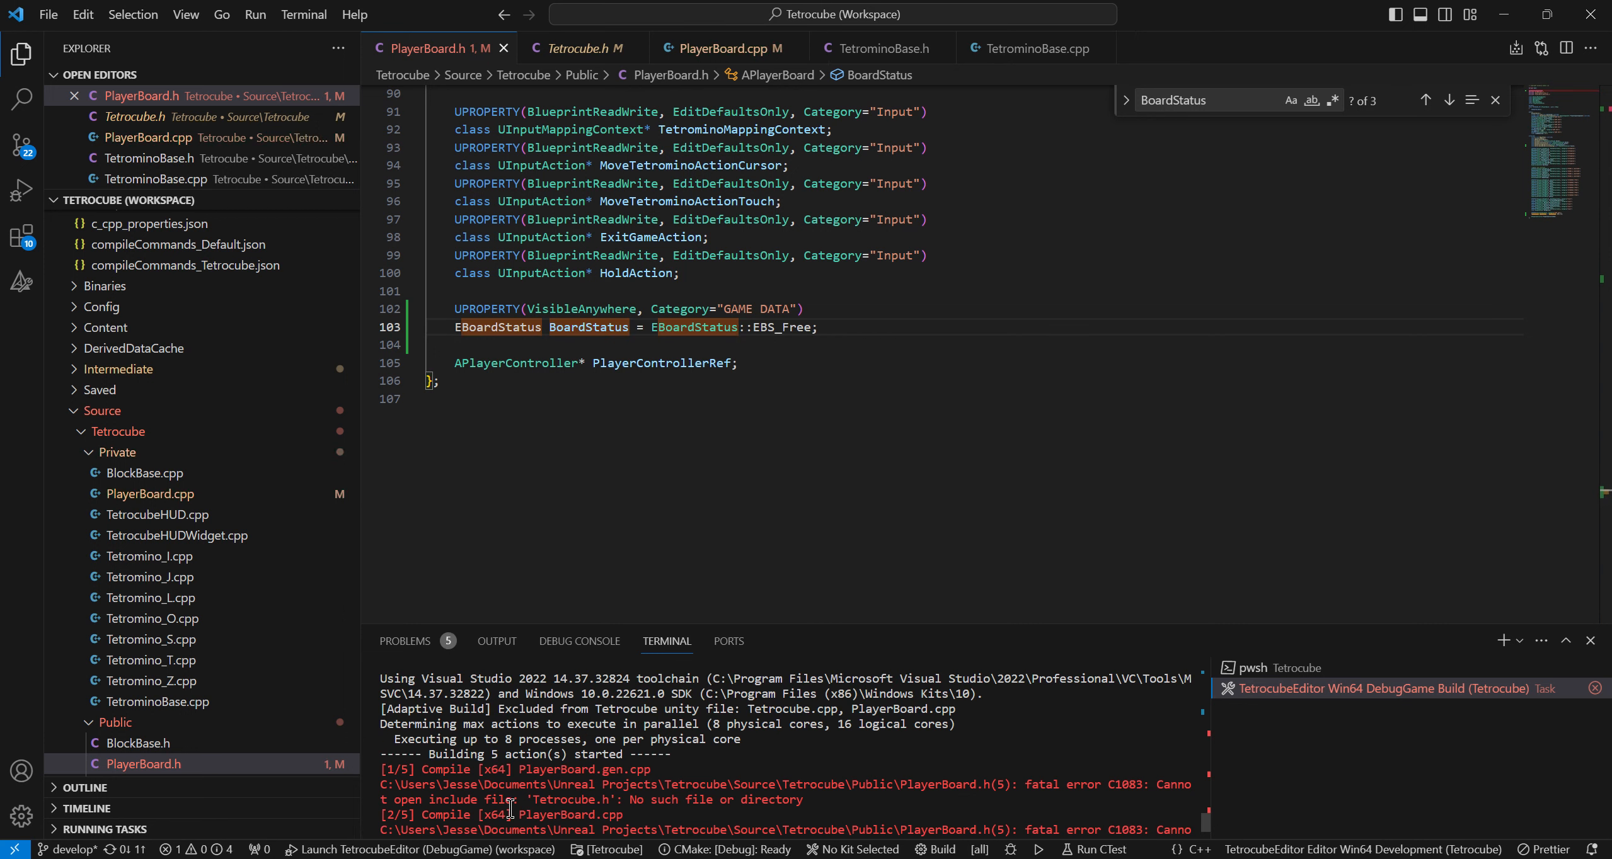
{"action": "mouse_move", "coordinate": [681, 799]}
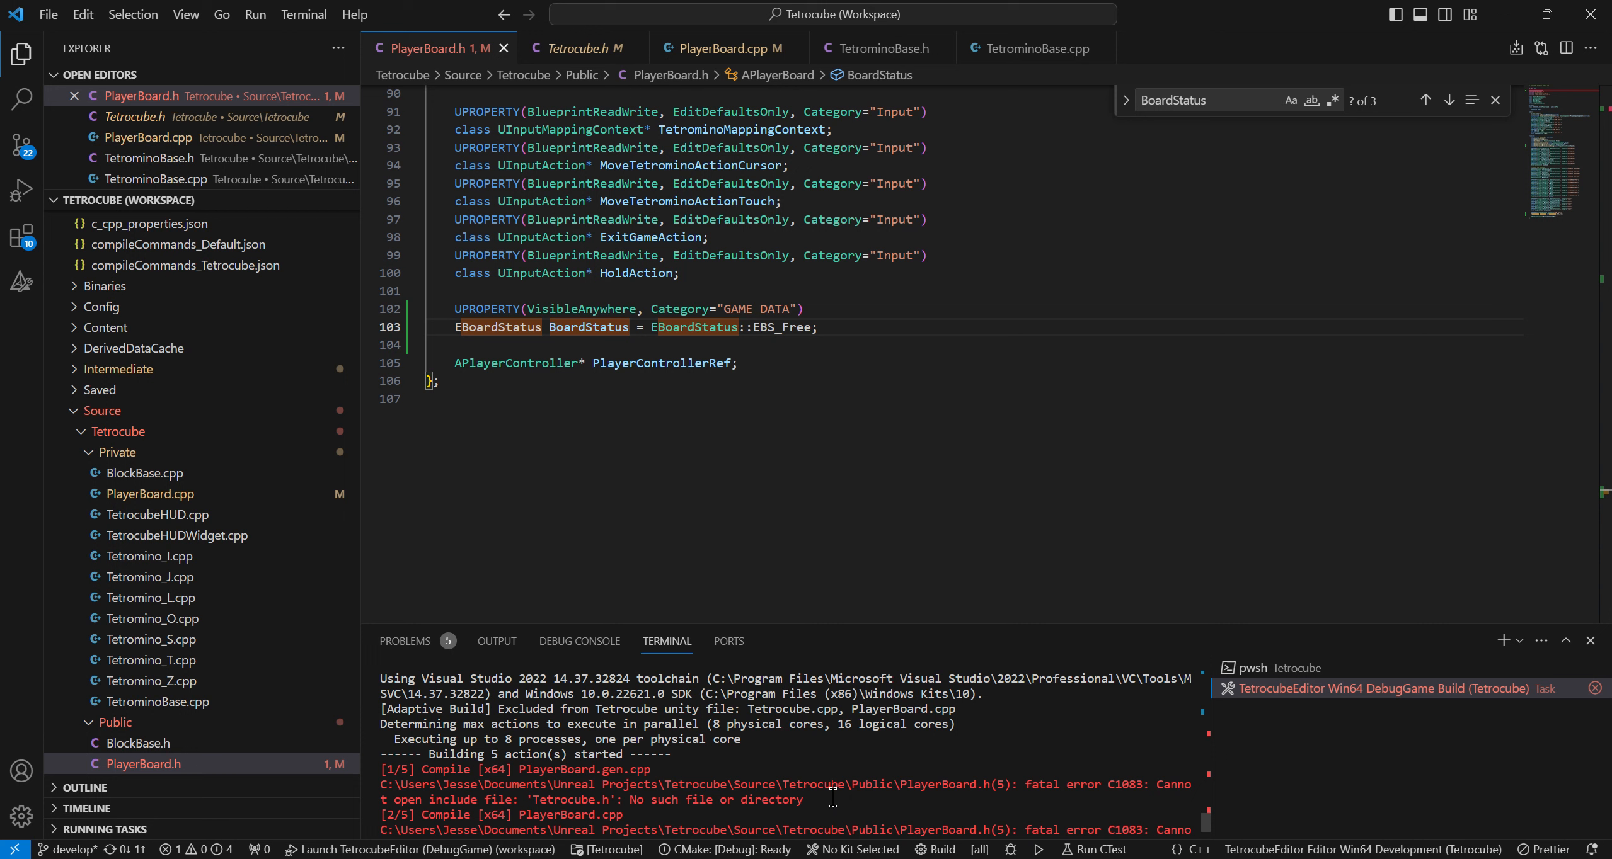
{"action": "mouse_move", "coordinate": [633, 438]}
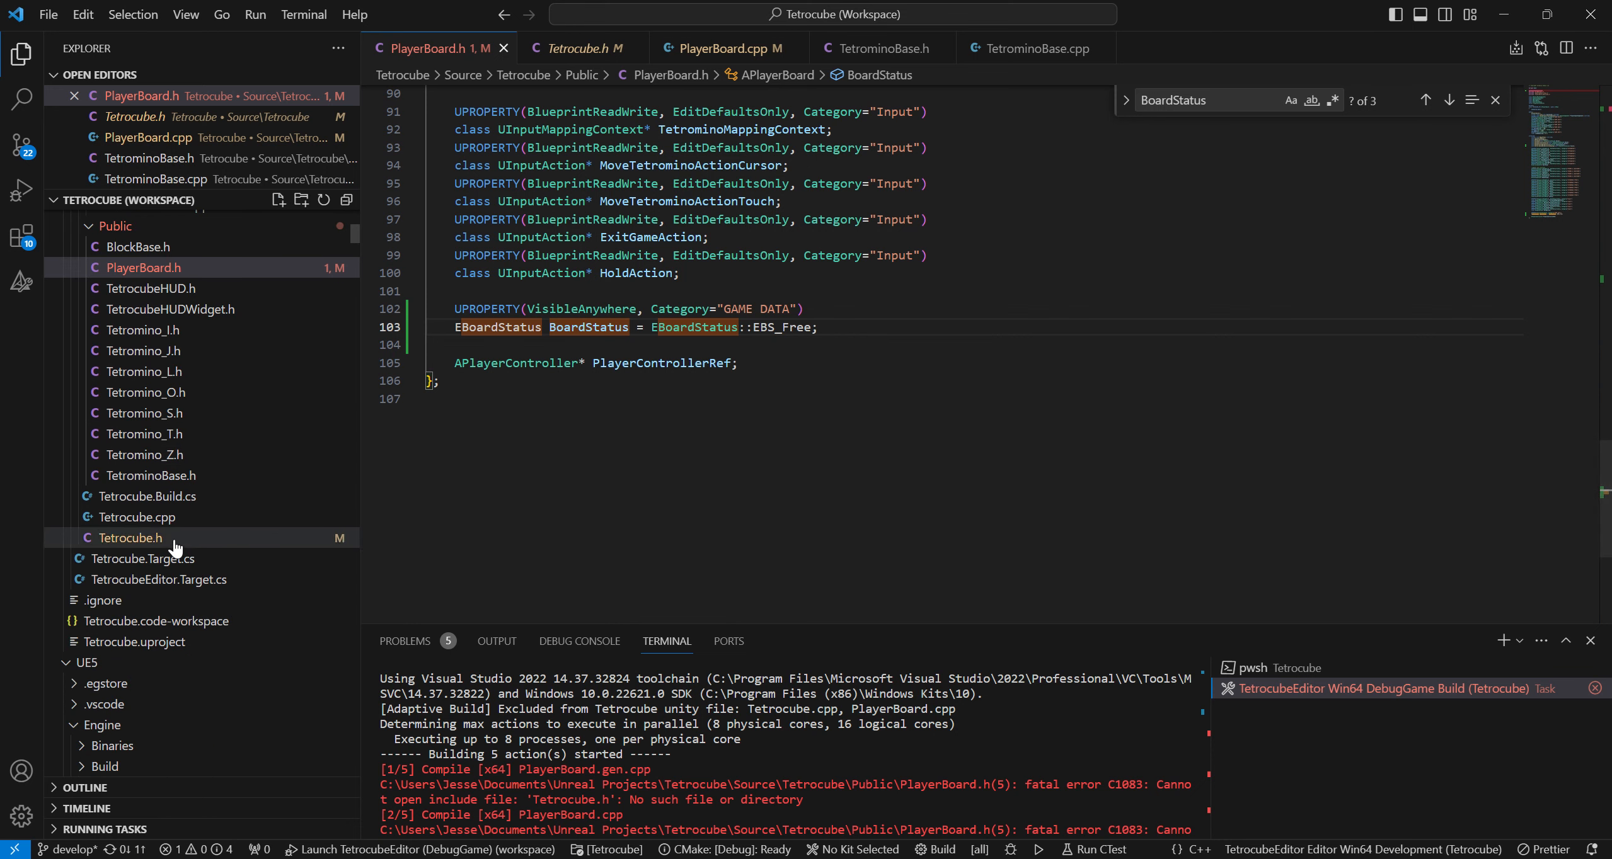
Check the EBoardStatus enum in Tetrocube.h, then return to PlayerBoard.h
{"action": "left_click", "coordinate": [131, 538]}
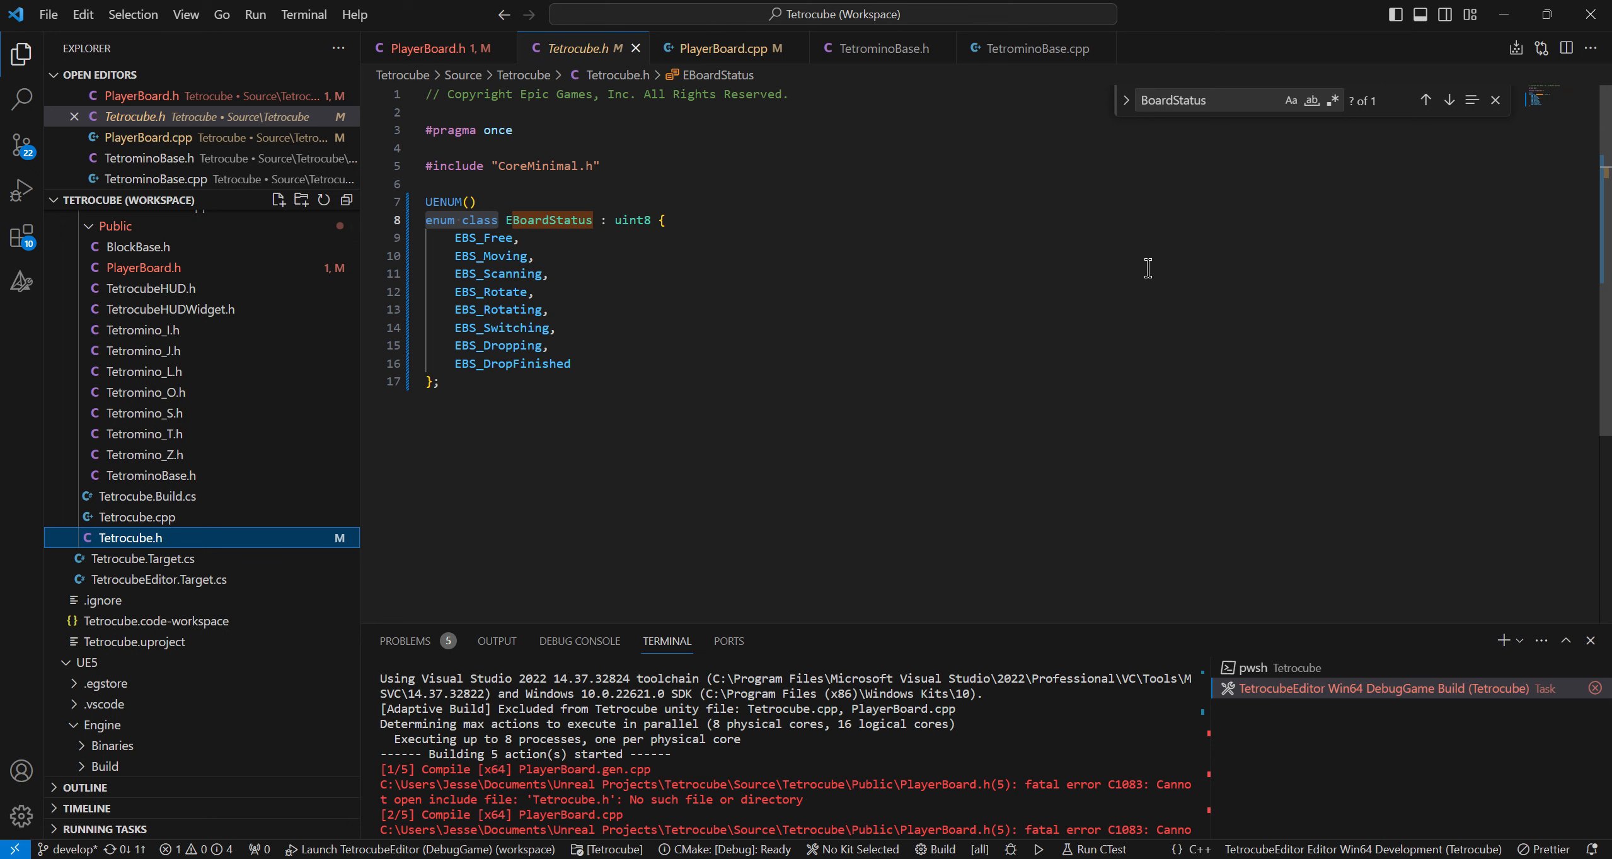
{"action": "left_click", "coordinate": [433, 48]}
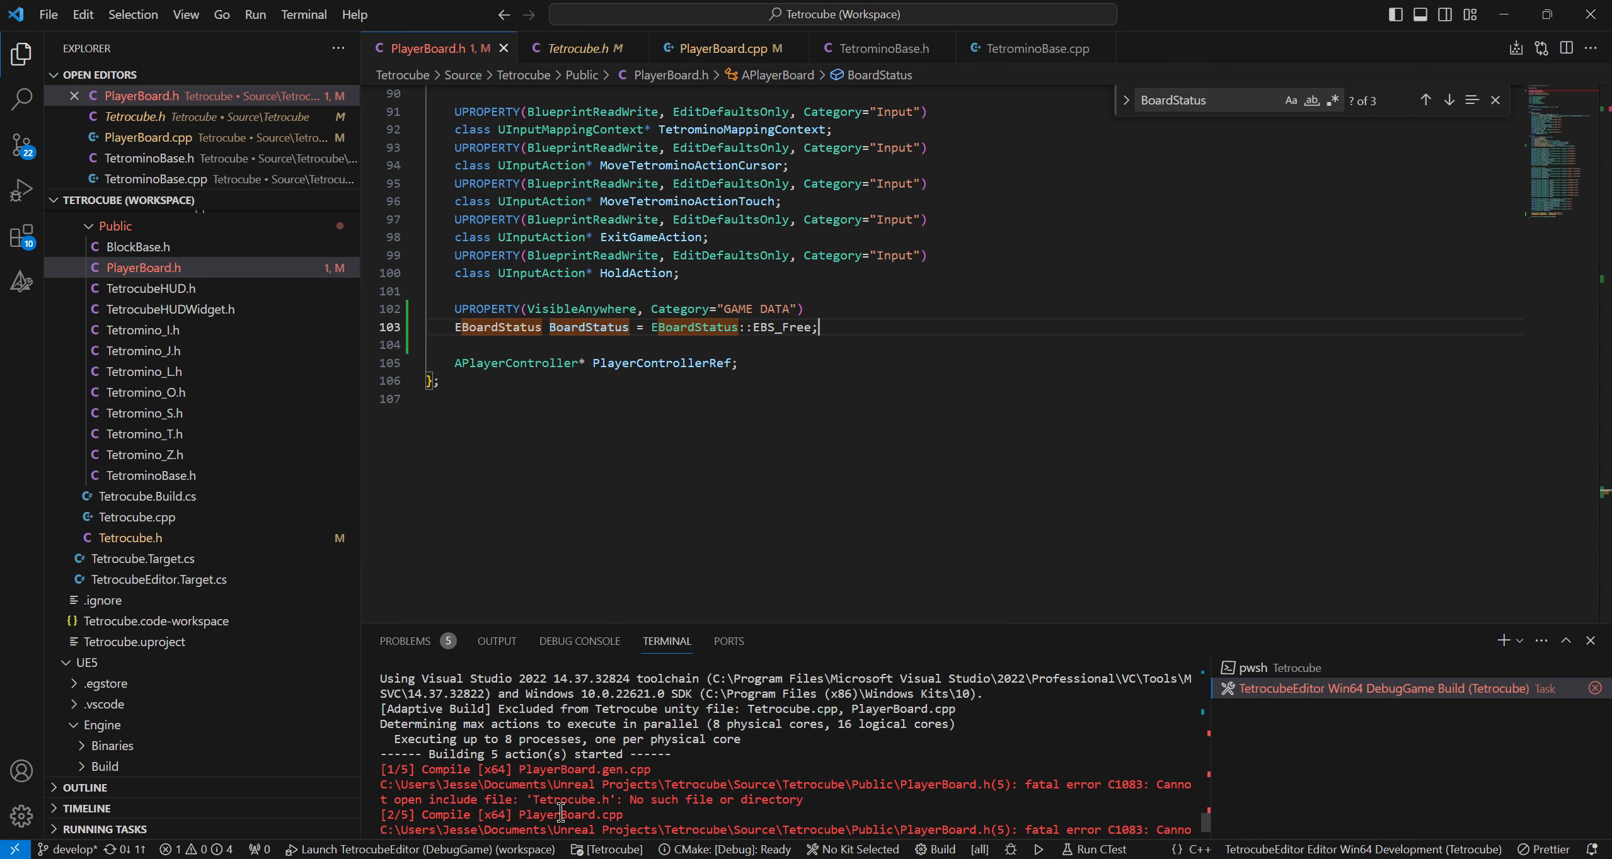
{"action": "mouse_move", "coordinate": [756, 448]}
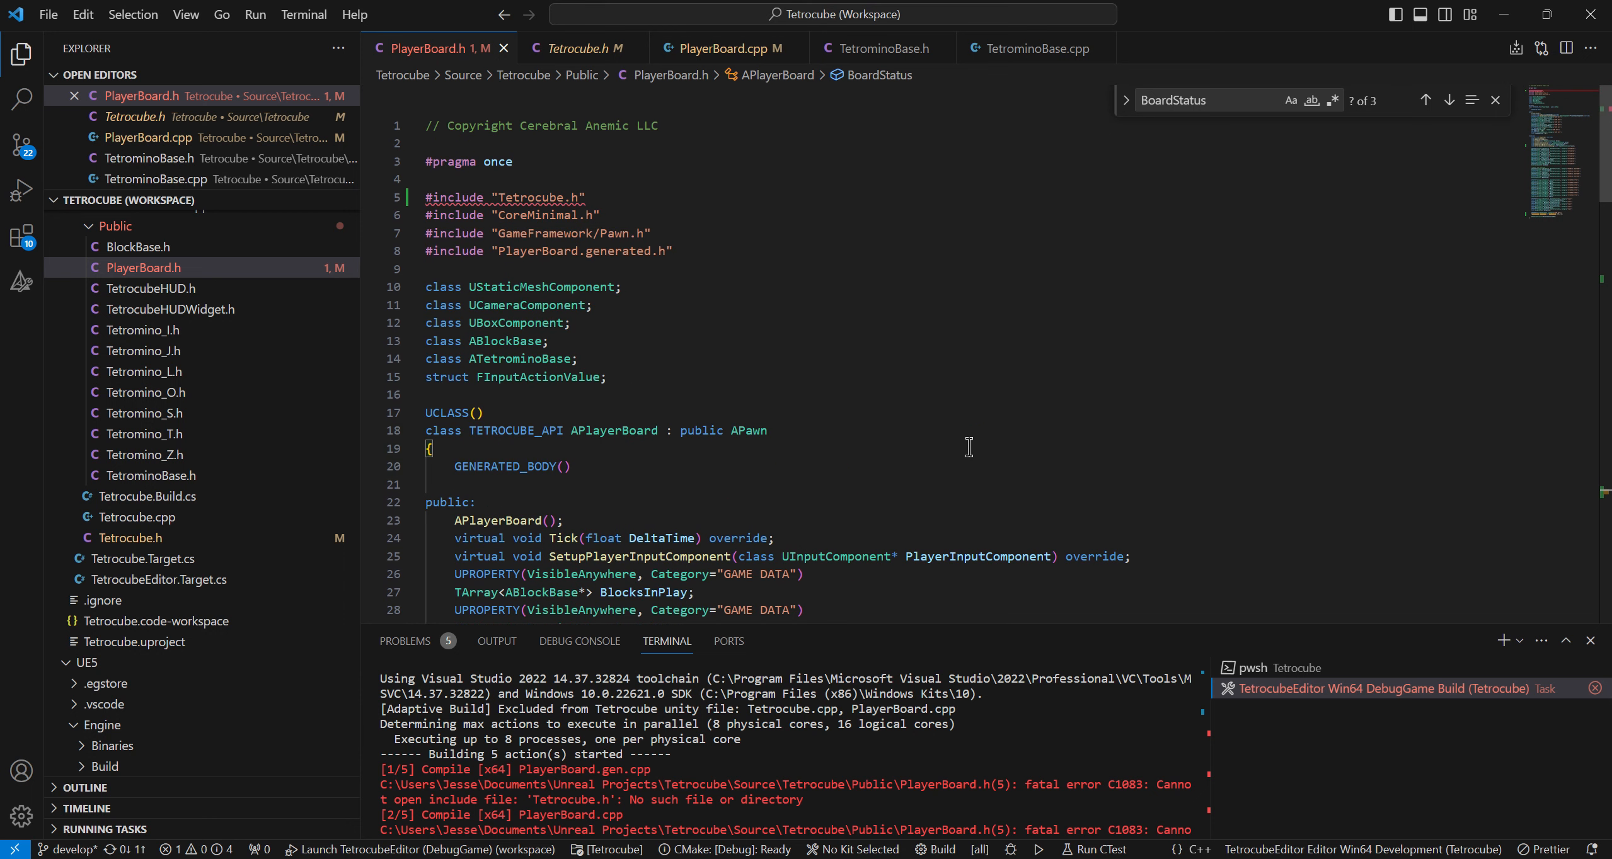
{"action": "mouse_move", "coordinate": [634, 327]}
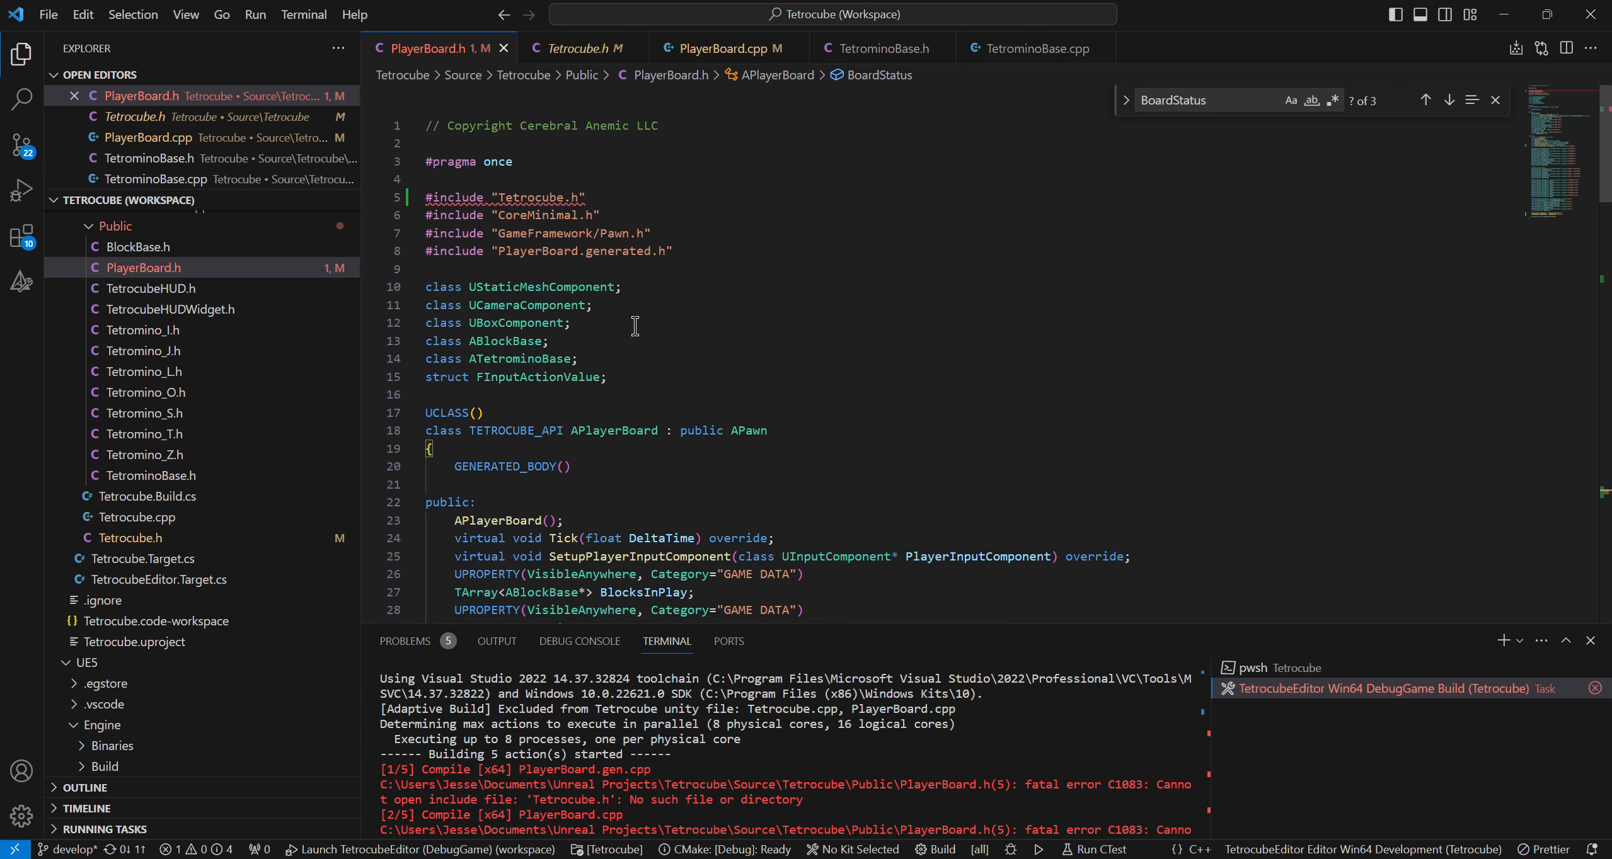
{"action": "mouse_move", "coordinate": [534, 198]}
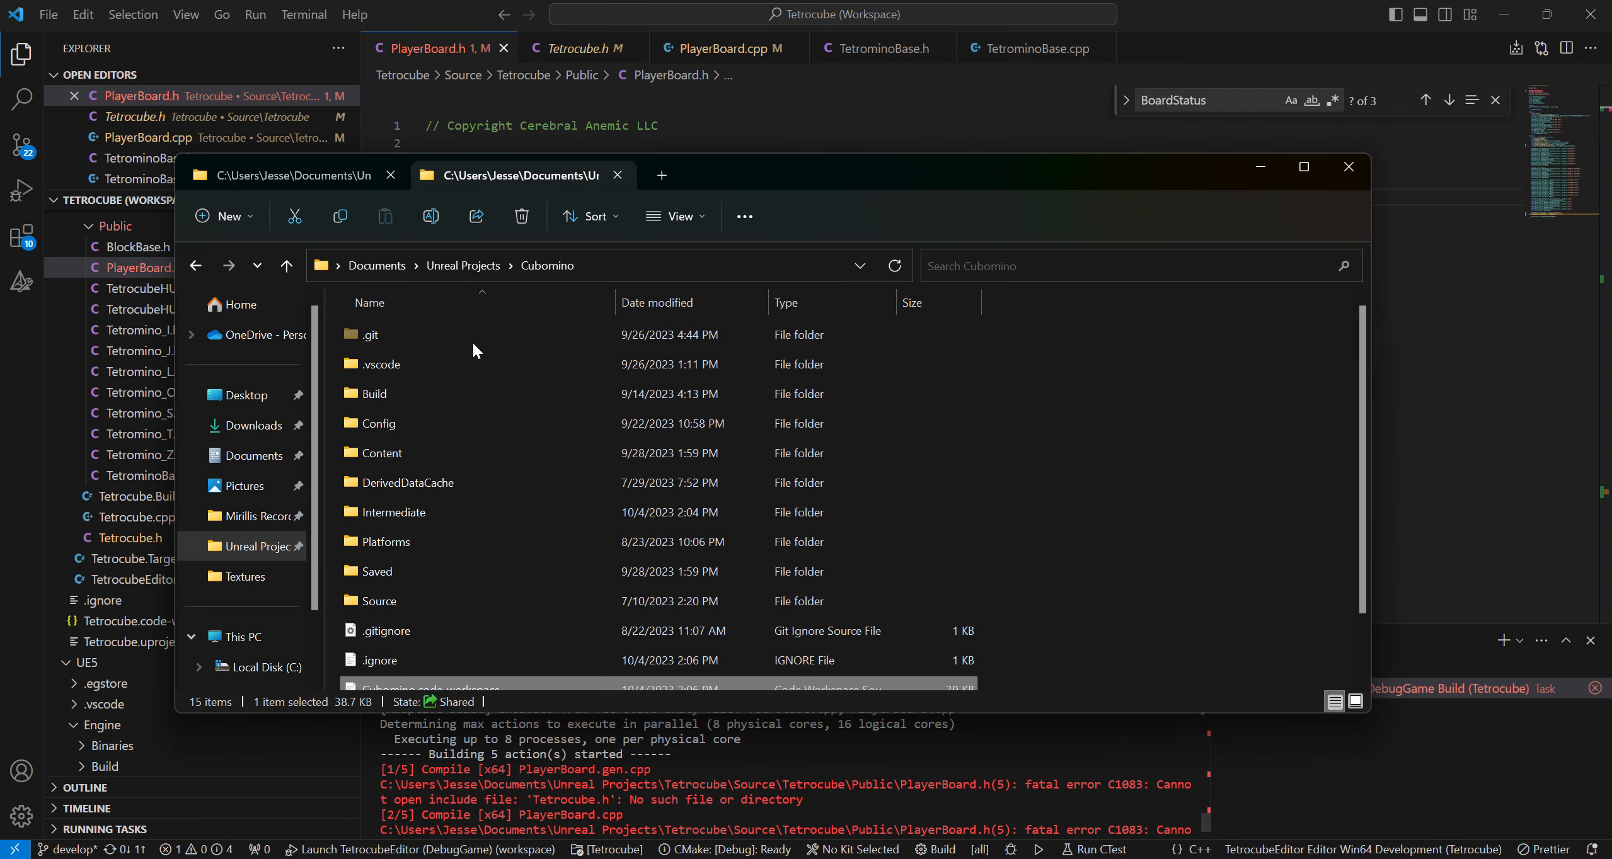
Inspect the Tetrocube project folder in File Explorer, selecting Binaries and Intermediate
{"action": "left_click", "coordinate": [392, 512]}
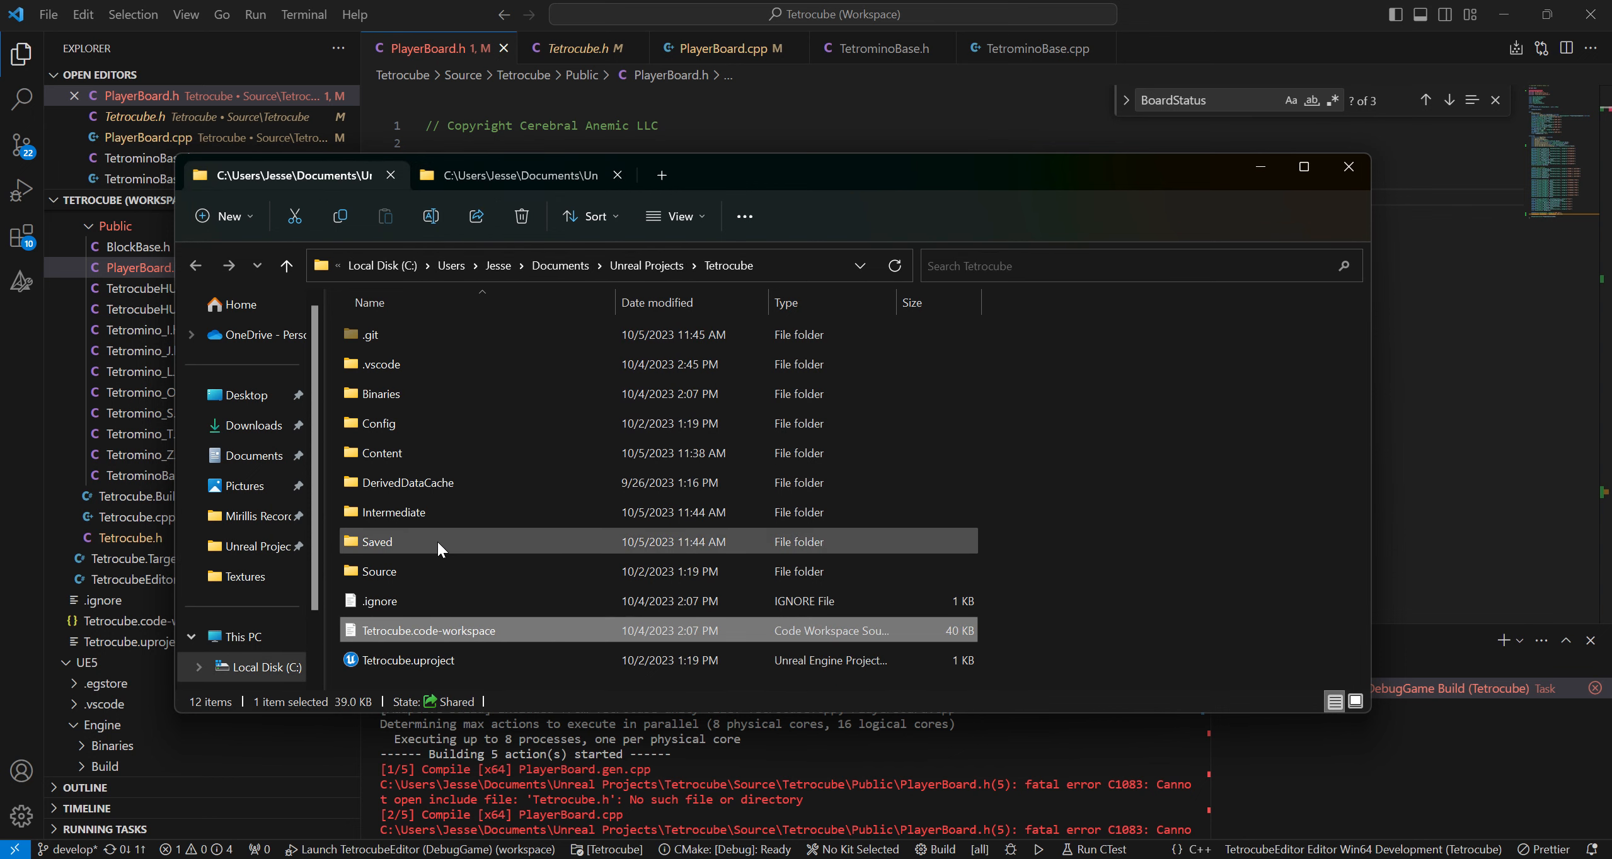
{"action": "mouse_move", "coordinate": [415, 512]}
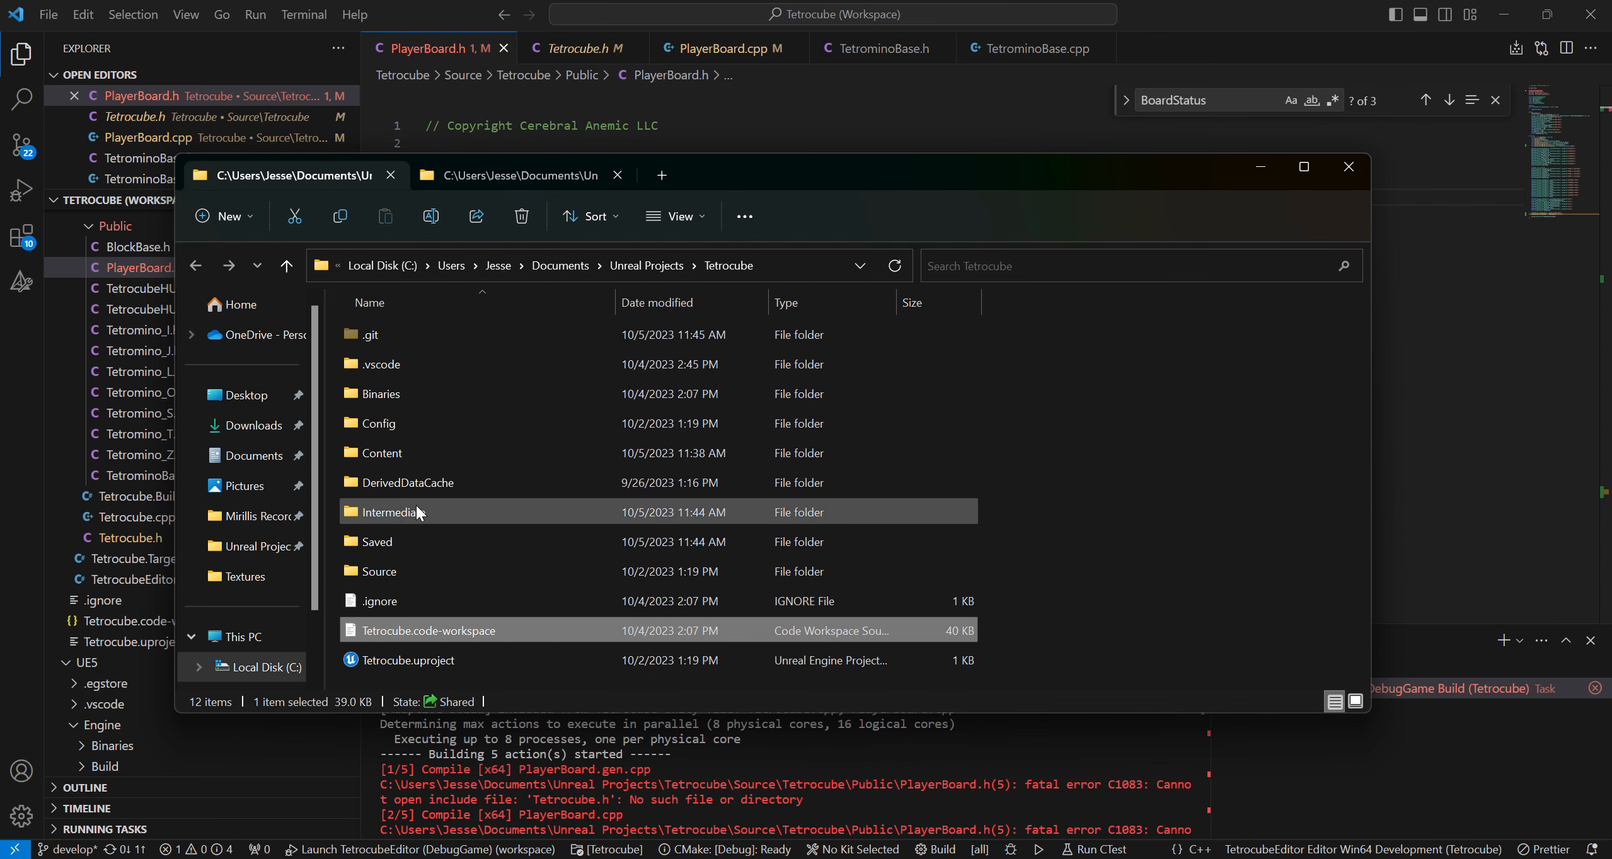
{"action": "left_click", "coordinate": [380, 393]}
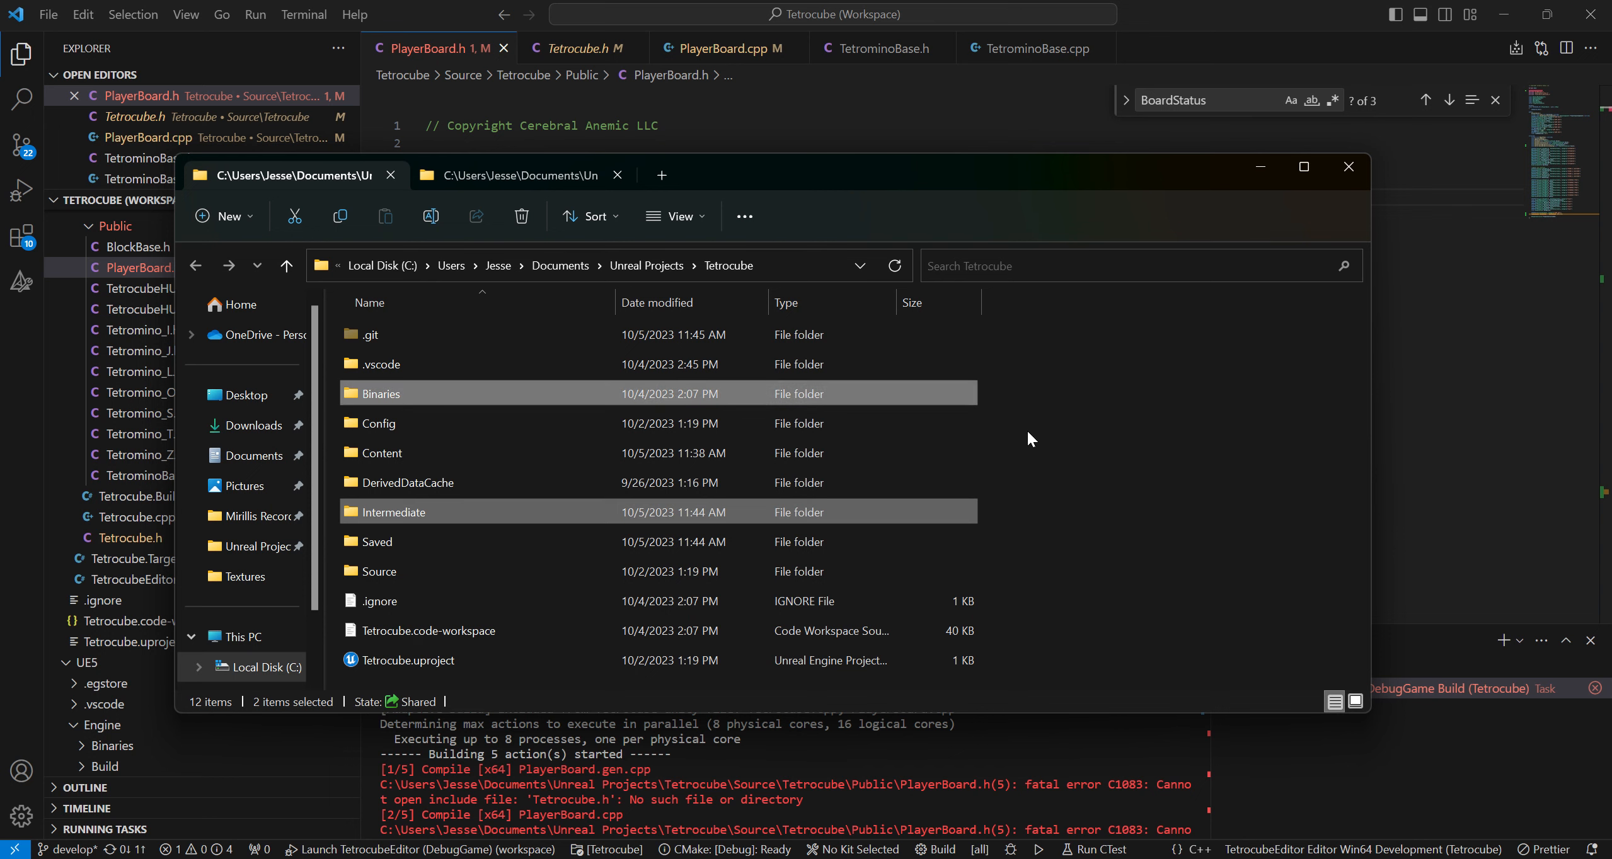
{"action": "mouse_move", "coordinate": [1063, 473]}
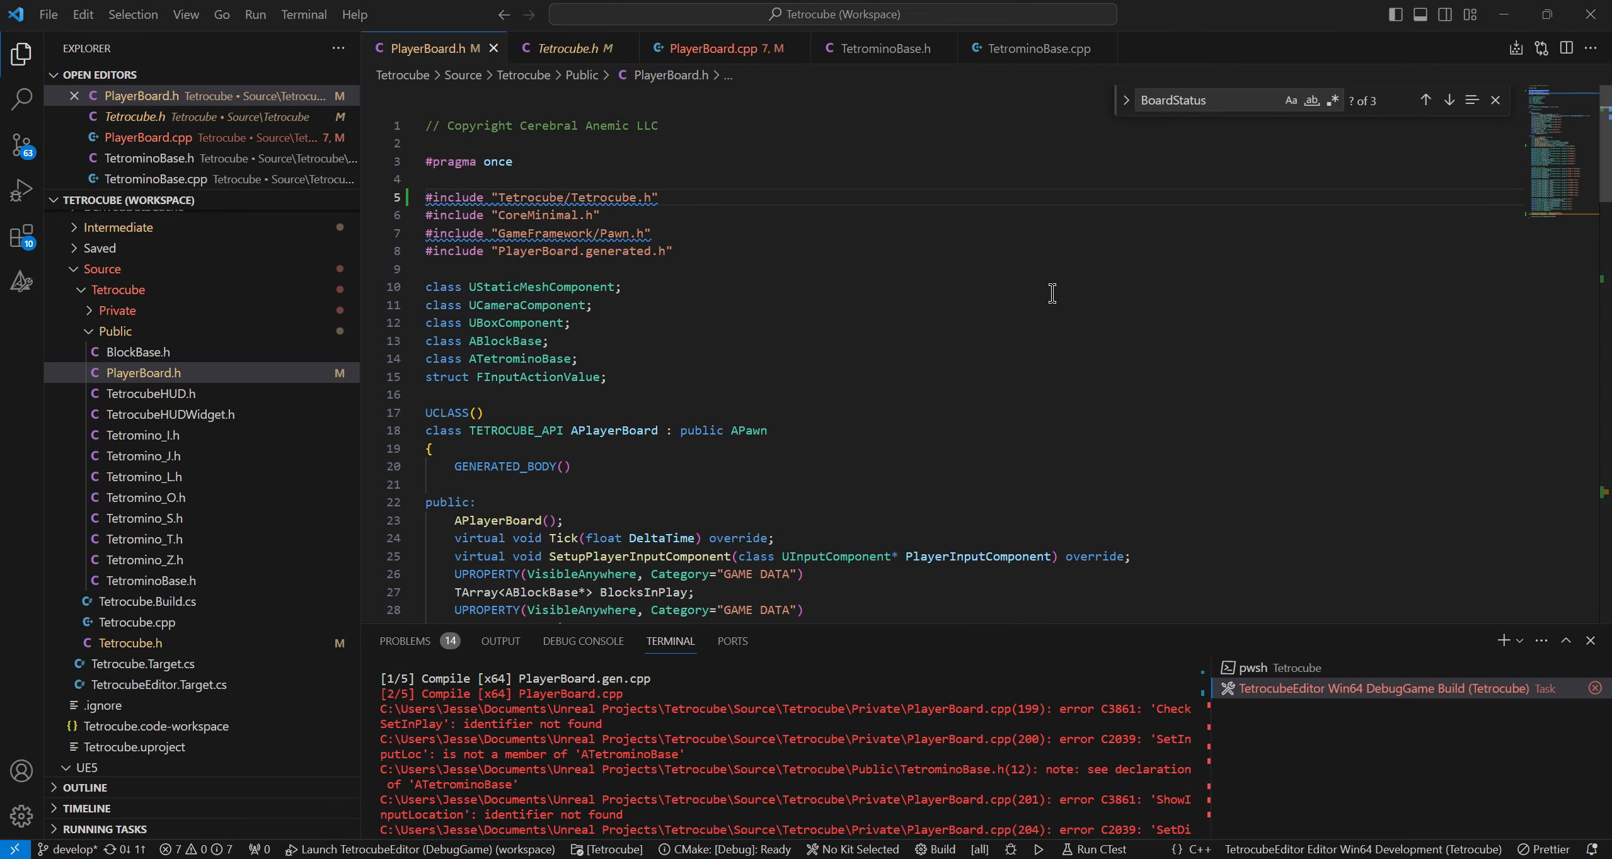
Select the Tetrocube folder name in the "Tetrocube/Tetrocube.h" include path
{"action": "double_click", "coordinate": [531, 198]}
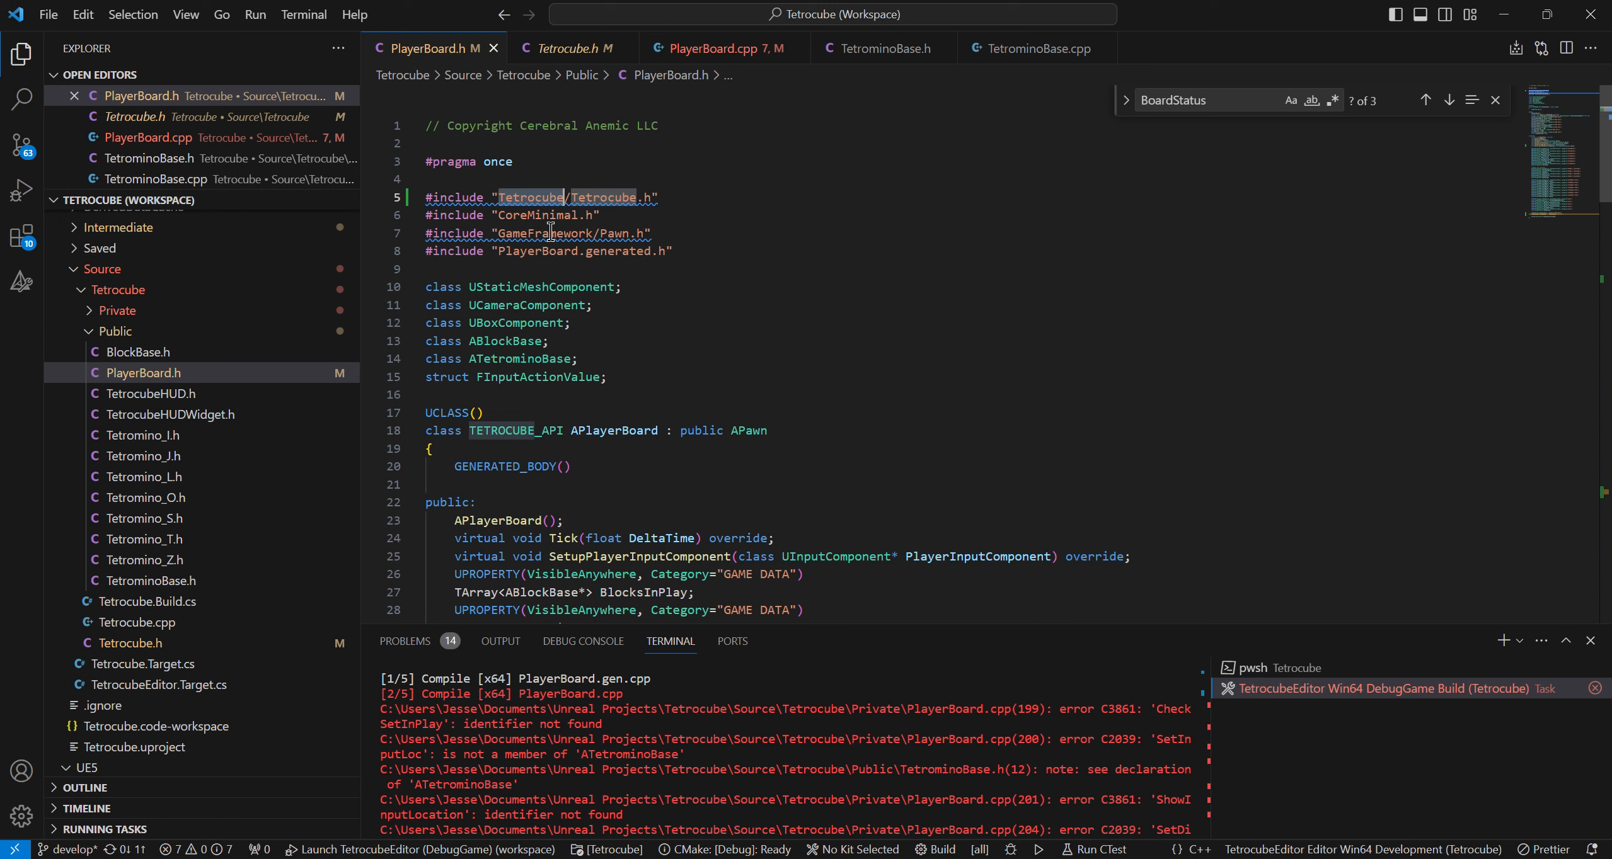
{"action": "mouse_move", "coordinate": [515, 198]}
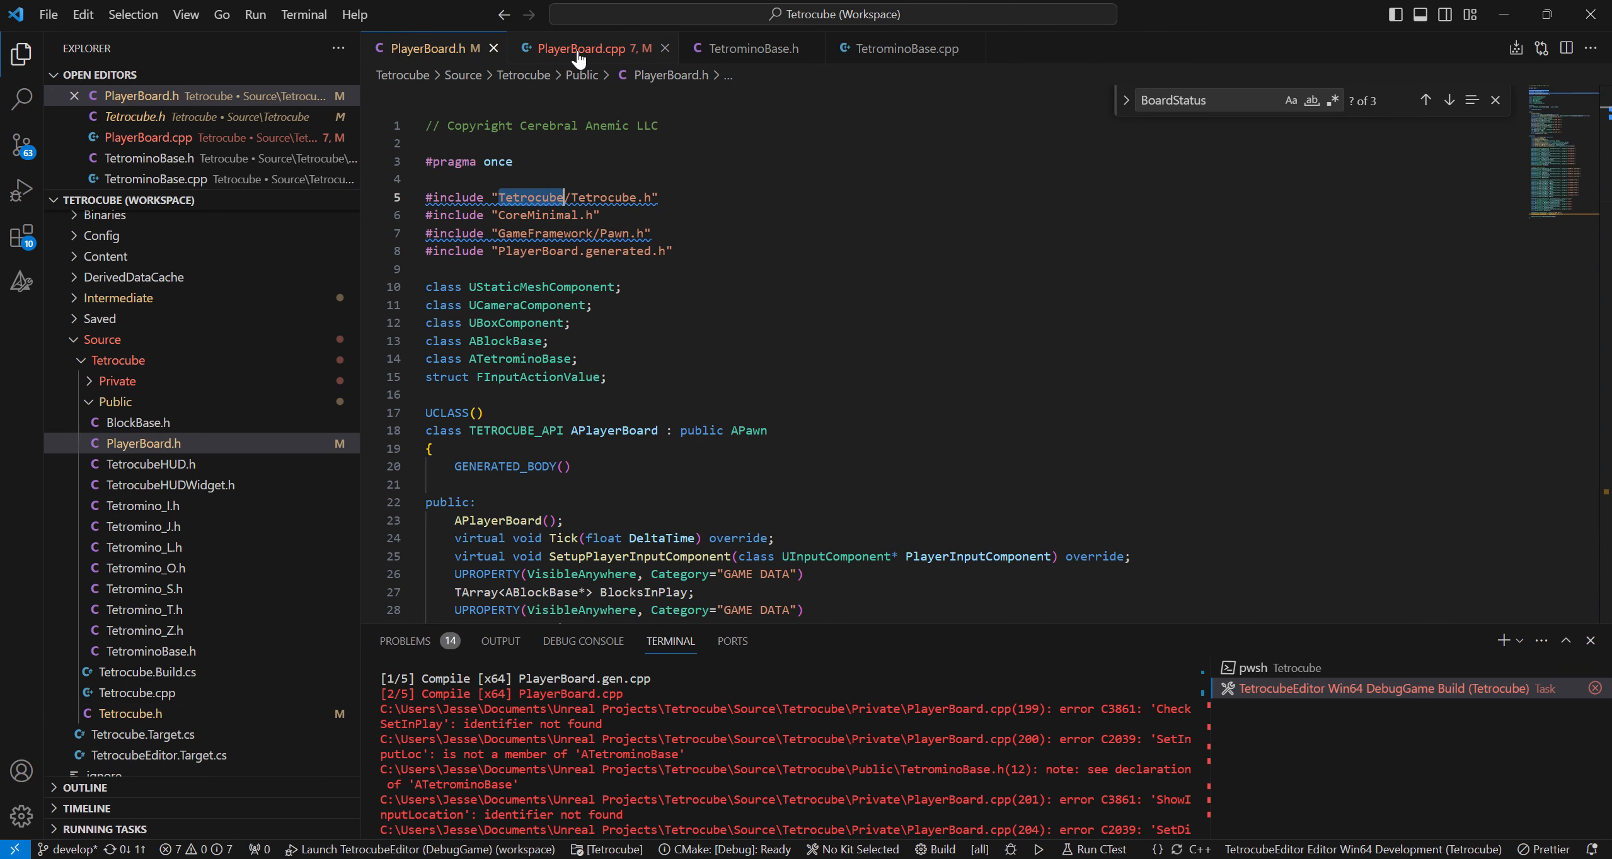
Comment out lines 199–214 of SetTetrominoMoveDirection after the EBS_Moving assignment
{"action": "left_click", "coordinate": [591, 48]}
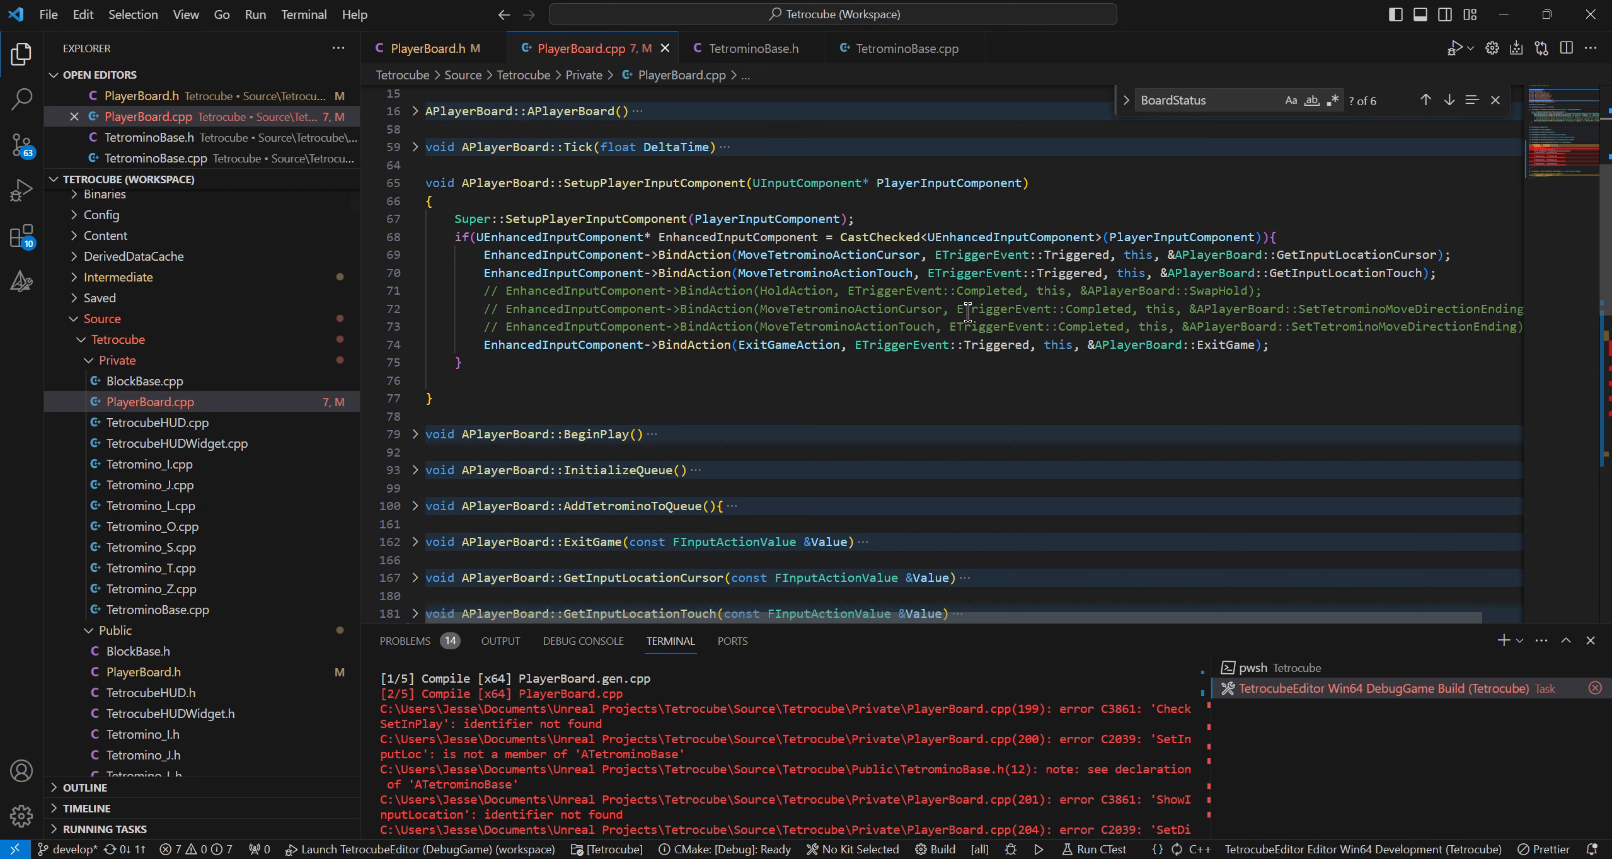
{"action": "scroll", "scroll_direction": "down", "scroll_amount": 3}
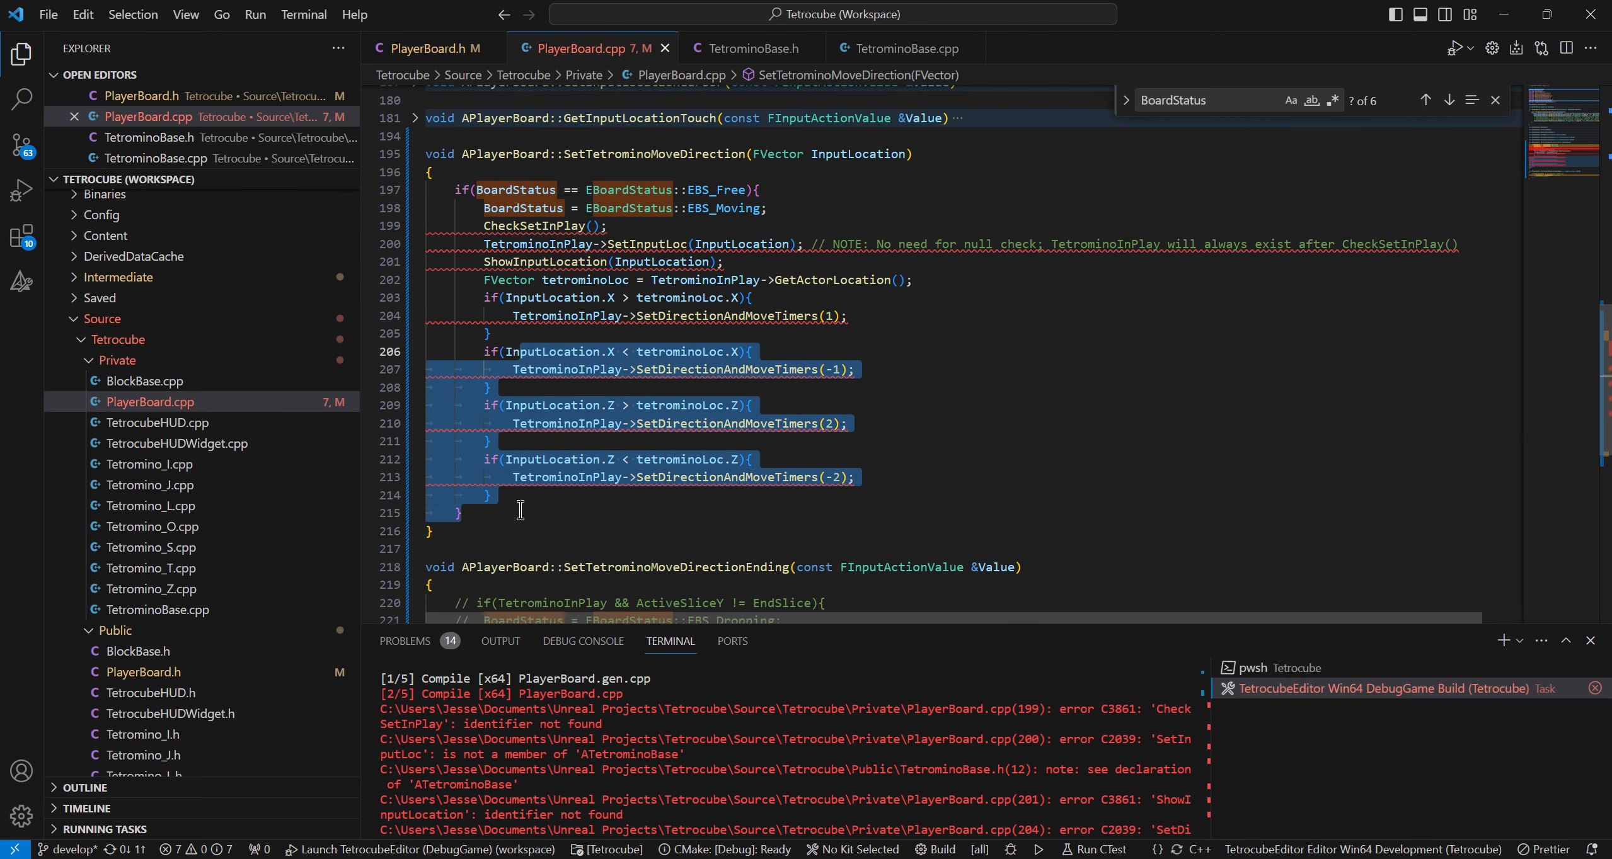
{"action": "left_click", "coordinate": [798, 190]}
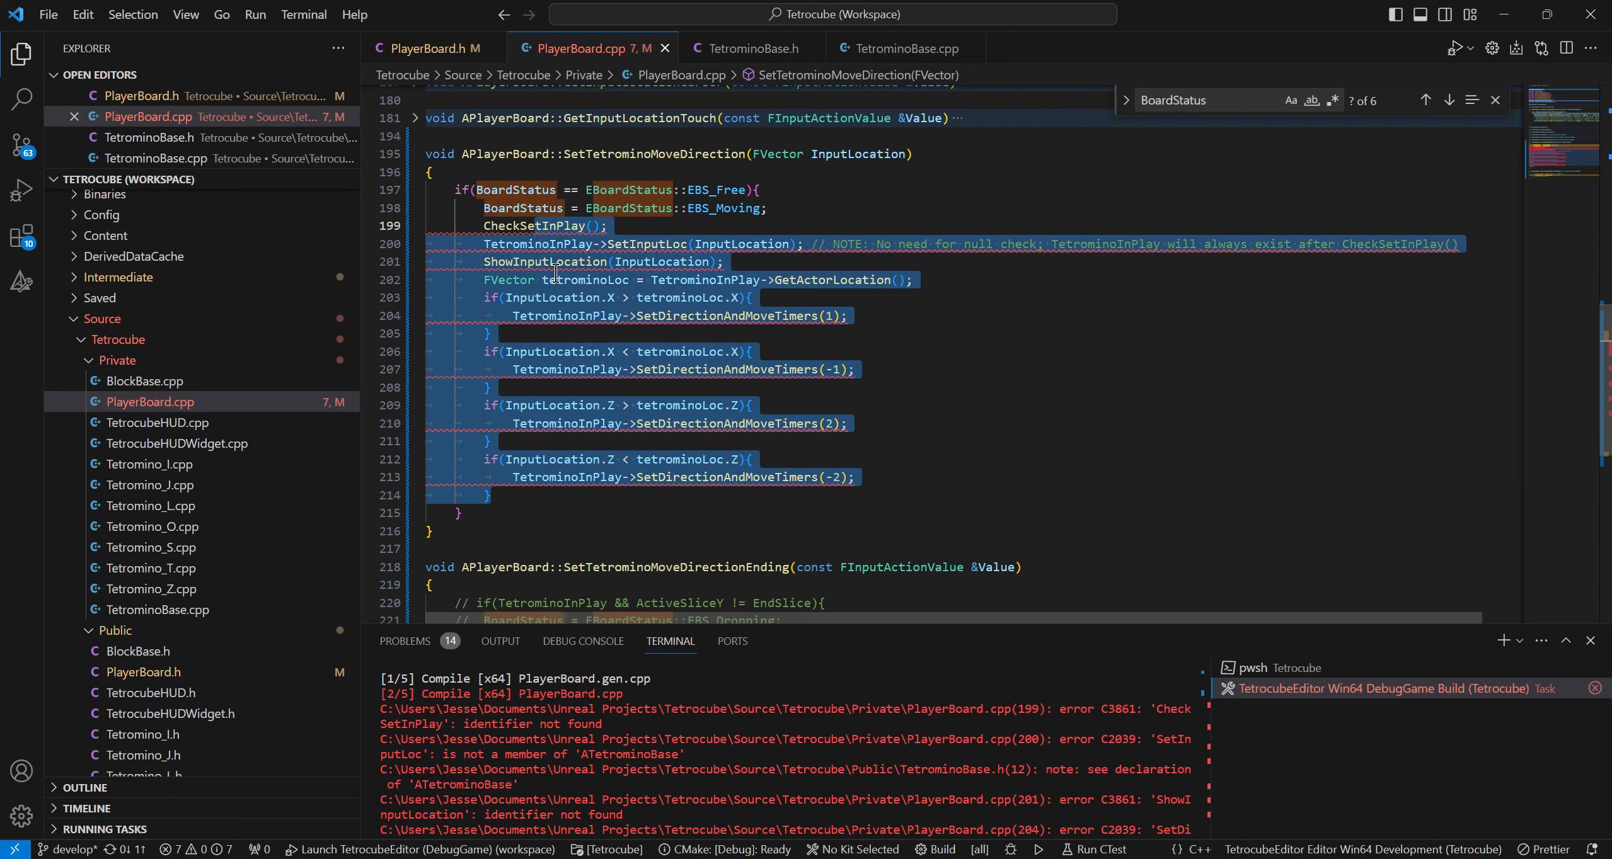
{"action": "key", "text": "ctrl+/"}
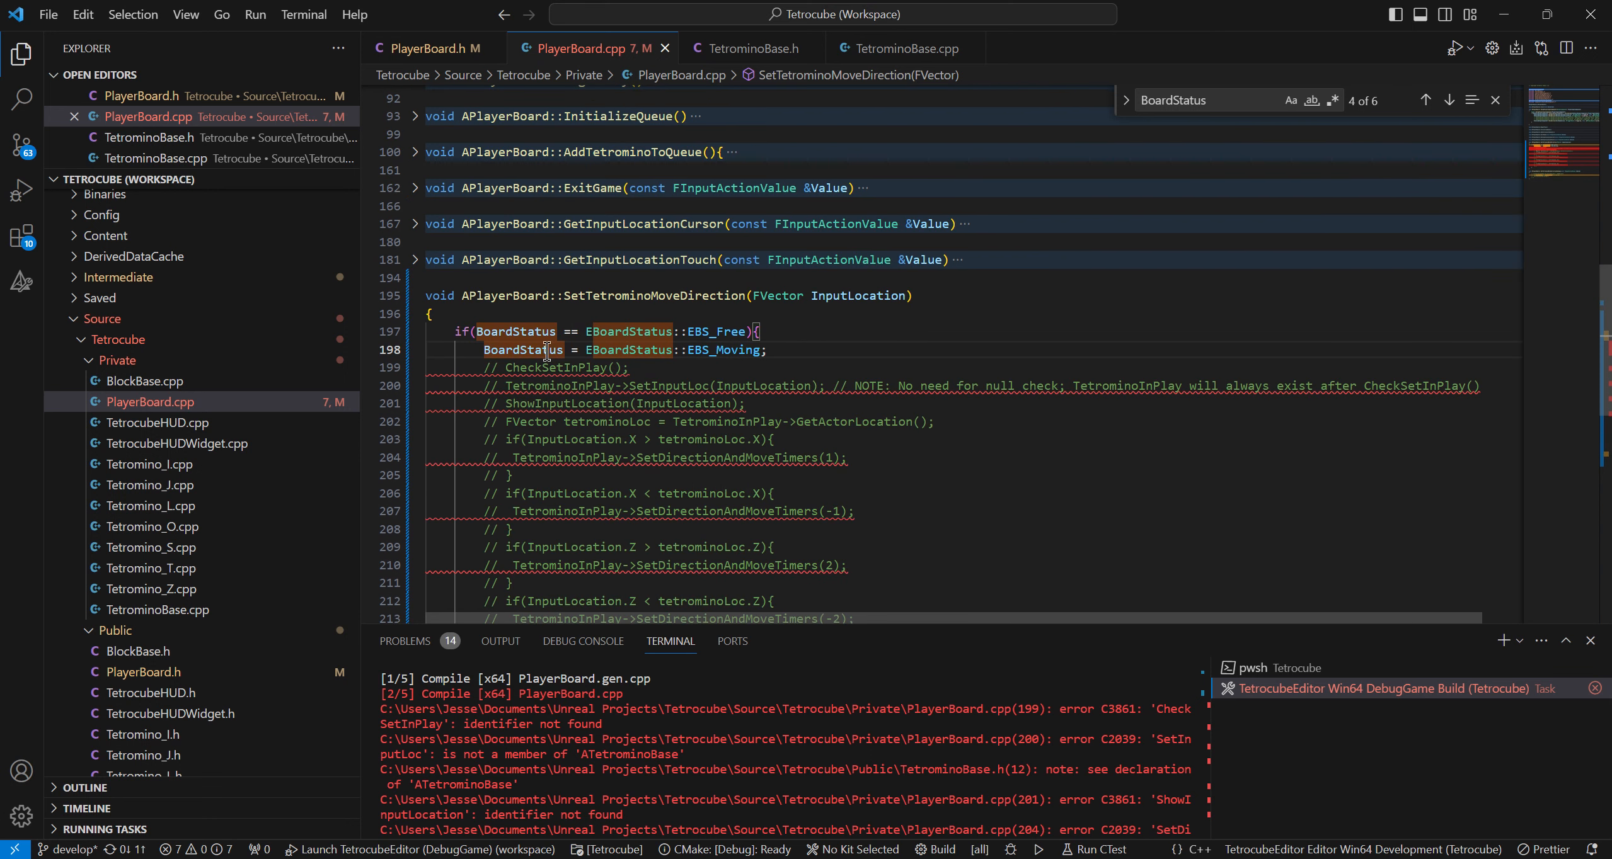
{"action": "double_click", "coordinate": [723, 349]}
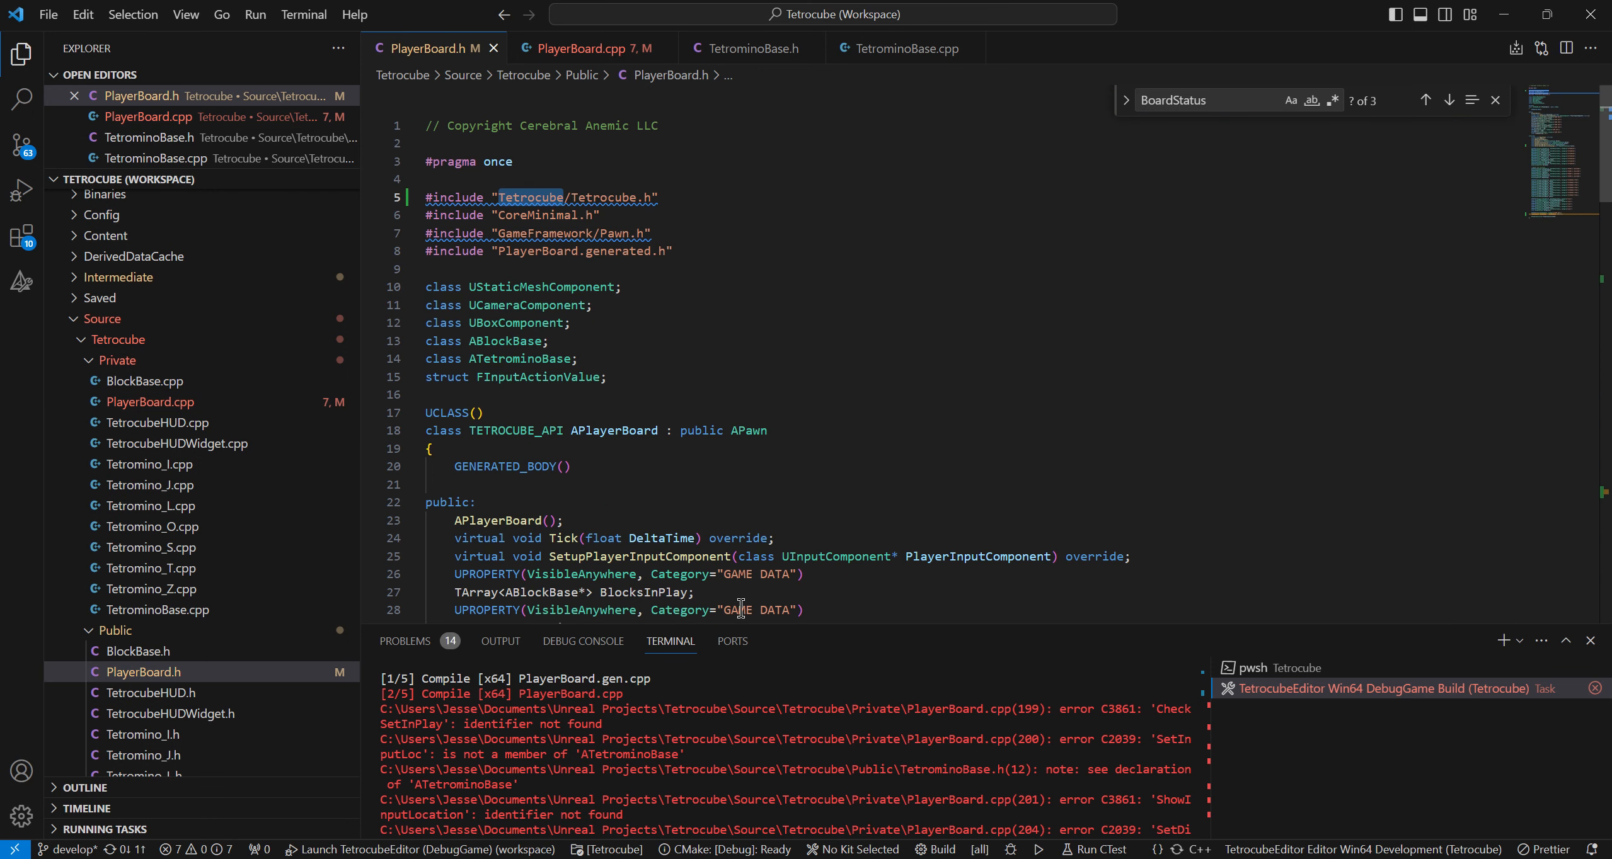
Review the BoardStatus UPROPERTY in PlayerBoard.h and rebuild until the build succeeds
{"action": "scroll", "scroll_direction": "down", "scroll_amount": 3}
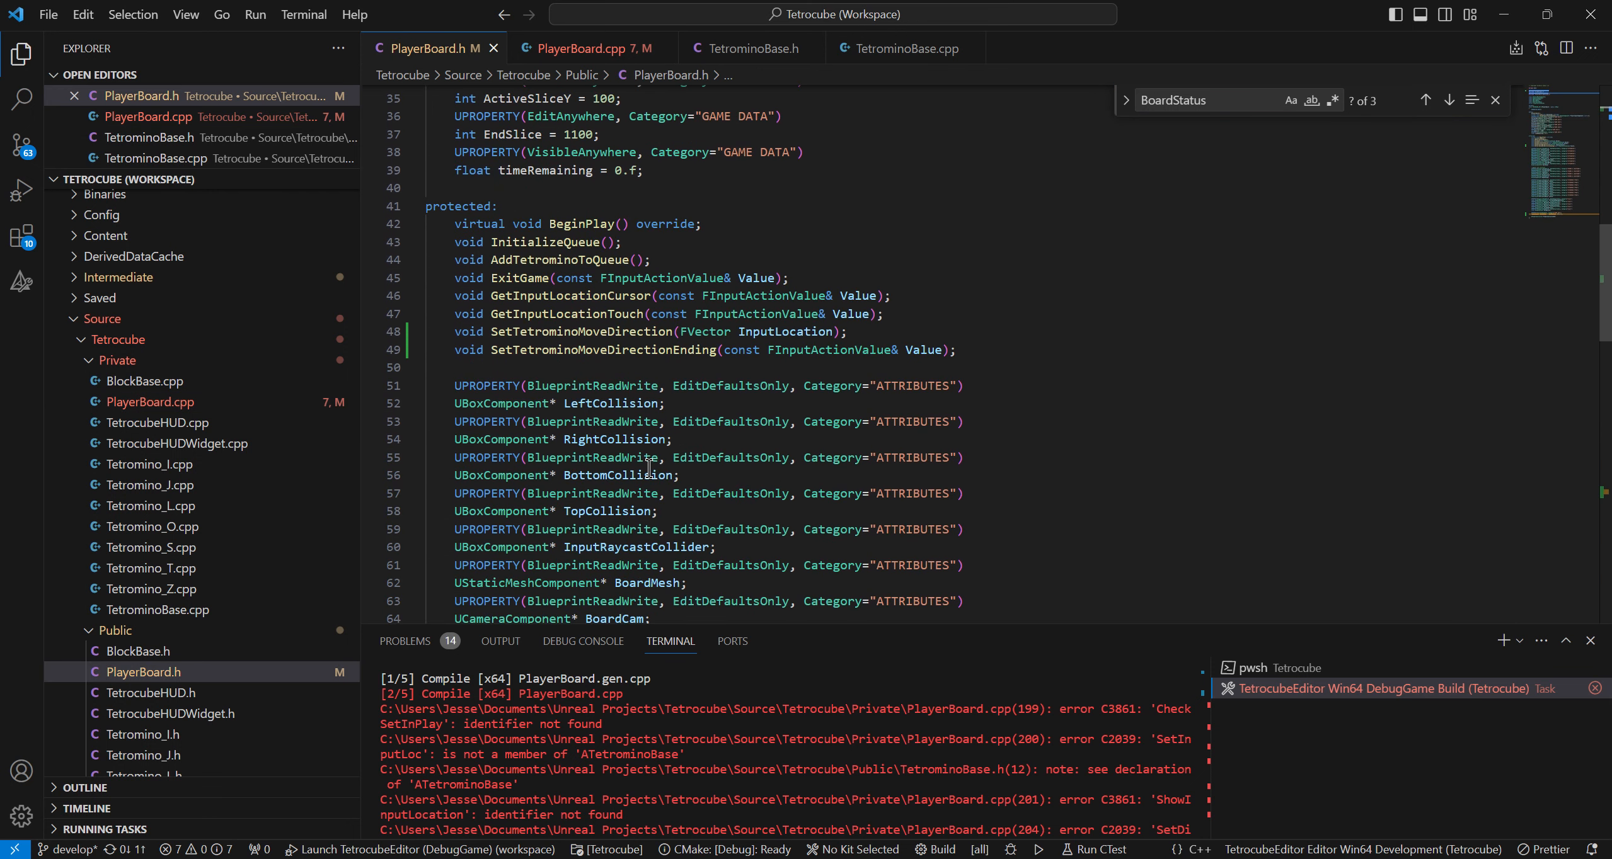
{"action": "scroll", "scroll_direction": "down", "scroll_amount": 3}
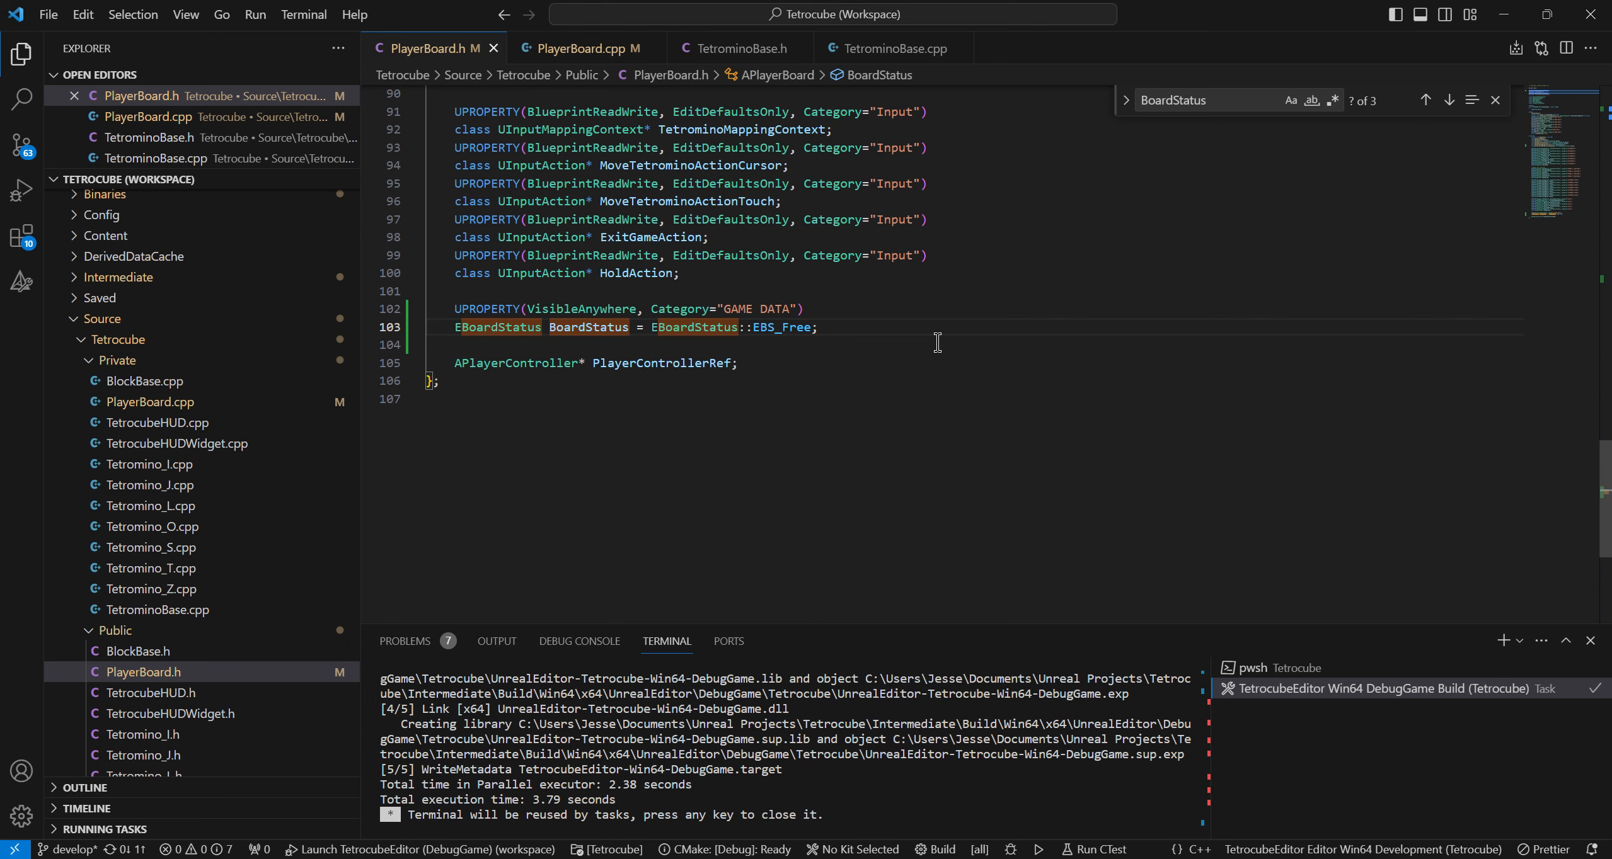
{"action": "left_click", "coordinate": [581, 48]}
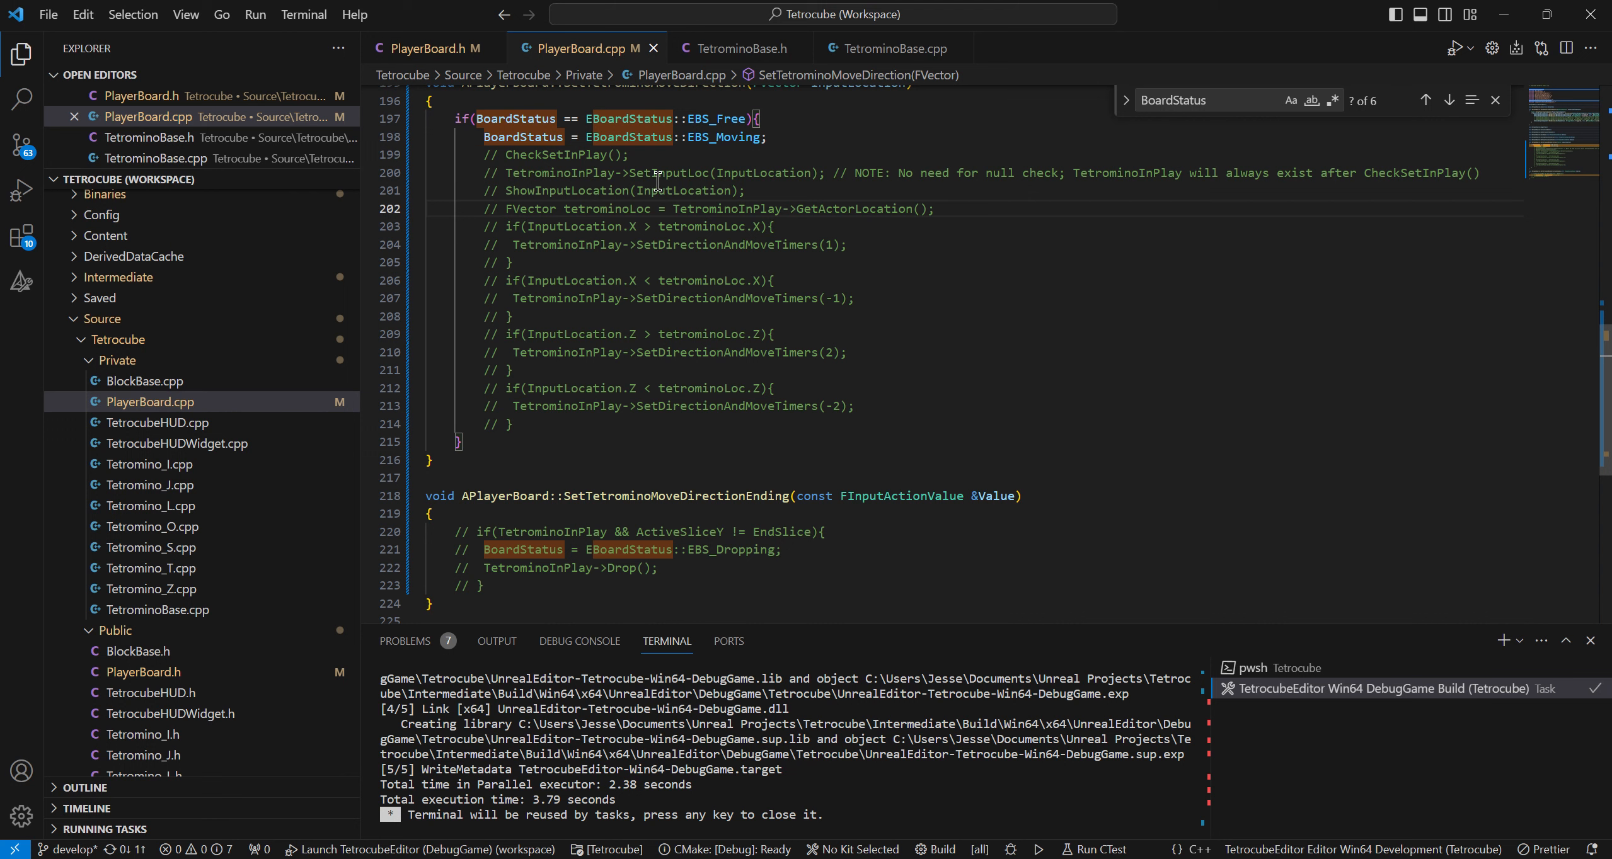
Review the commented movement code in PlayerBoard.cpp's SetTetrominoMoveDirection
{"action": "scroll", "scroll_direction": "up", "scroll_amount": 3}
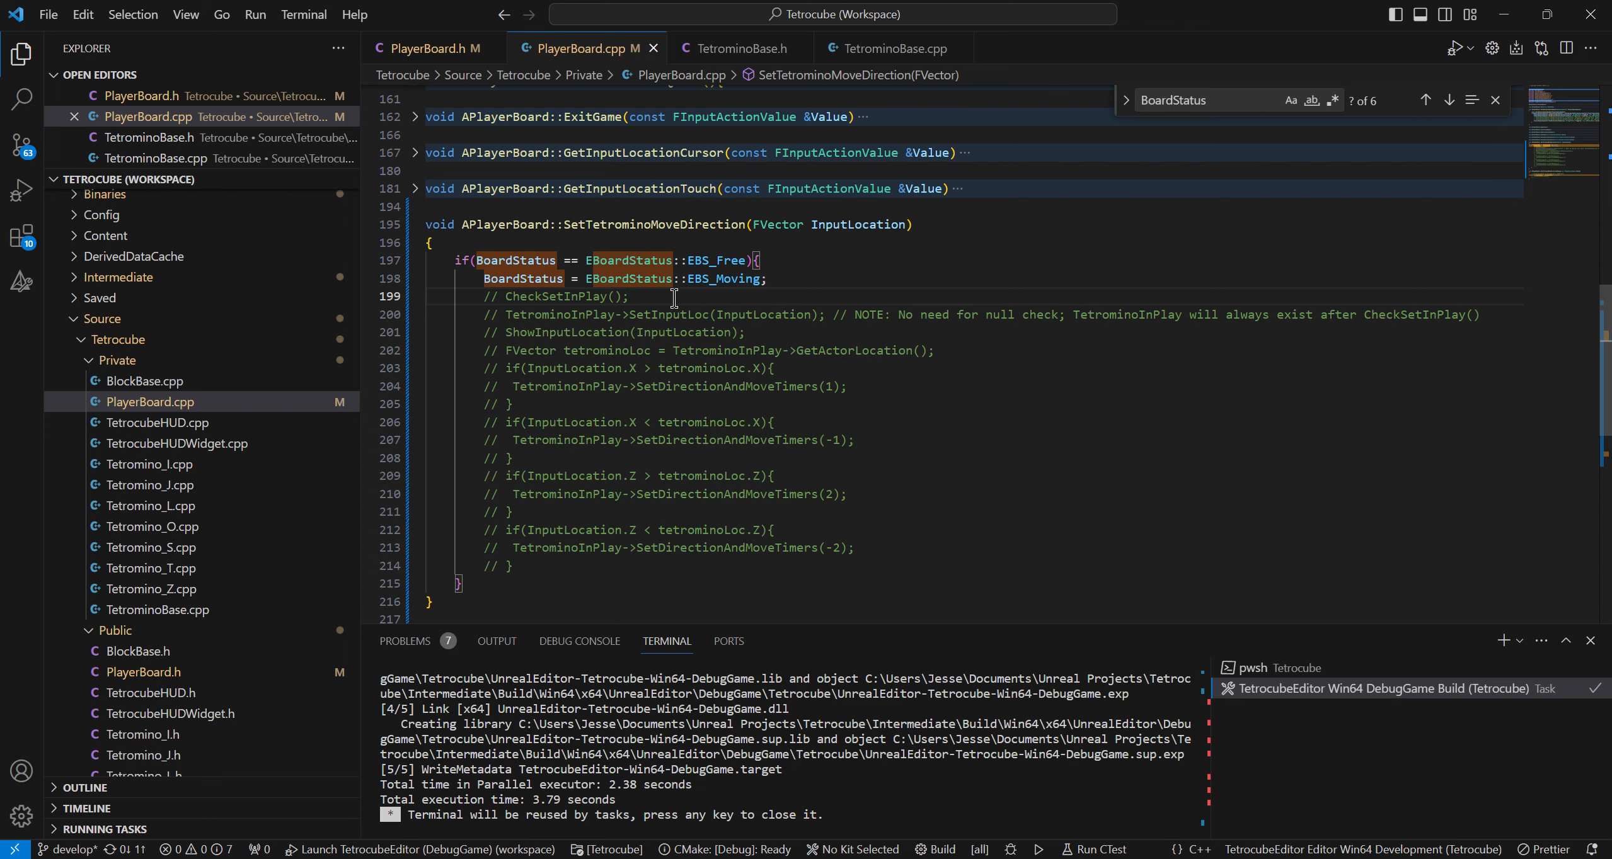
{"action": "mouse_move", "coordinate": [1029, 703]}
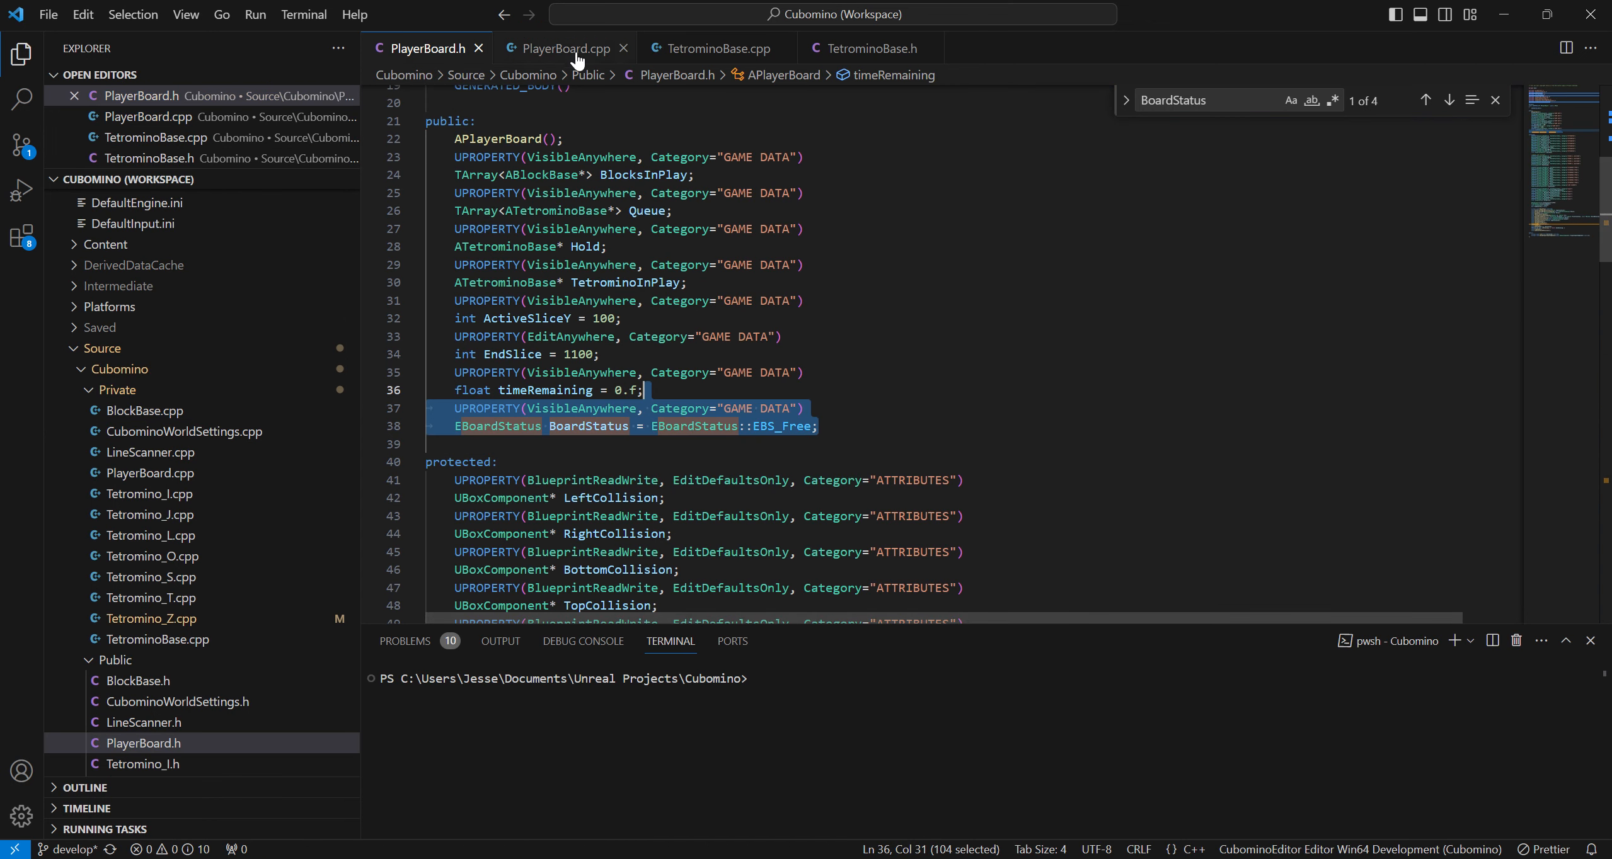
Jump to Cubomino's CheckSetInPlay definition in PlayerBoard.cpp via the symbol list
{"action": "left_click", "coordinate": [564, 48]}
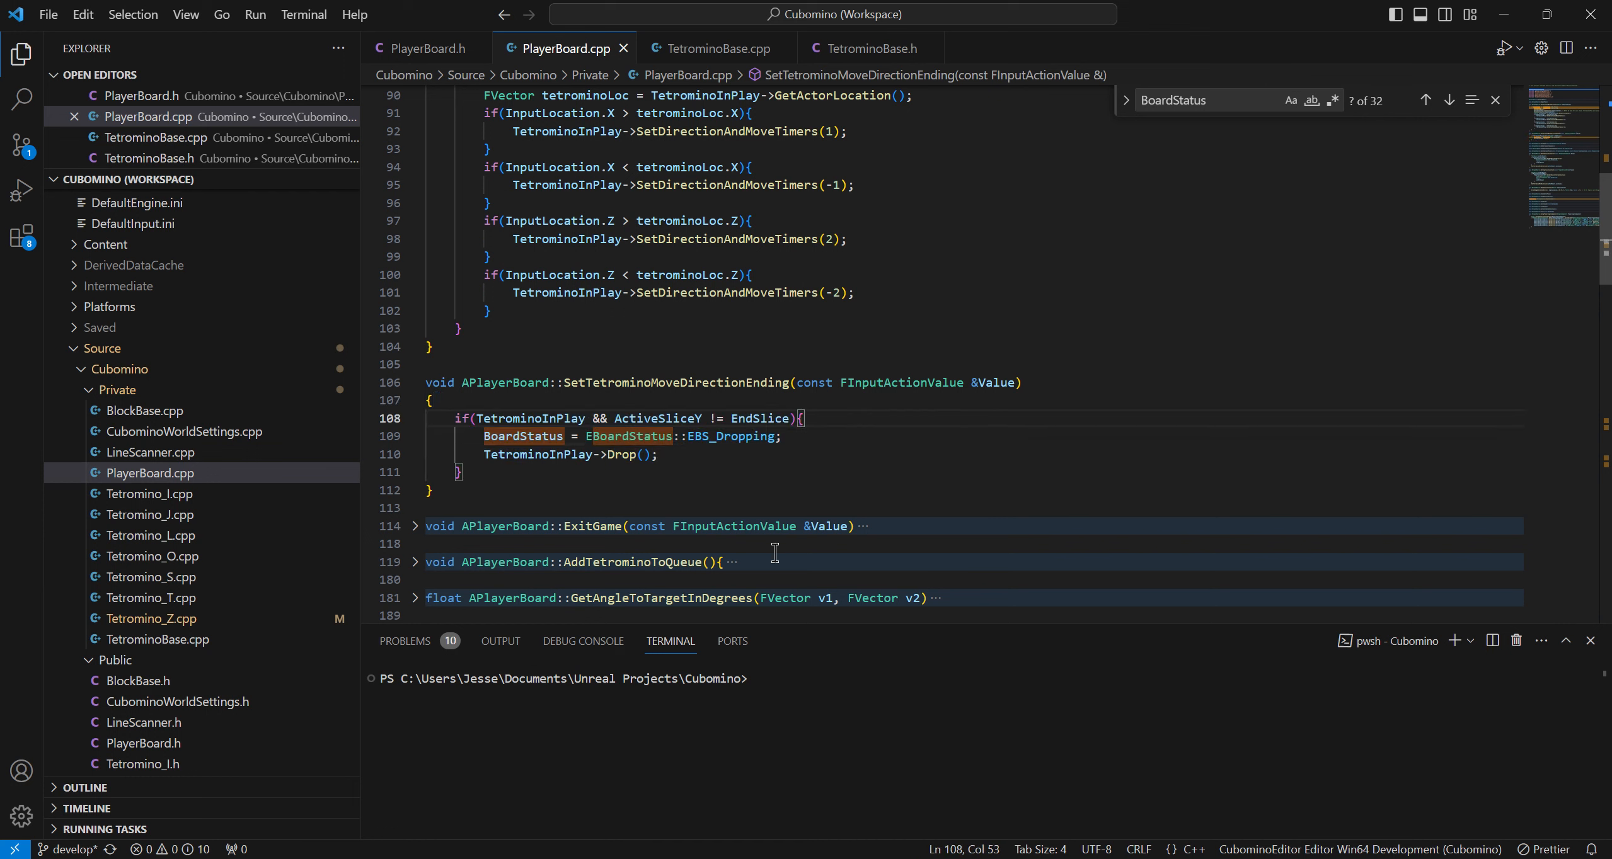
{"action": "double_click", "coordinate": [656, 418]}
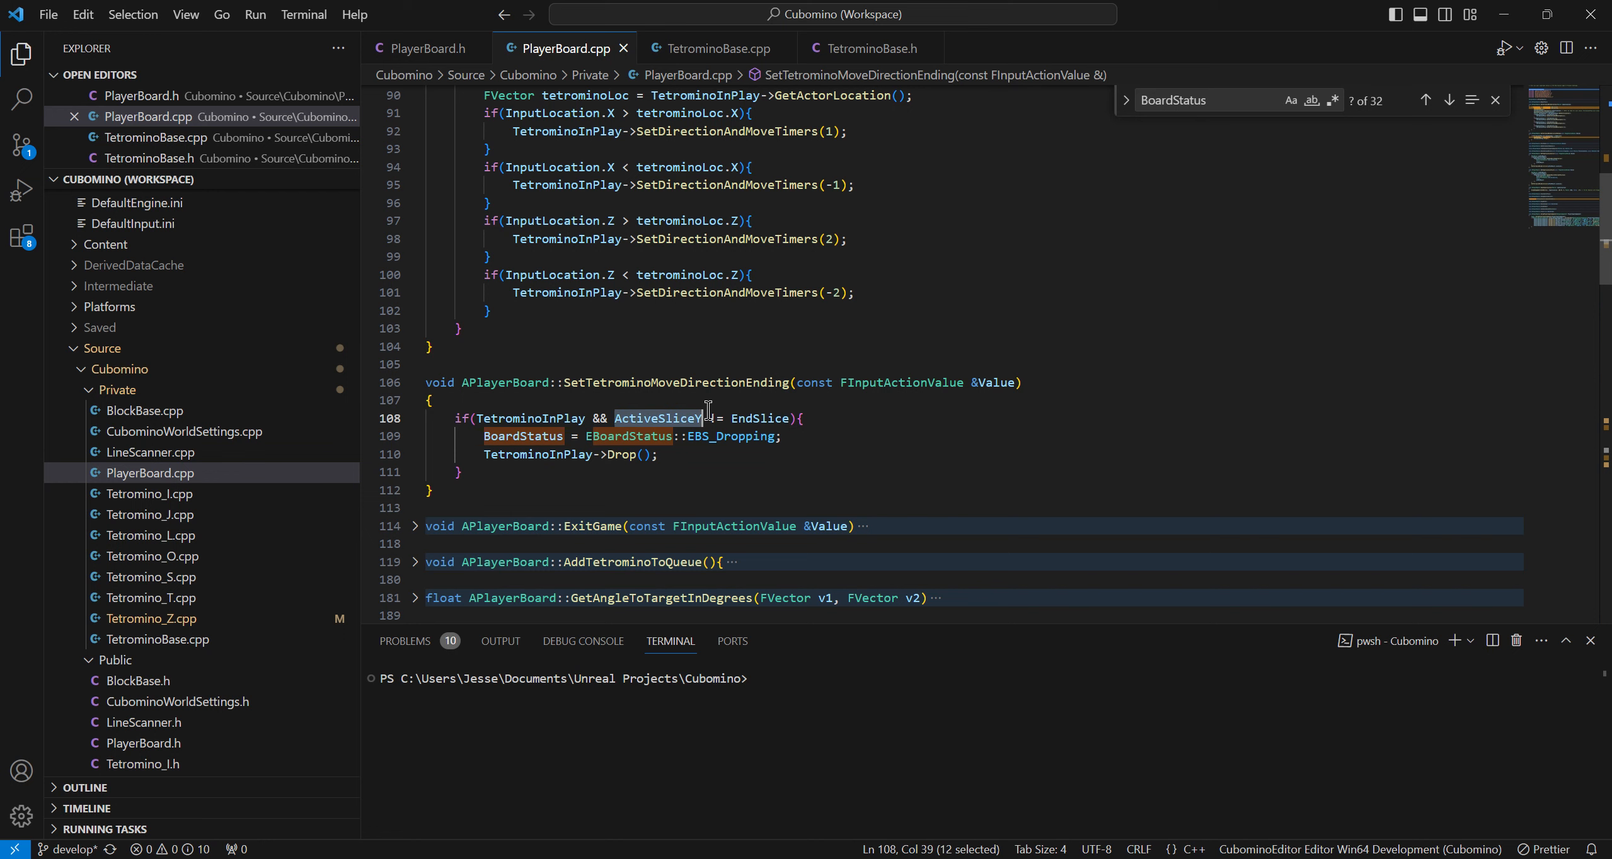
{"action": "scroll", "scroll_direction": "down", "scroll_amount": 3}
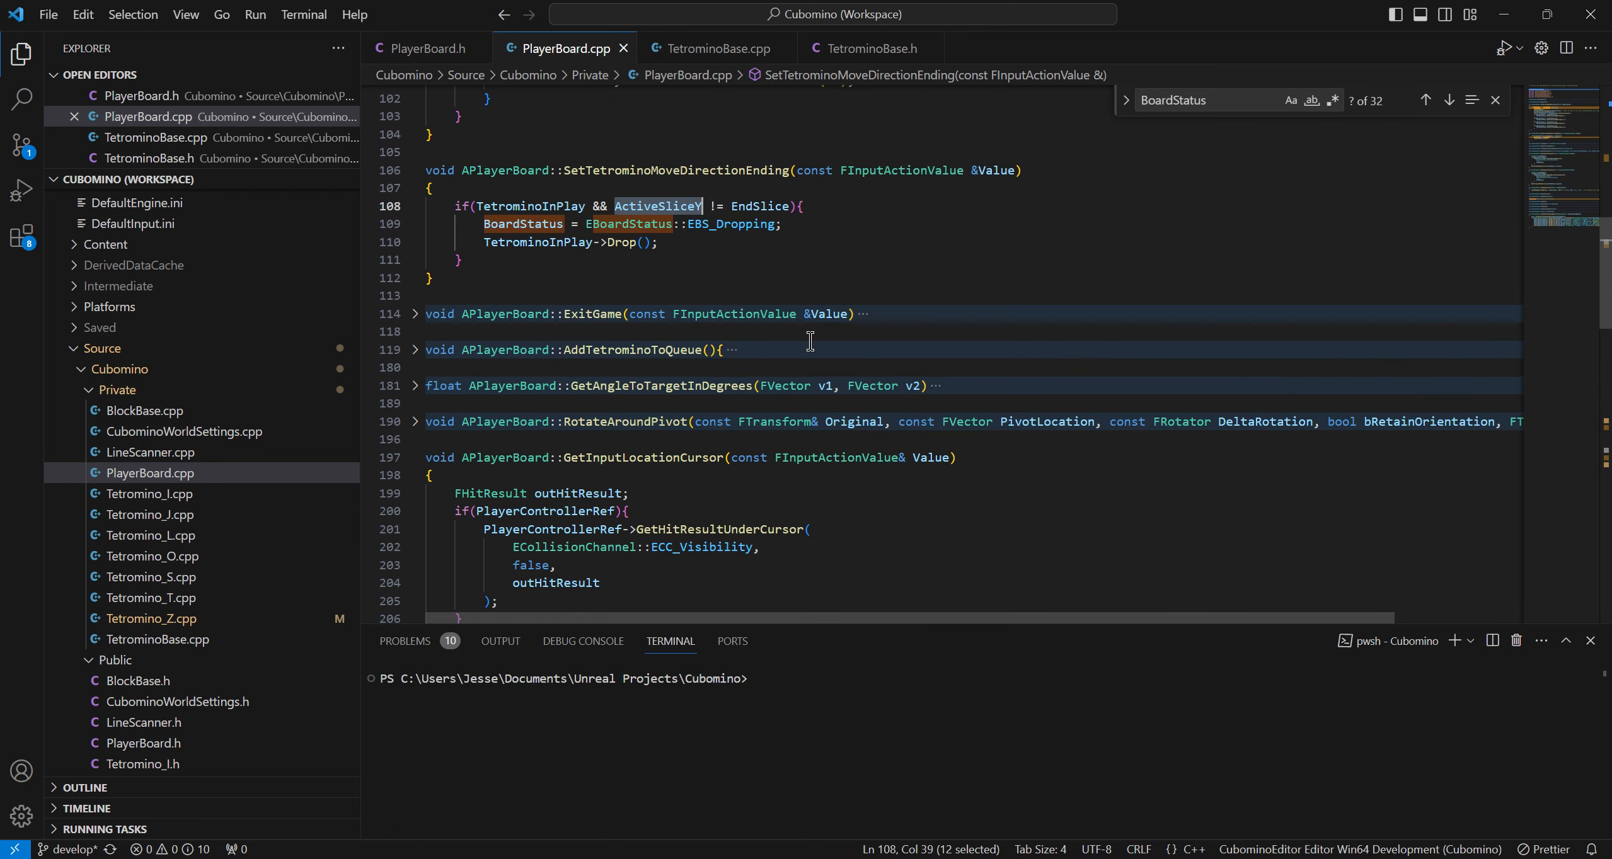
{"action": "left_click", "coordinate": [930, 74]}
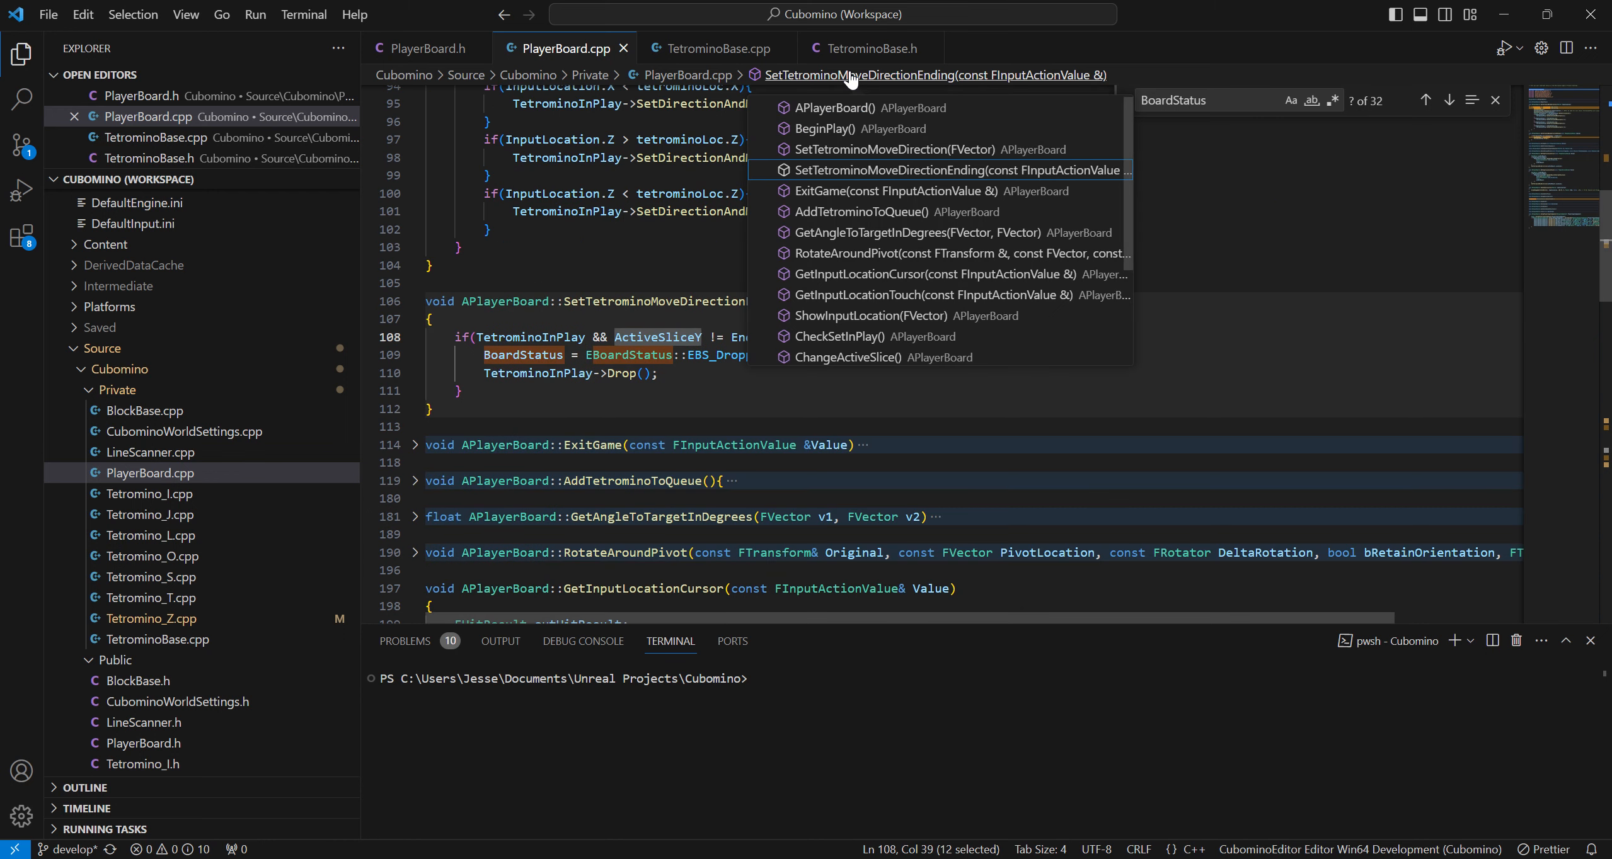
{"action": "mouse_move", "coordinate": [925, 223]}
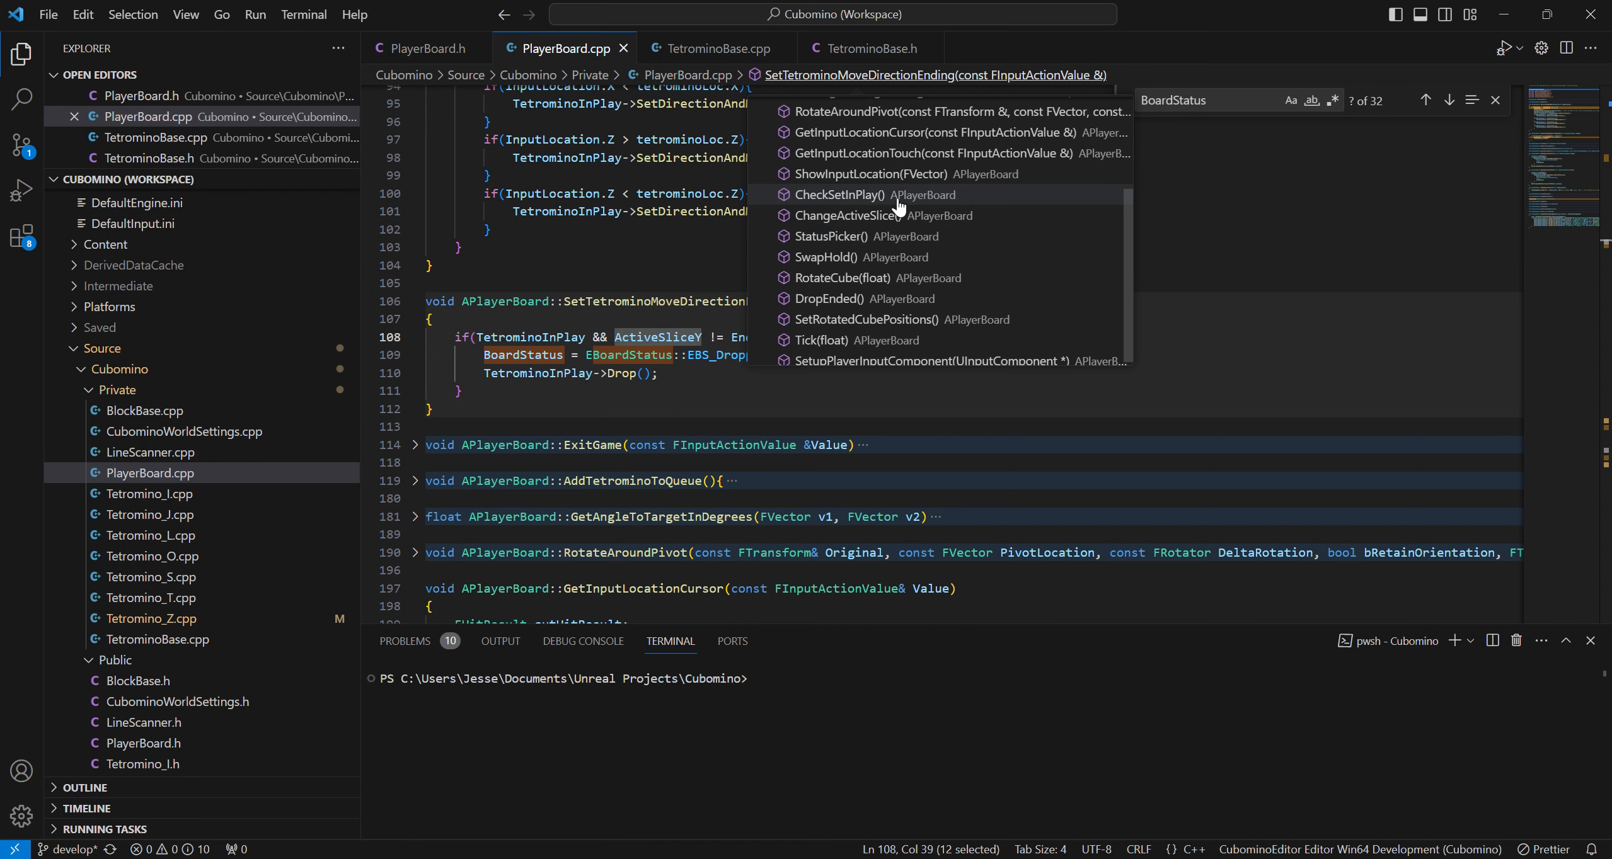
{"action": "left_click", "coordinate": [837, 194]}
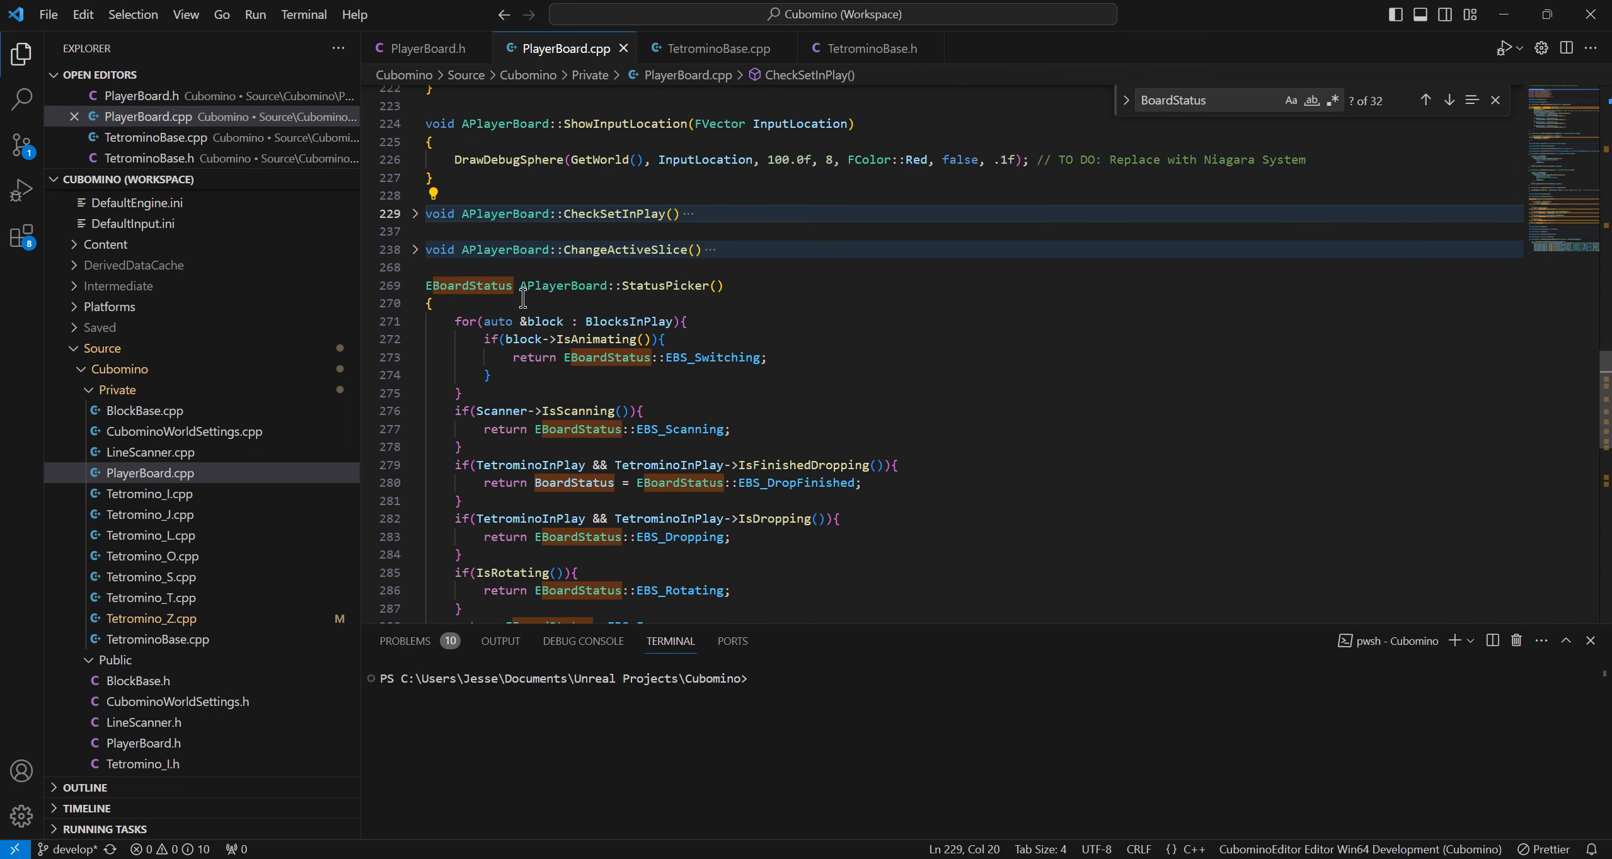
Expand and review CheckSetInPlay's body, including the TetrominoInPlay SetPosition at TopCenter line
{"action": "left_click", "coordinate": [416, 215]}
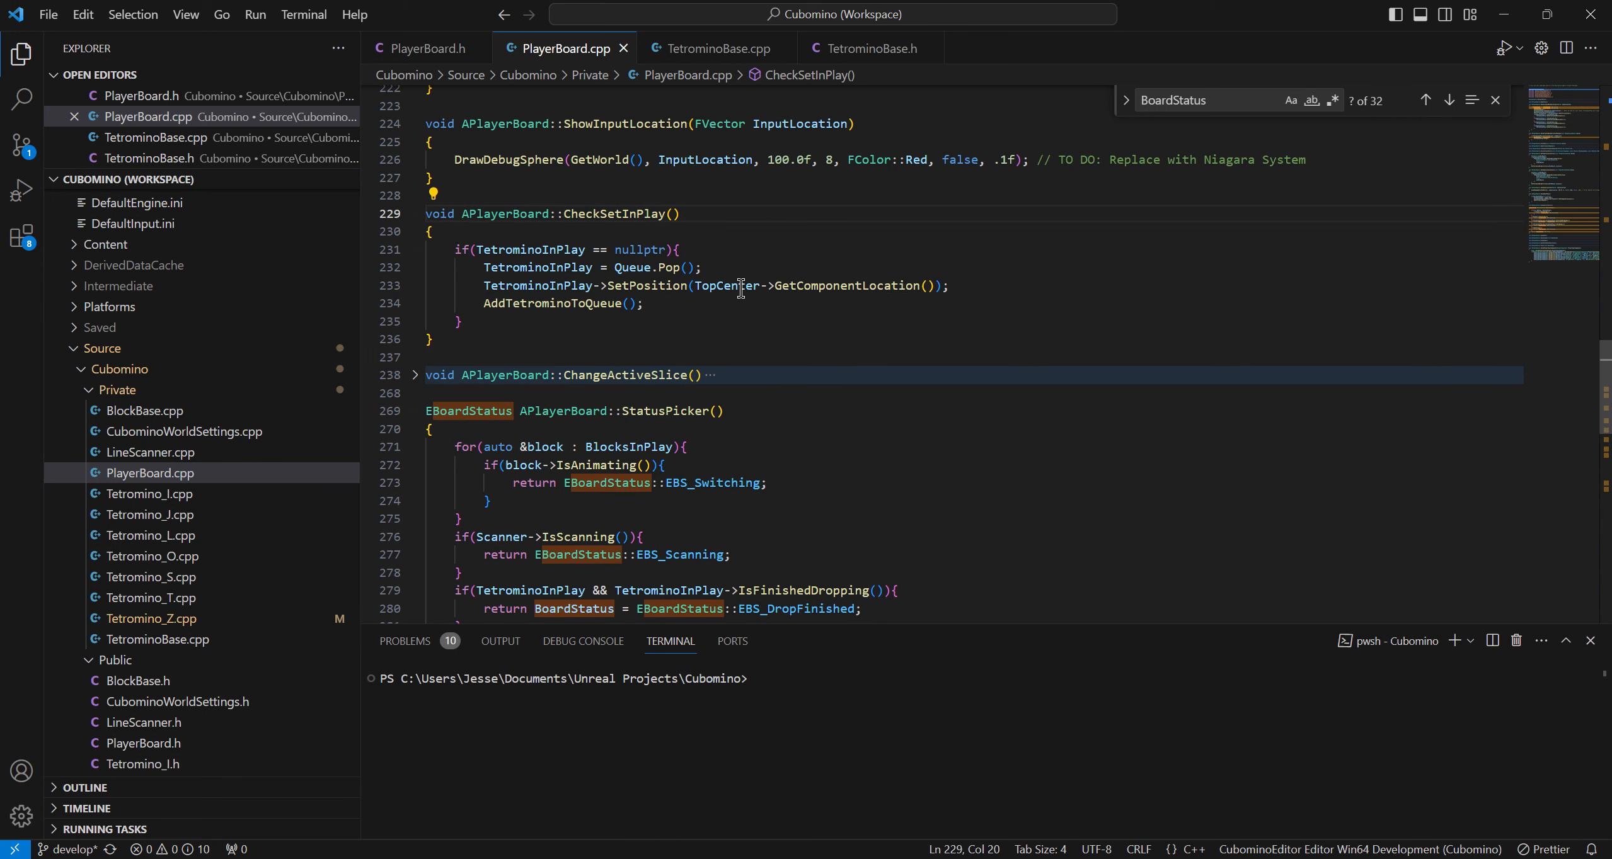
{"action": "double_click", "coordinate": [530, 250]}
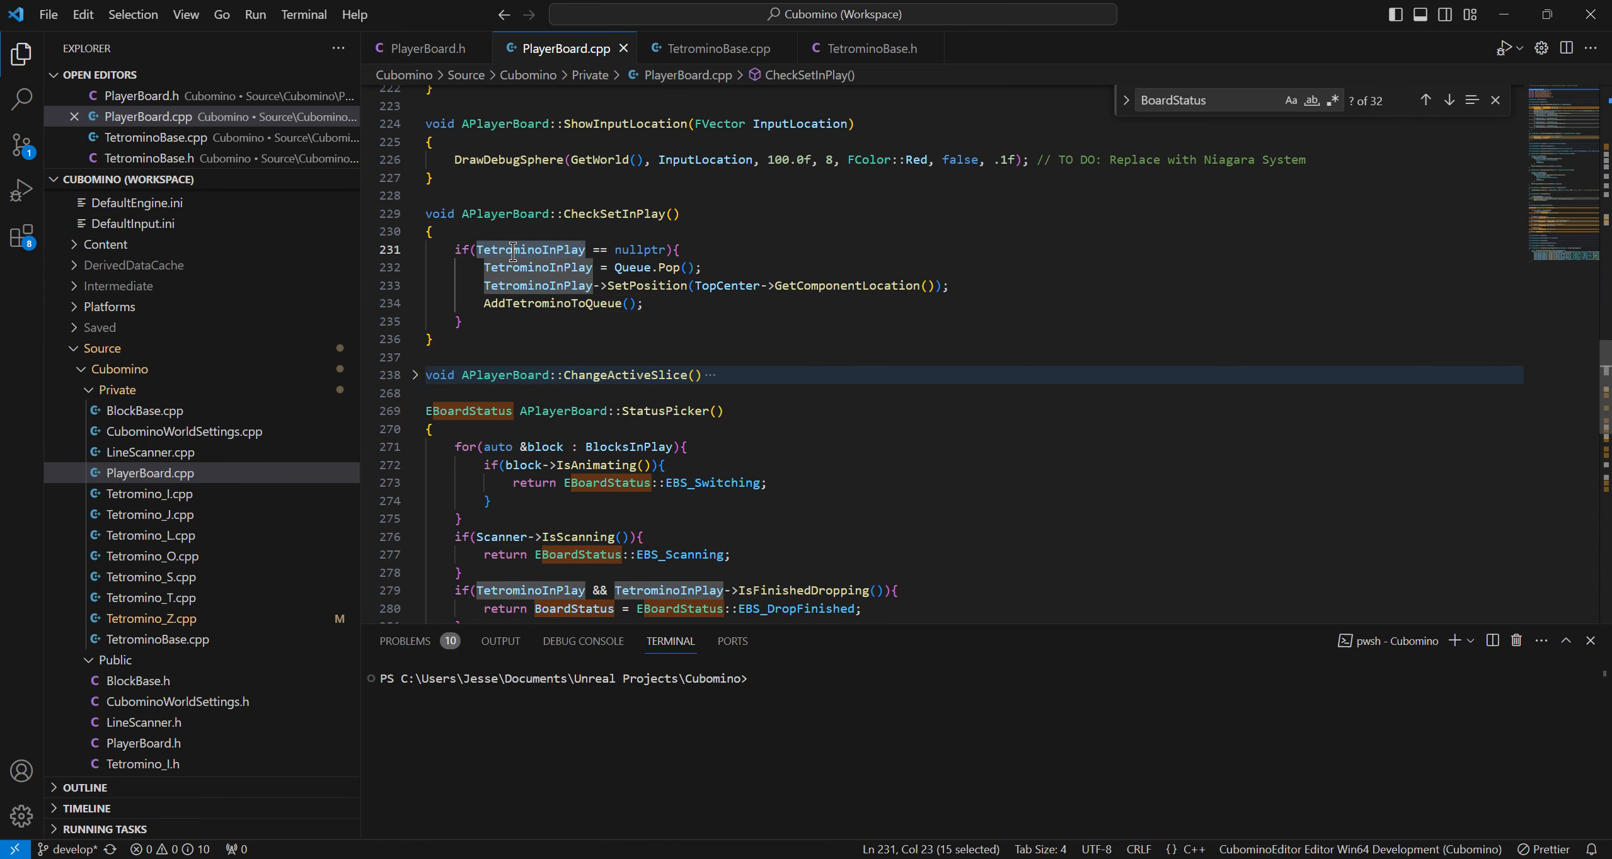
{"action": "double_click", "coordinate": [639, 250]}
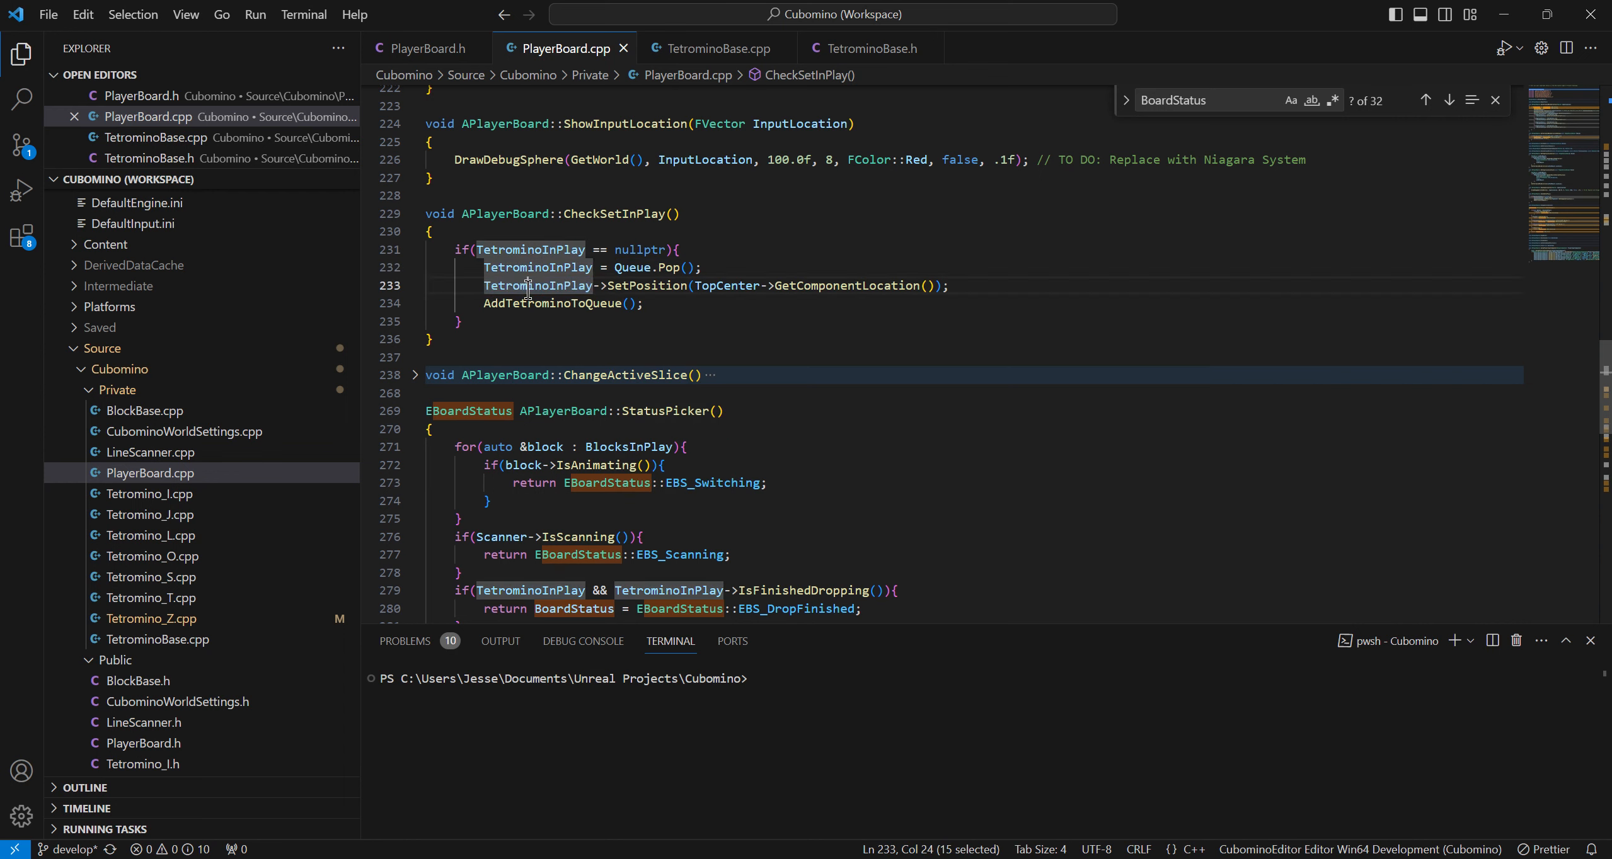
{"action": "left_click_drag", "start_coordinate": [529, 285], "coordinate": [949, 285]}
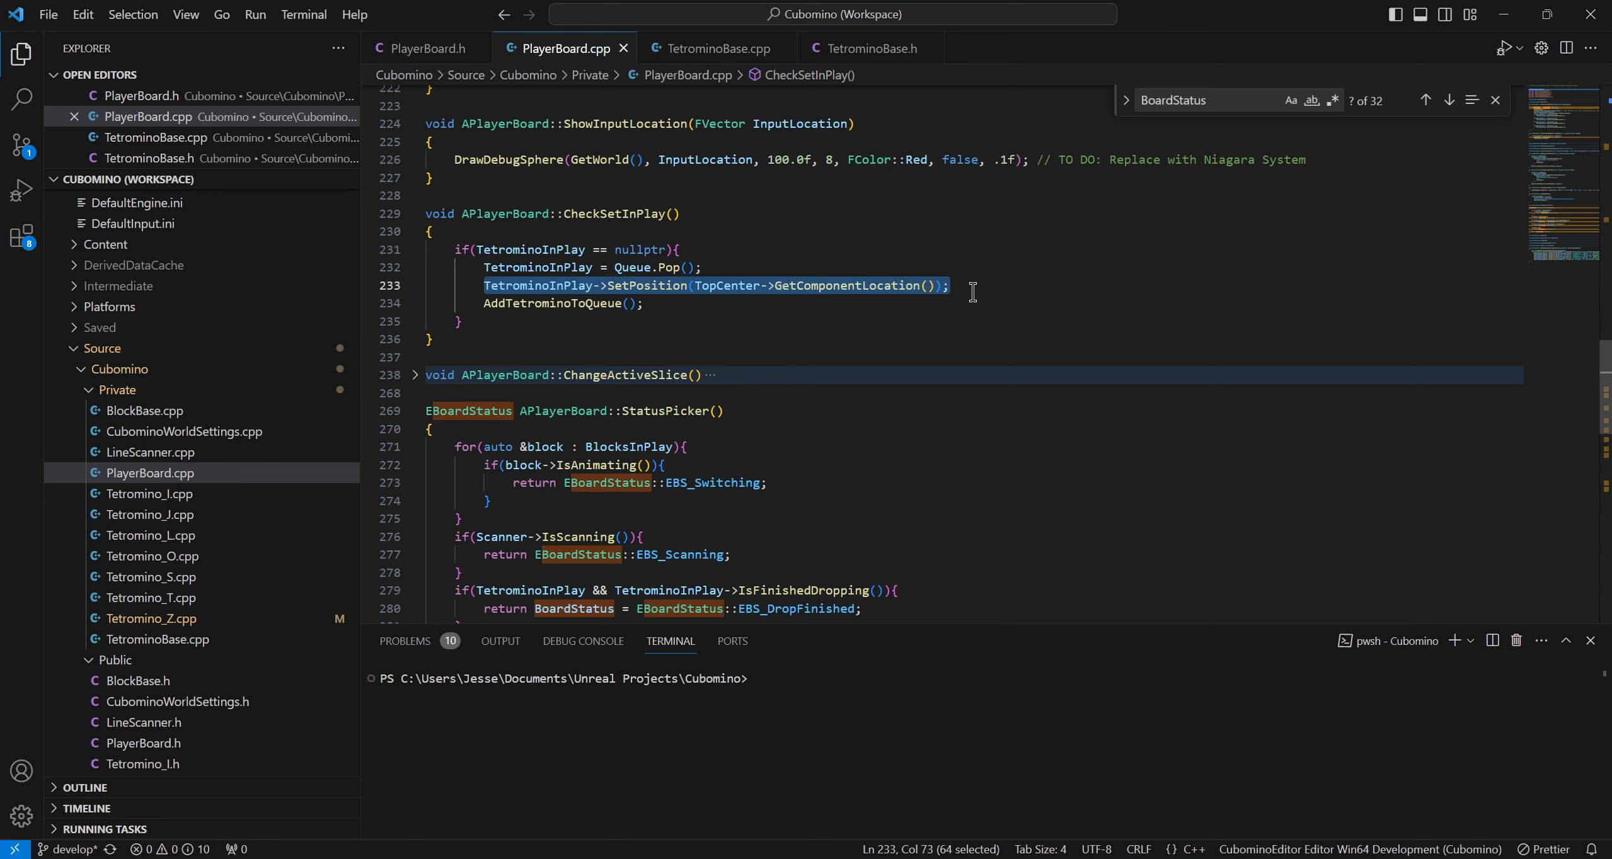
{"action": "double_click", "coordinate": [727, 286]}
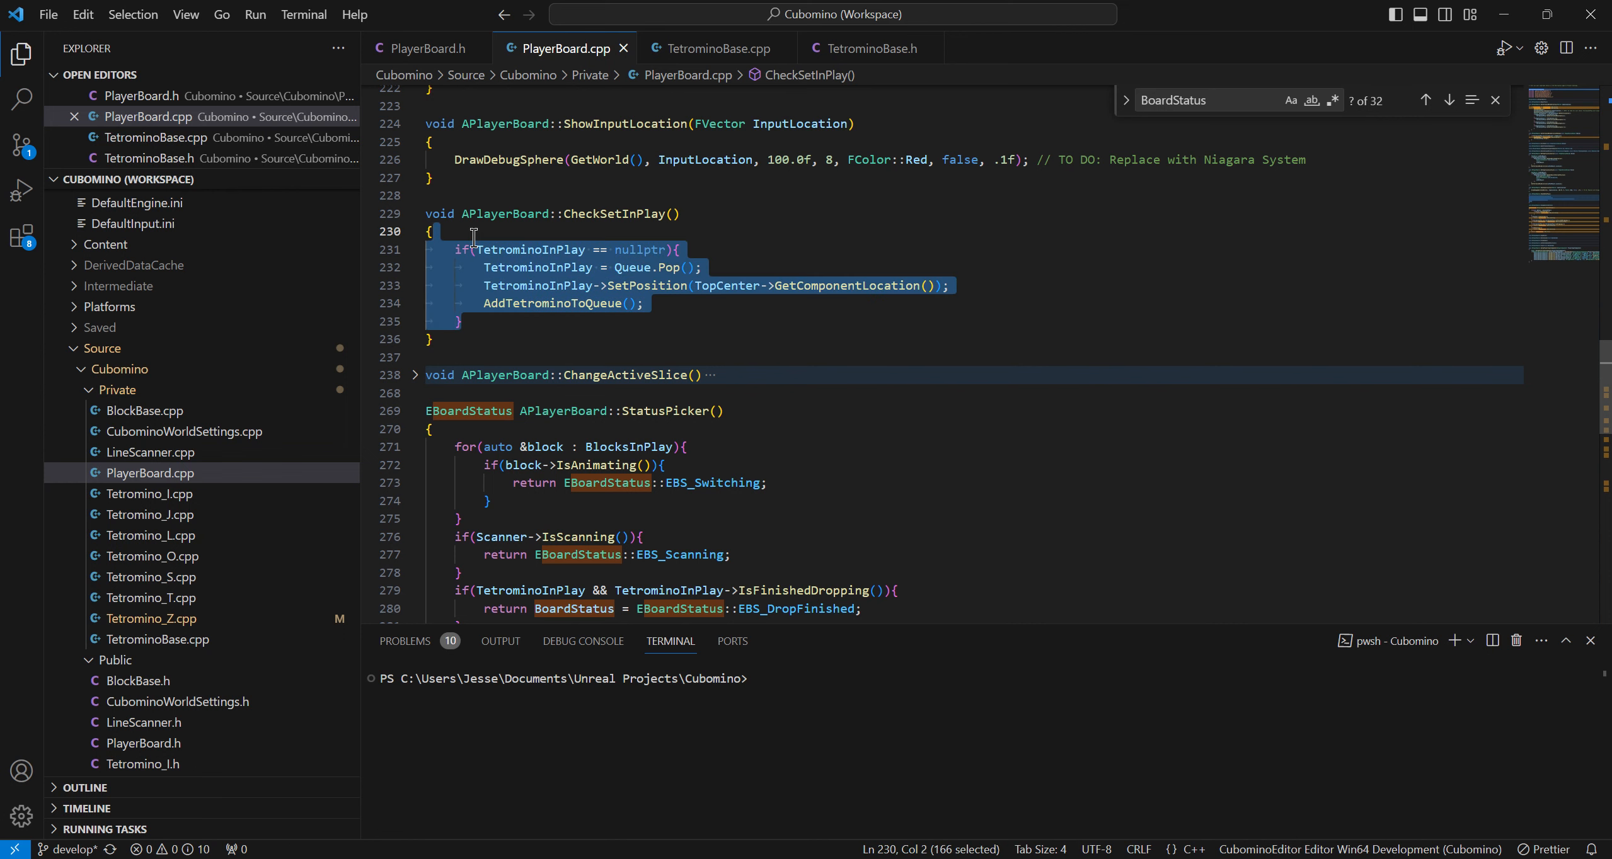
{"action": "left_click", "coordinate": [425, 47]}
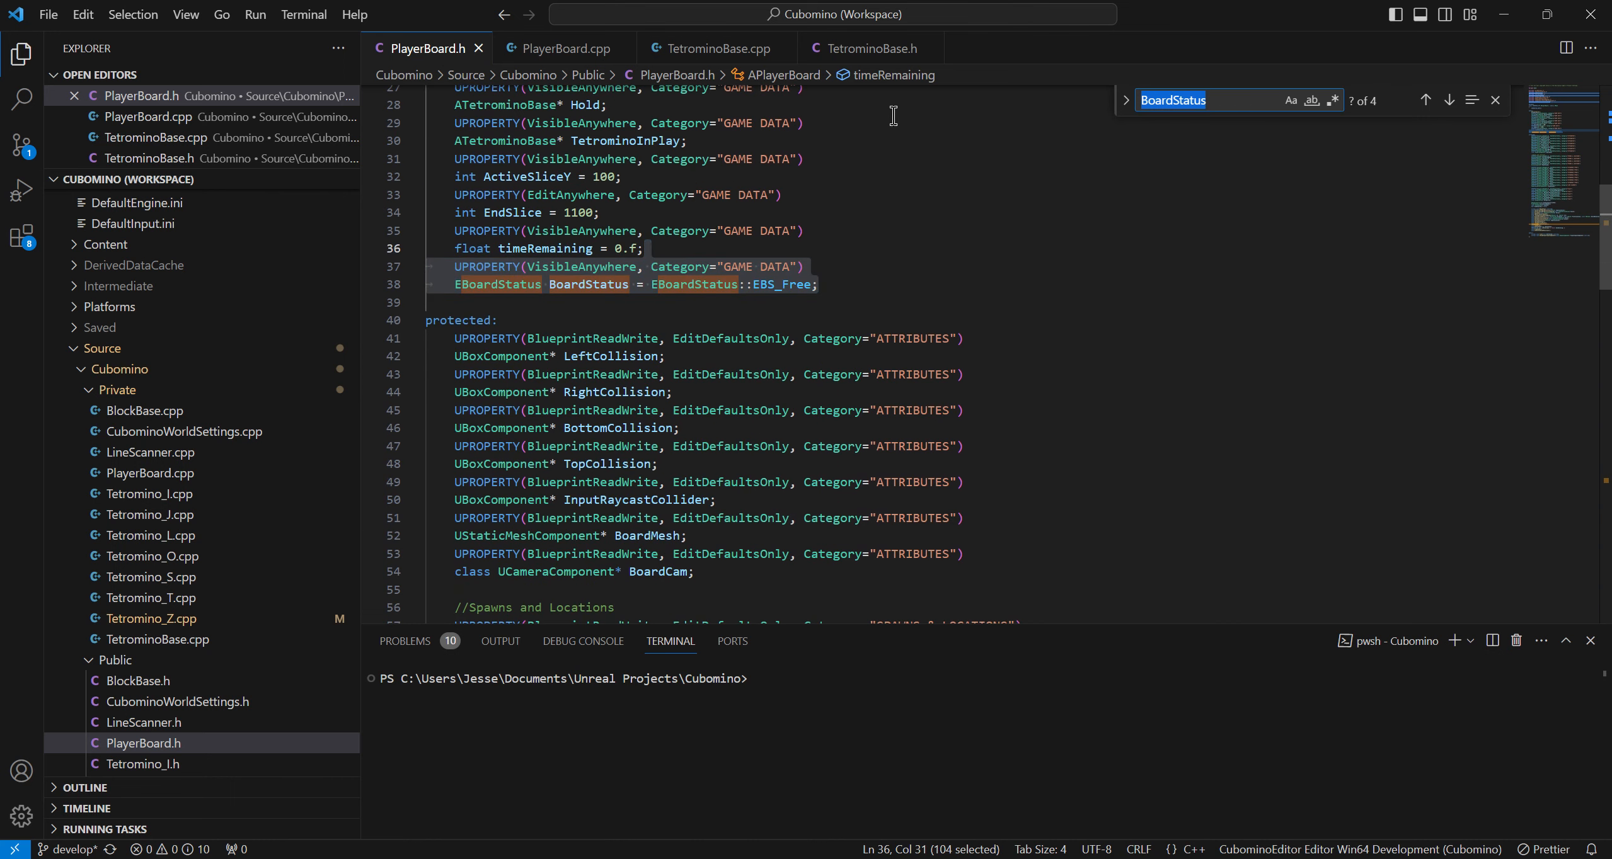
Find 'checkse' in Cubomino's PlayerBoard.h and locate the CheckSetInPlay declaration
{"action": "type", "text": "checkse"}
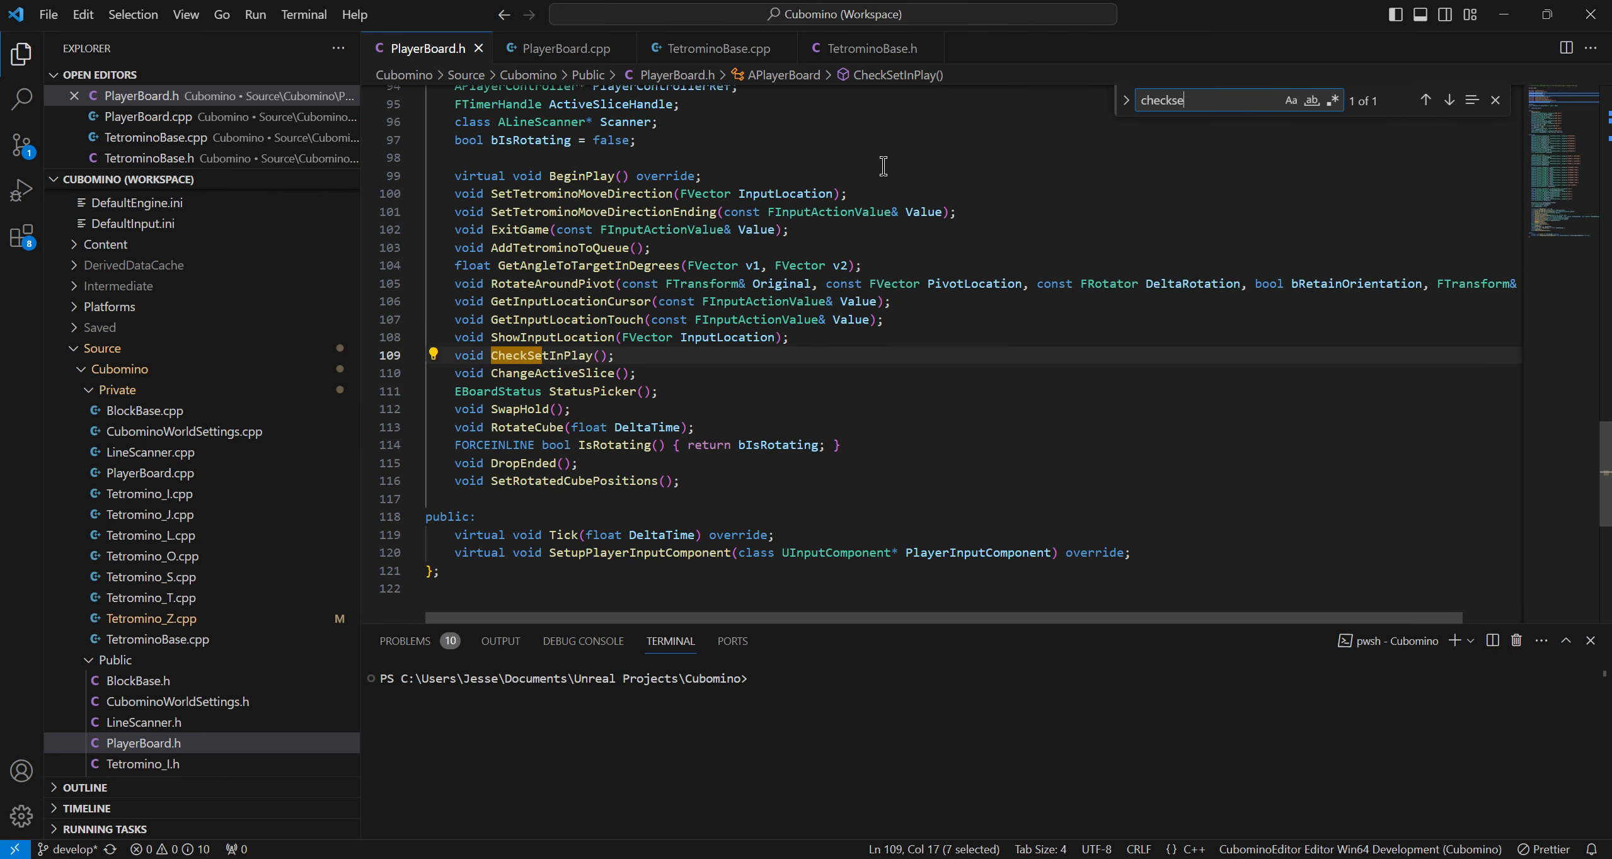
{"action": "left_click", "coordinate": [790, 338]}
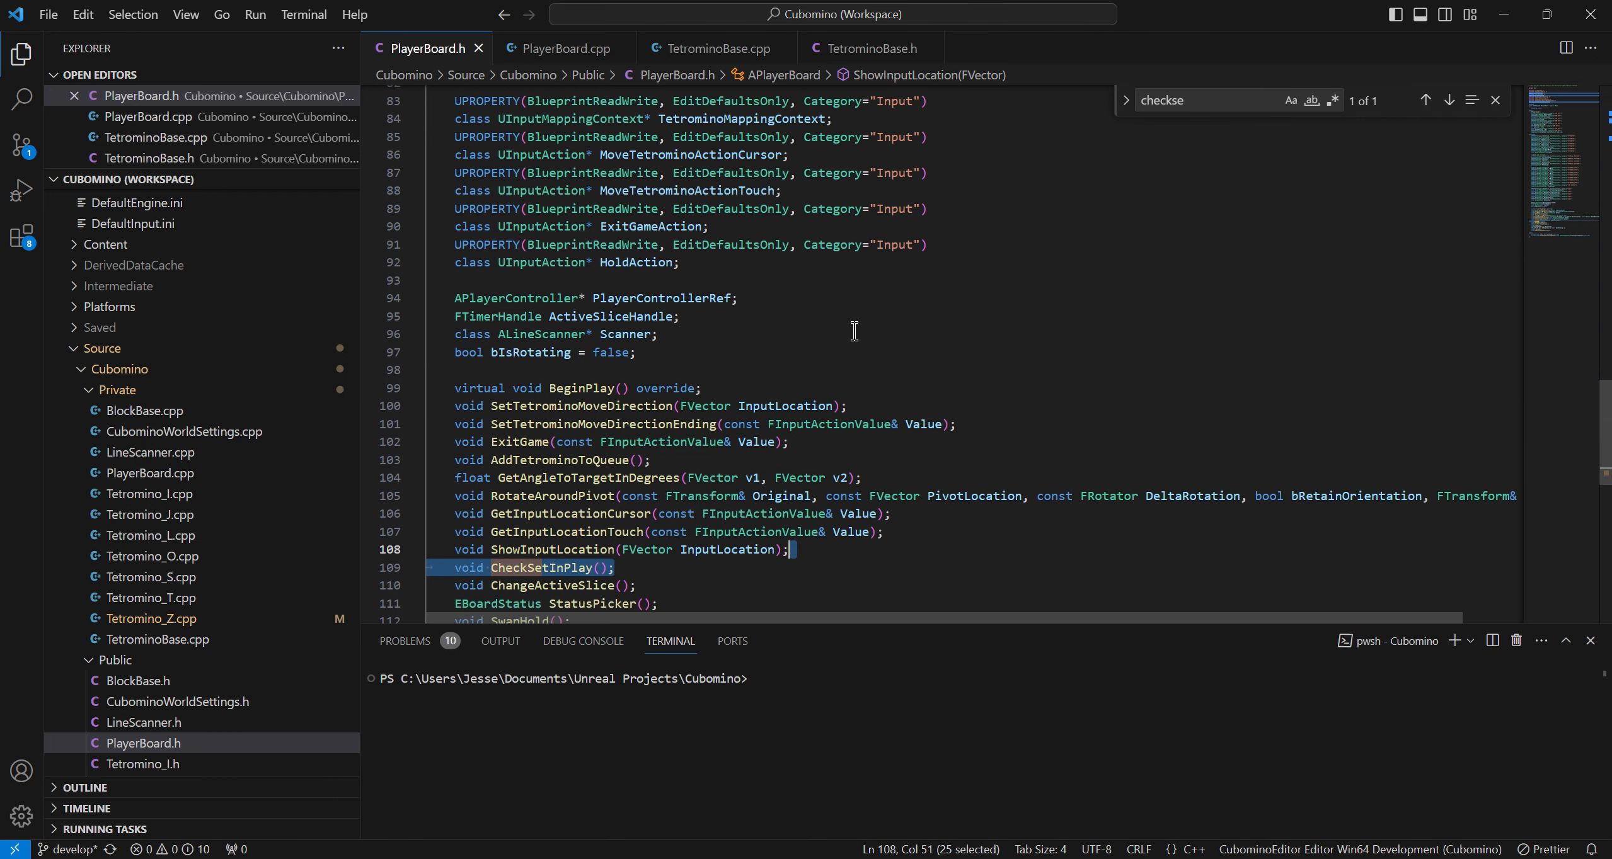
{"action": "scroll", "scroll_direction": "up", "scroll_amount": 3}
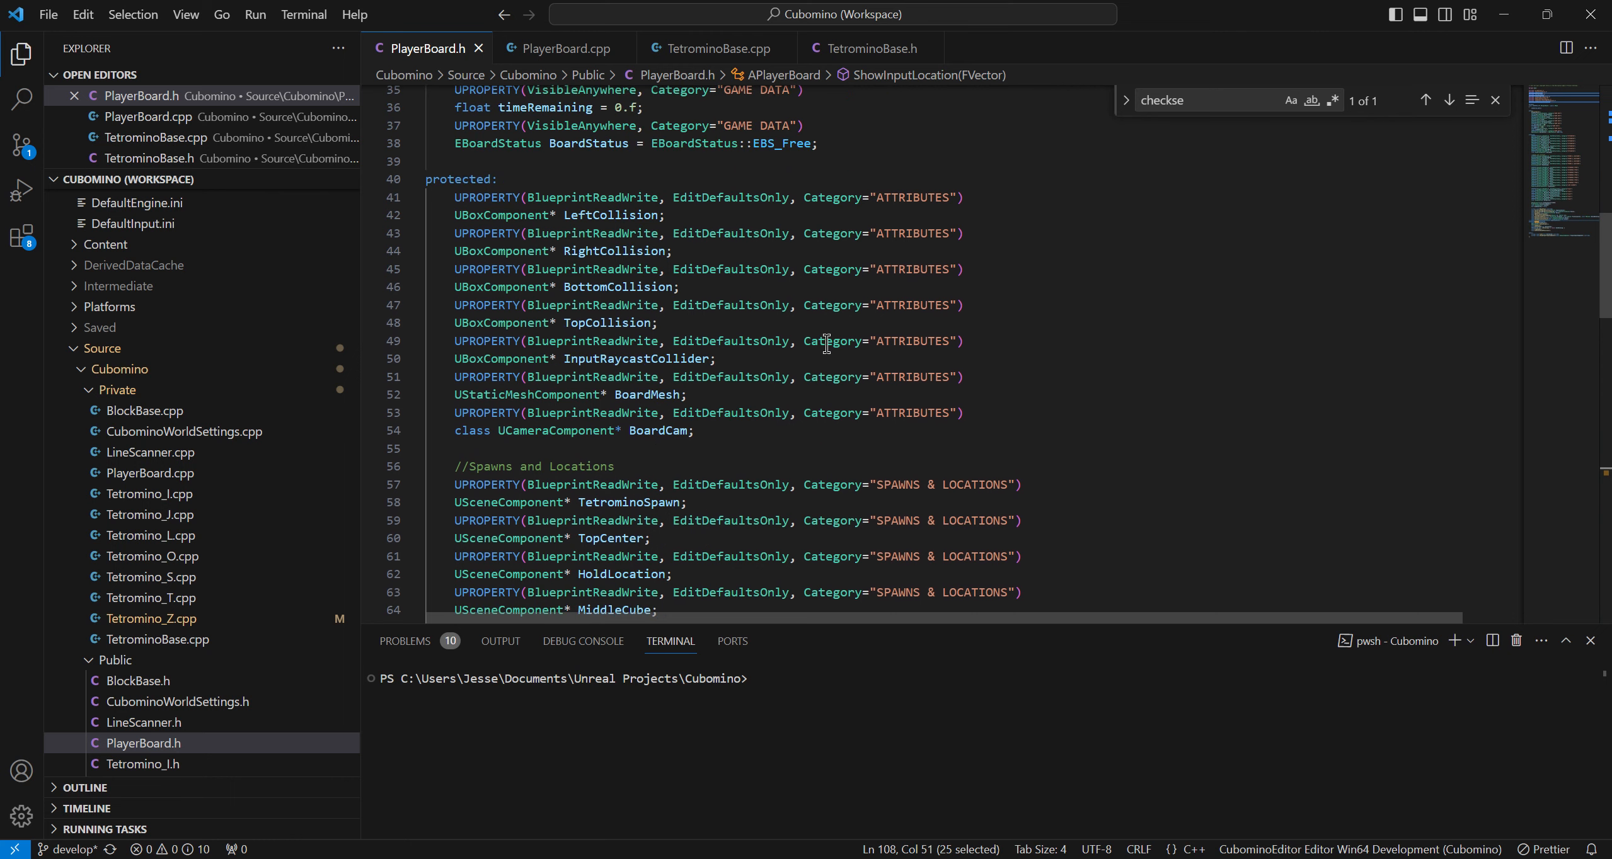
{"action": "scroll", "scroll_direction": "down", "scroll_amount": 3}
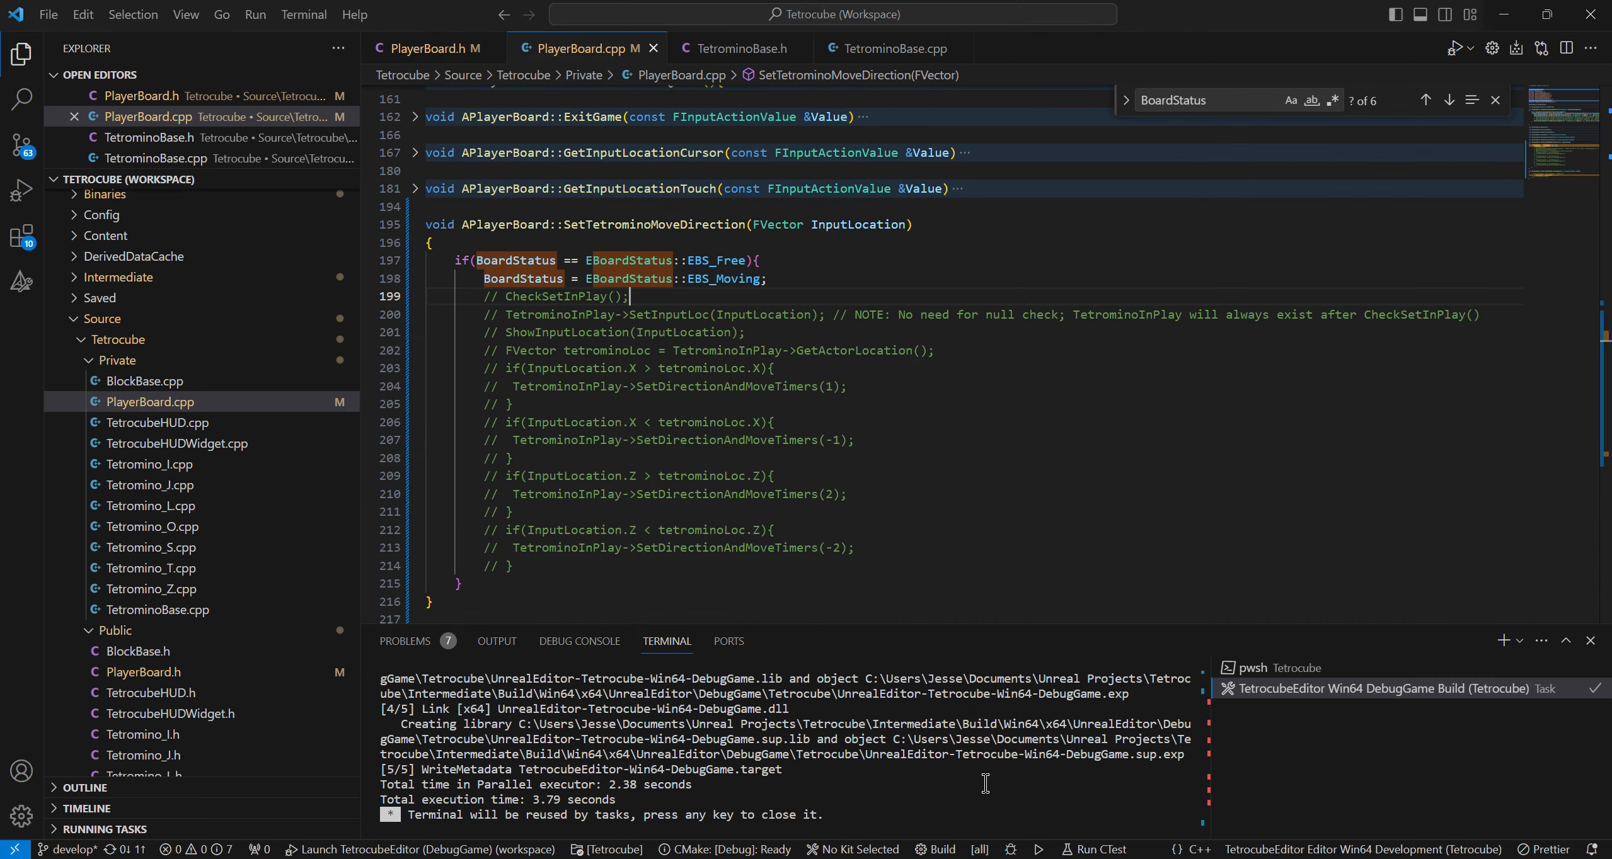
Declare 'void CheckSetInPlay();' in Tetrocube's PlayerBoard.h after SetTetrominoMoveDirectionEnding
{"action": "left_click", "coordinate": [436, 48]}
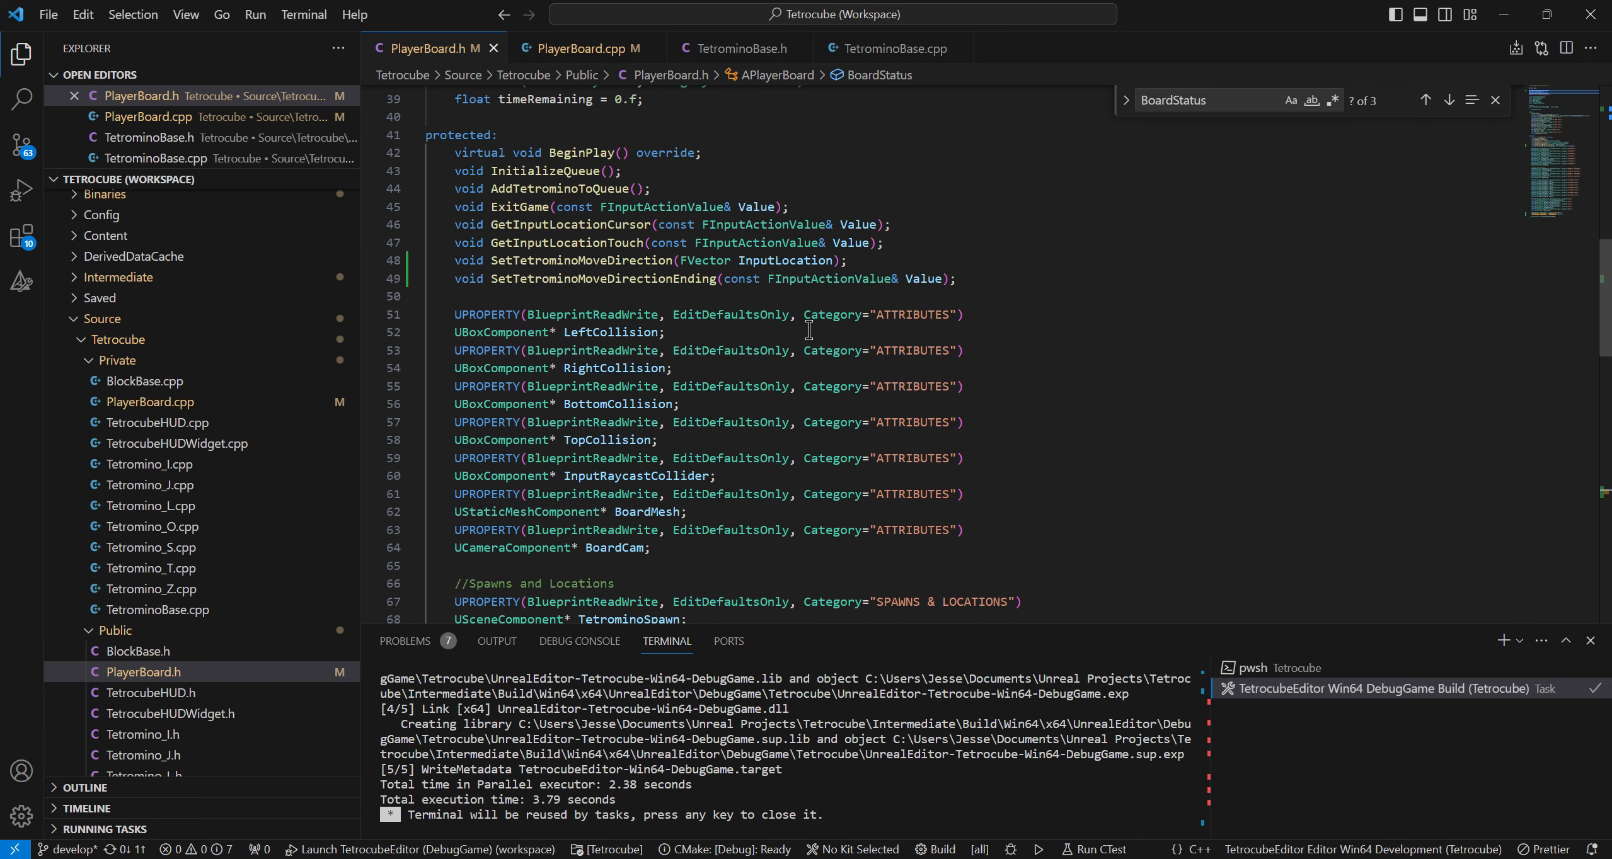
{"action": "type", "text": "void CheckSetInPlay();"}
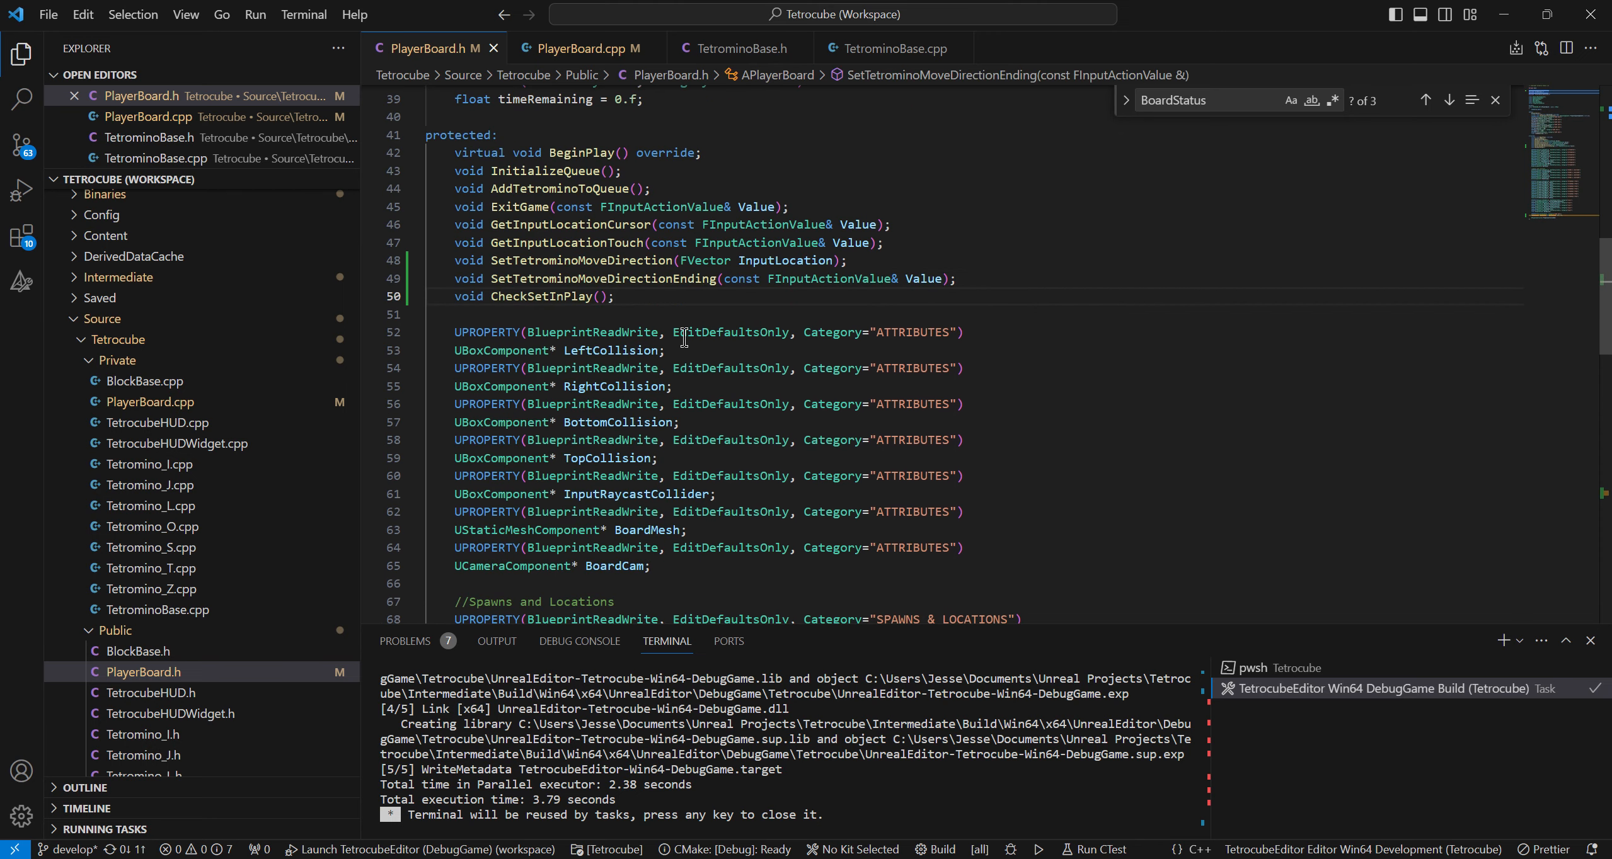
{"action": "right_click", "coordinate": [555, 296]}
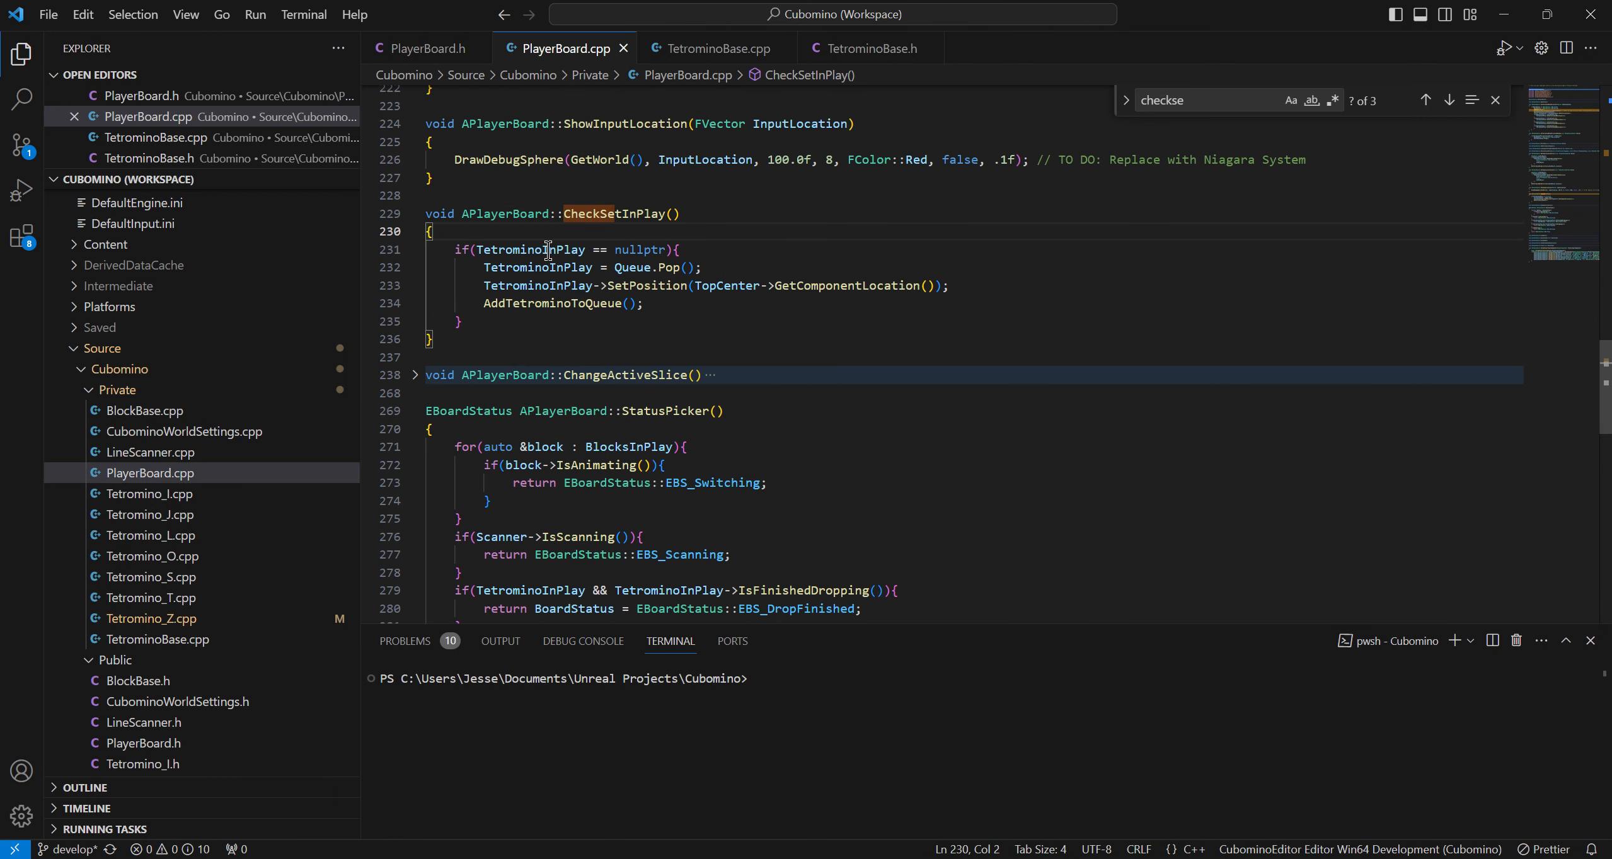
{"action": "left_click_drag", "start_coordinate": [474, 250], "coordinate": [665, 249]}
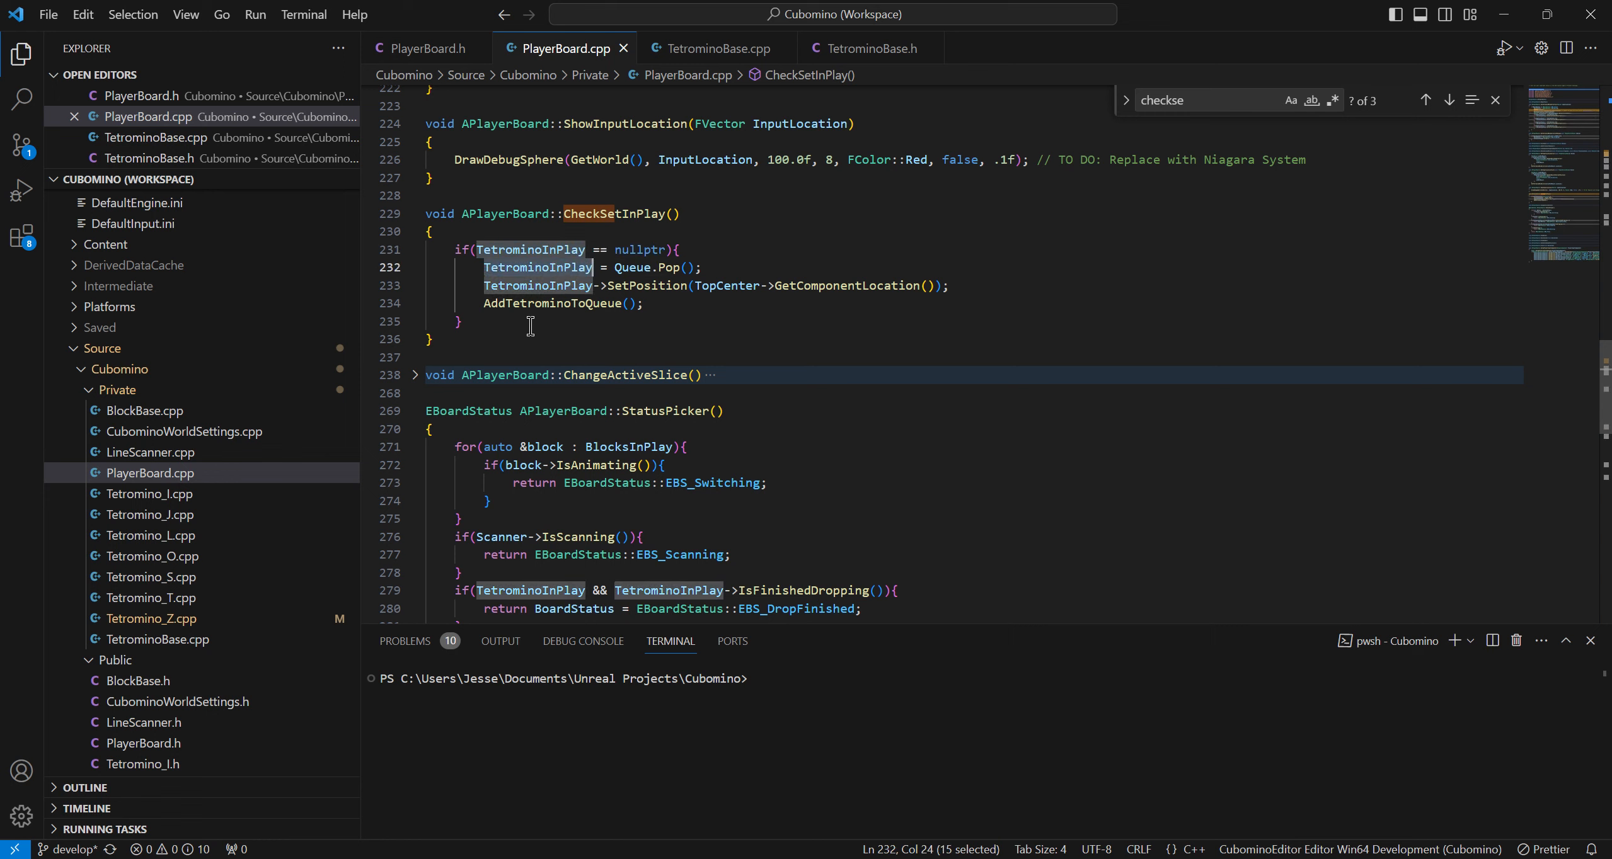
{"action": "mouse_move", "coordinate": [736, 319]}
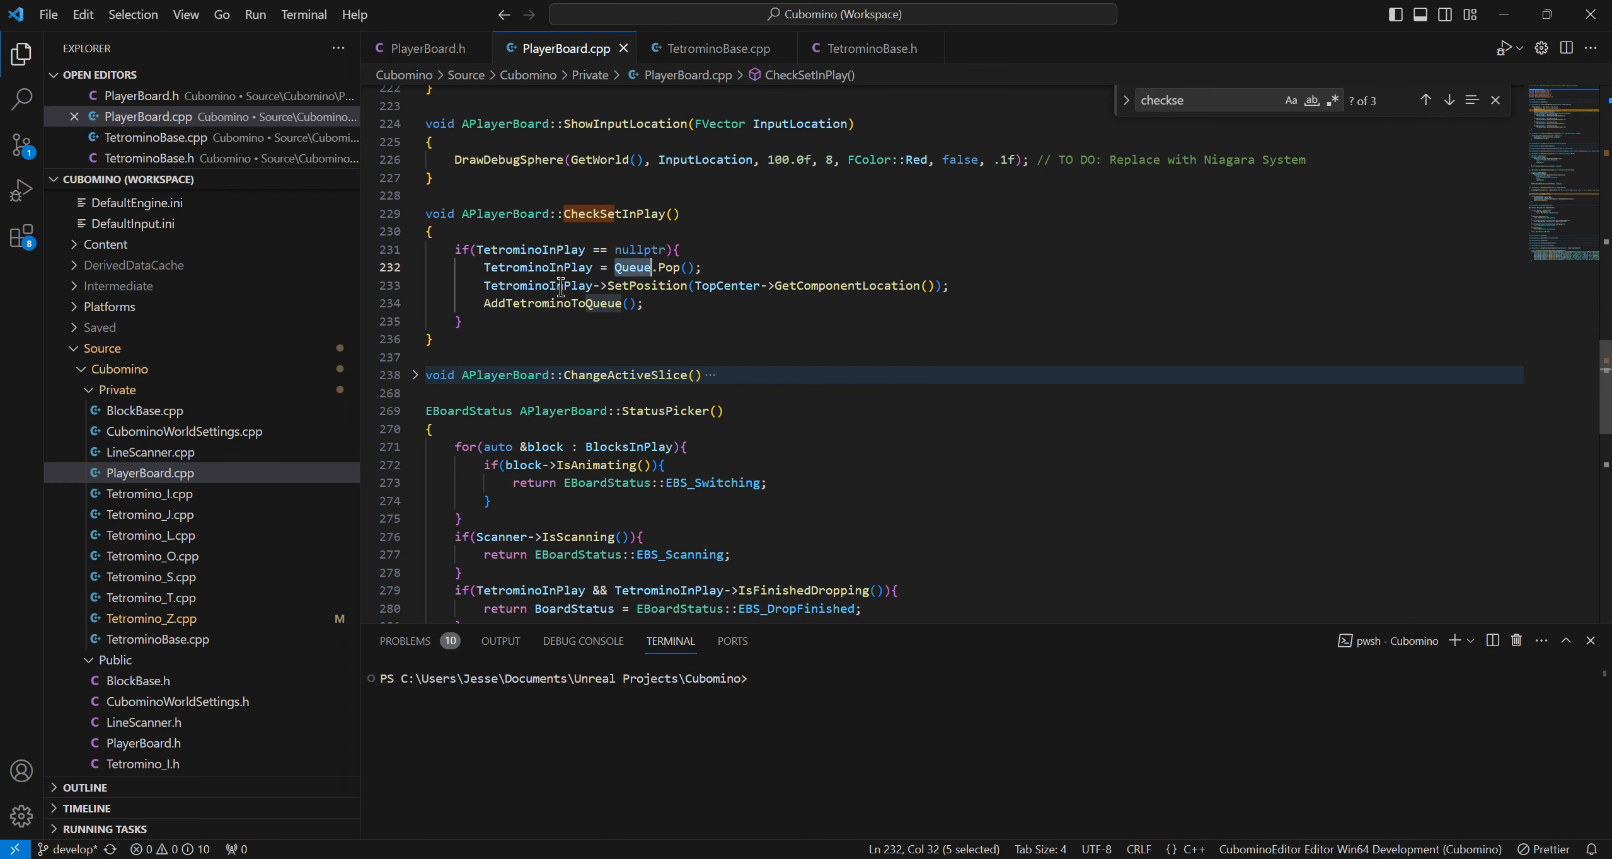
{"action": "double_click", "coordinate": [727, 286]}
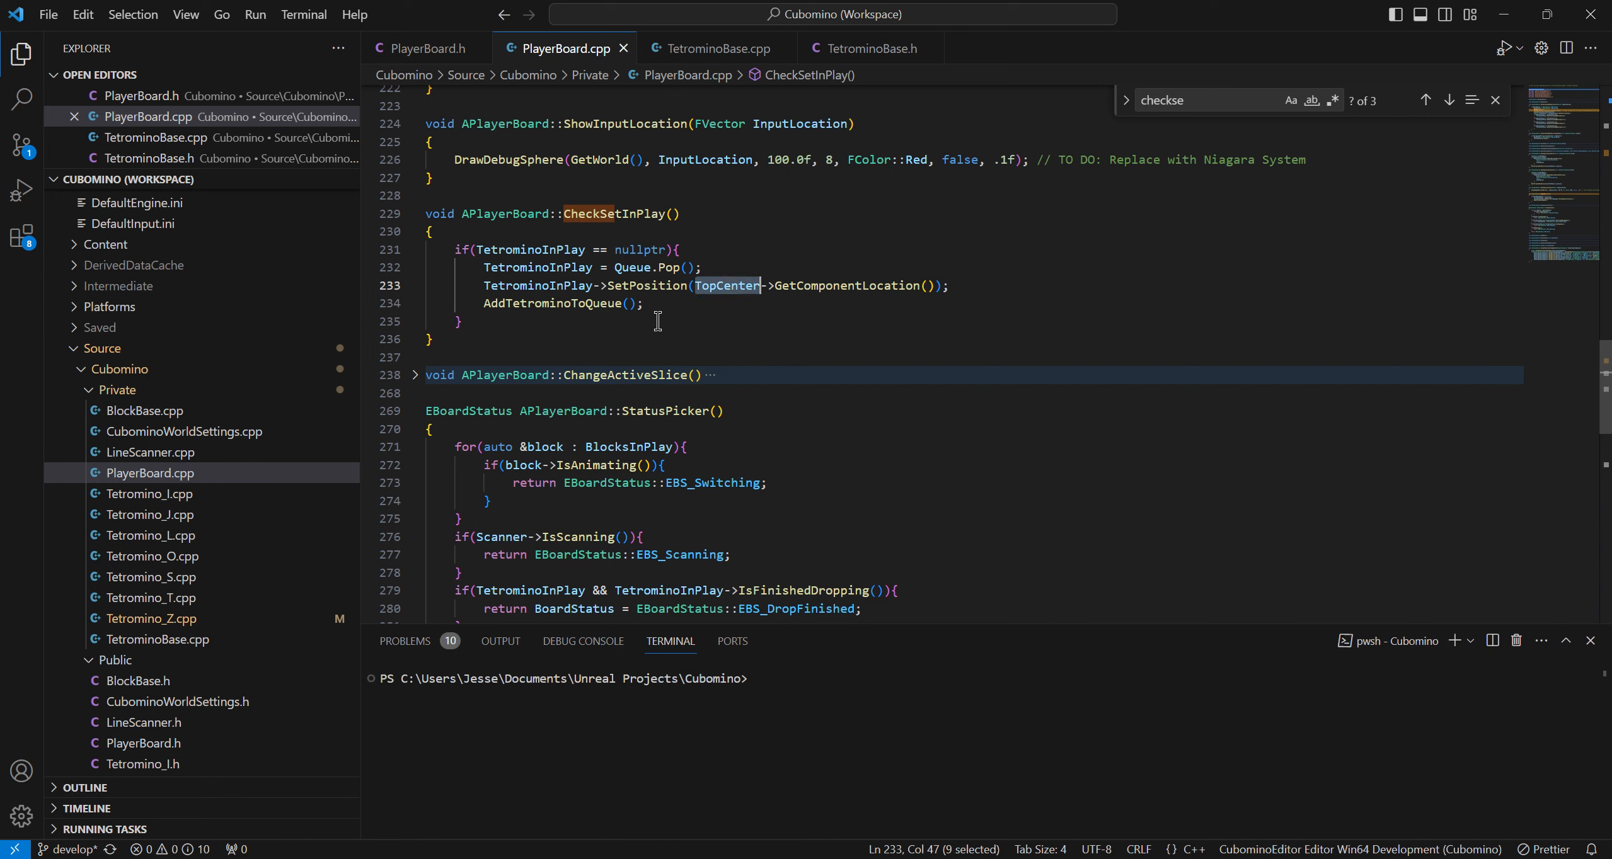
{"action": "double_click", "coordinate": [552, 303]}
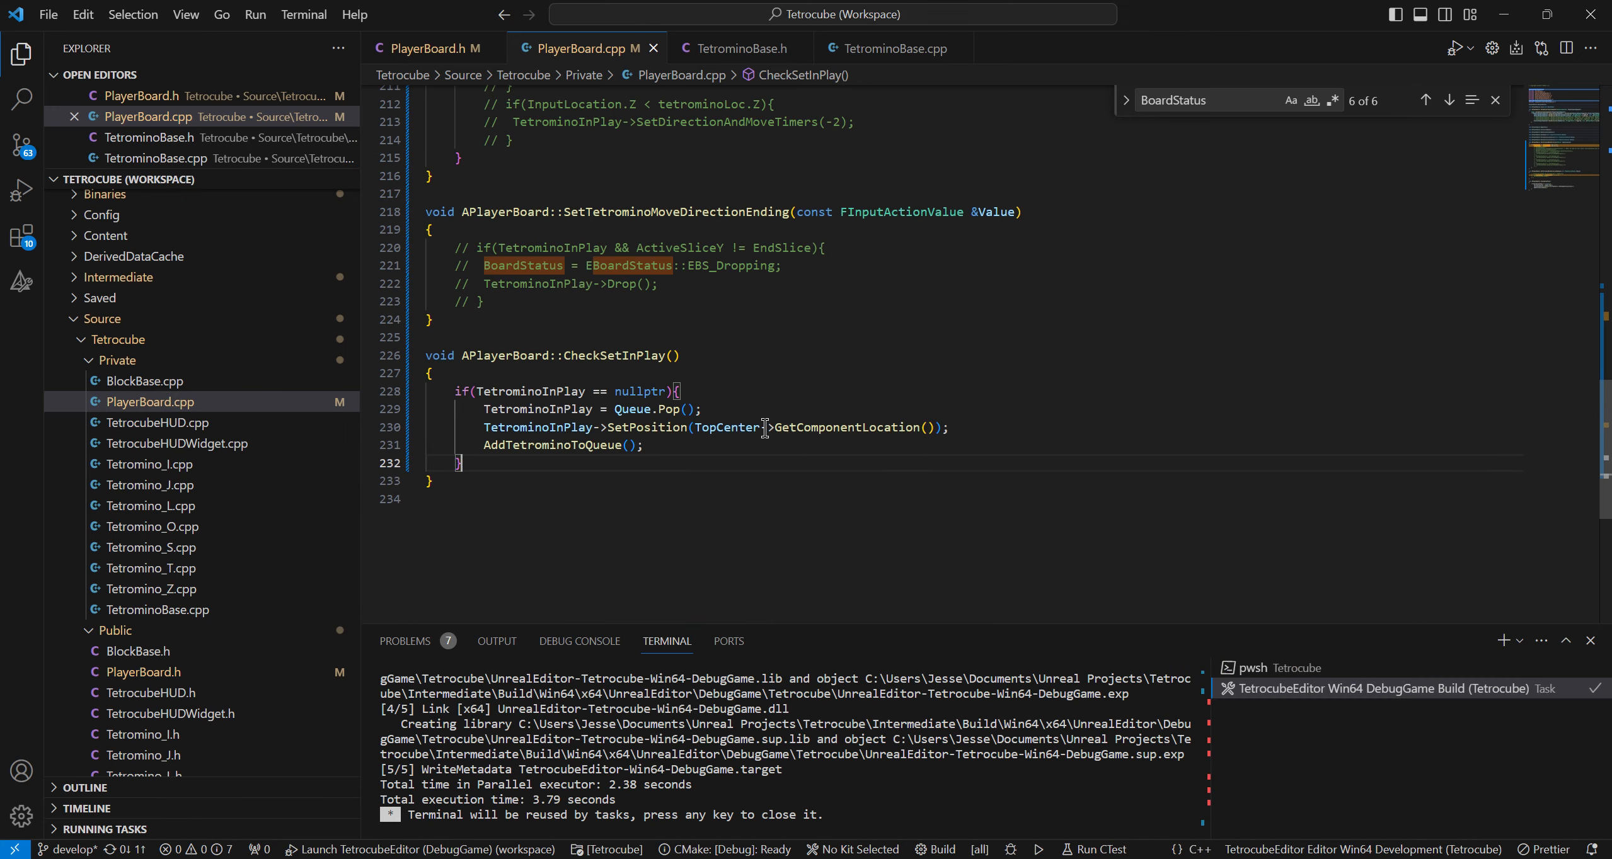
{"action": "mouse_move", "coordinate": [848, 349]}
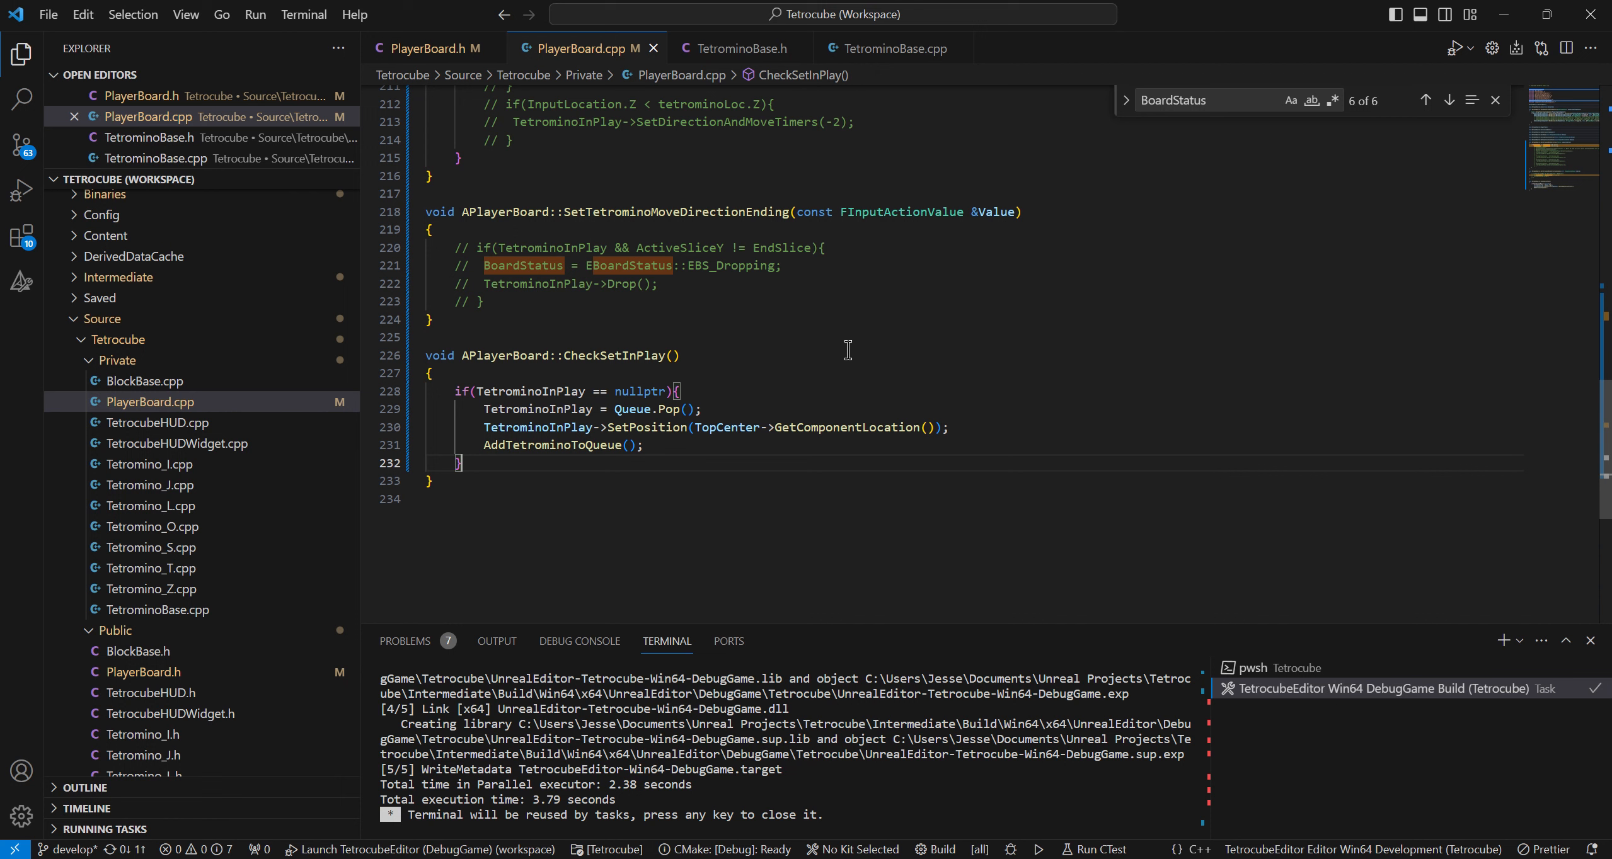
{"action": "mouse_move", "coordinate": [852, 357]}
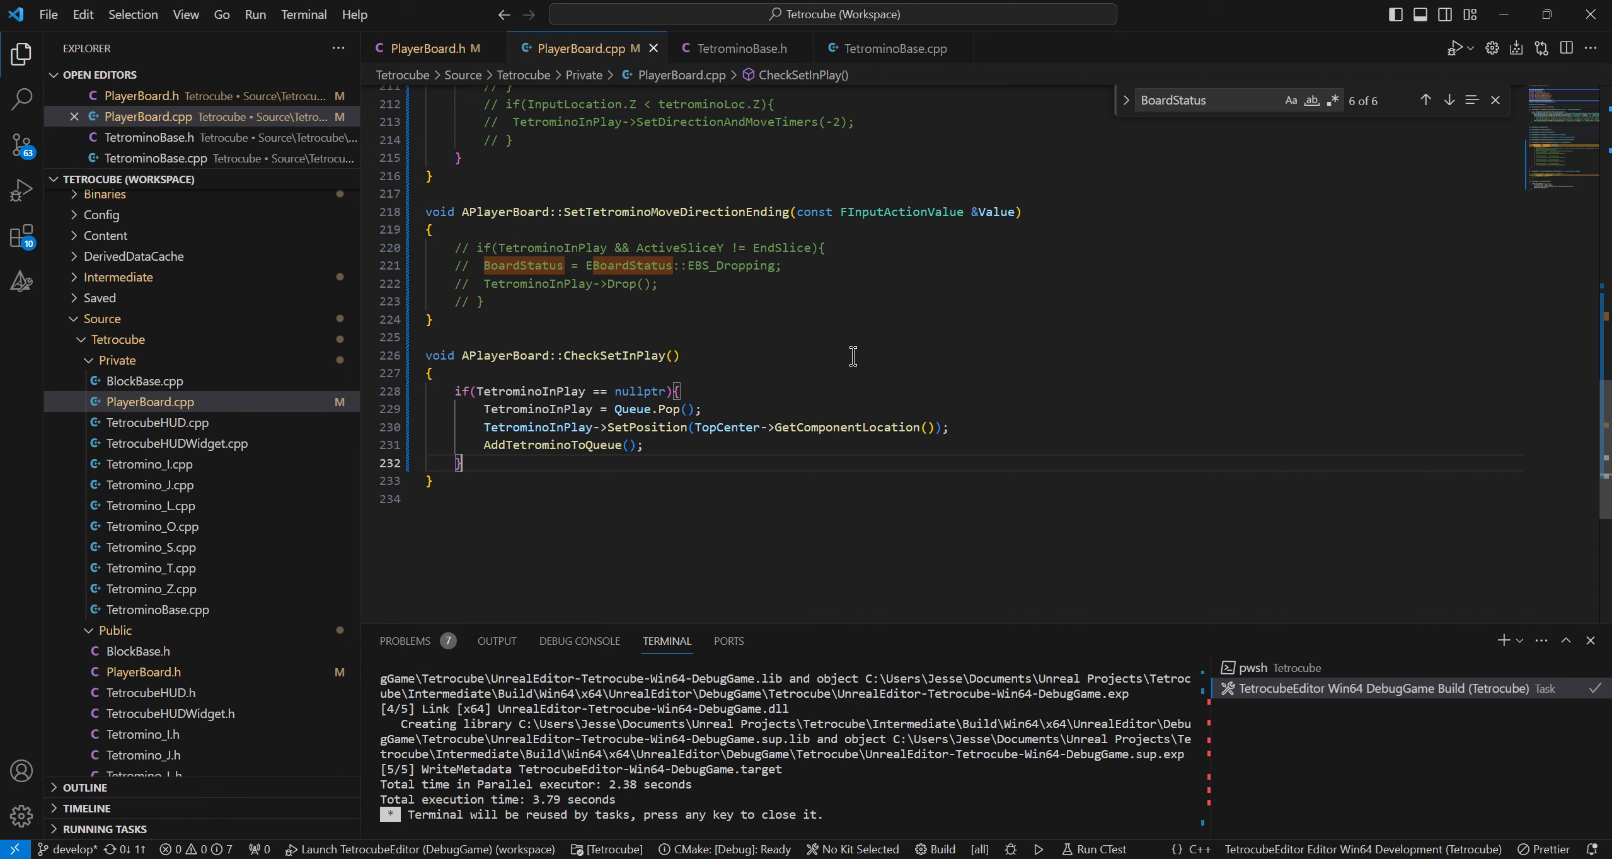
{"action": "mouse_move", "coordinate": [796, 444]}
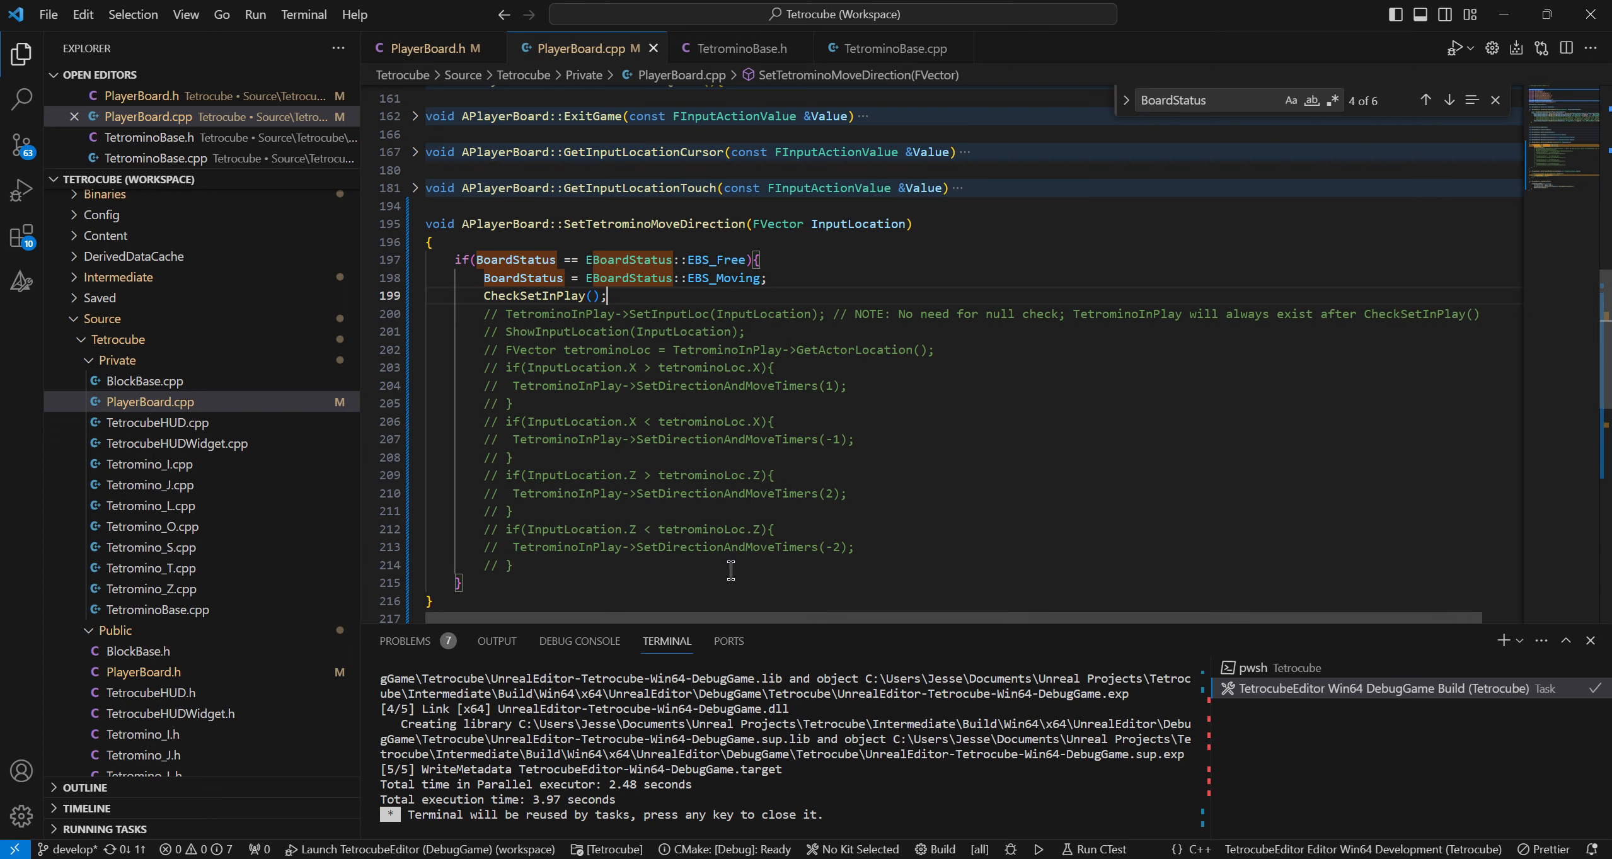
{"action": "mouse_move", "coordinate": [18, 149]}
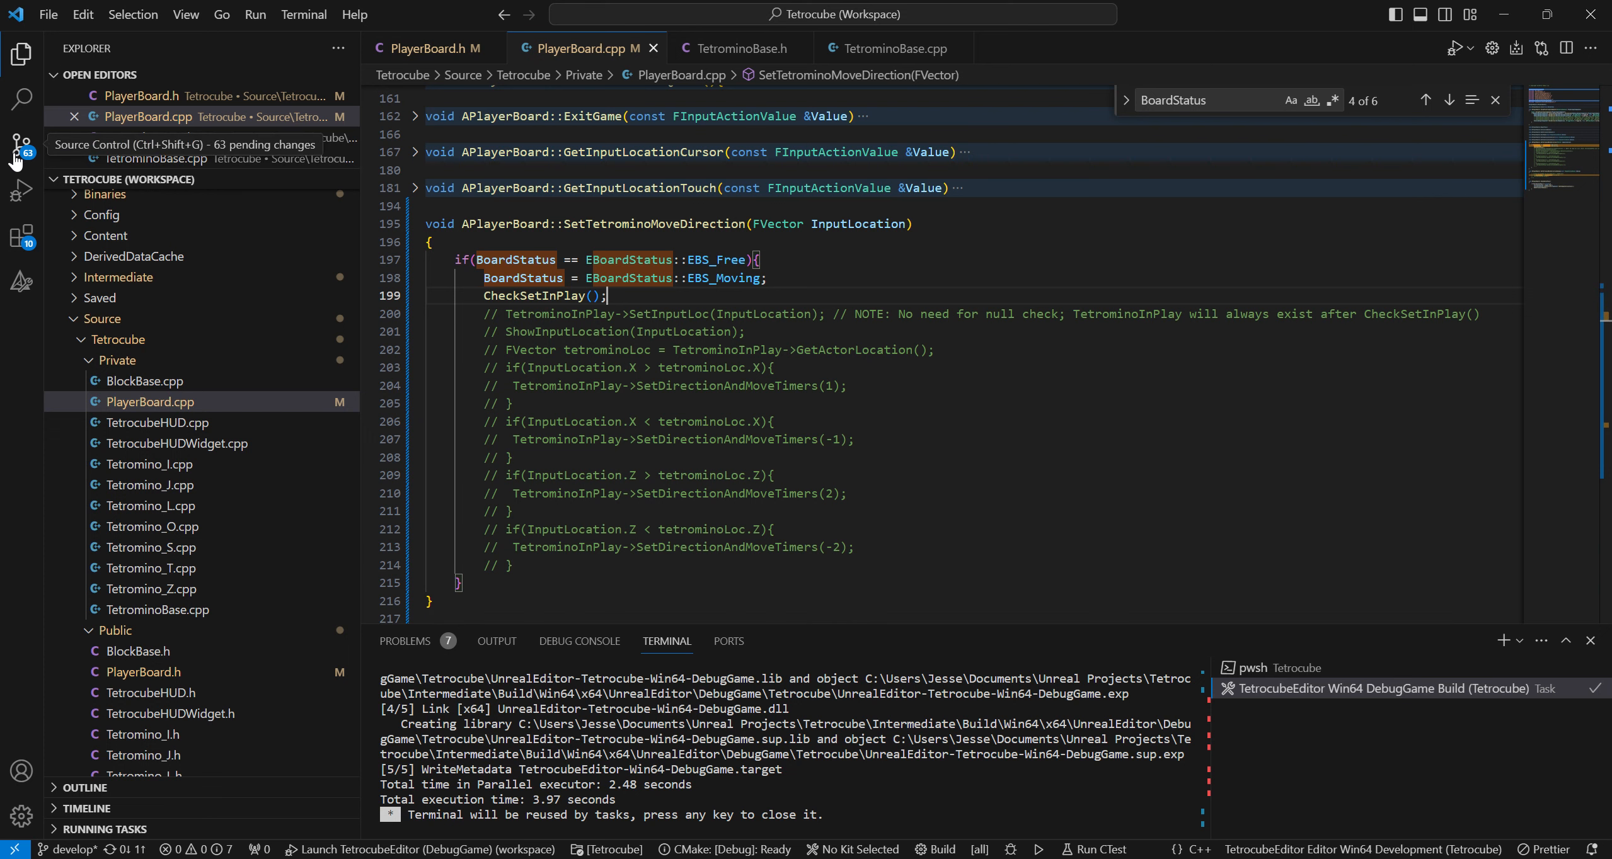
Play-test the level in Unreal Editor so a click brings a tetromino to top centre, then stop
{"action": "left_click", "coordinate": [20, 189]}
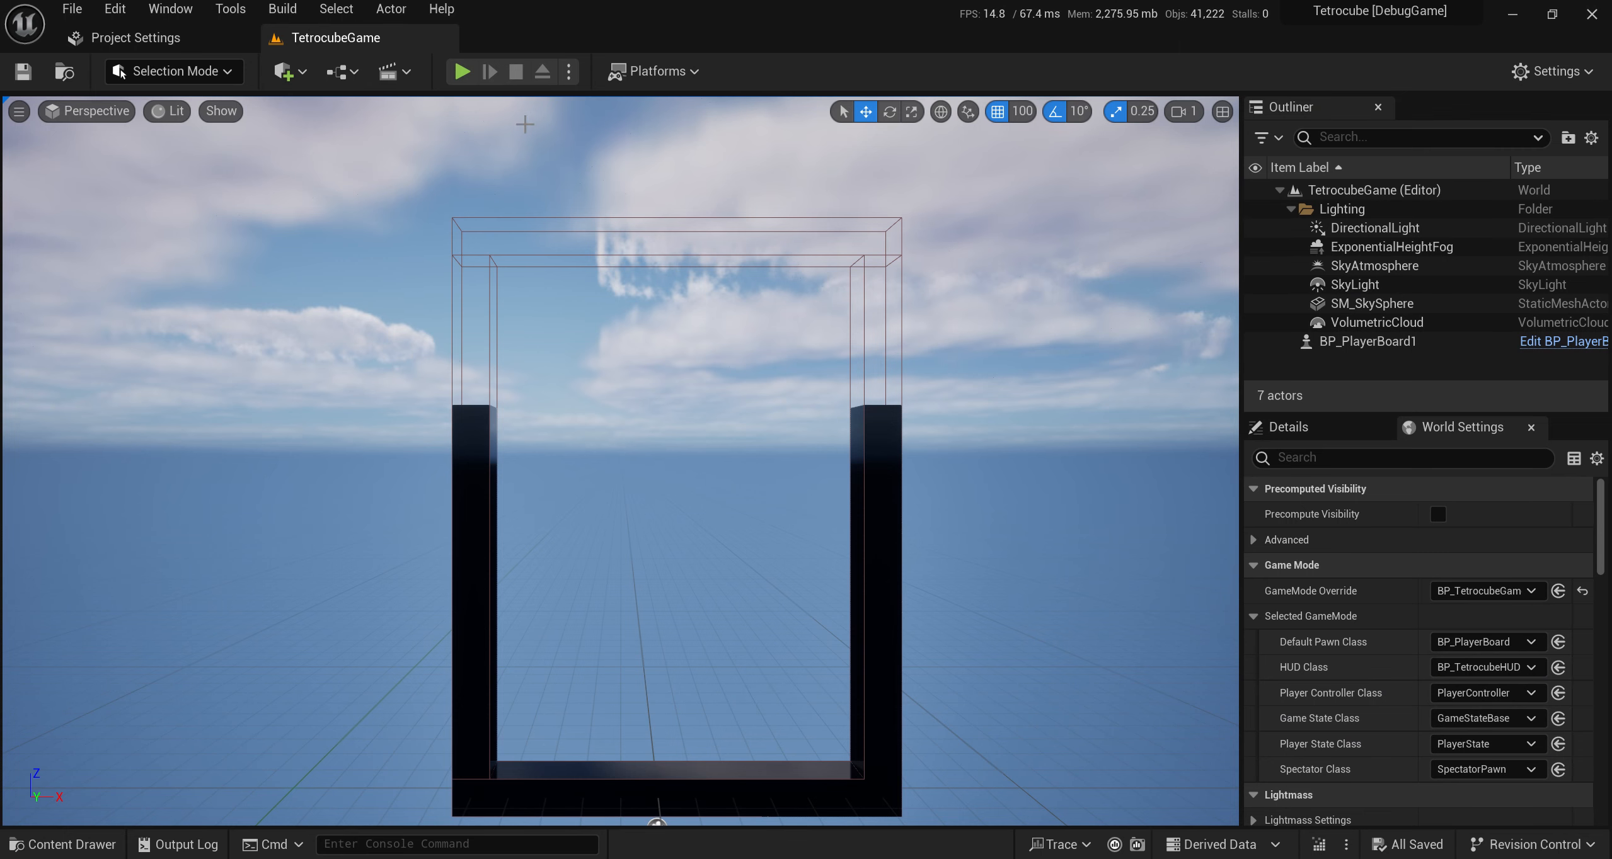
{"action": "left_click", "coordinate": [460, 71]}
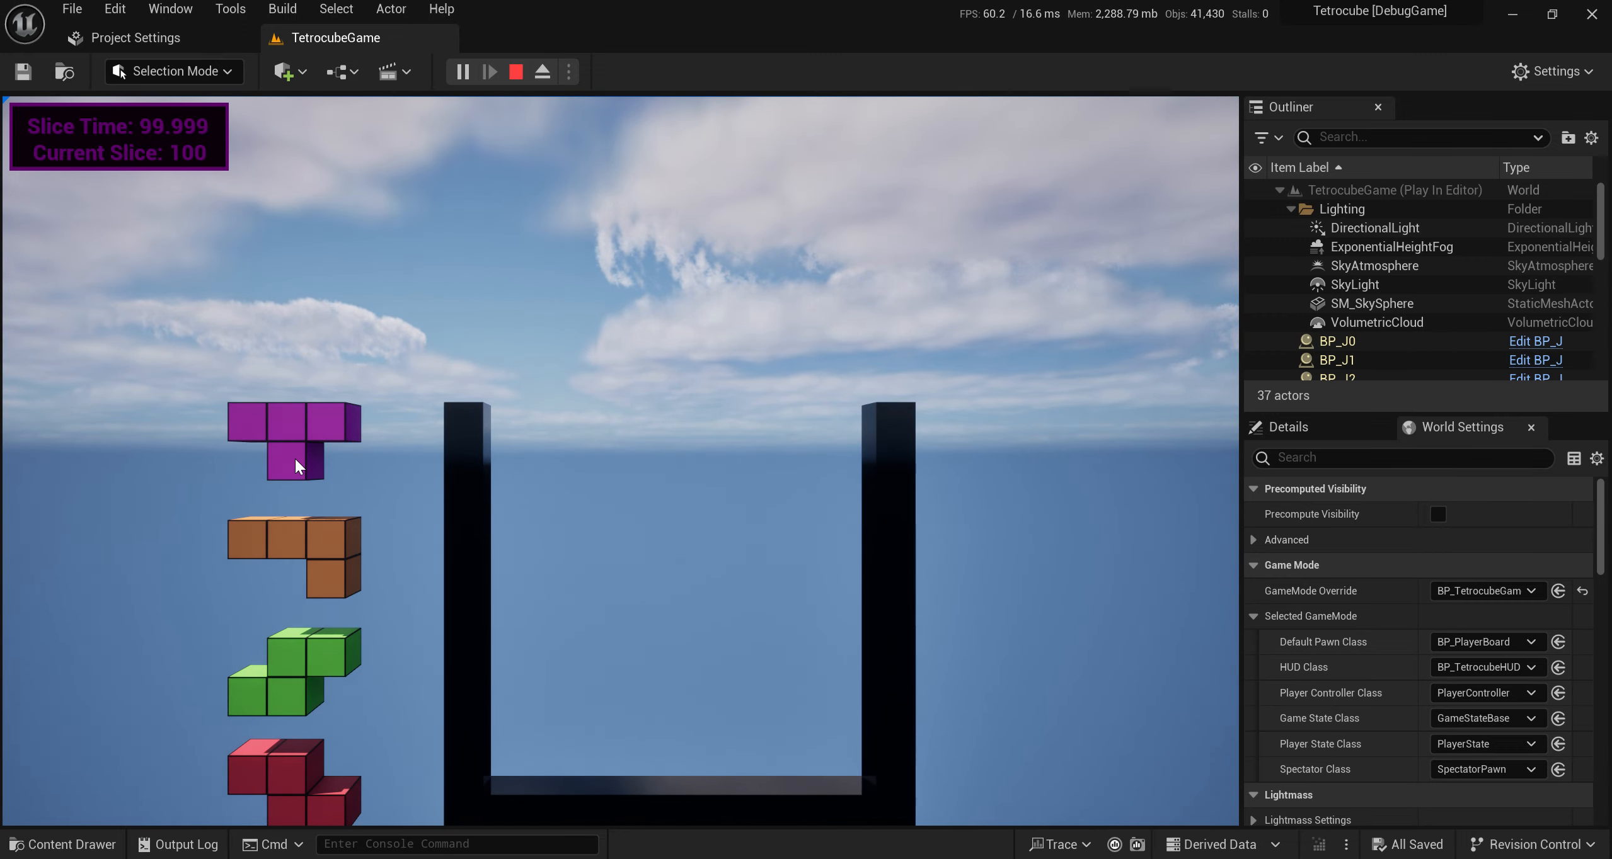
{"action": "mouse_move", "coordinate": [285, 444]}
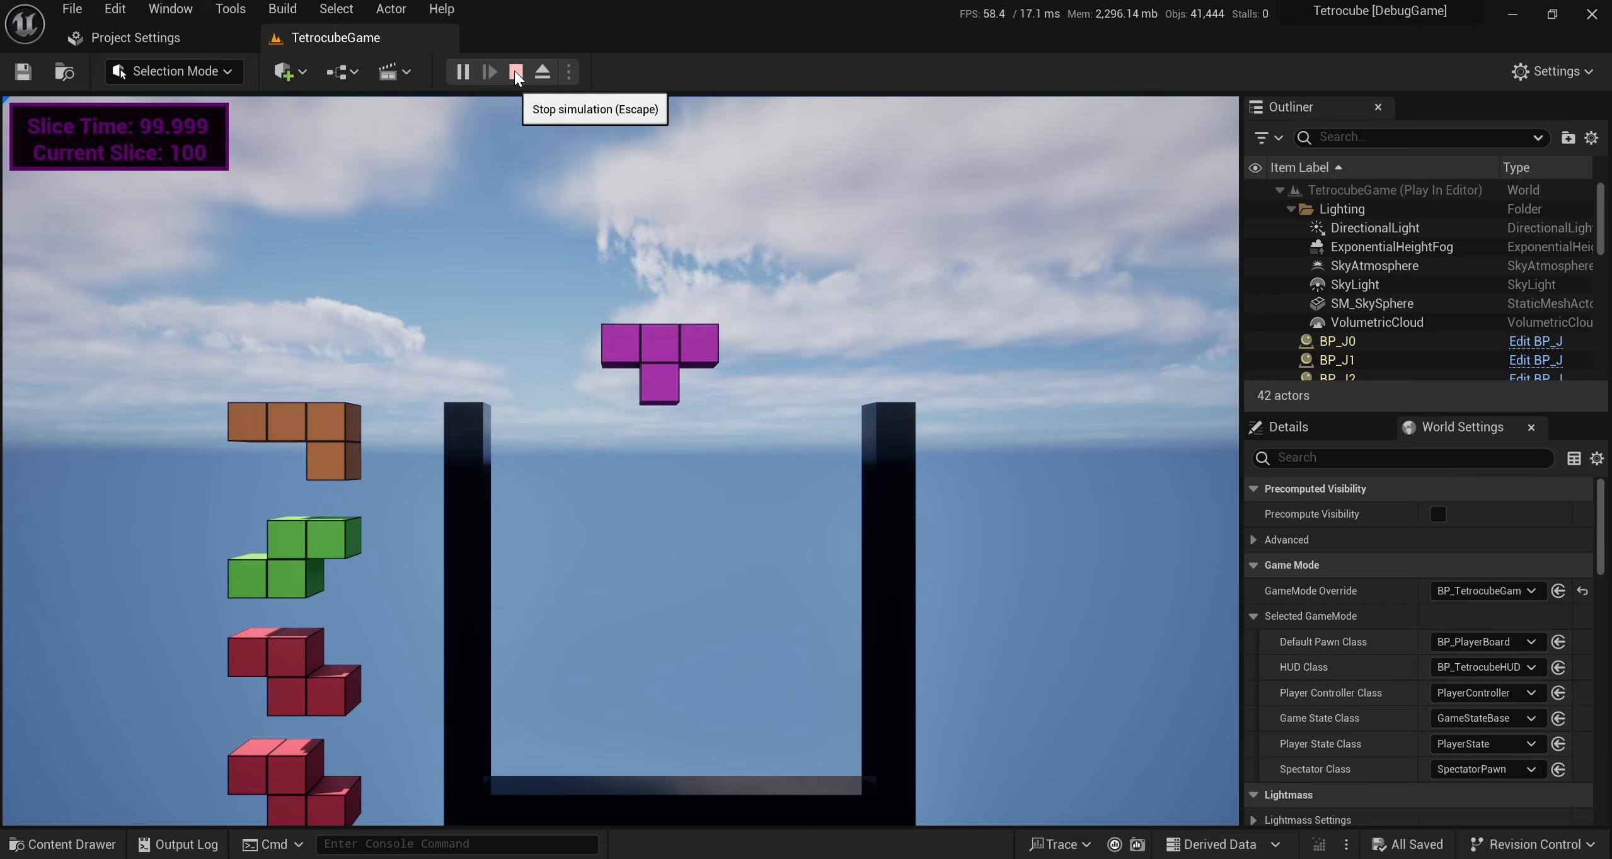
{"action": "left_click", "coordinate": [515, 72]}
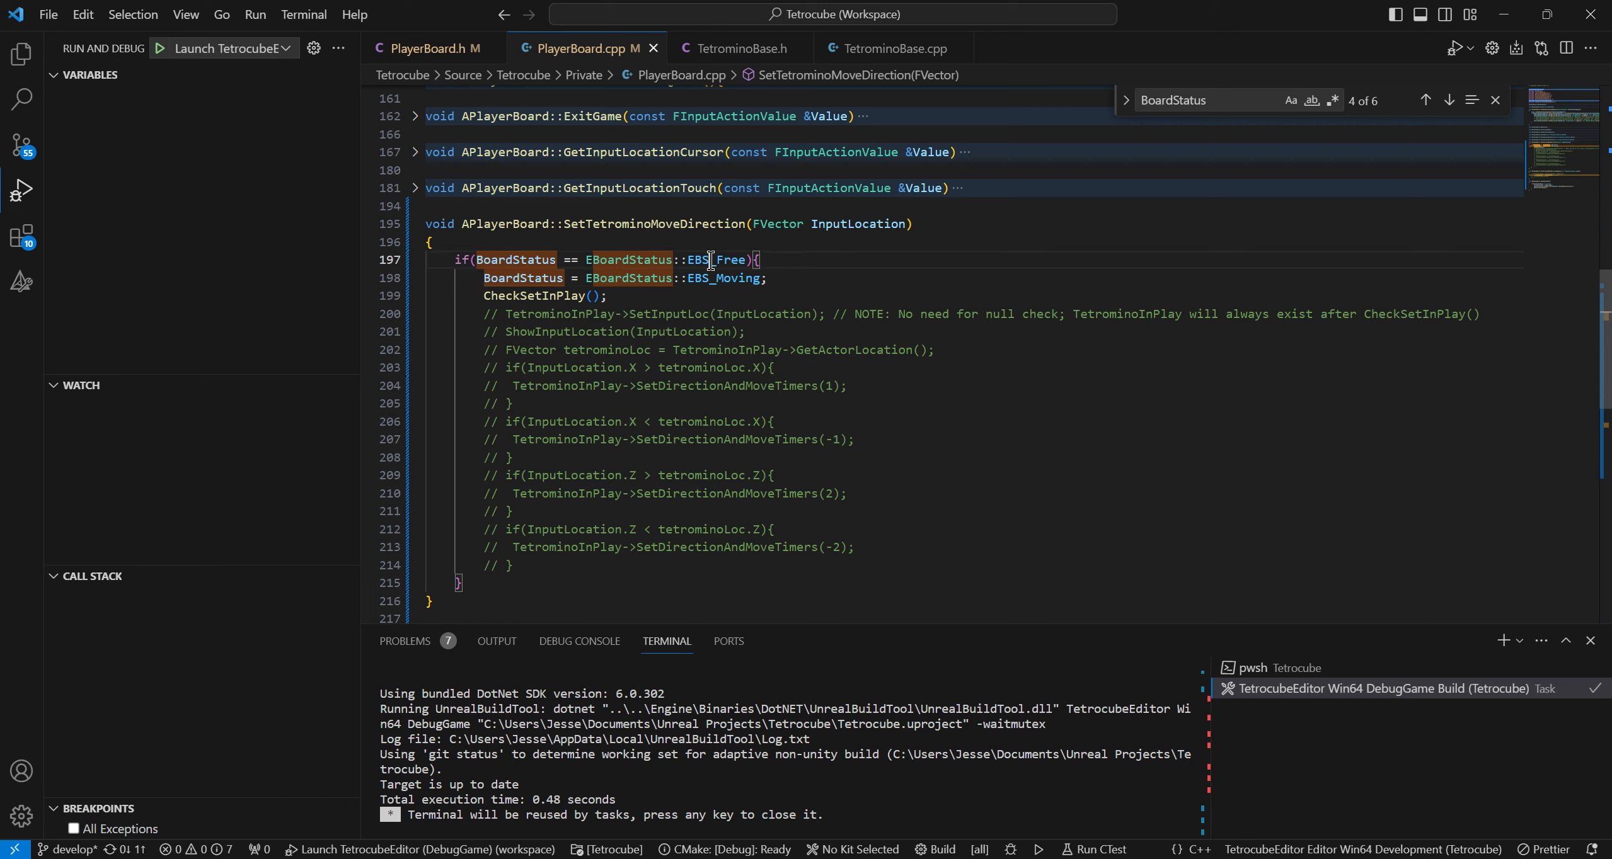
{"action": "mouse_move", "coordinate": [723, 259]}
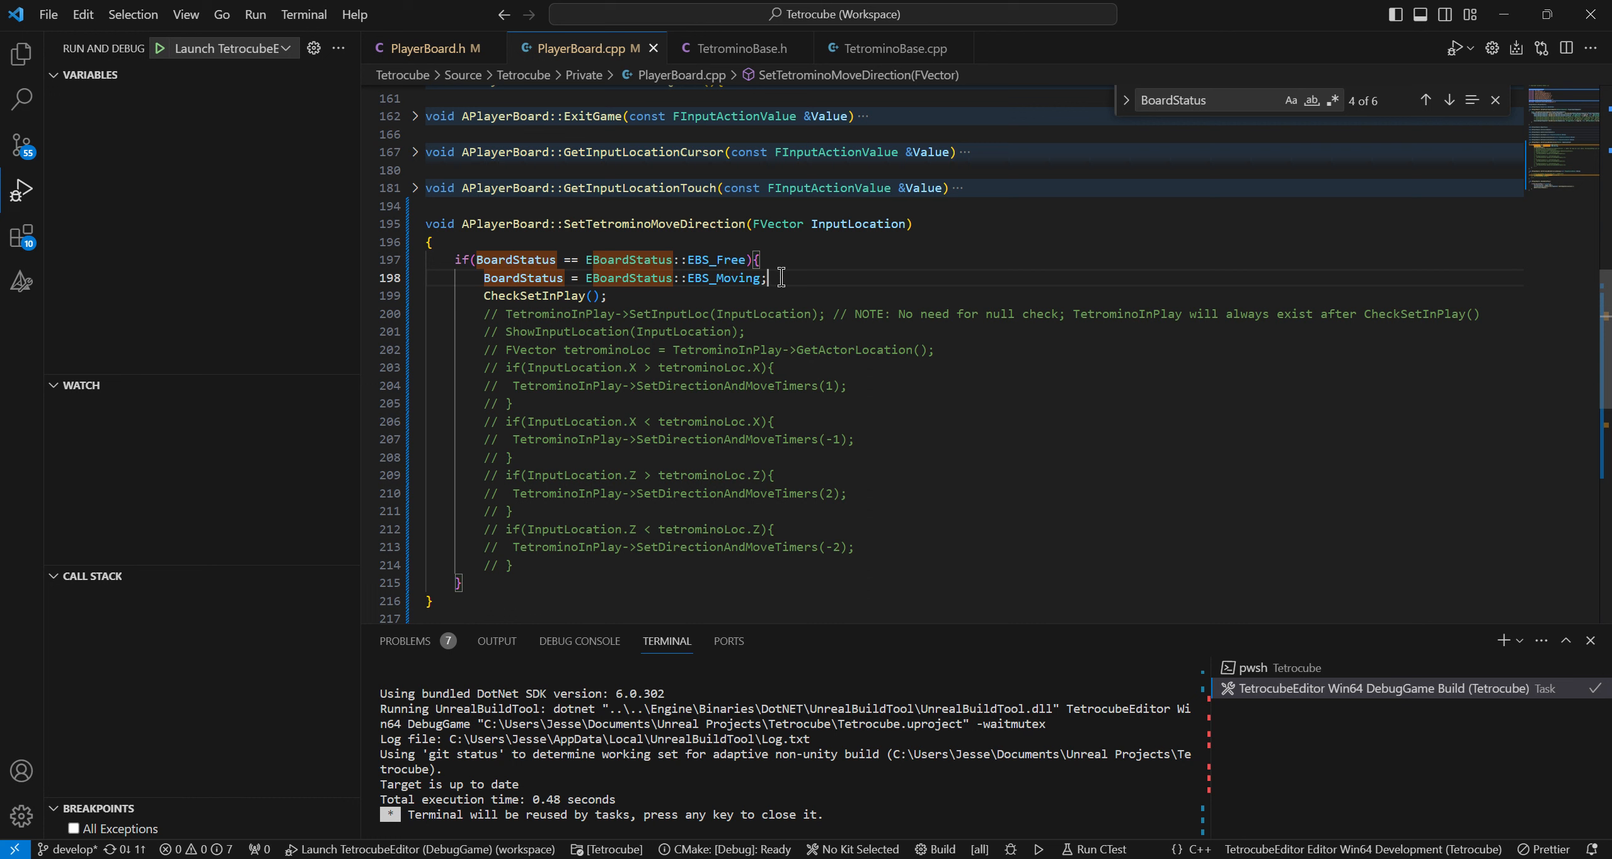
{"action": "double_click", "coordinate": [718, 259]}
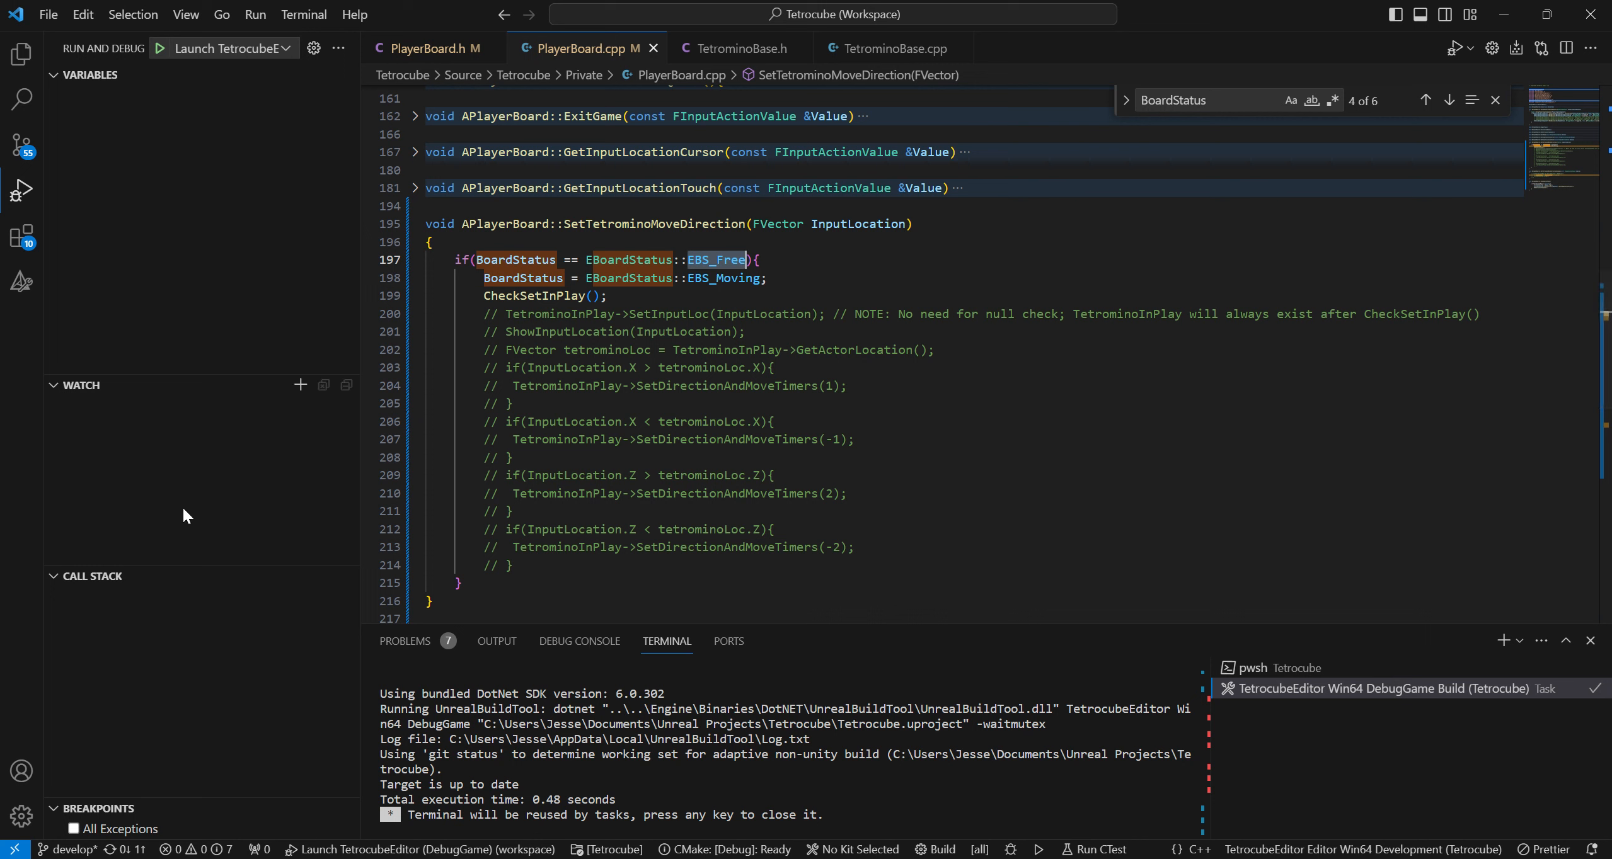
{"action": "mouse_move", "coordinate": [847, 233]}
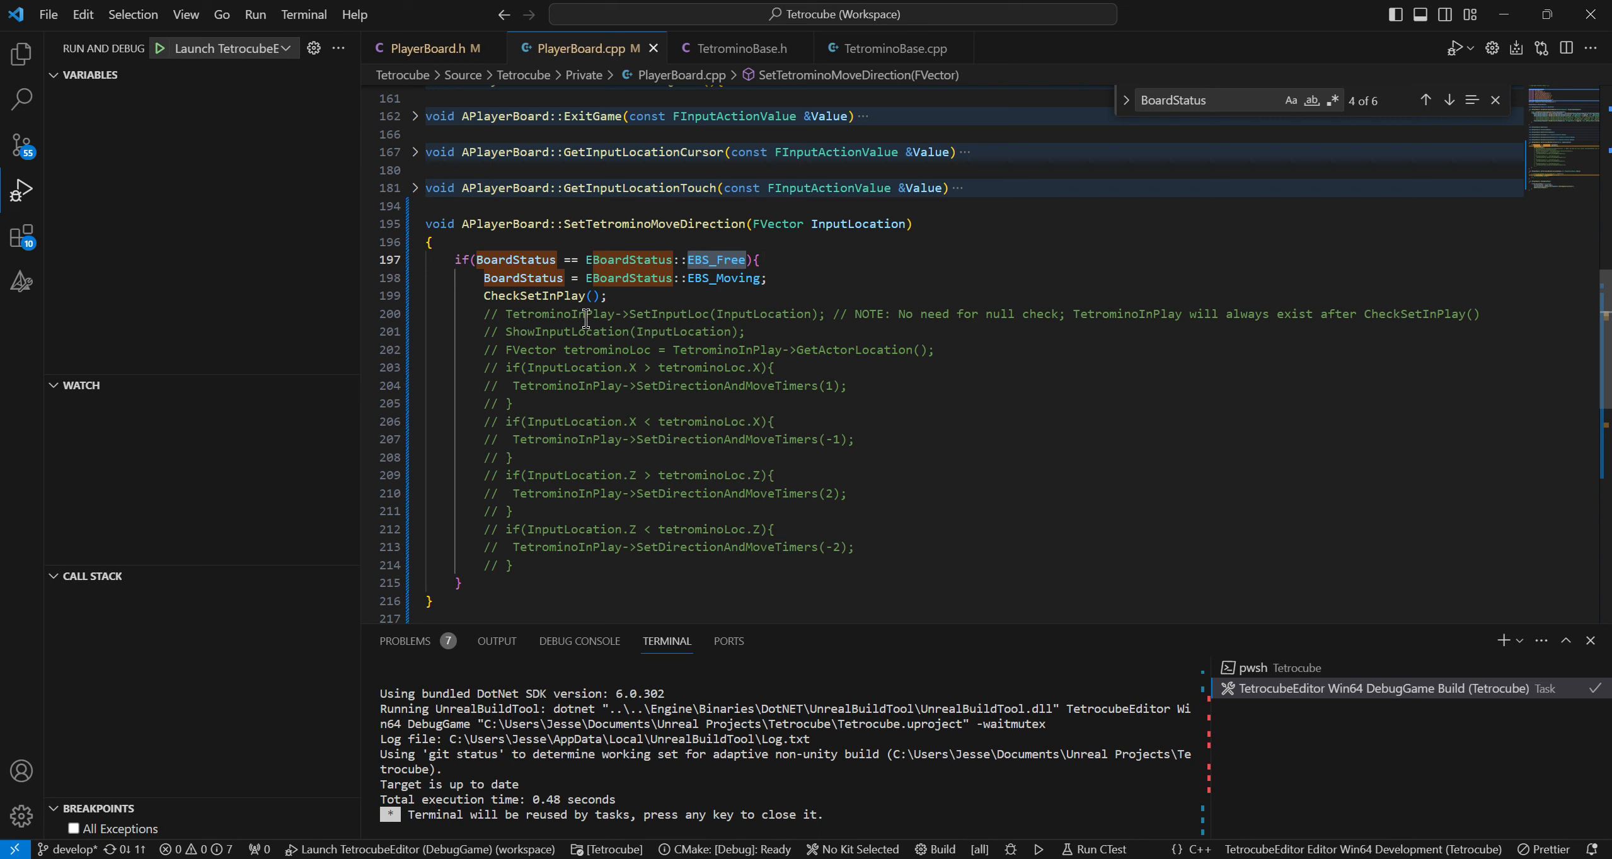
{"action": "double_click", "coordinate": [724, 277]}
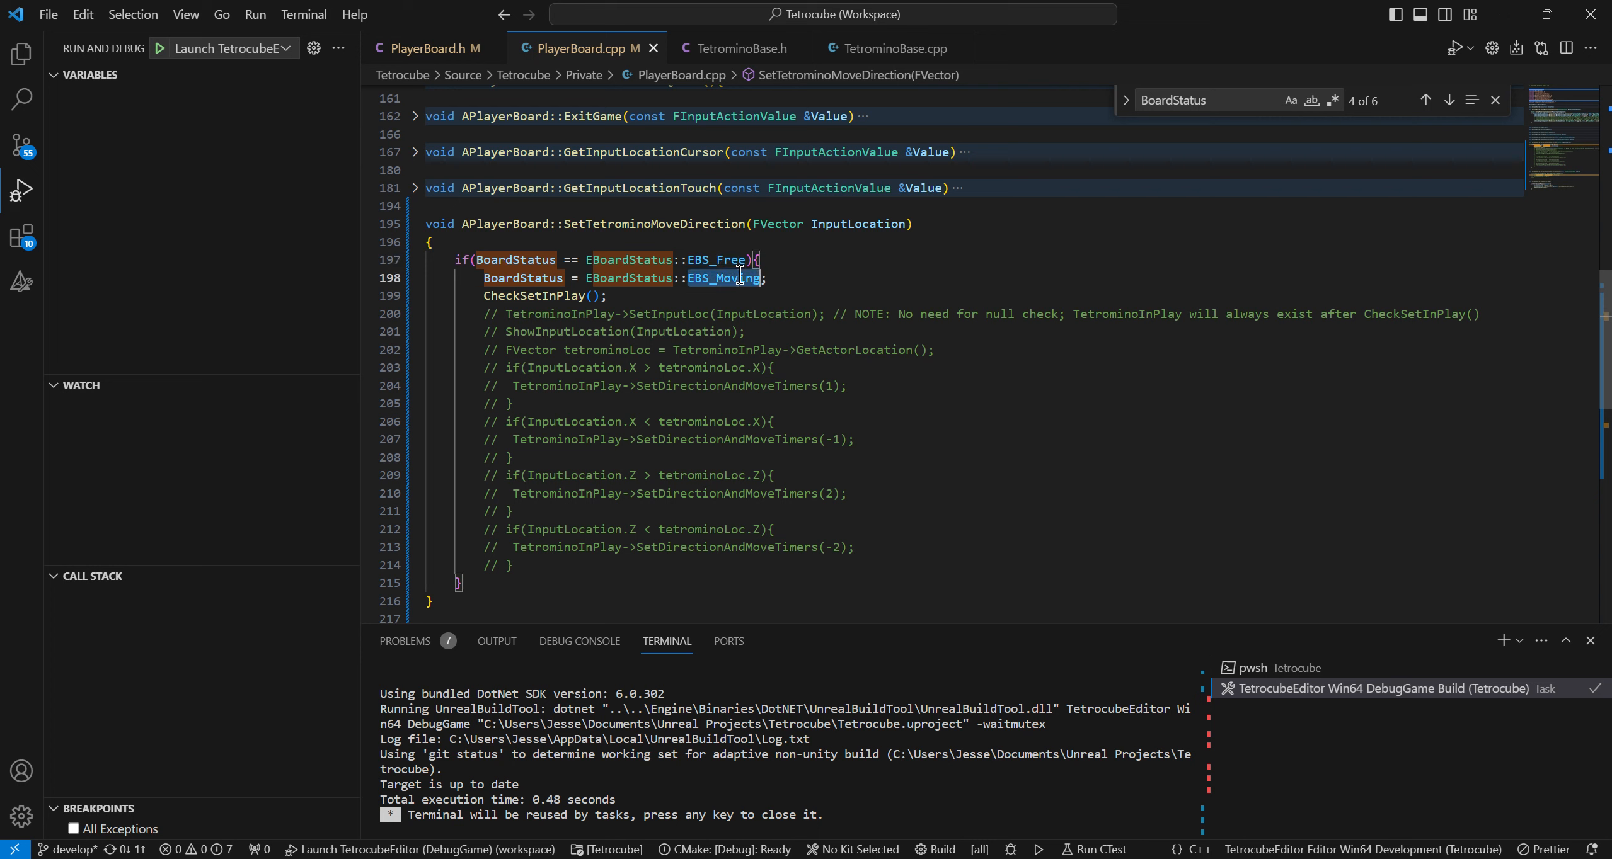